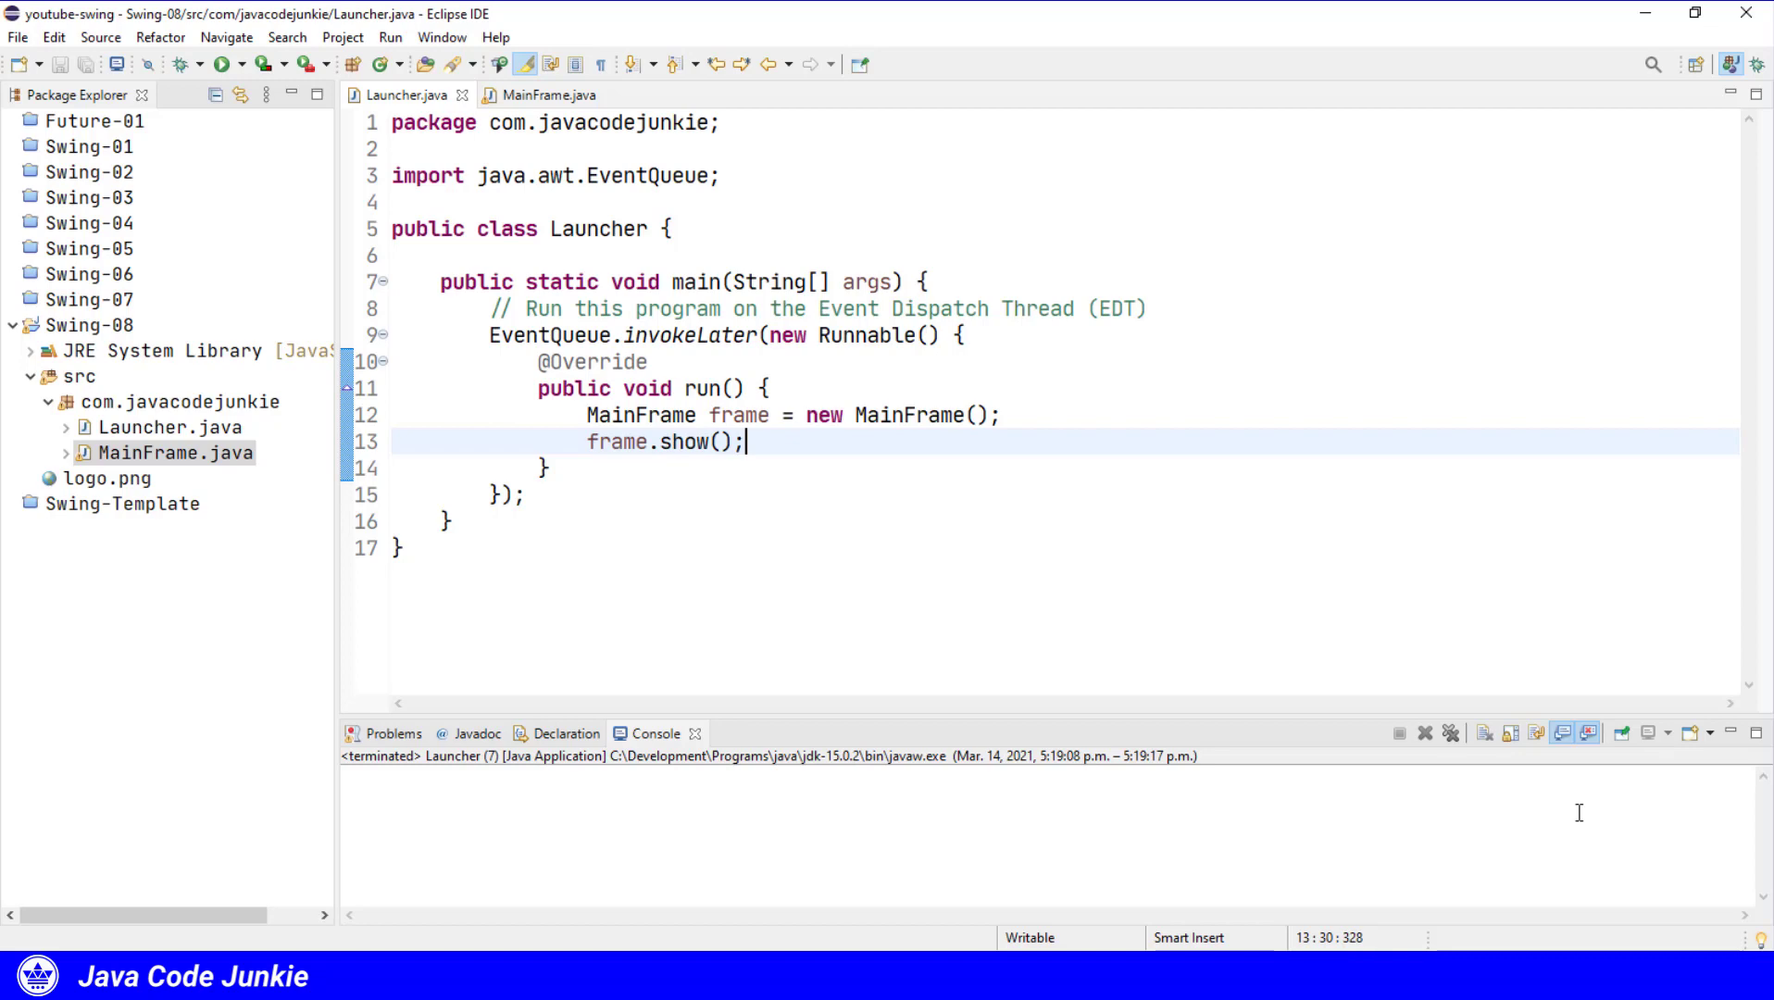
Switch the editor from Launcher.java to the MainFrame.java class.
left_click(541, 94)
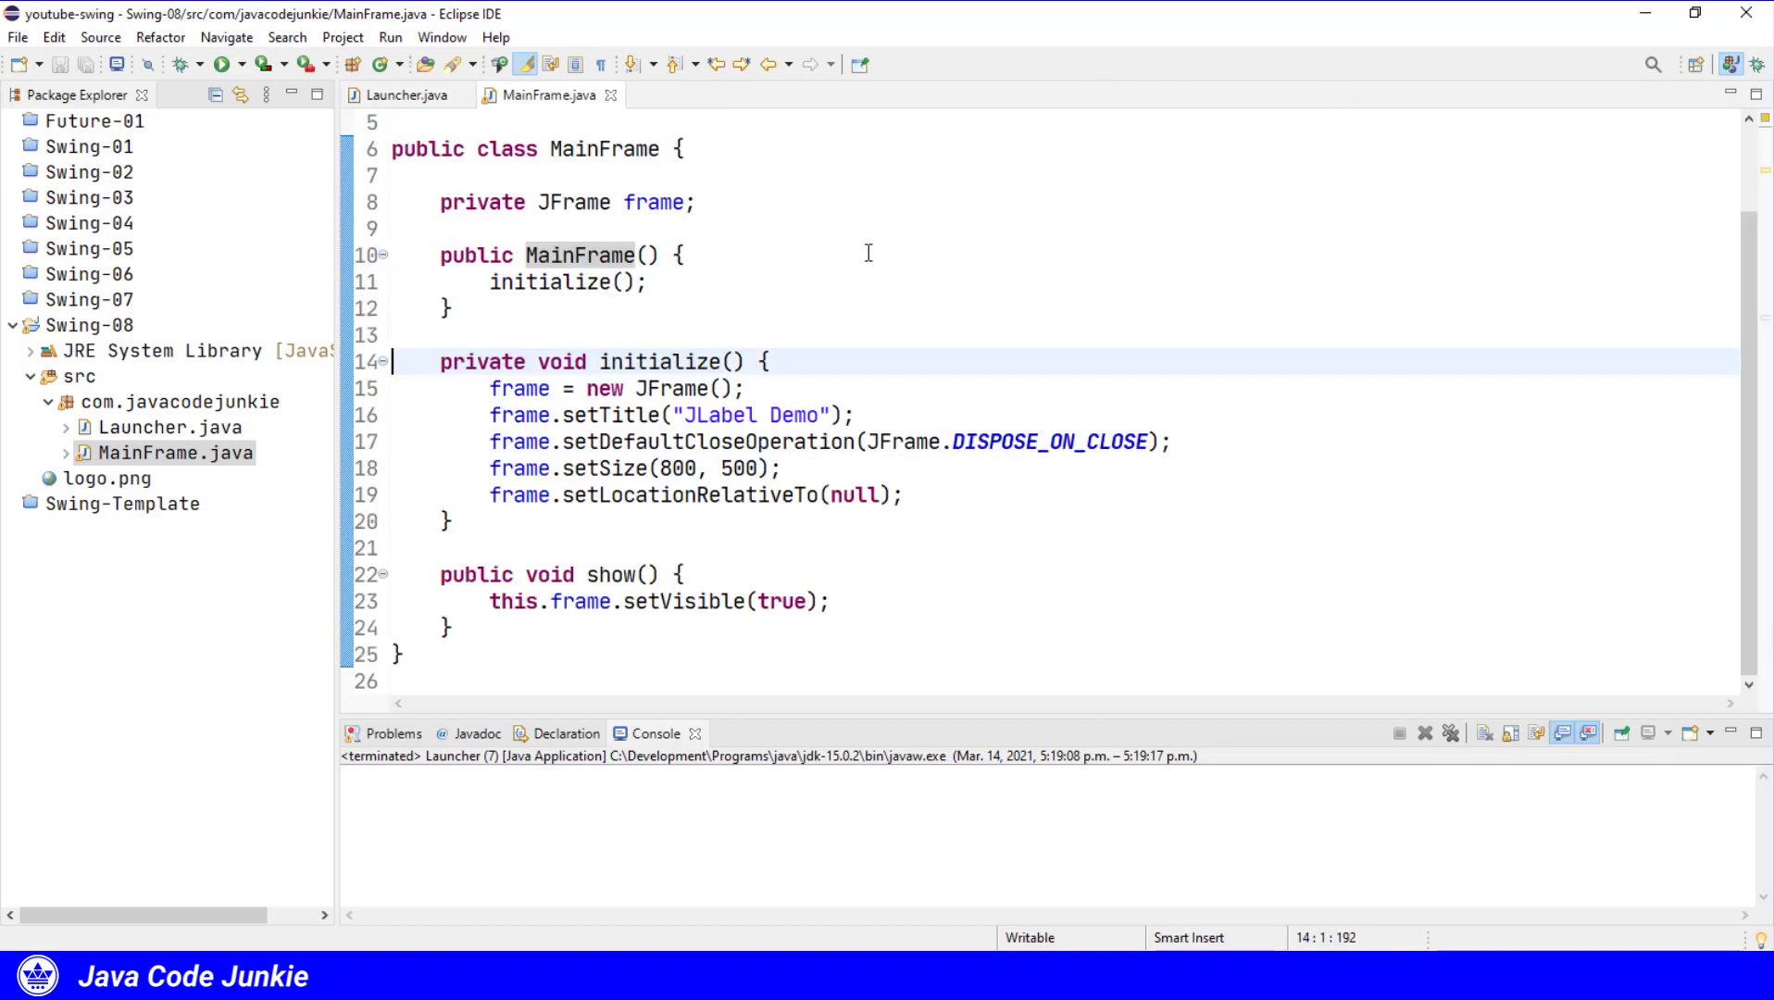
mouse_move(882, 253)
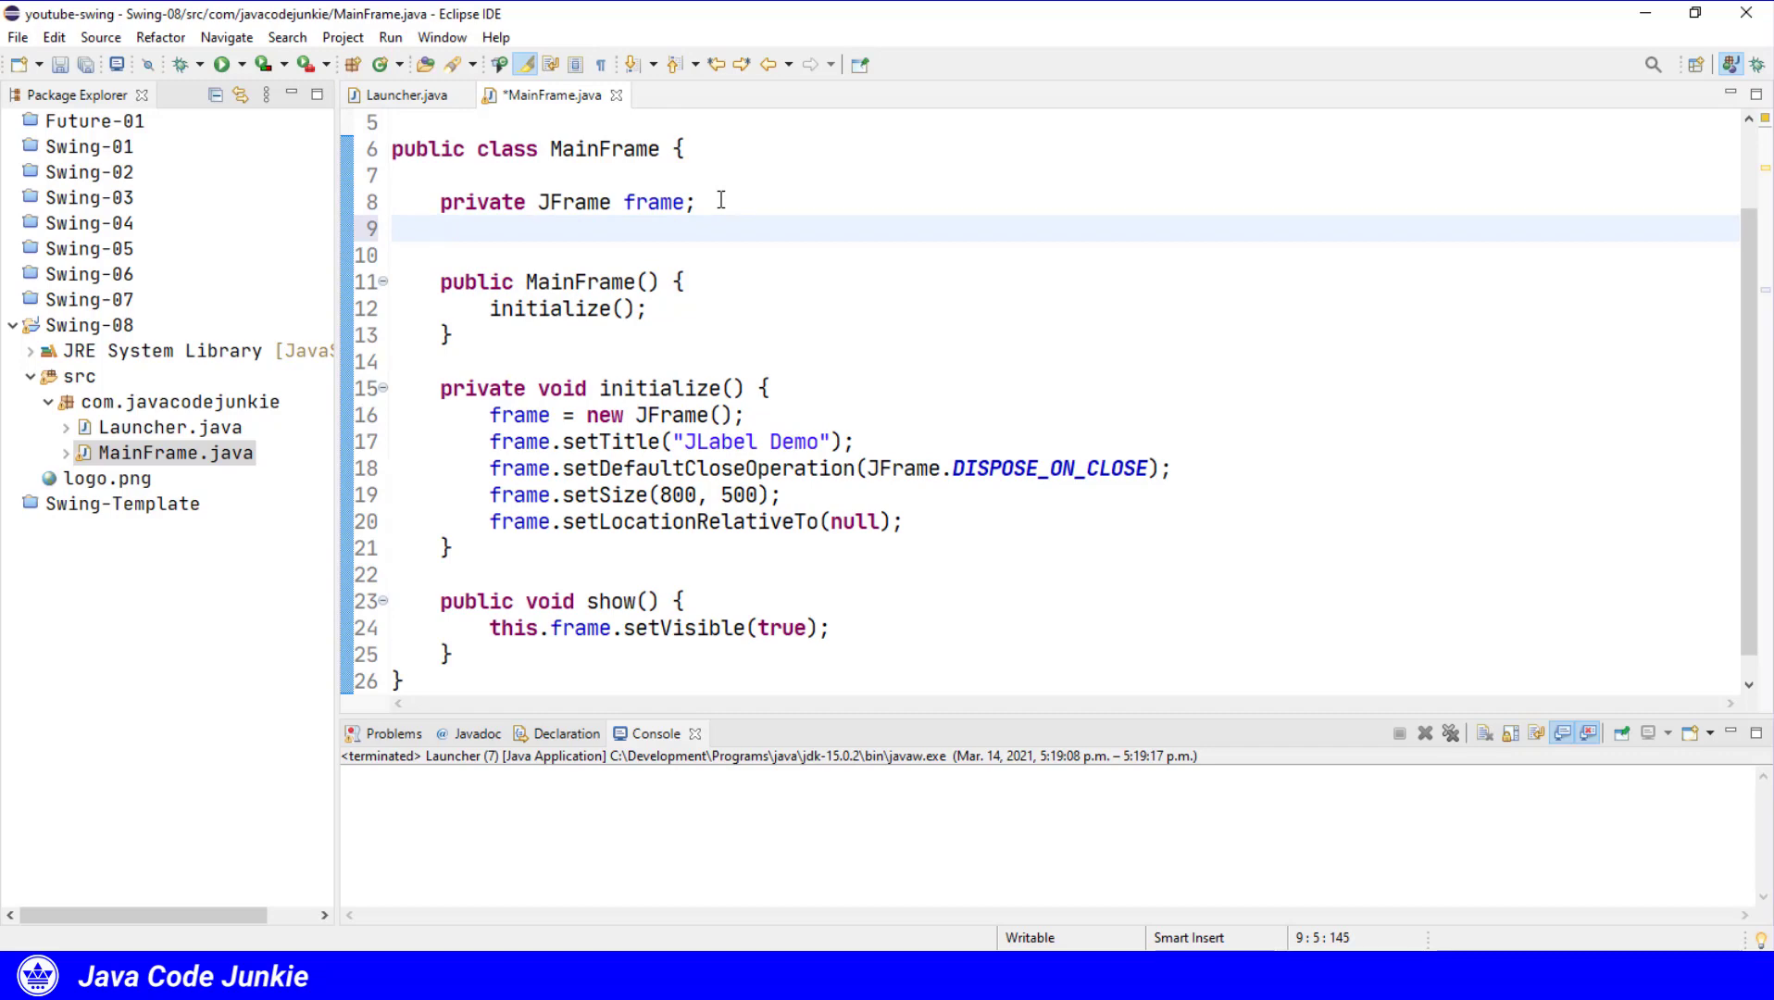
Declare a private JPanel field named panel in MainFrame.
type("pri")
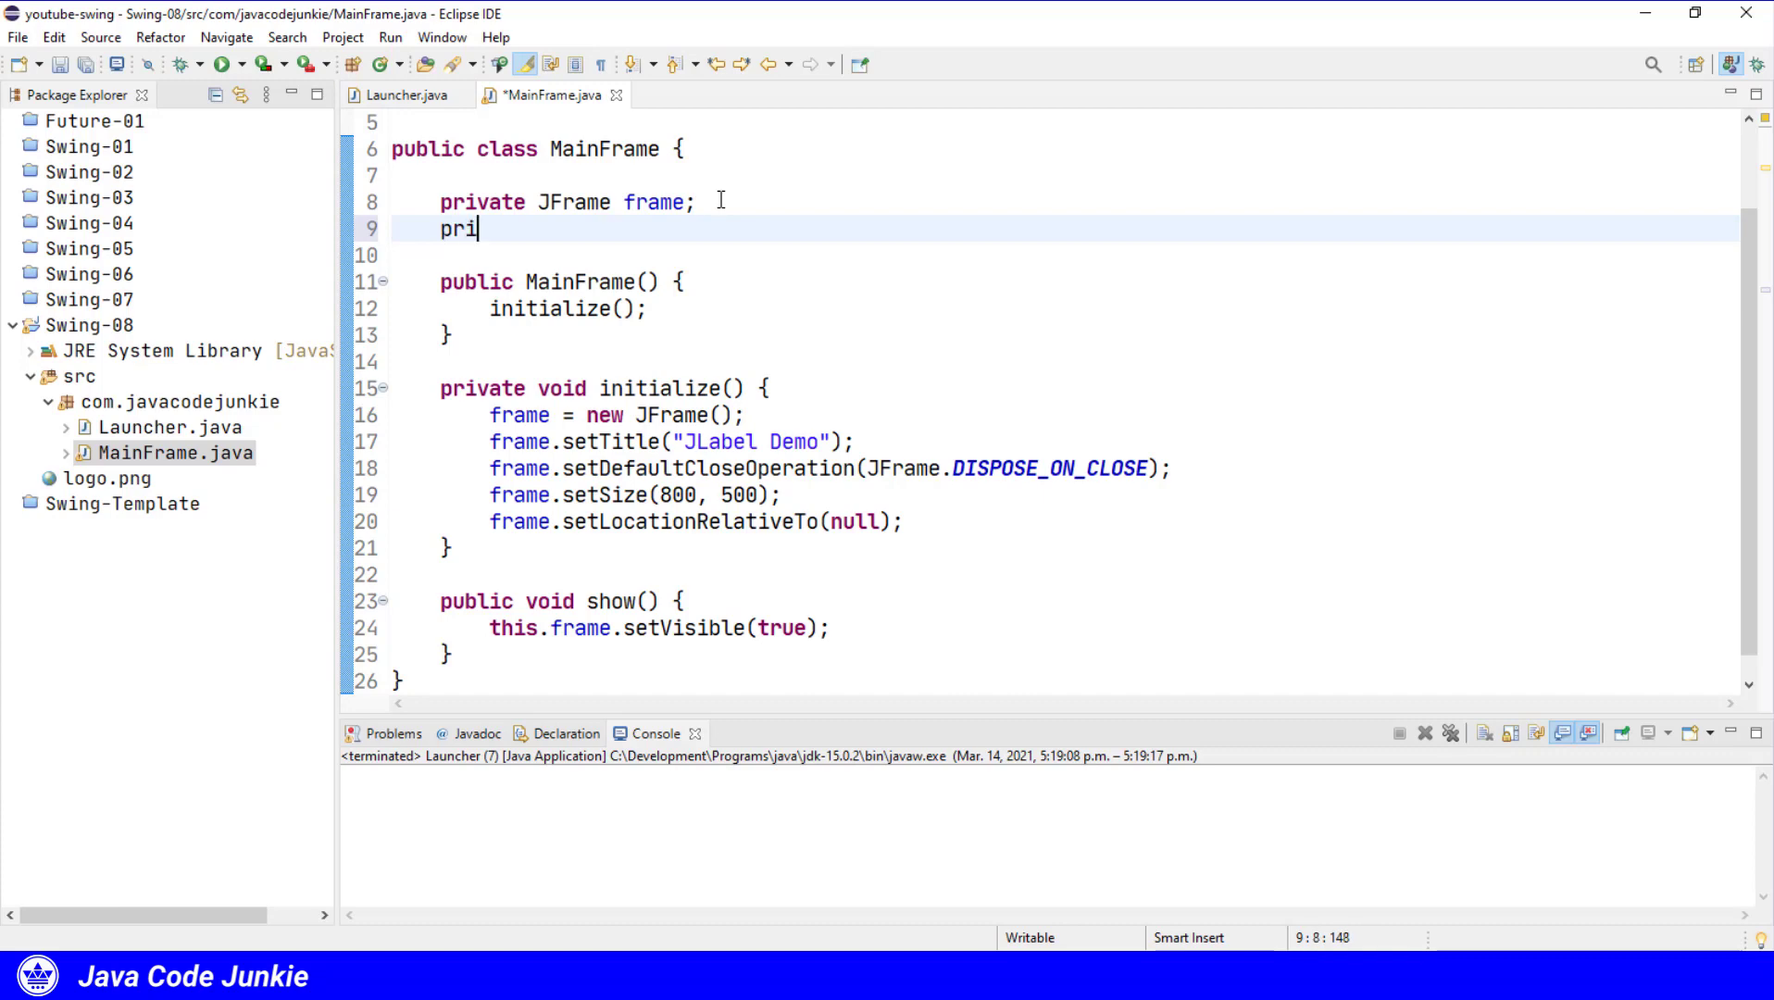
type("vate")
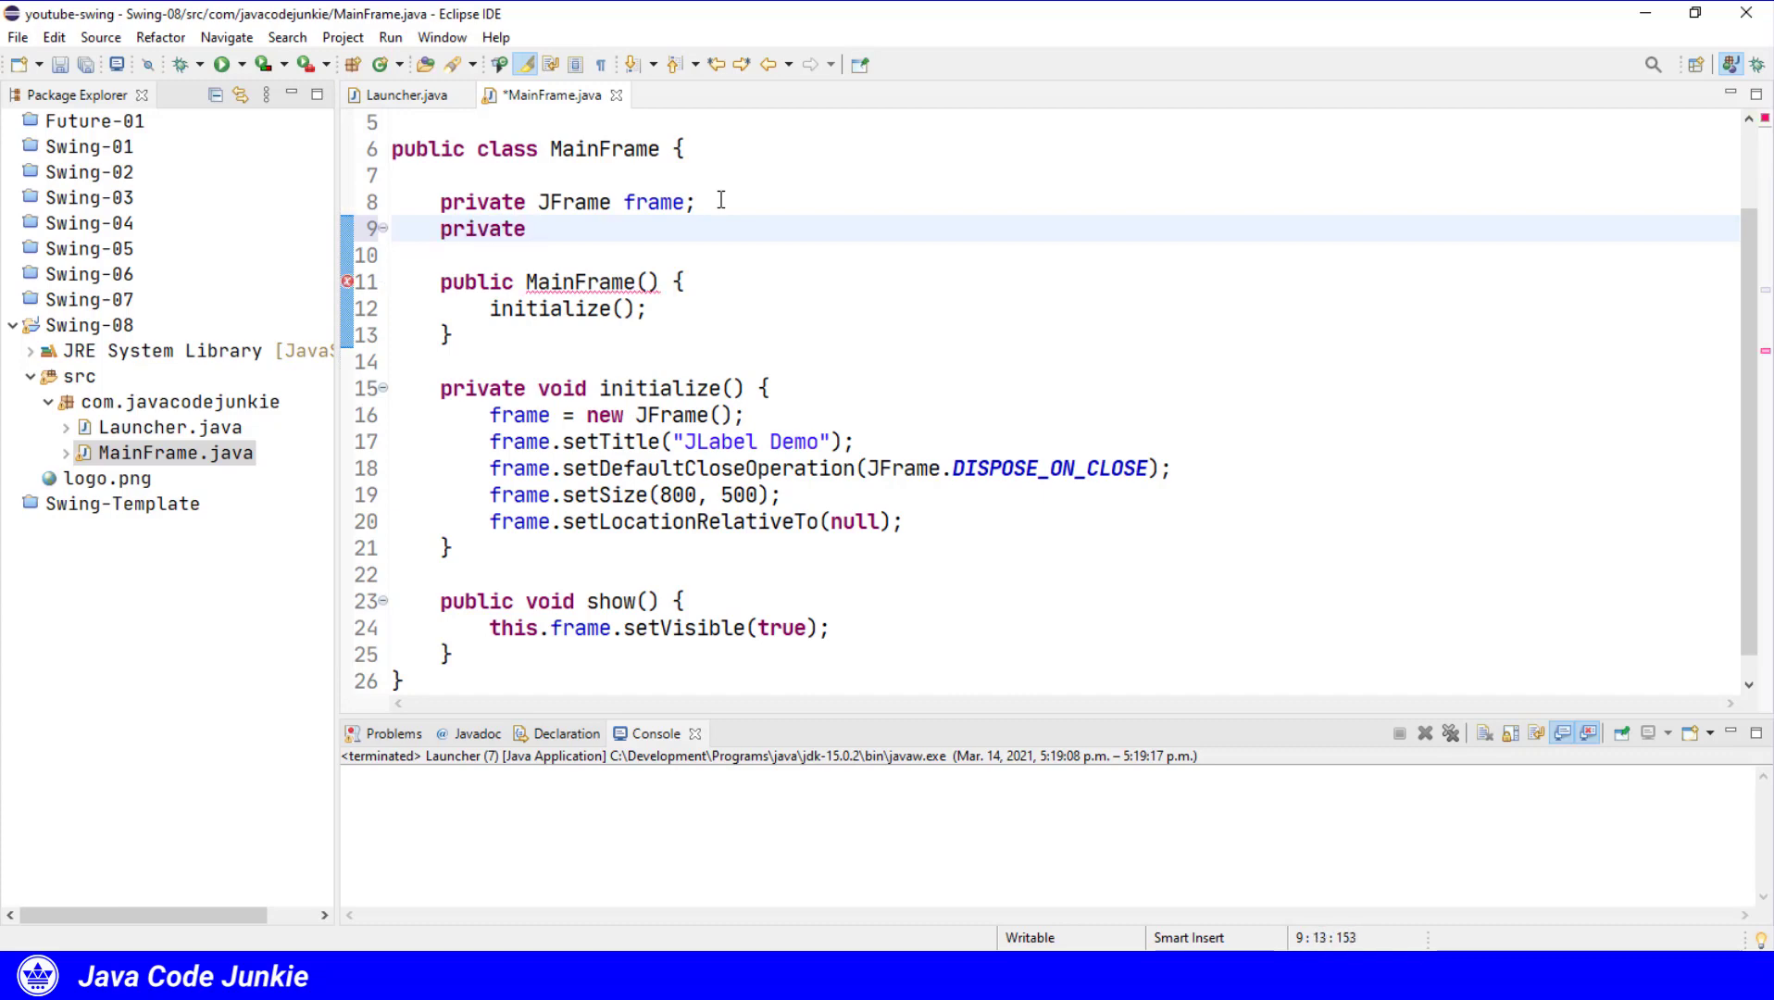
type("JPanel pa")
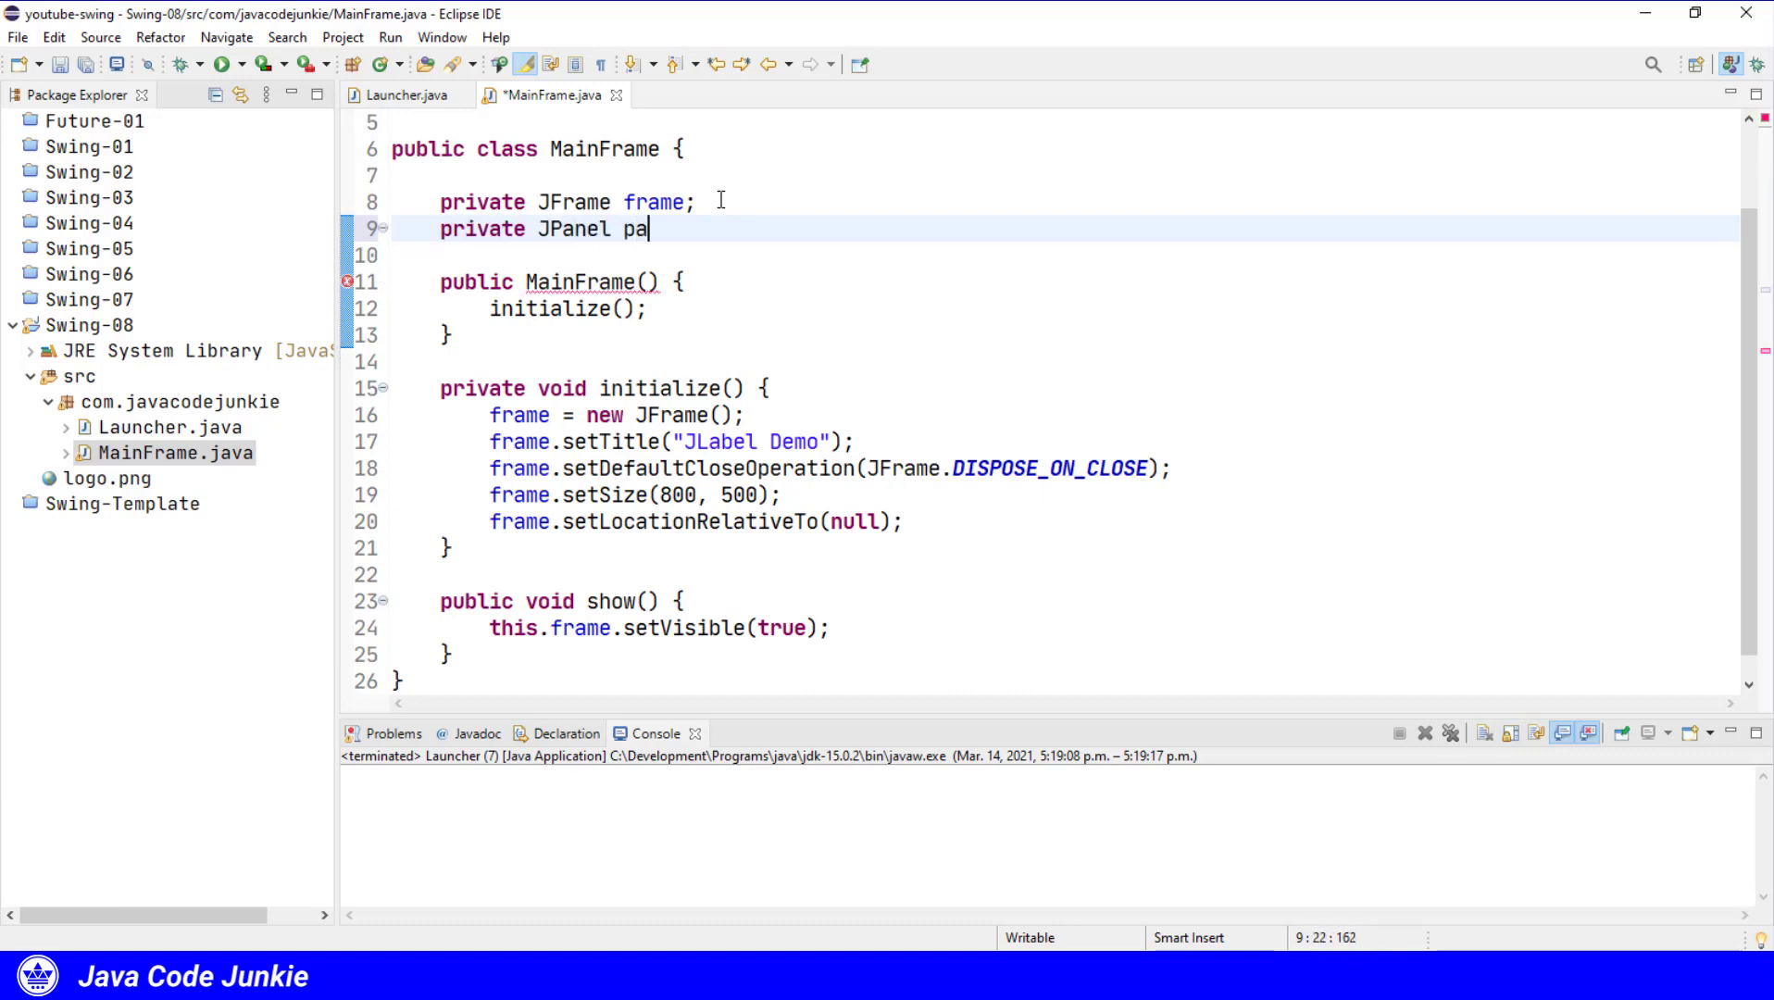
type("nel;")
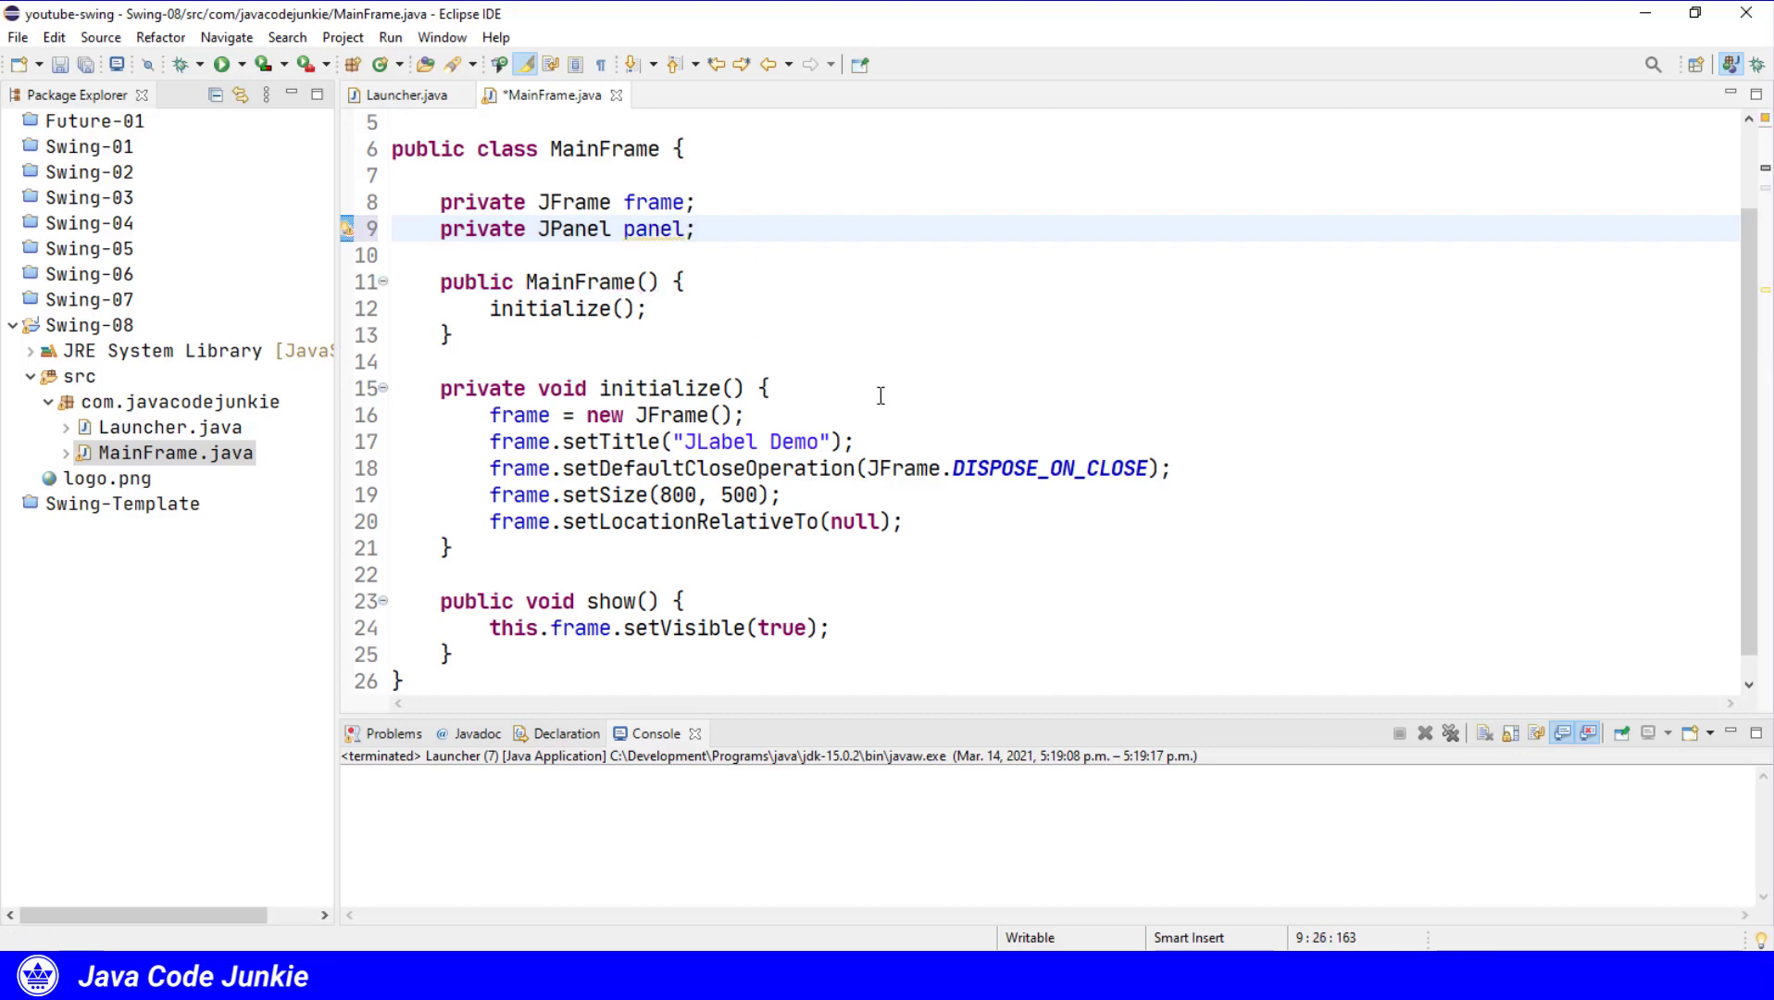
mouse_move(948, 602)
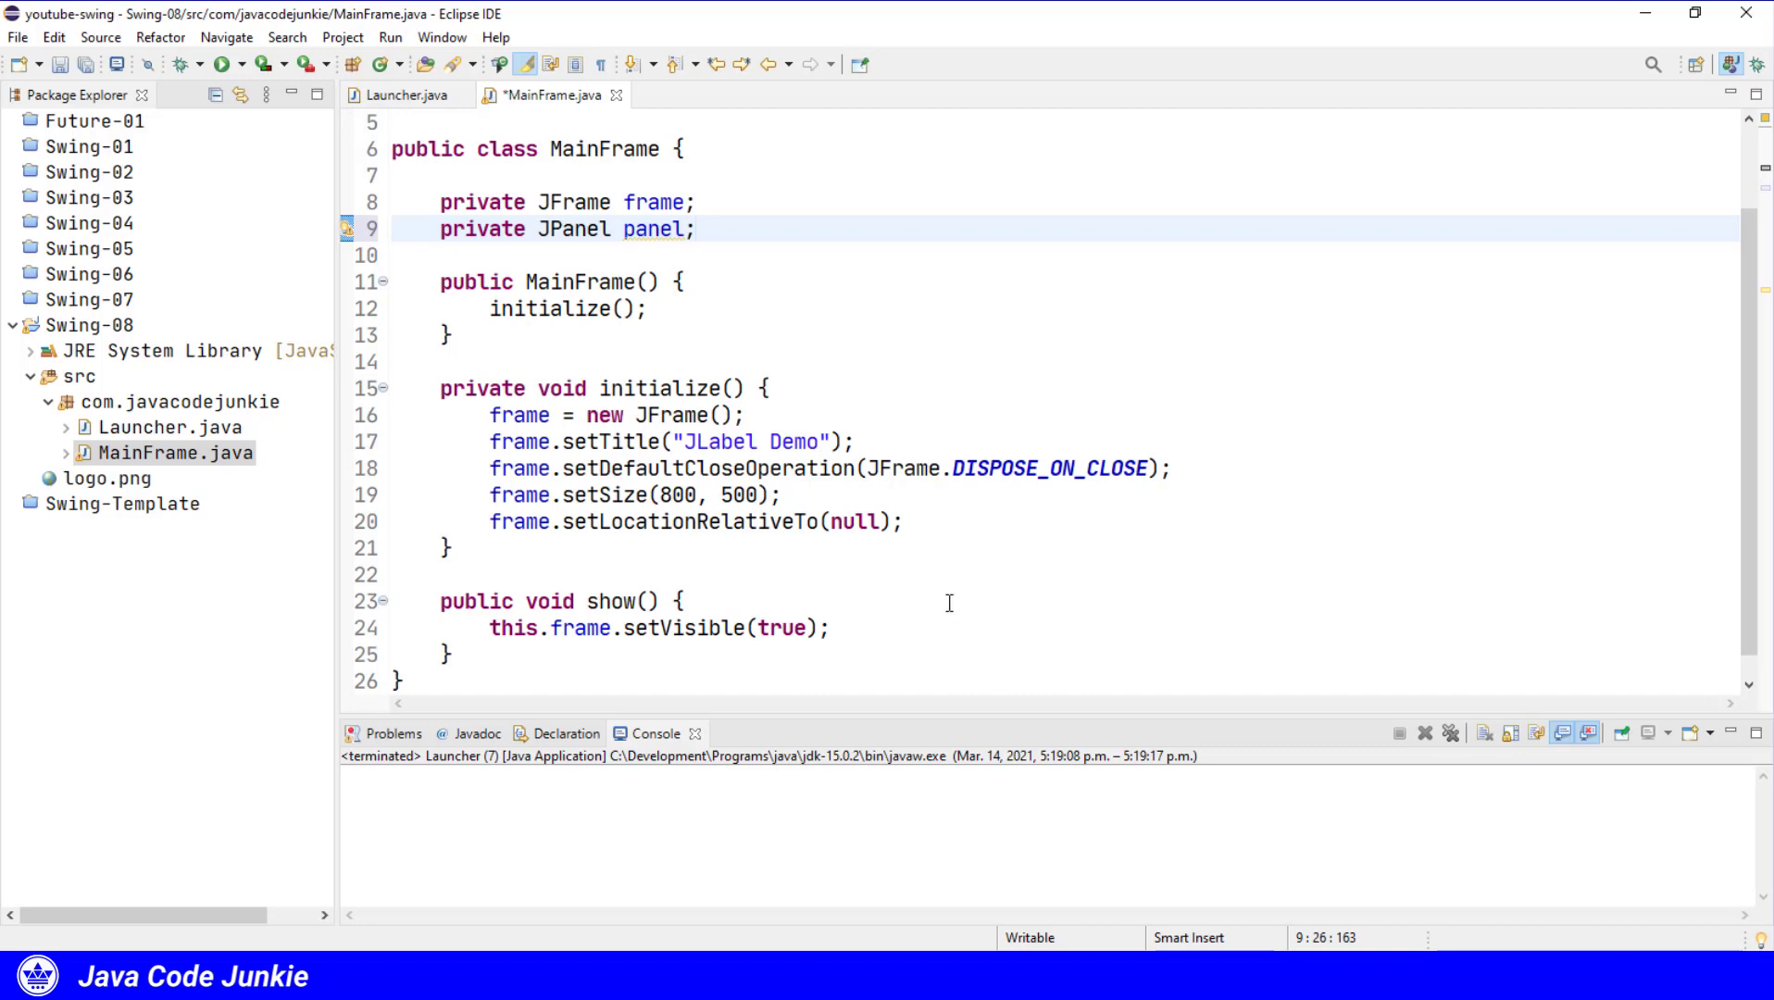
Instantiate the panel with new JPanel() at the end of initialize.
key("Enter")
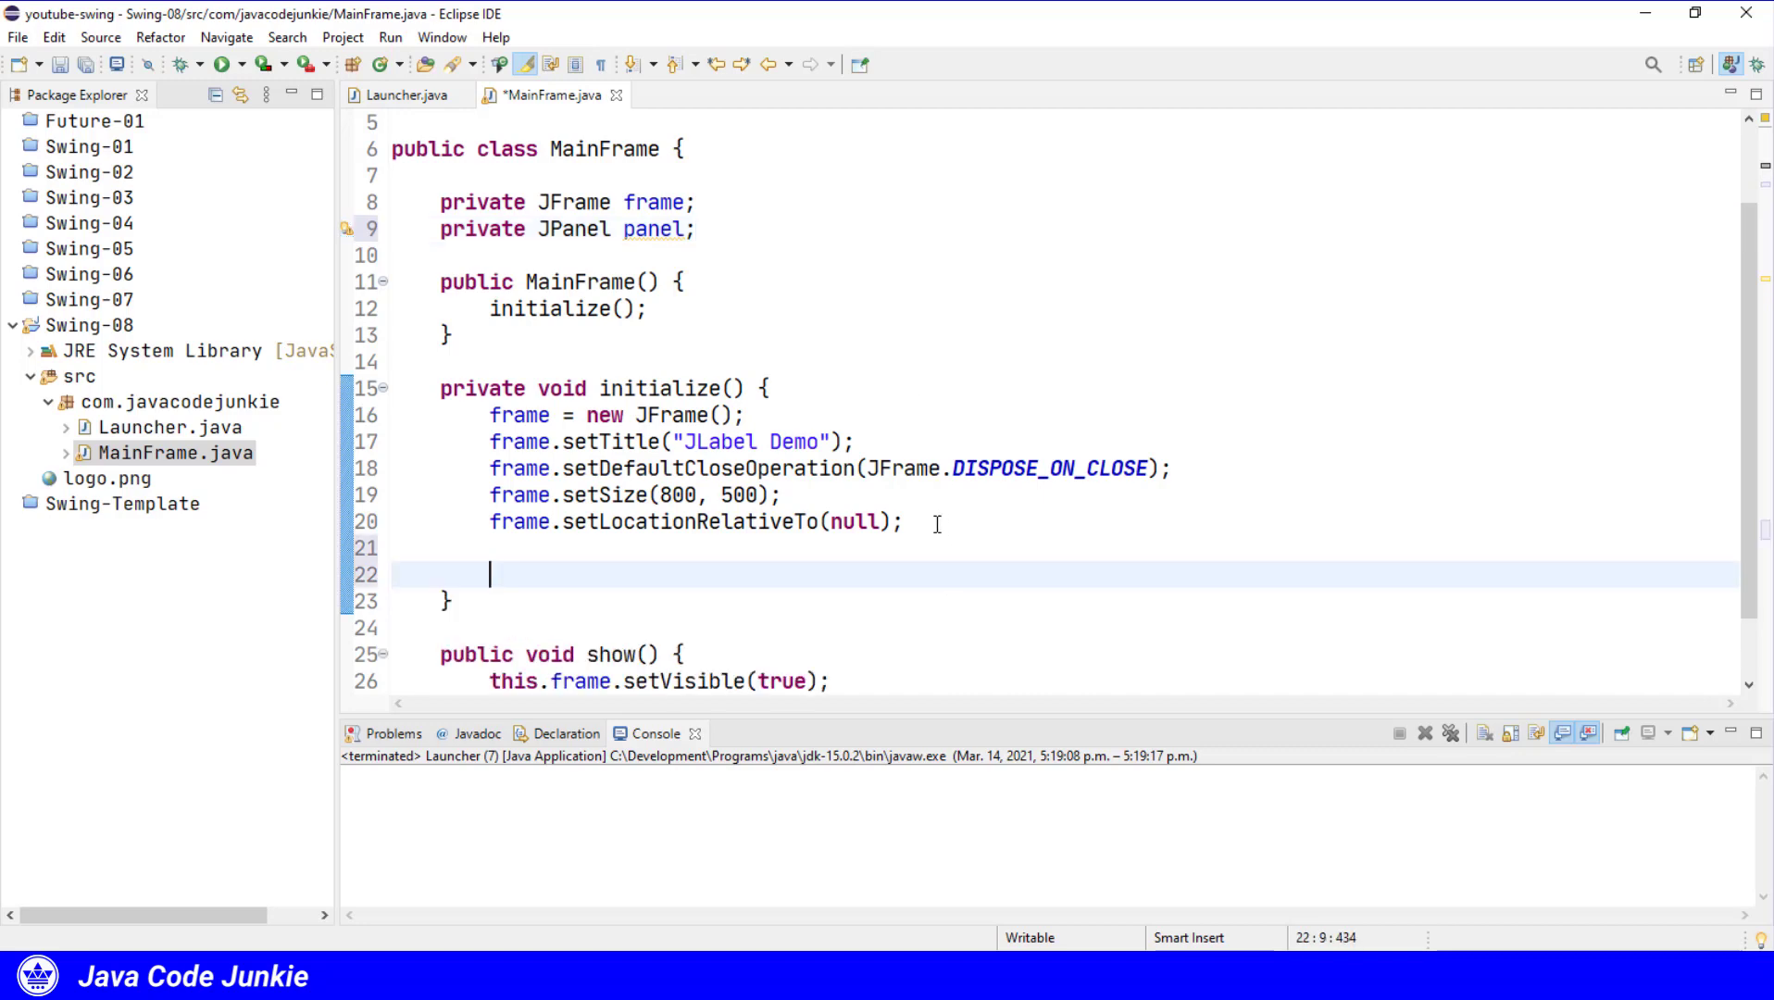
type("panel =")
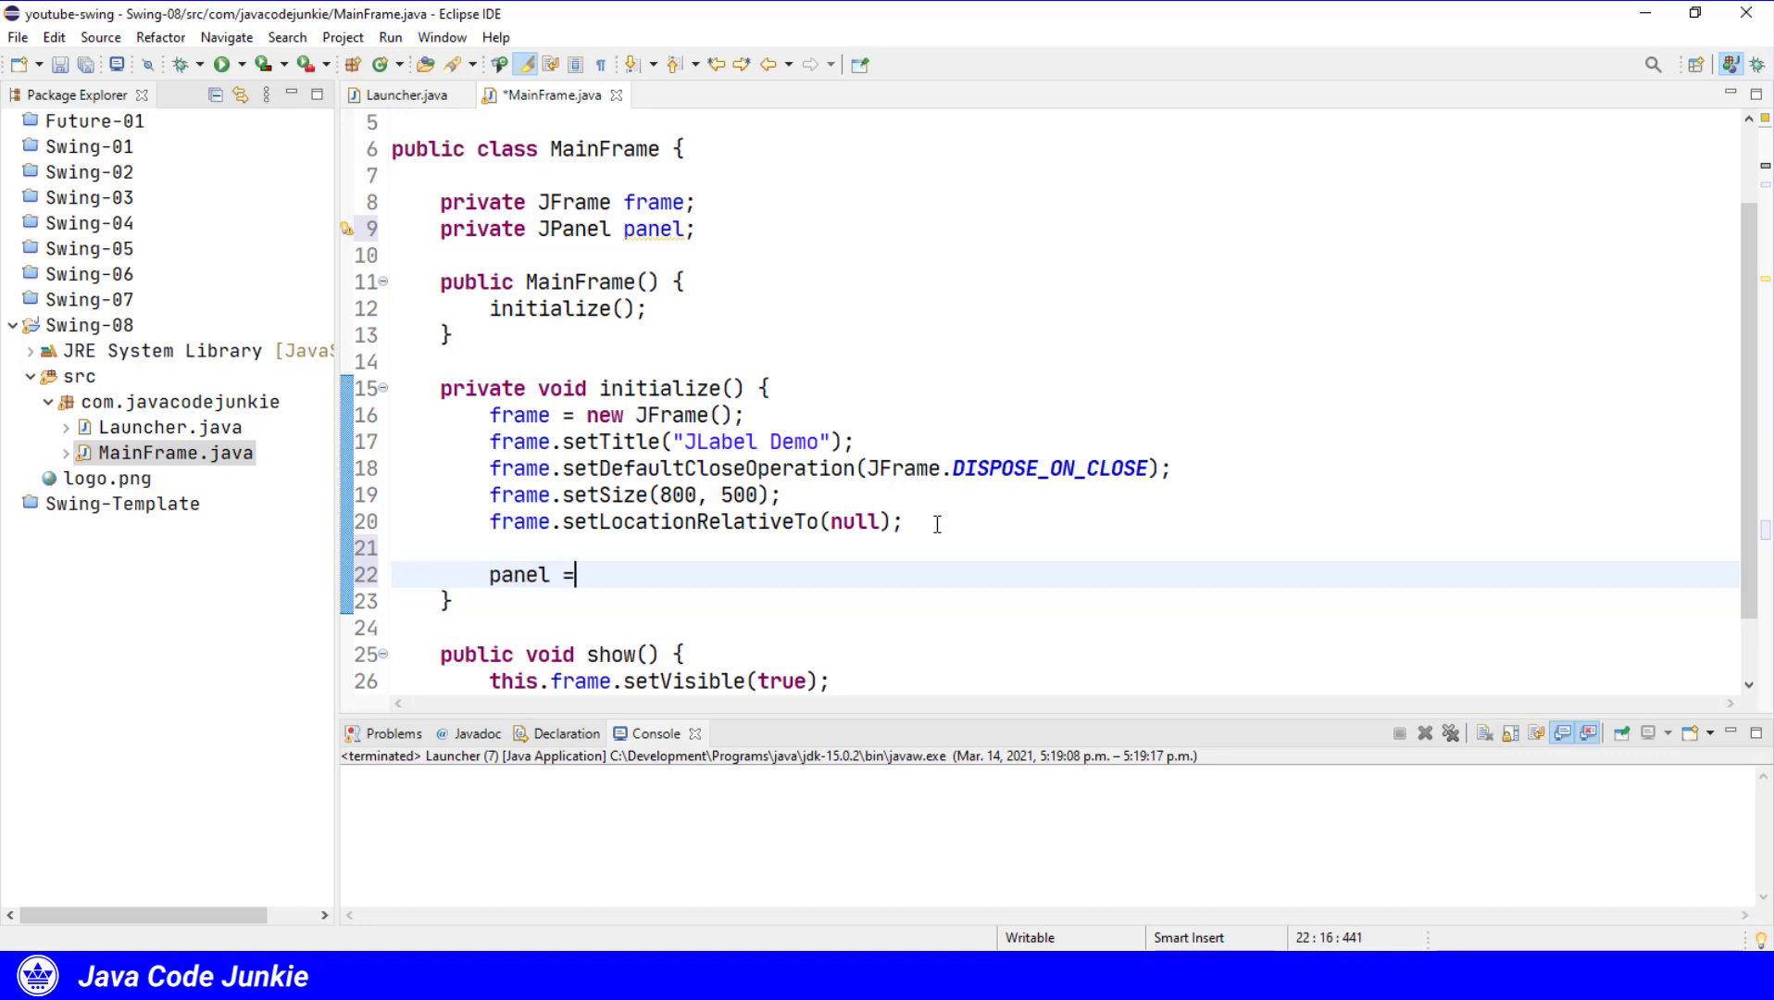
type("new JPan")
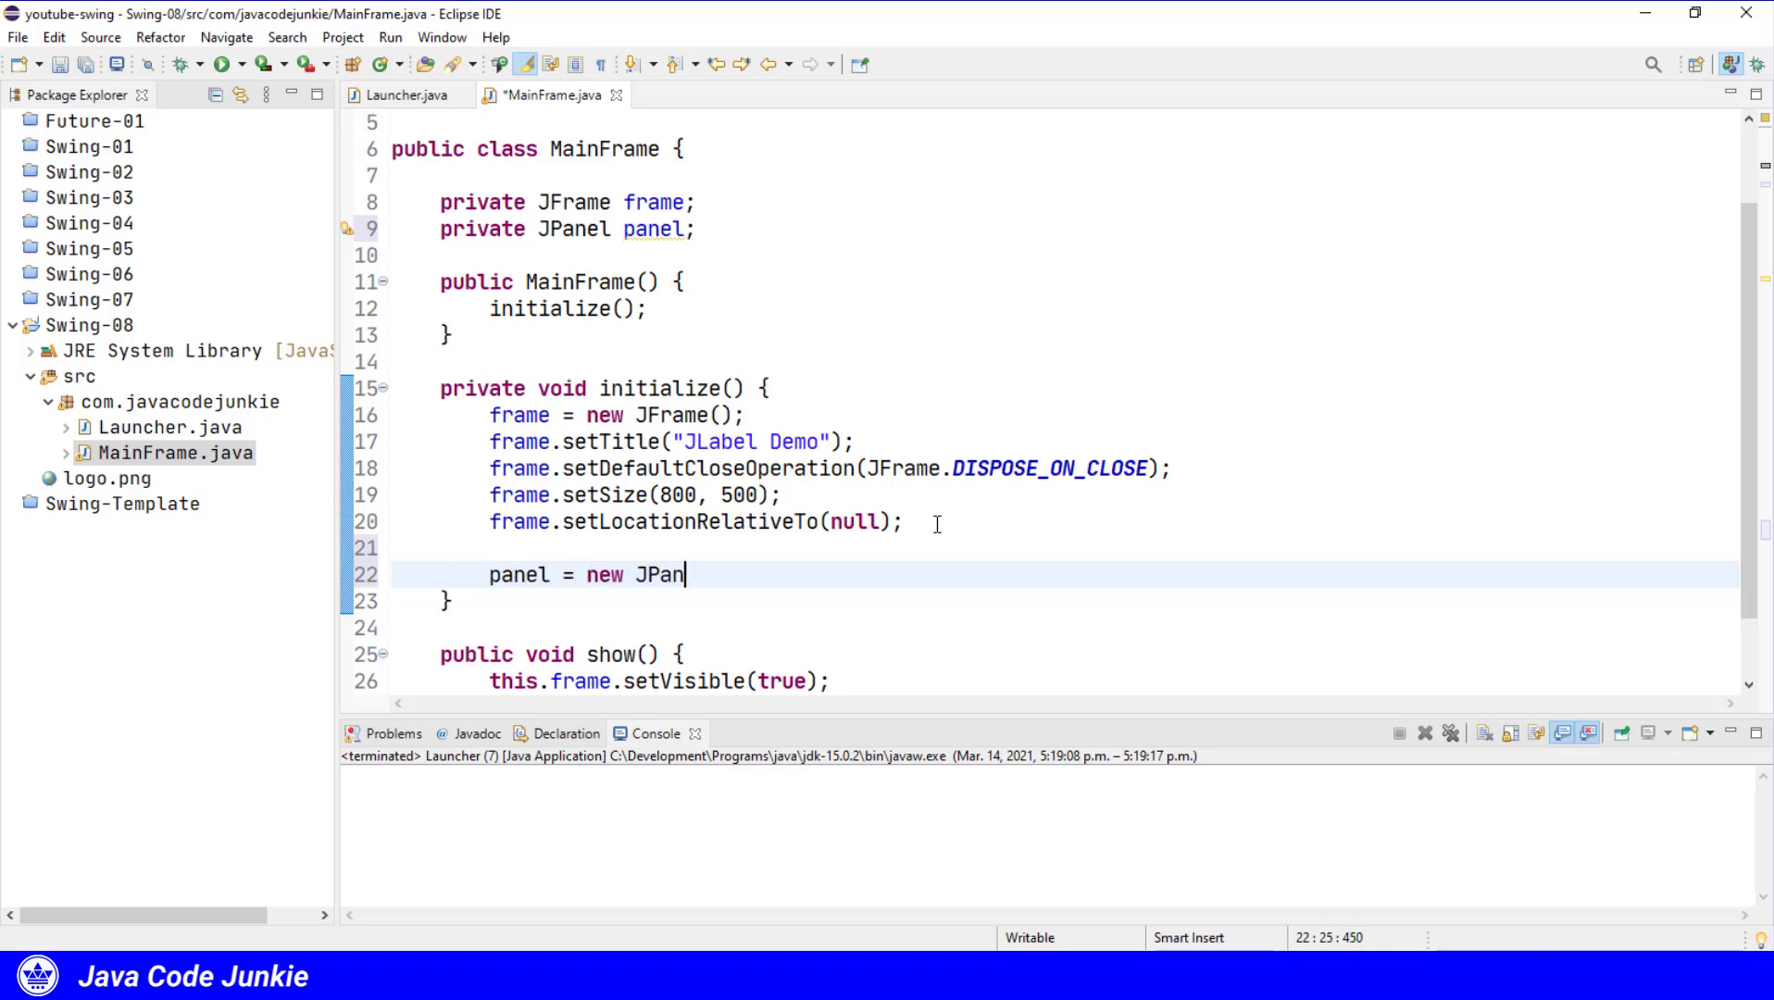
type("el();")
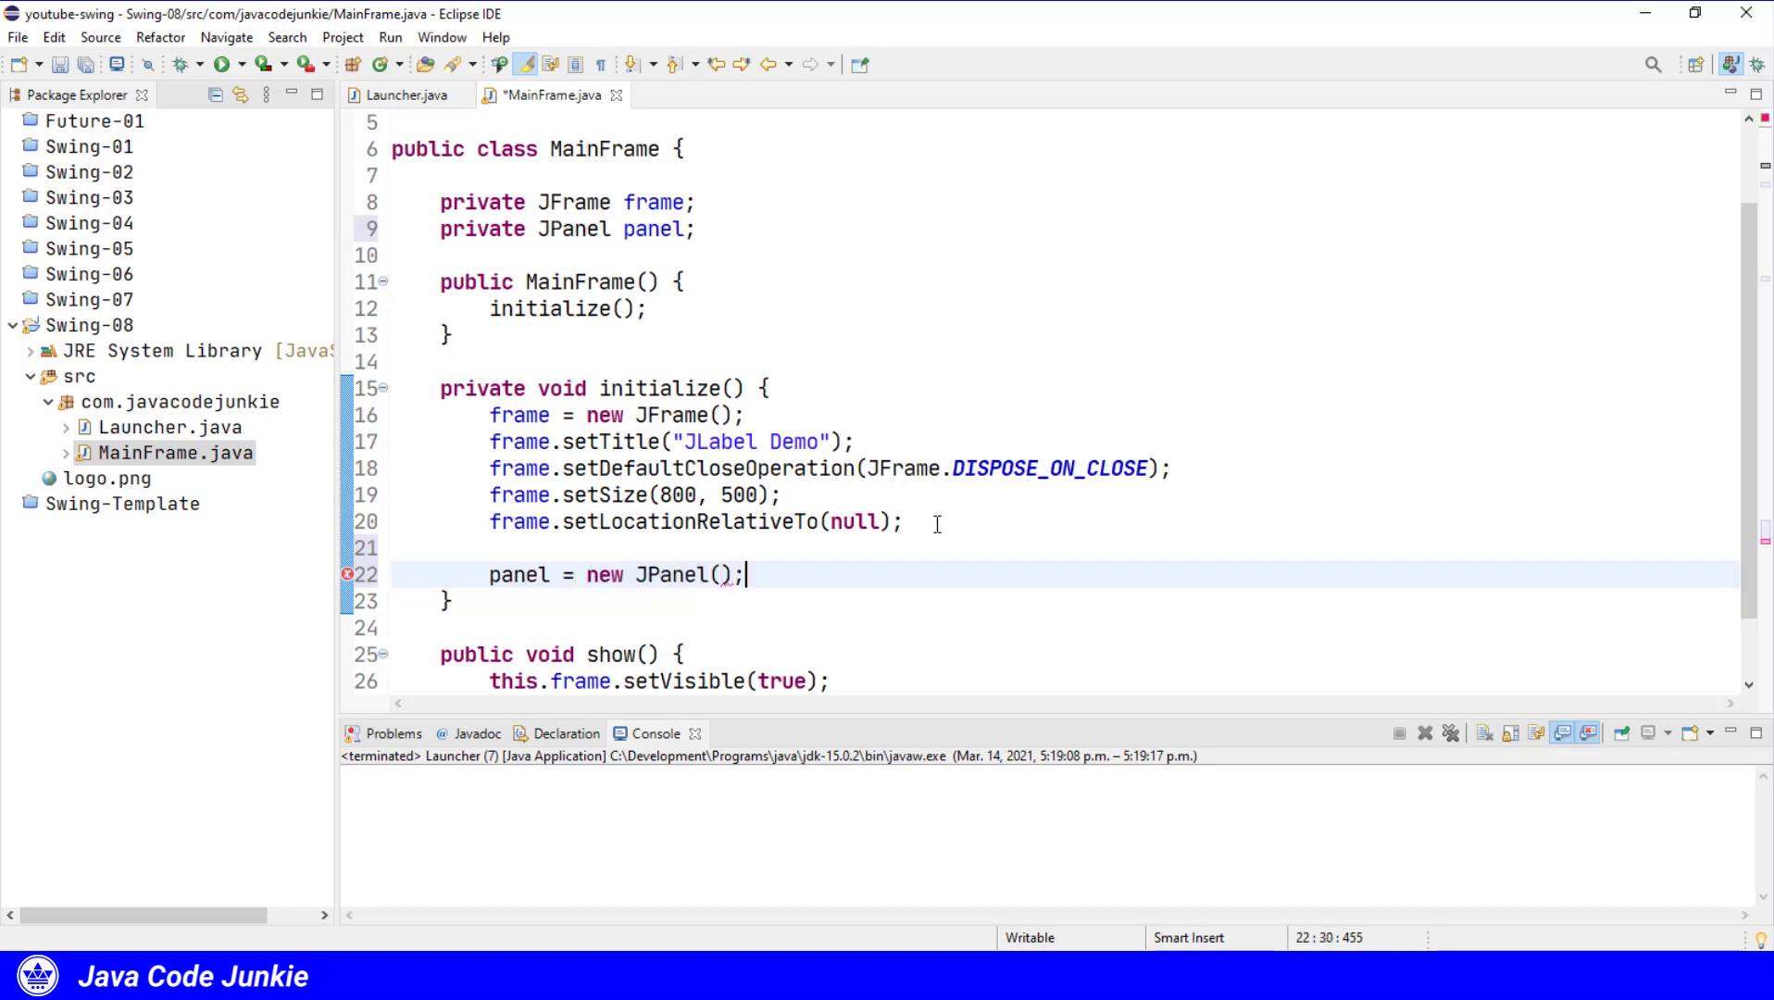
key("Return")
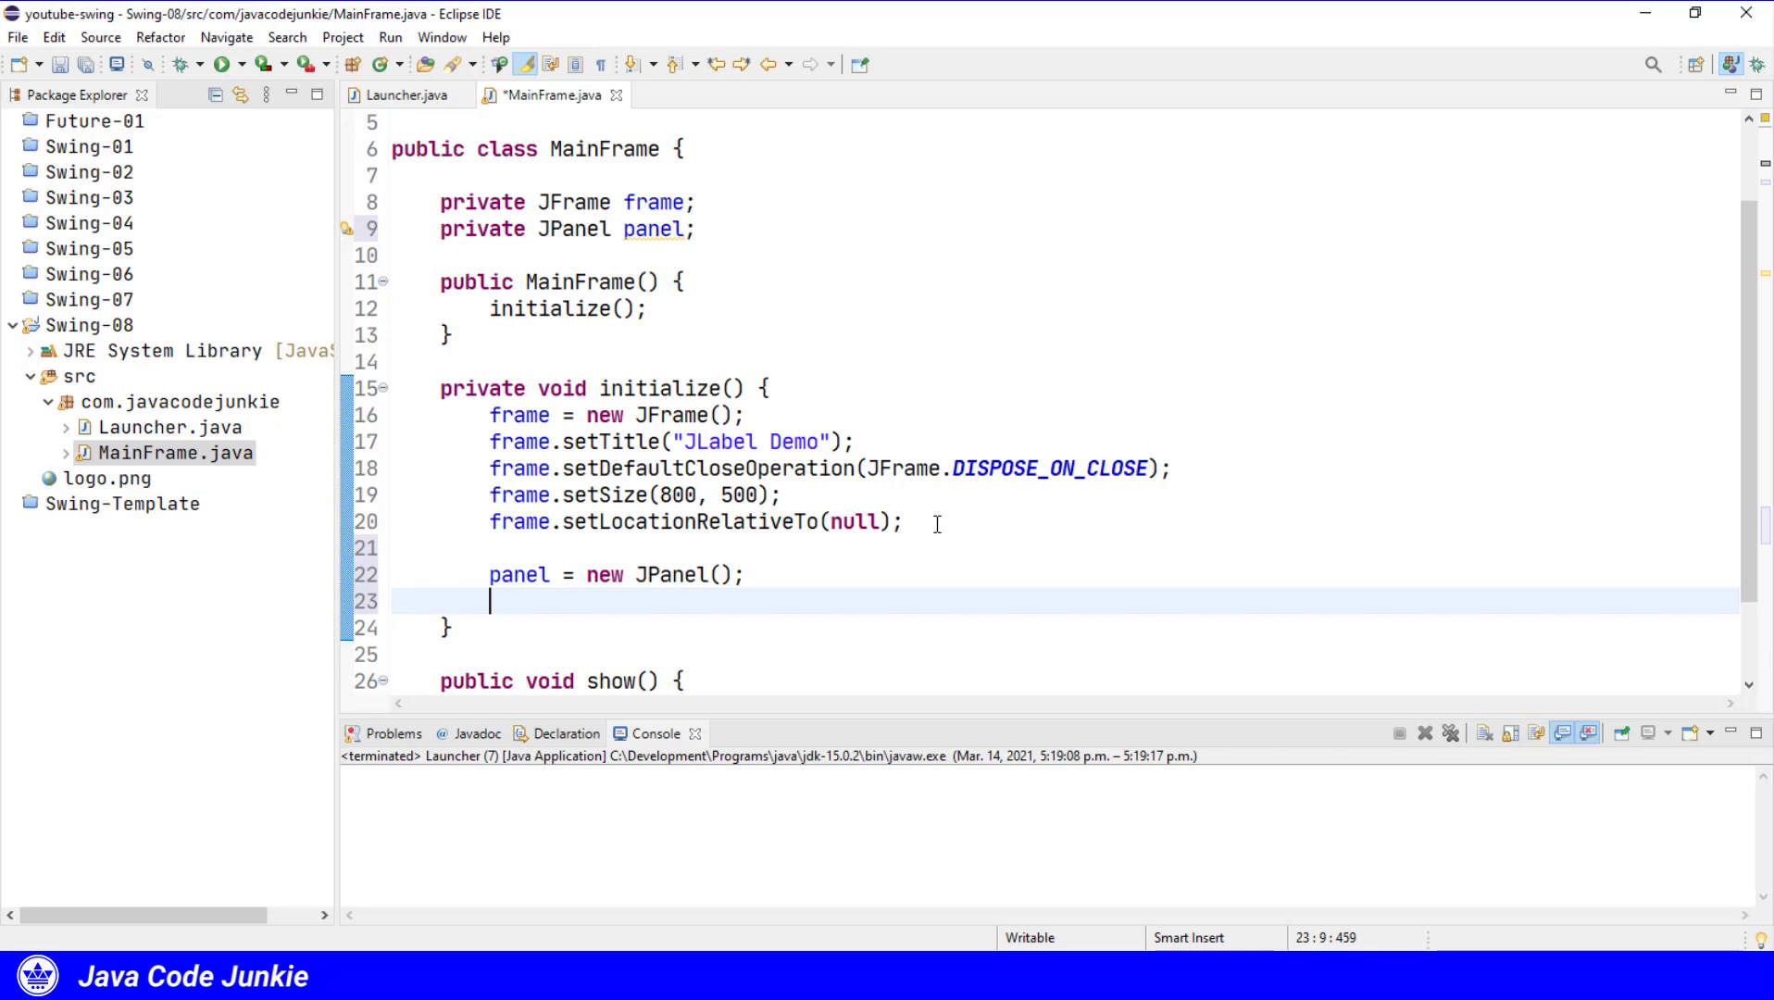
Give the panel an empty BorderFactory border of 10 pixels on every side.
type("pane")
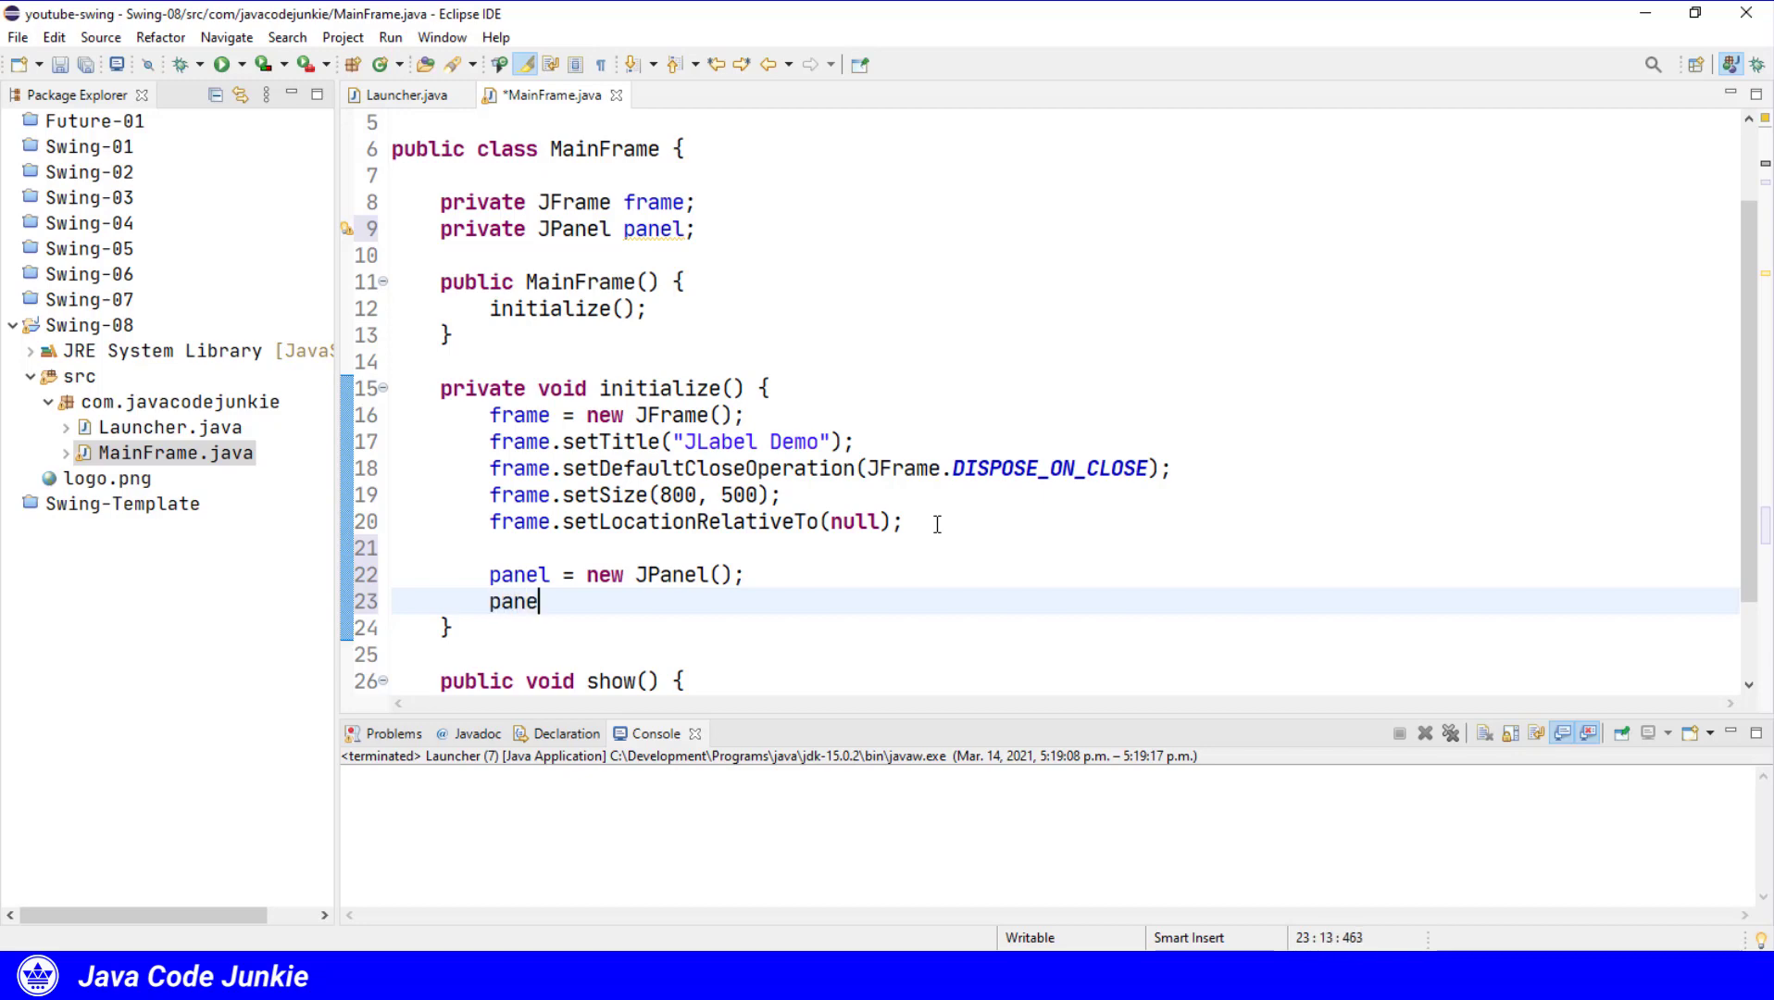
type(".setb")
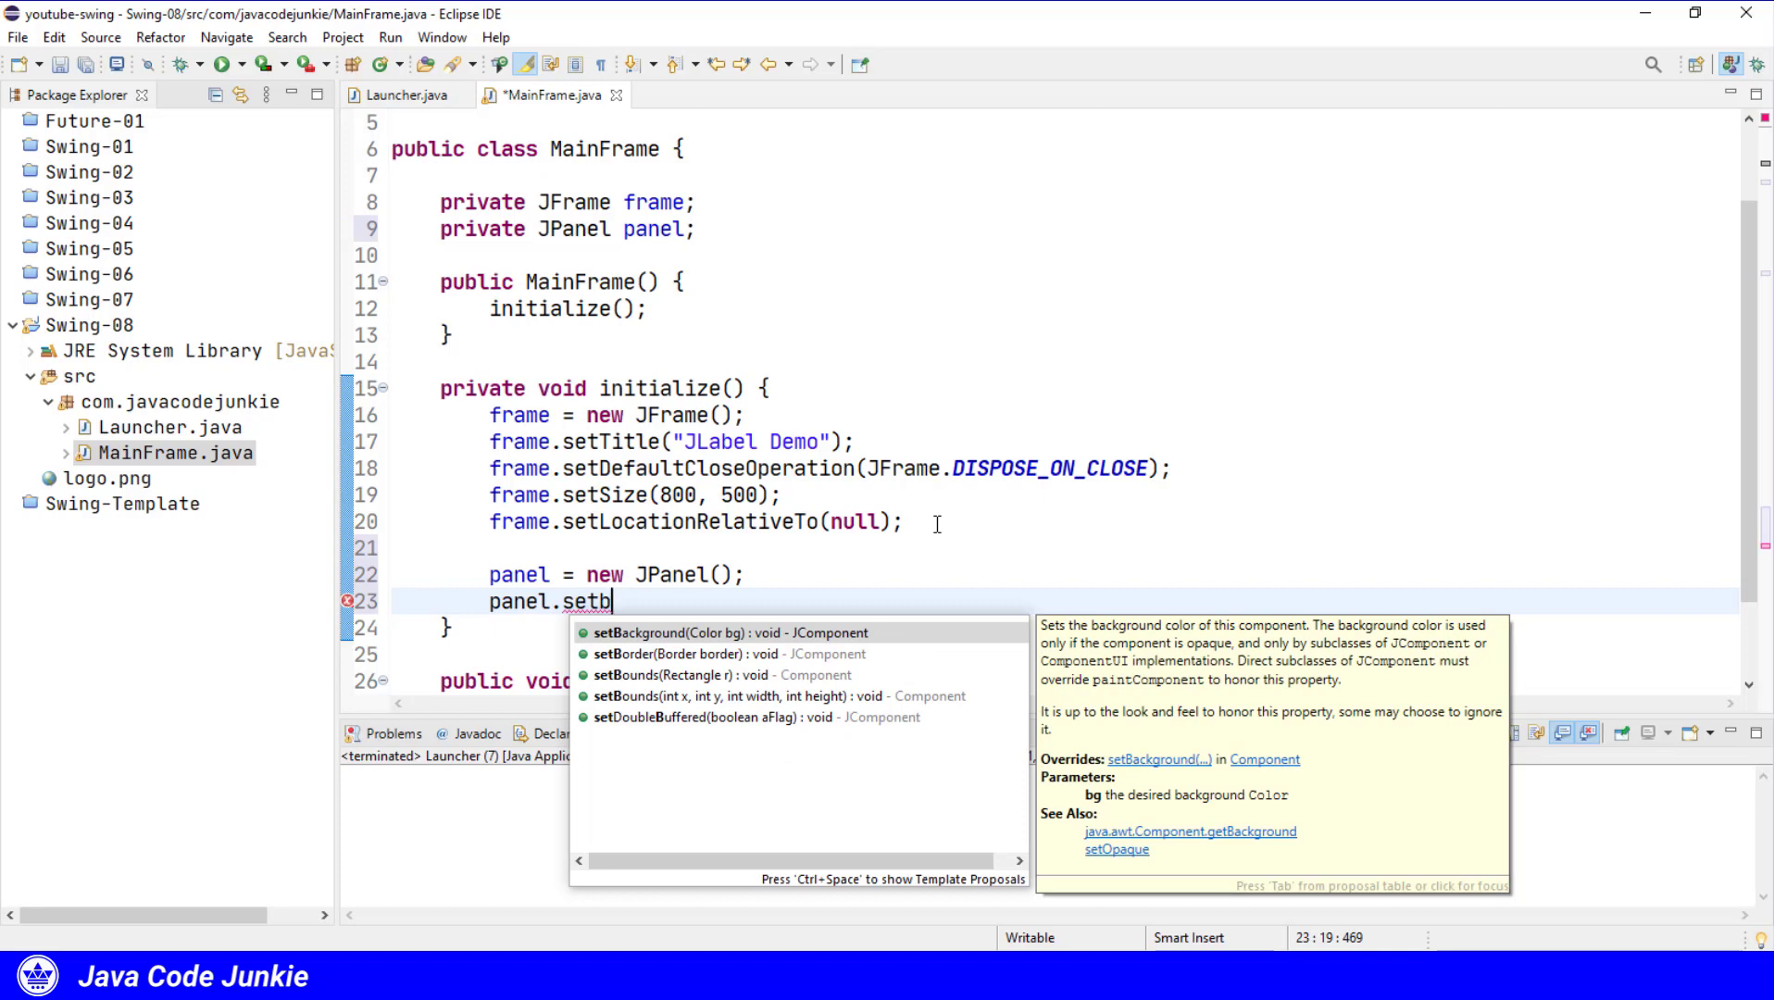
left_click(670, 653)
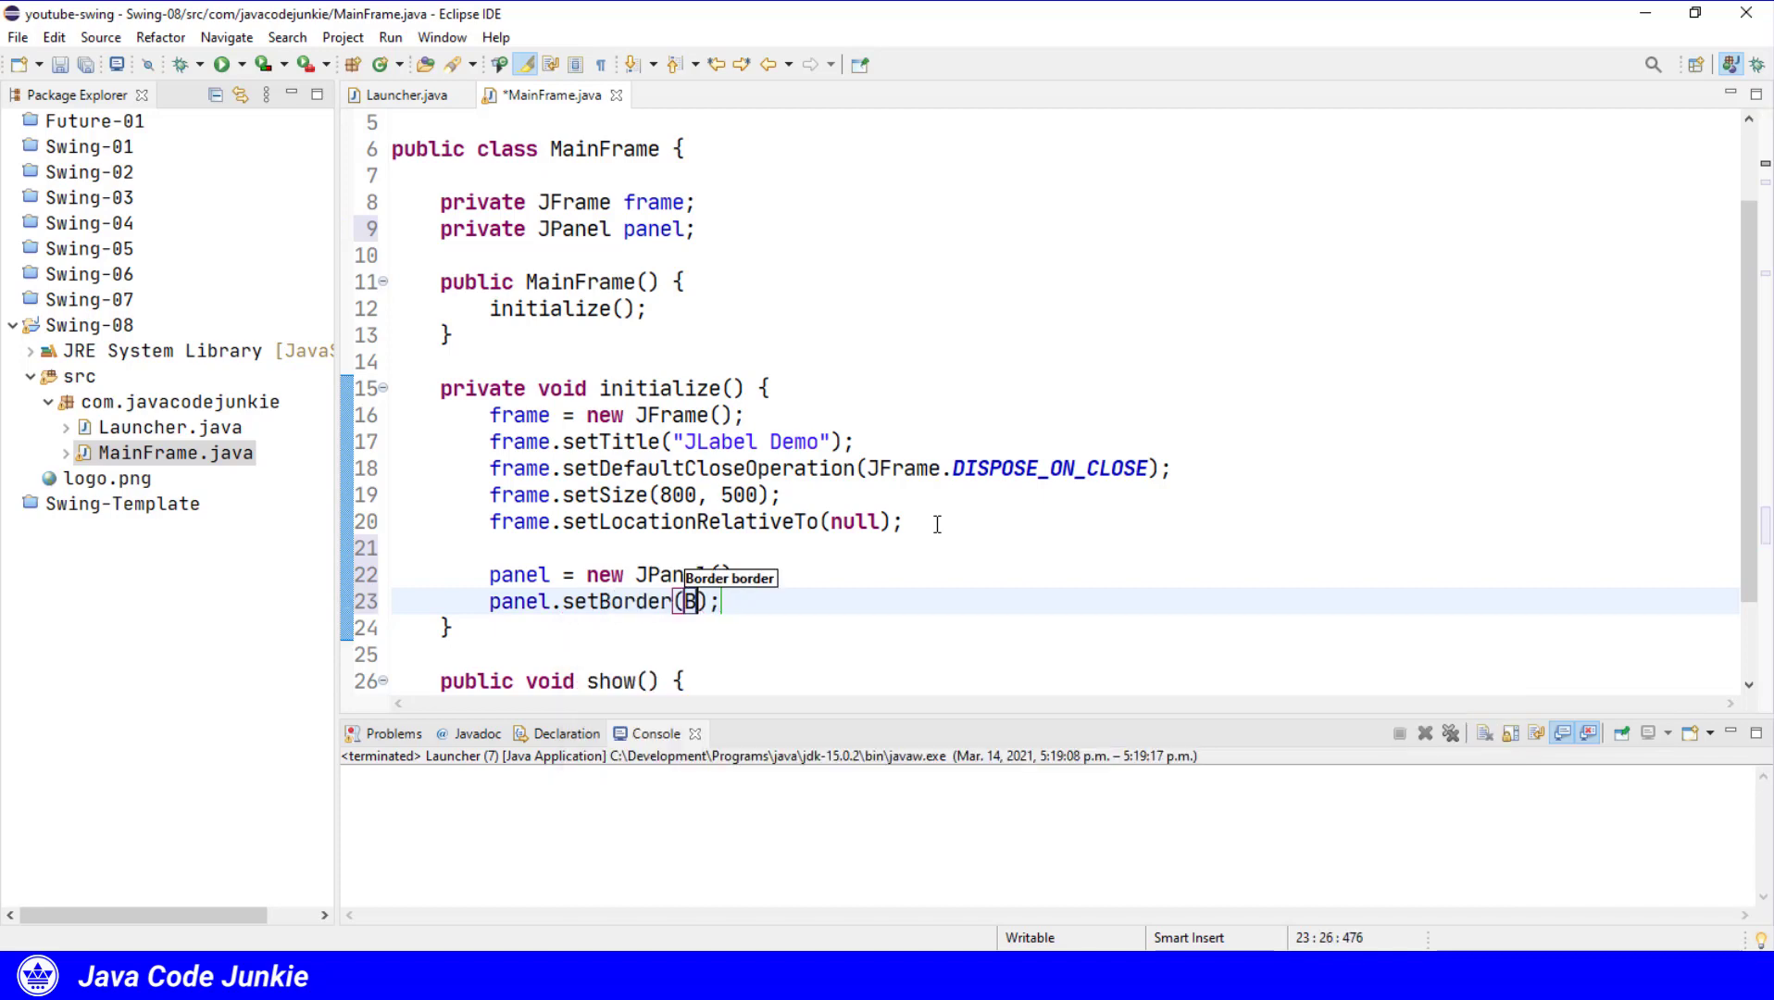
type("BorderFact")
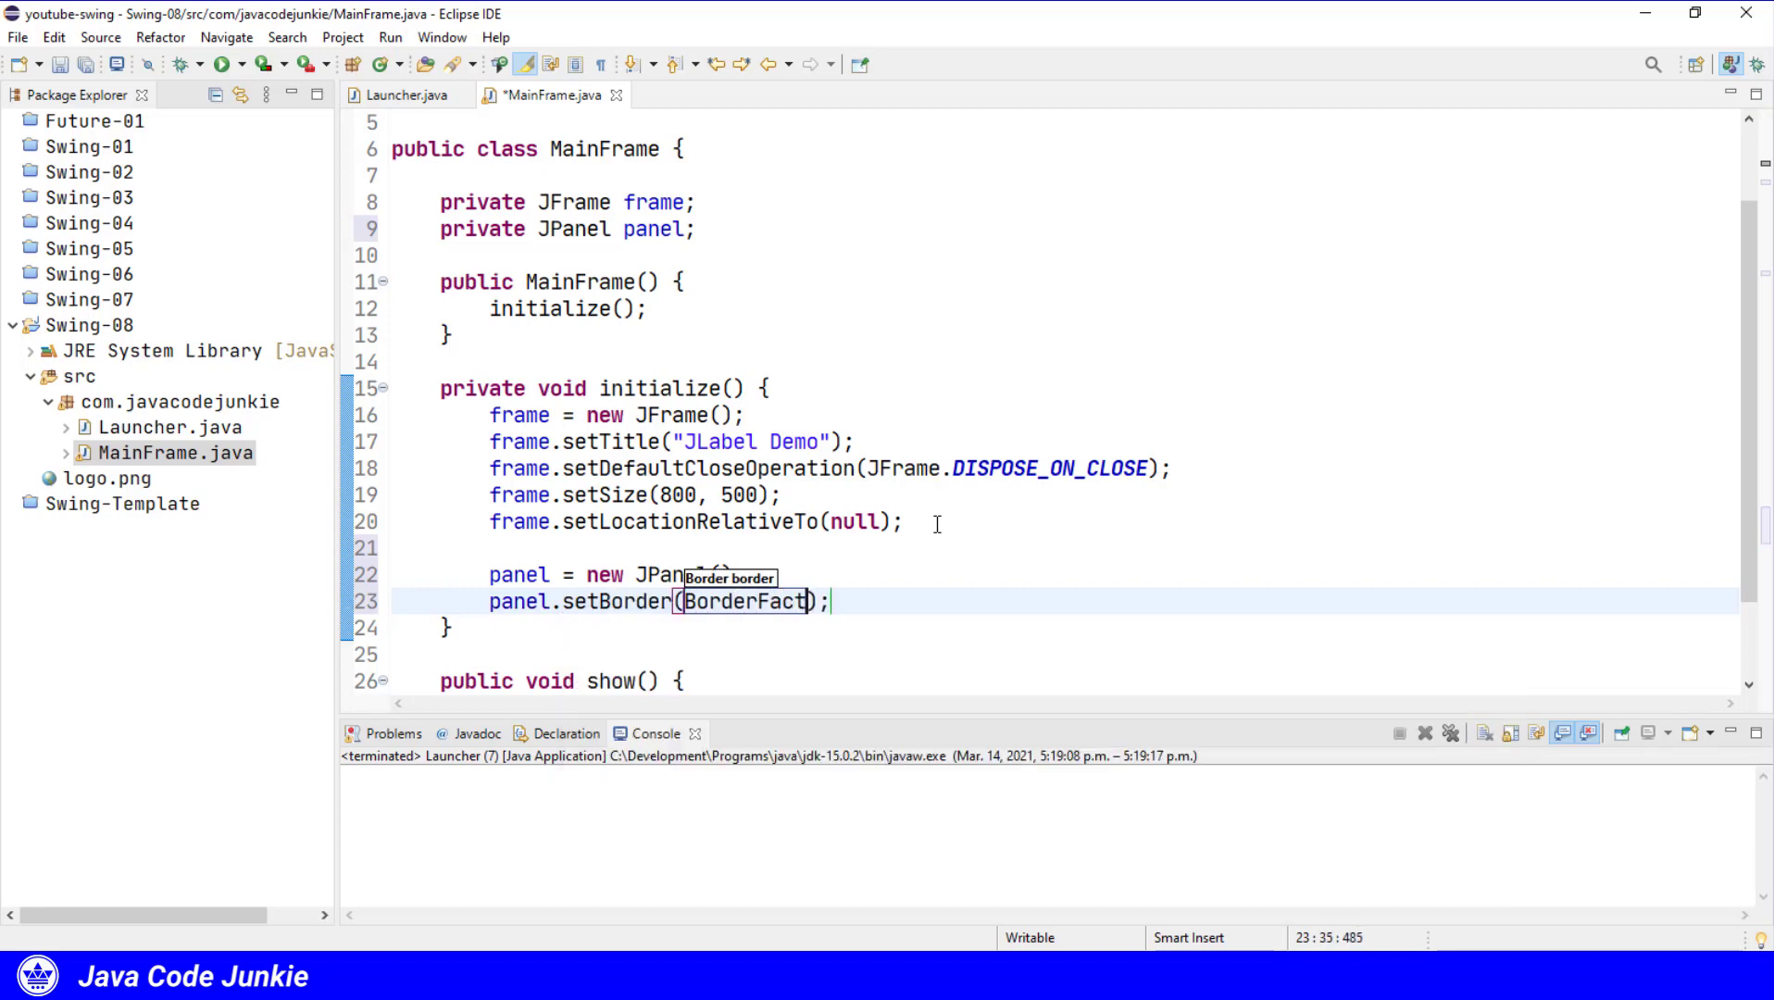
type("ory.")
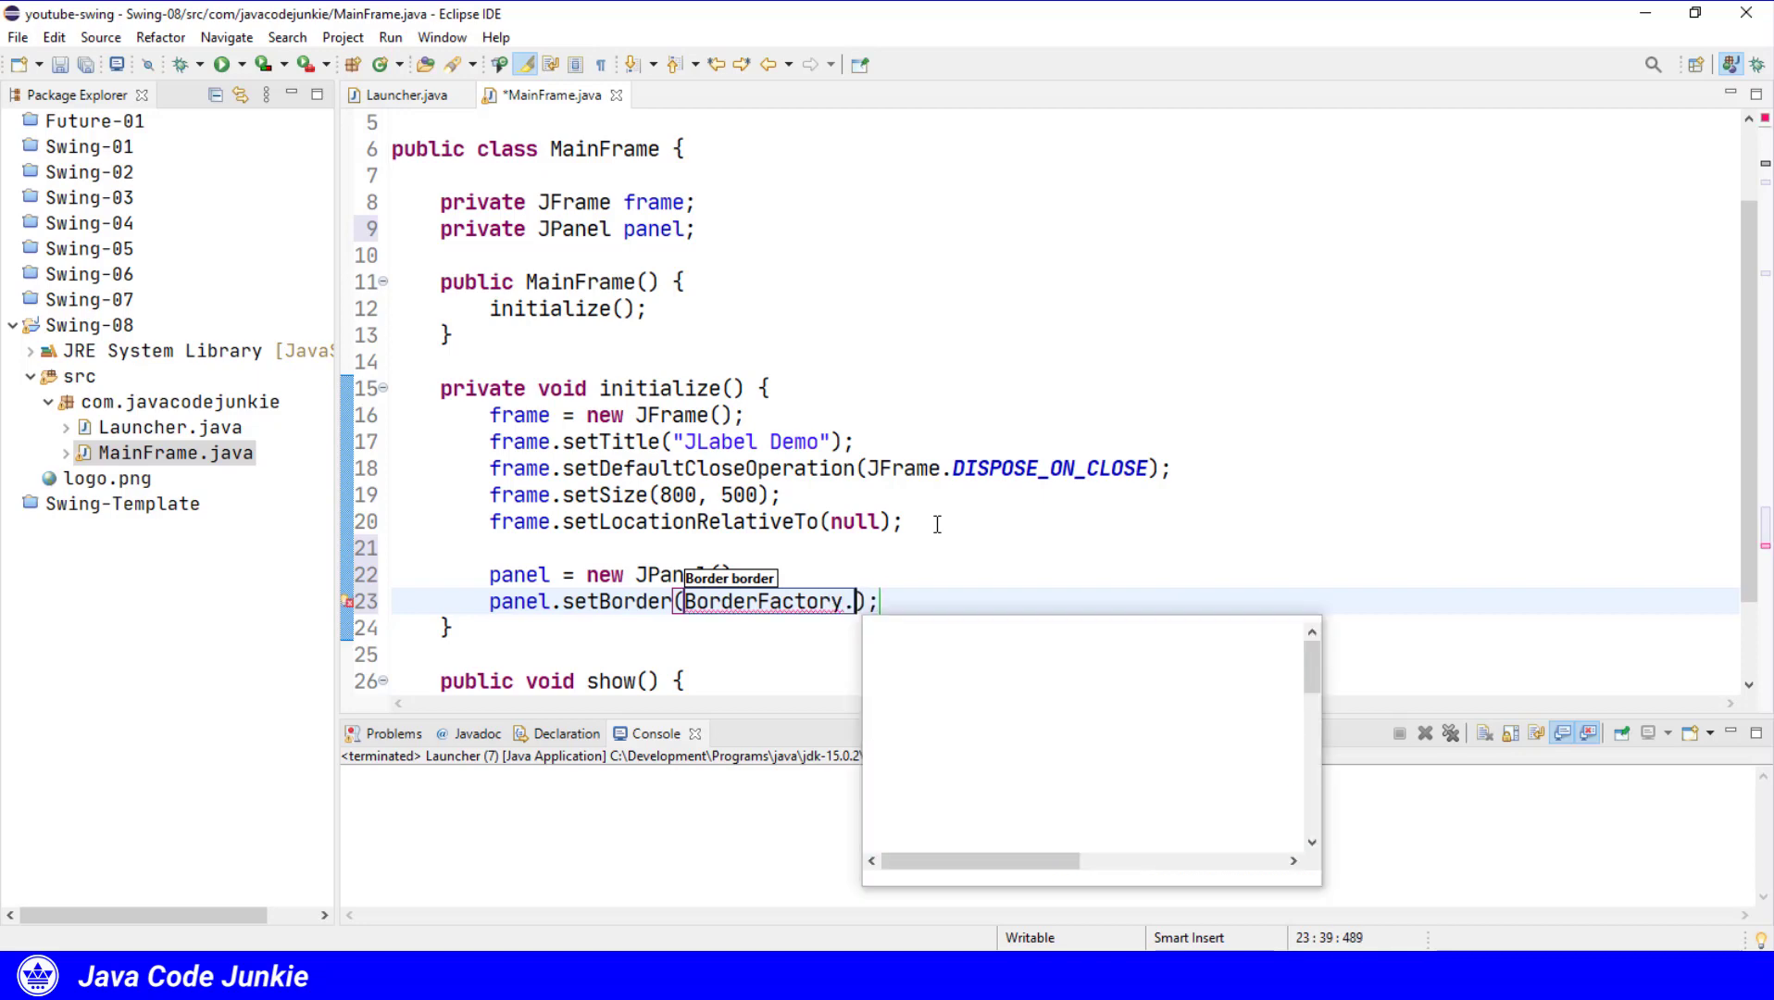
type("create")
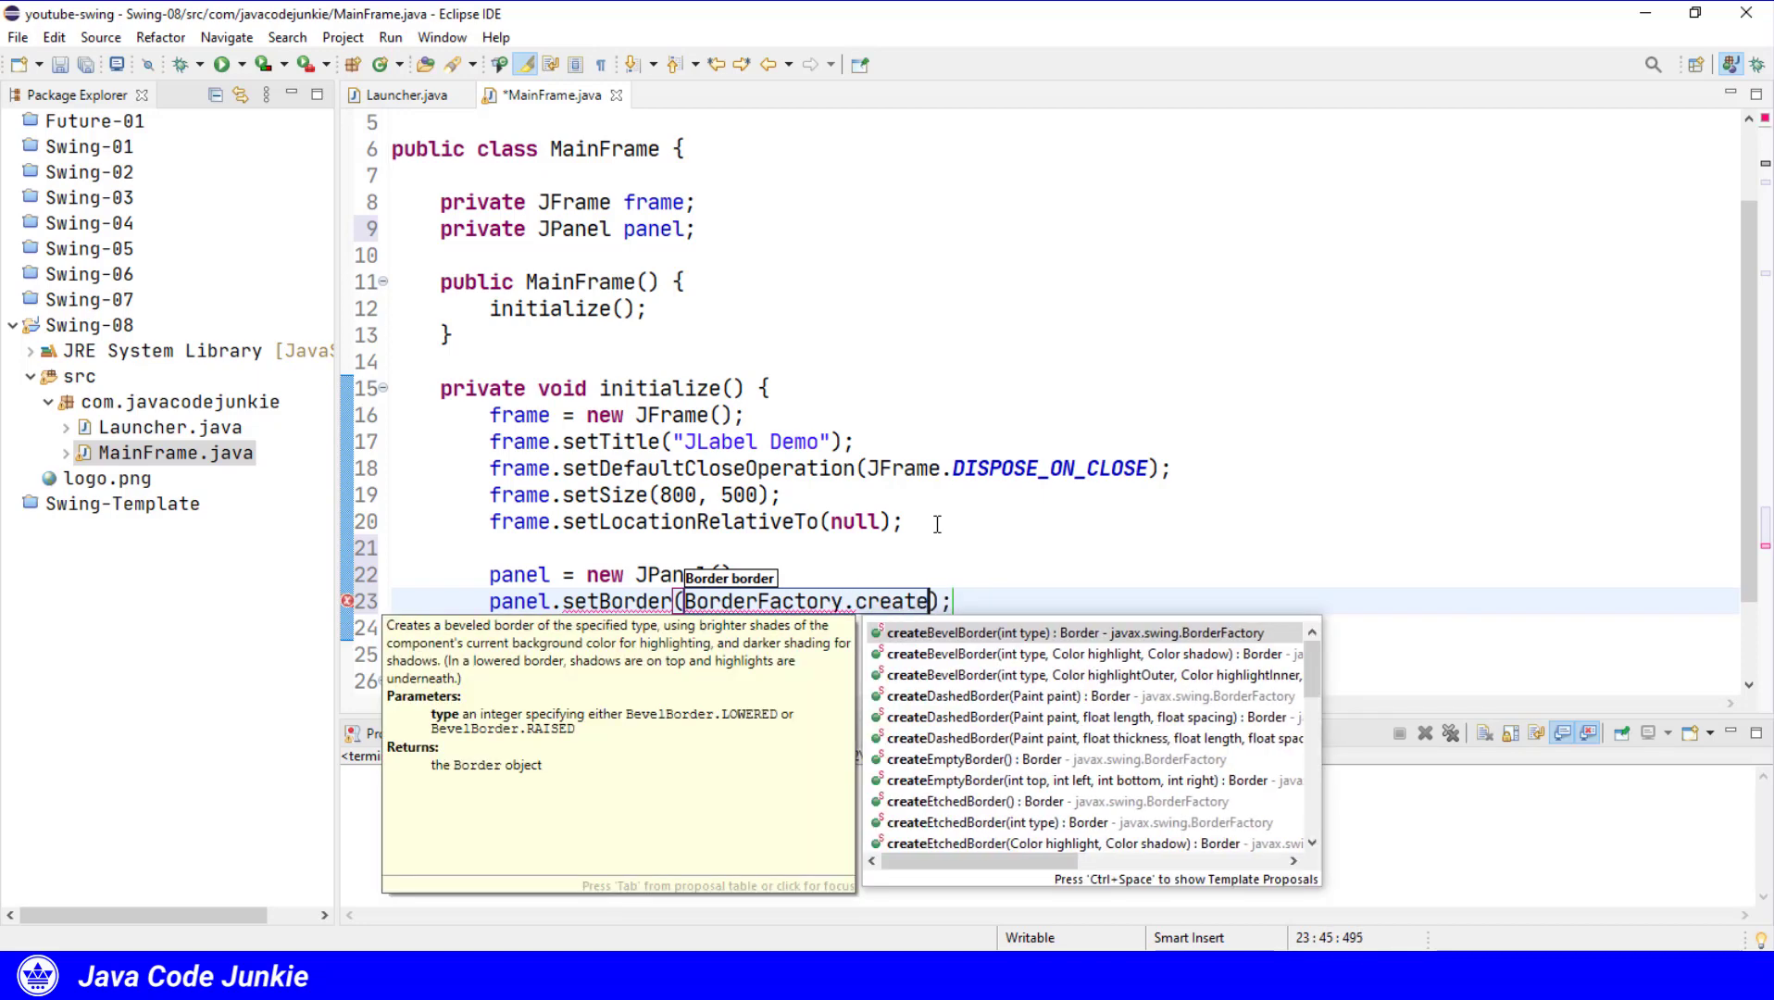
type("EmptyBorder")
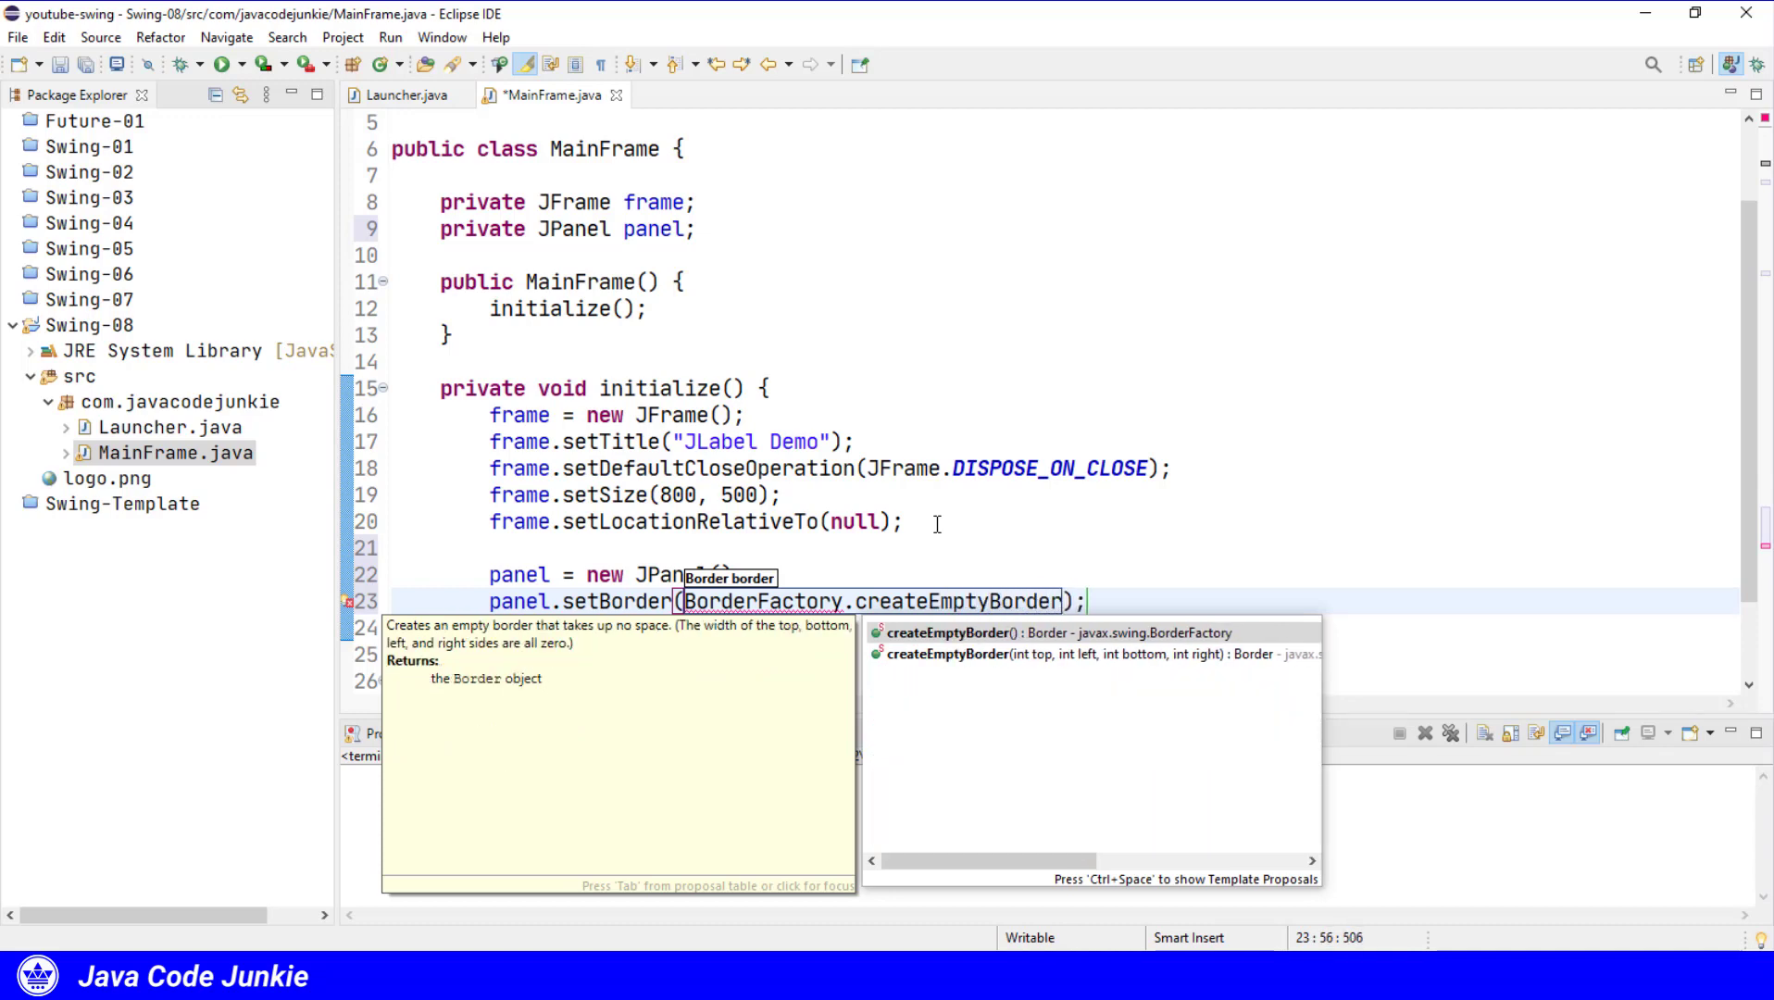
type("10, 10, 1)")
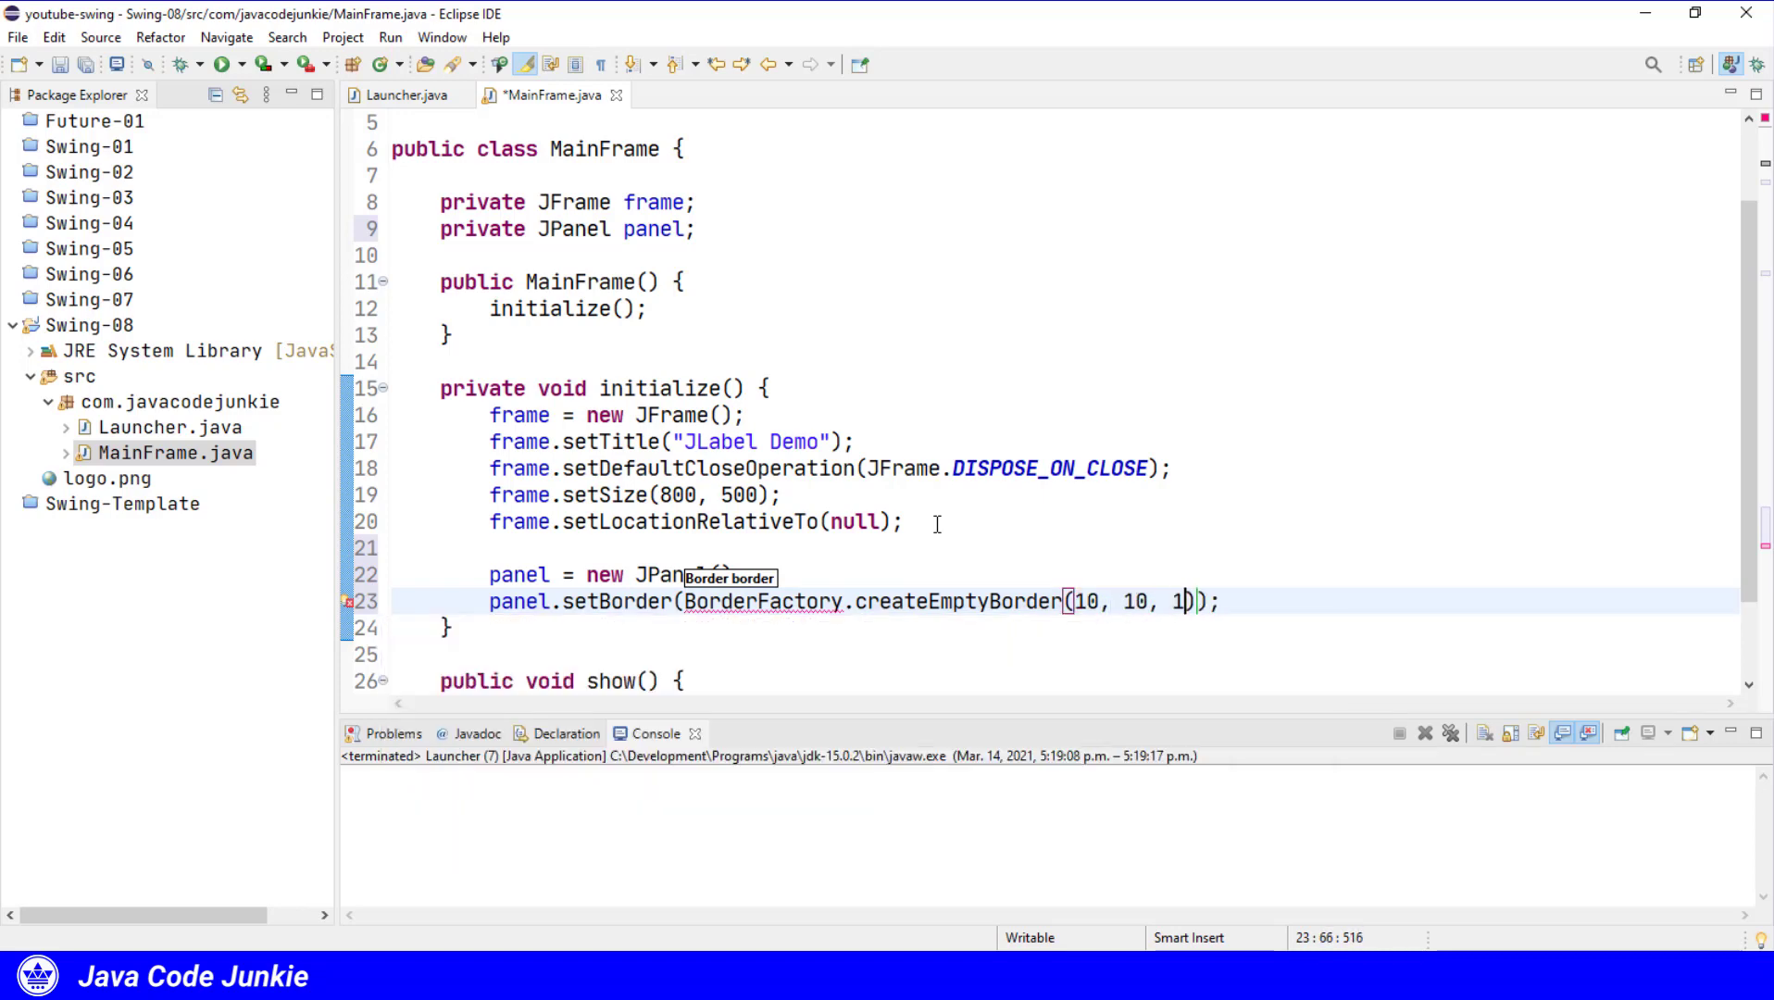
type(", 10)")
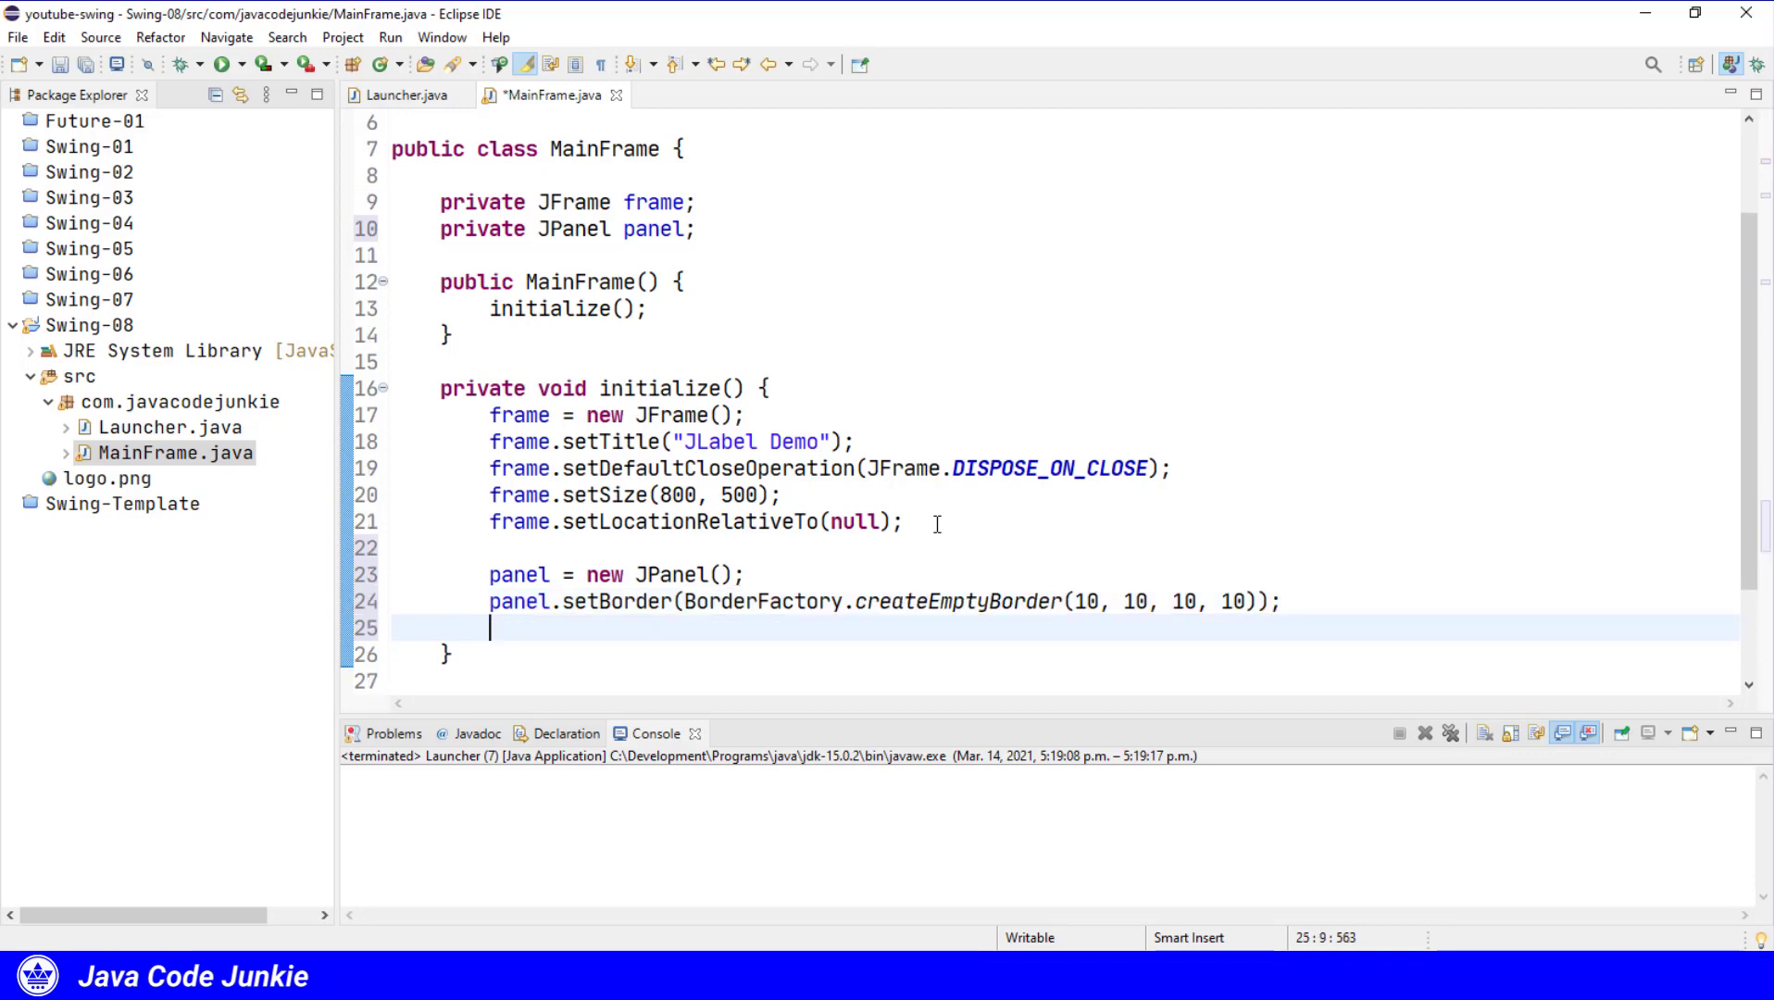
Add the panel to the frame at BorderLayout.NORTH, importing BorderLayout.
type("frame")
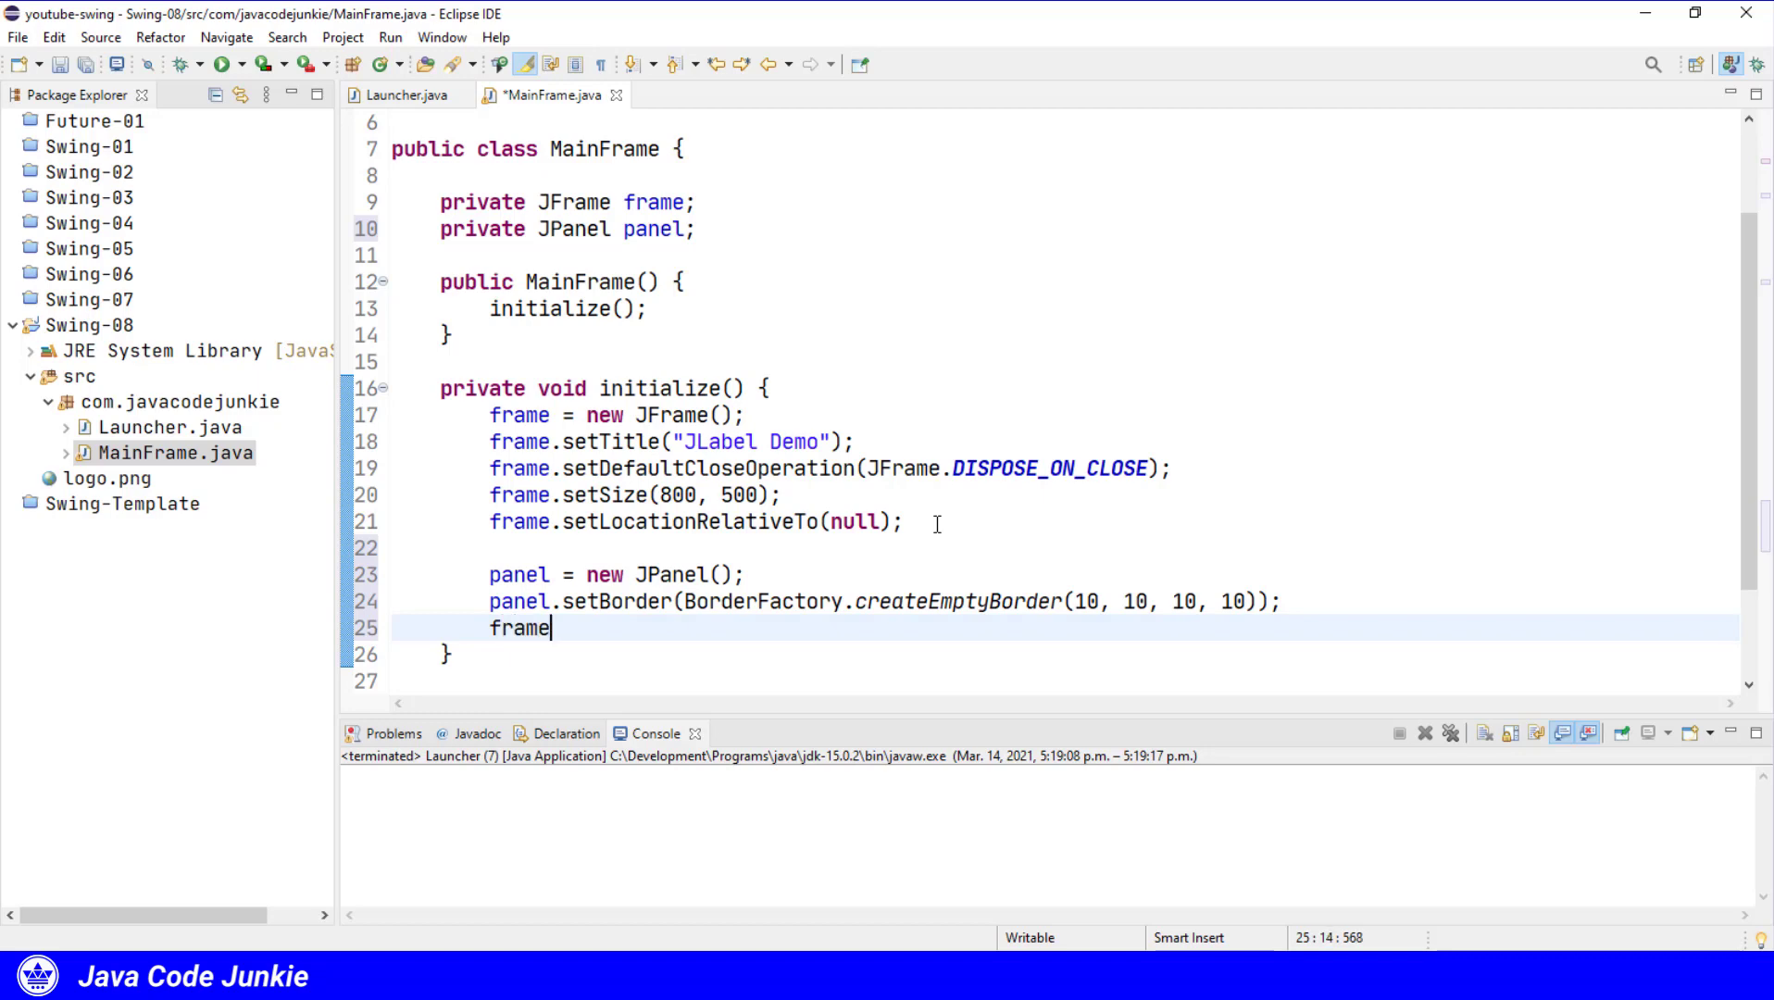
type(".add(panel)")
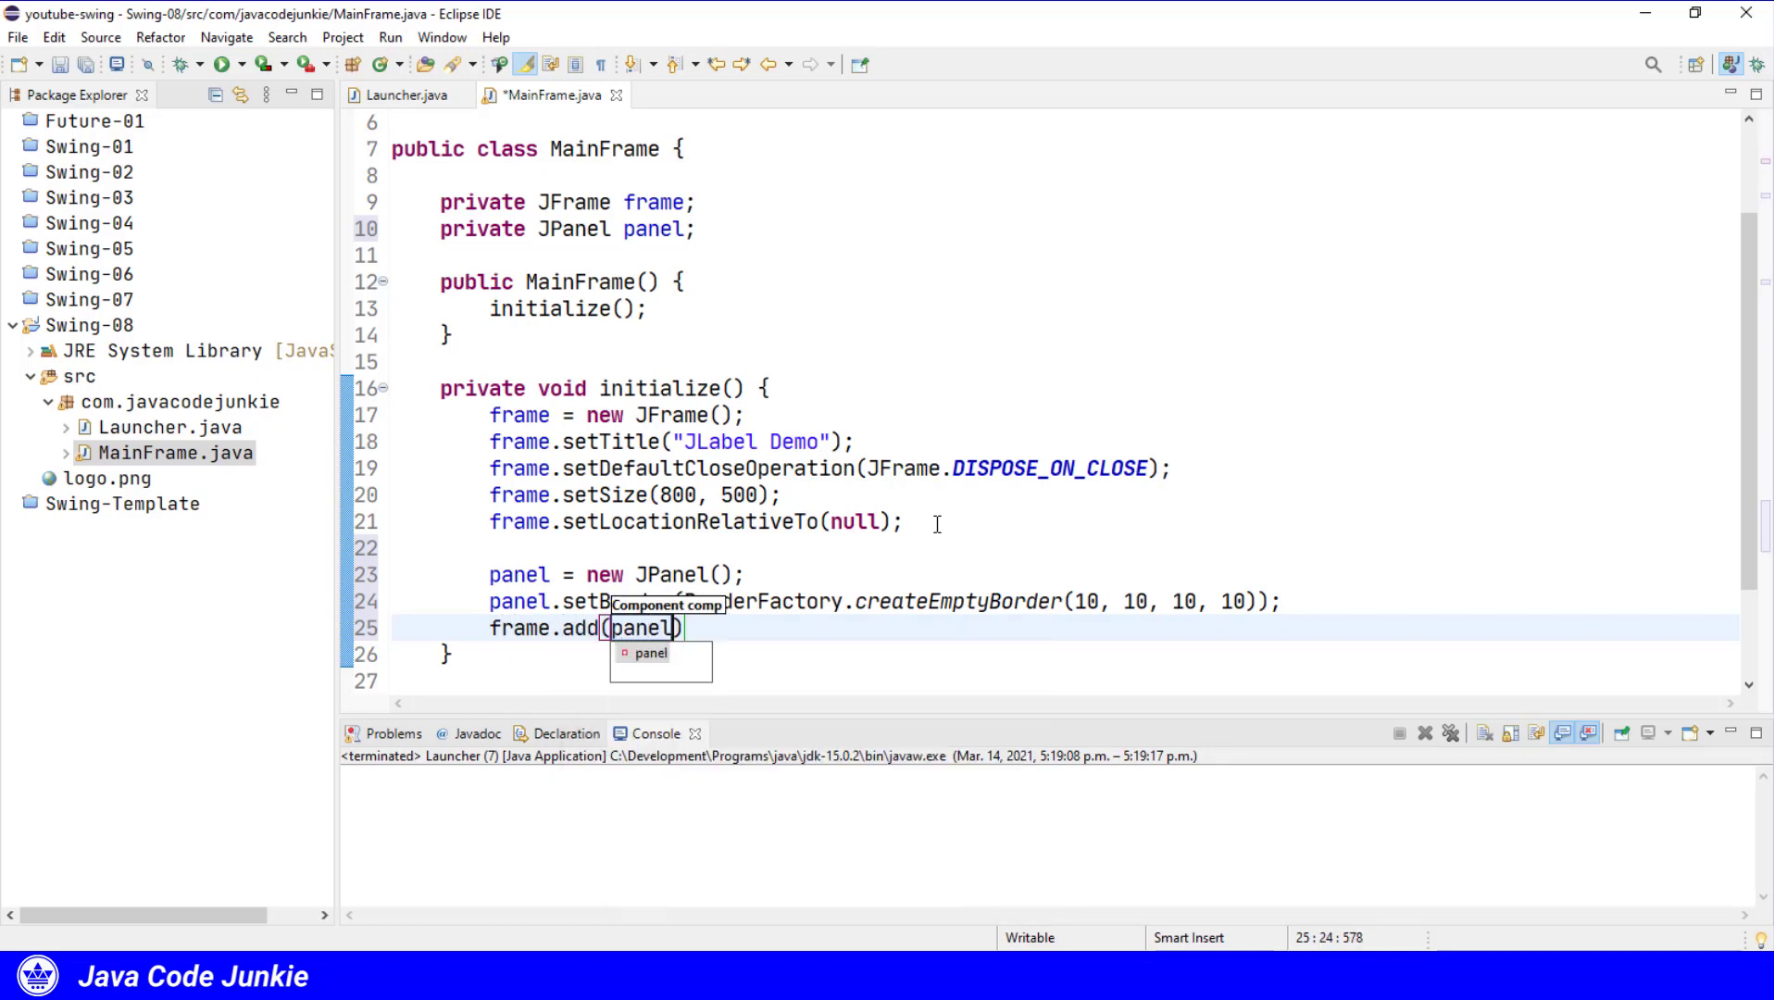
type(", BorderLayout.NORTH")
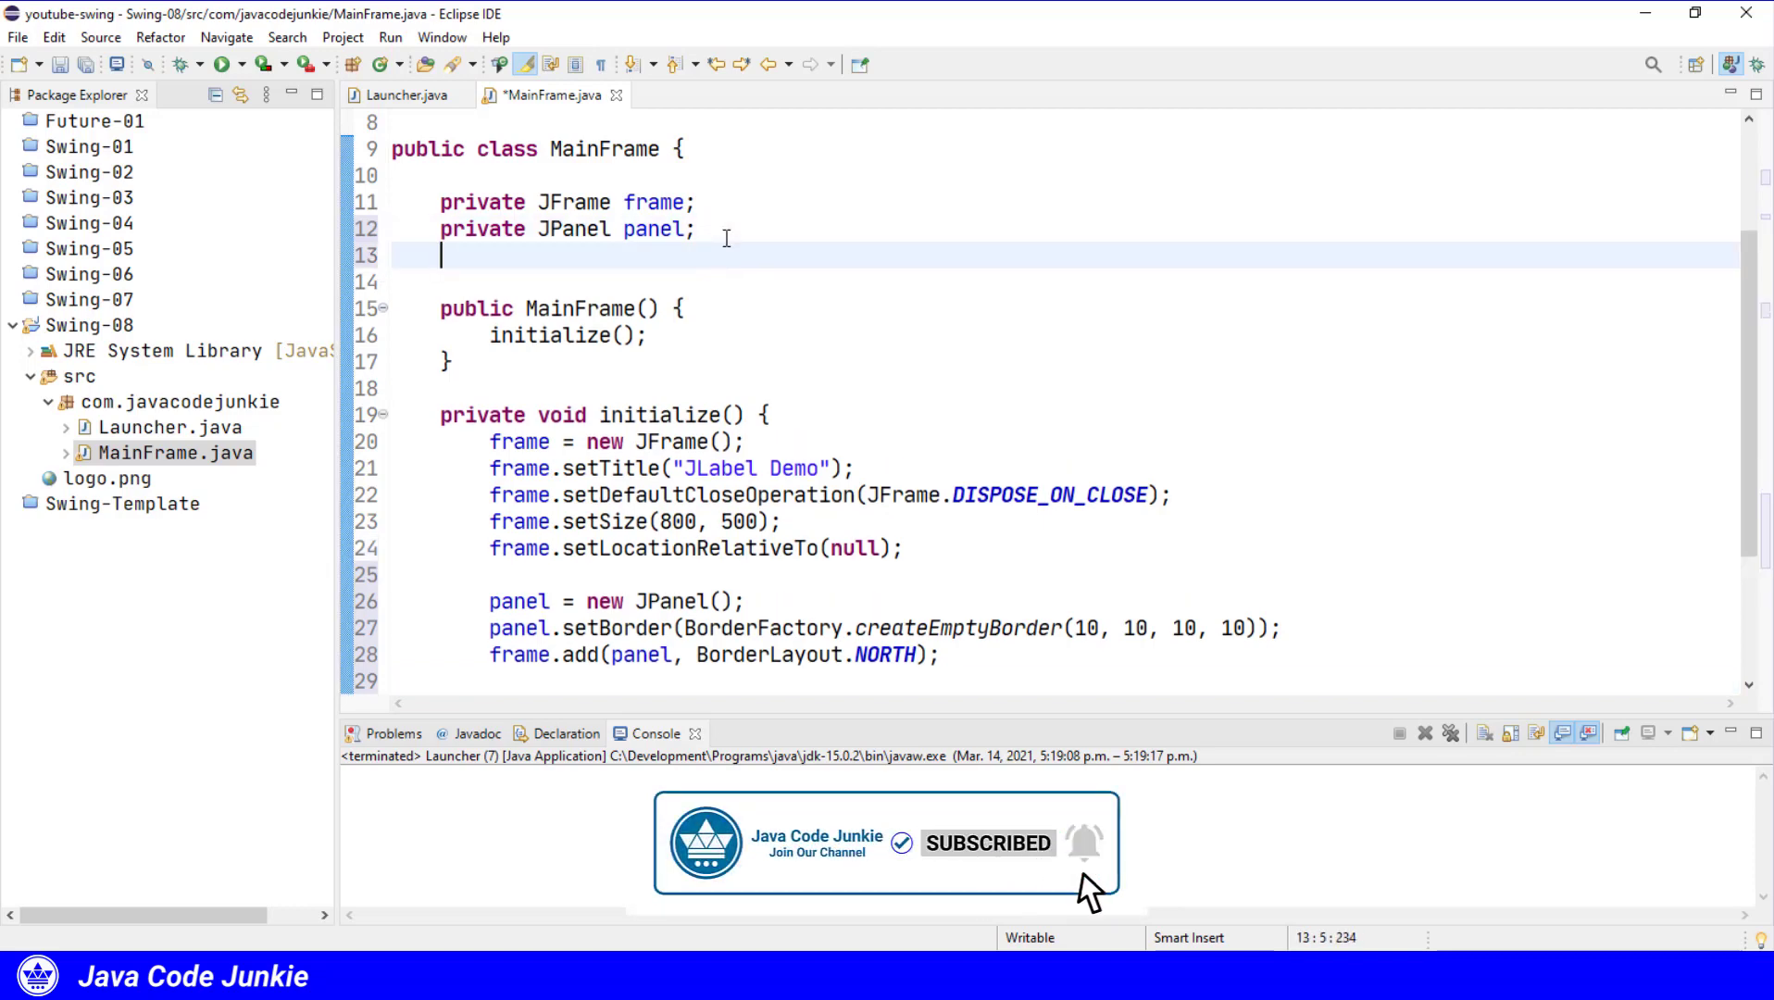
Declare a private JLabel field label, instantiate it in initialize, and add it to the panel.
type("private J")
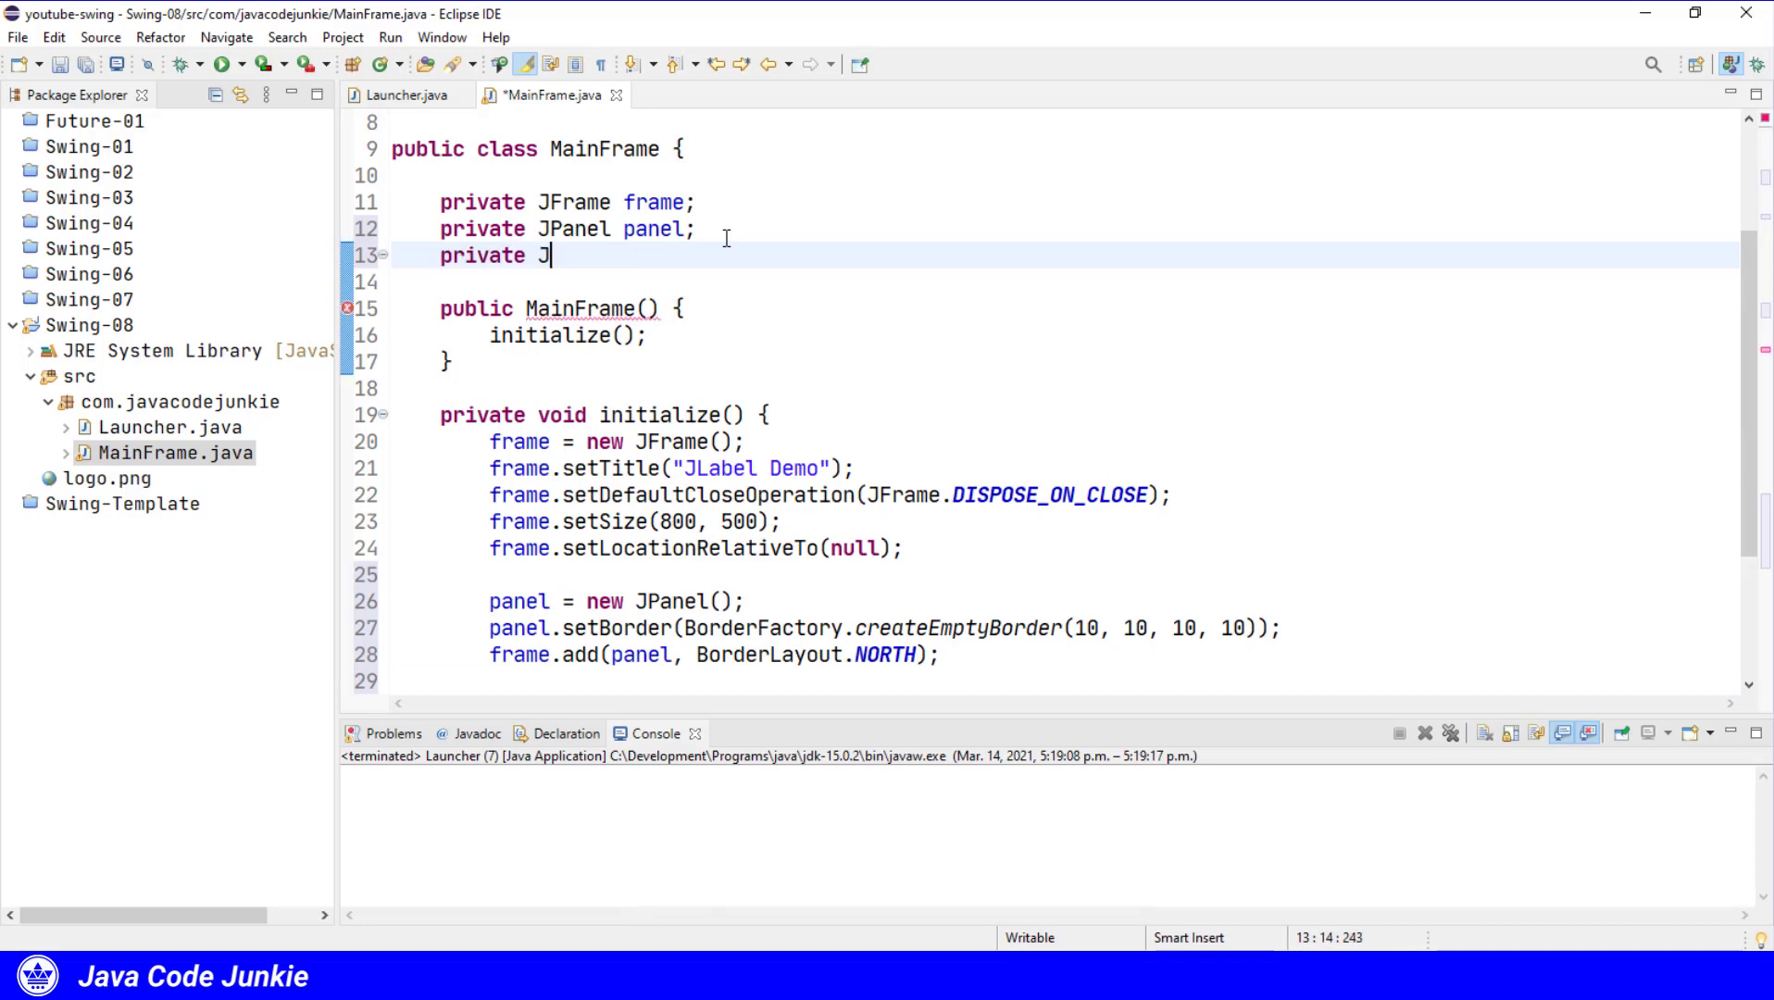
type("Label label;")
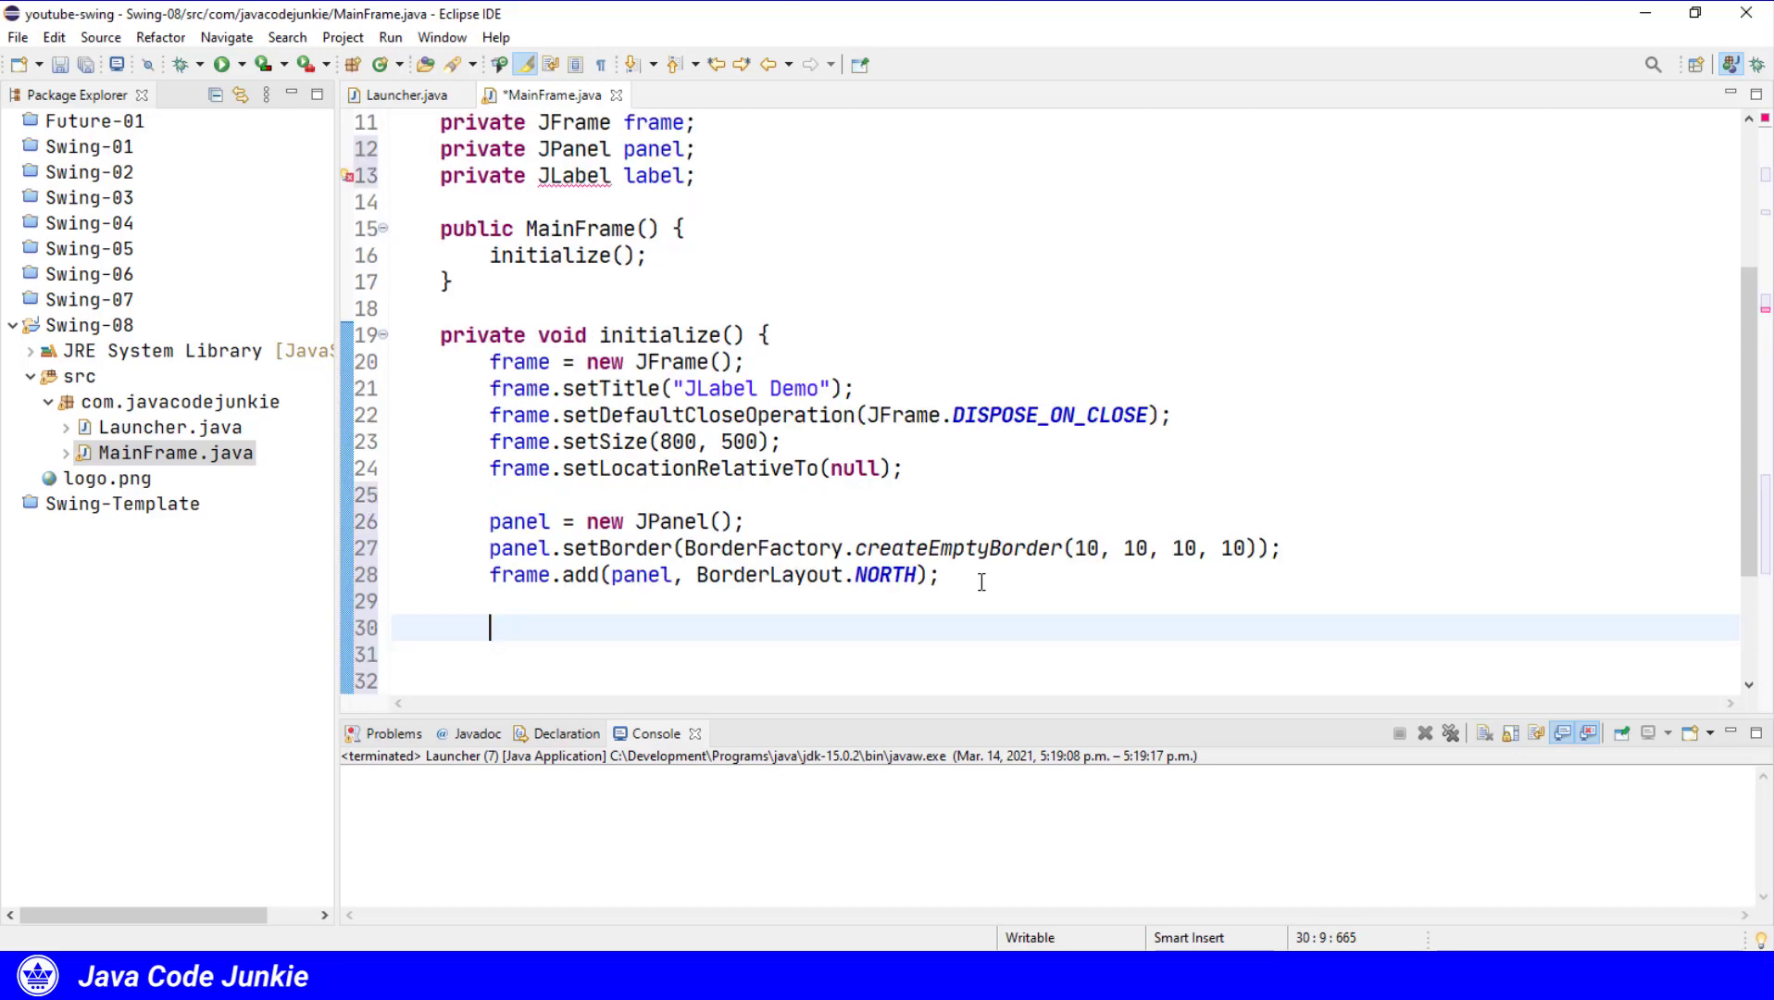
type("label")
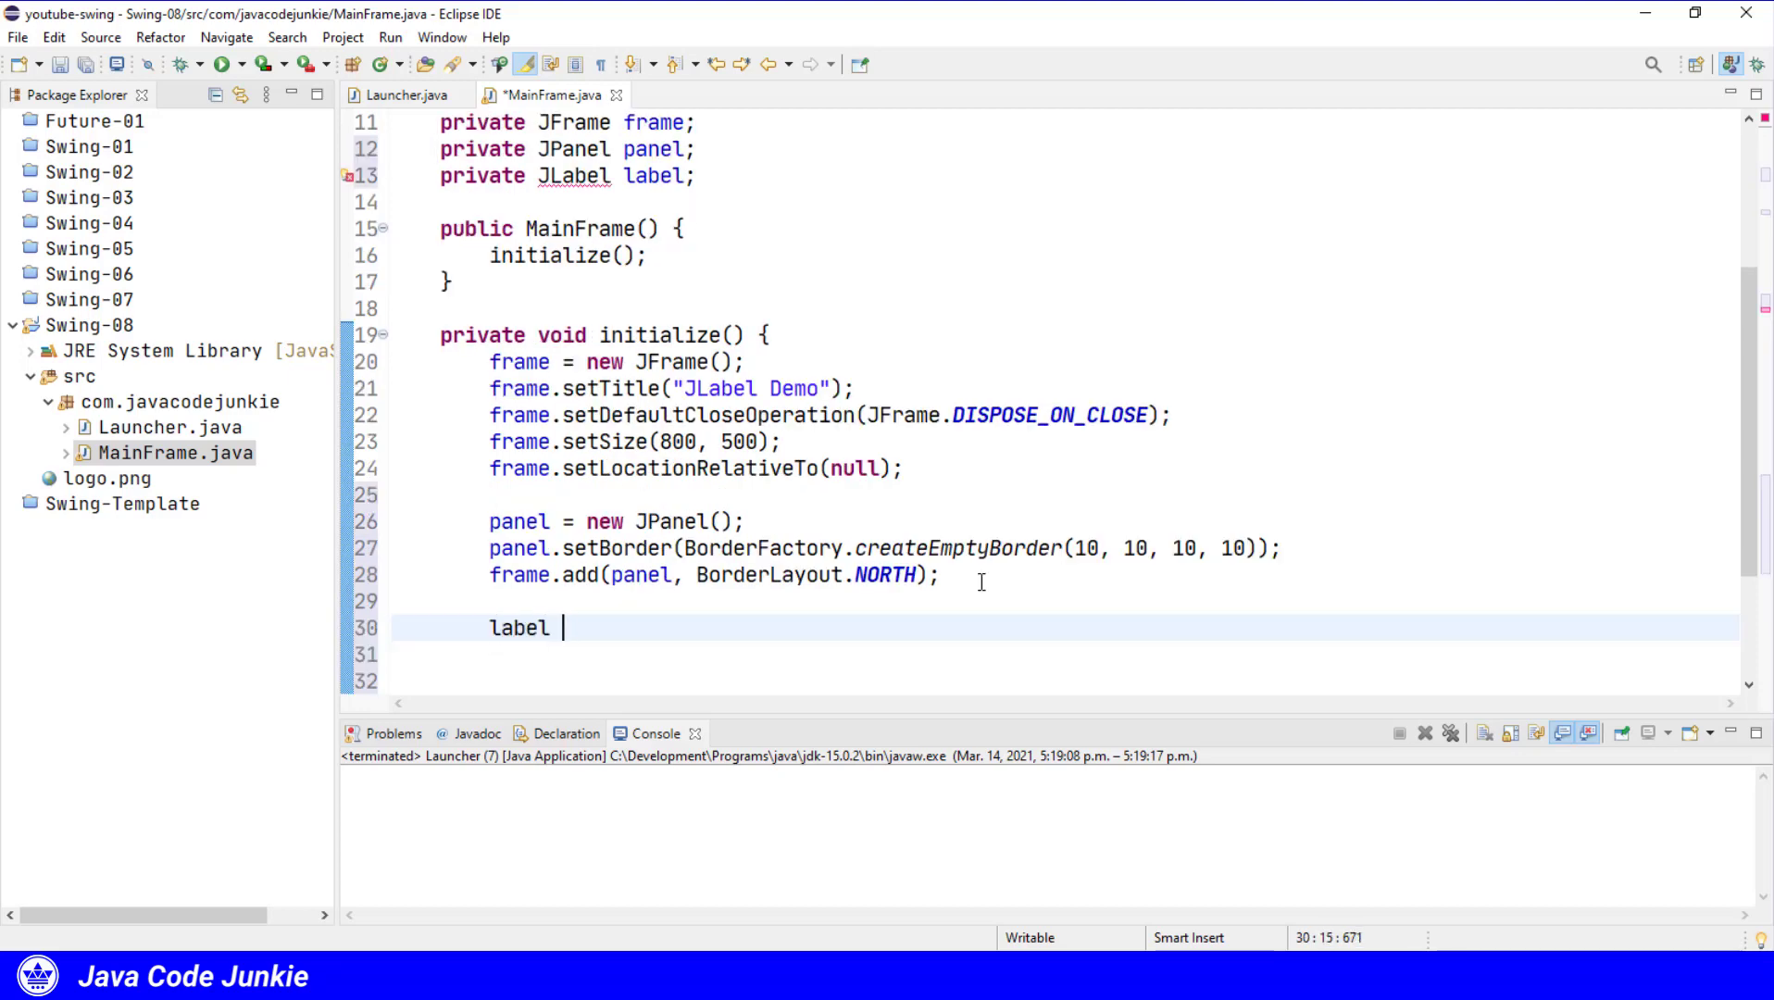
type("= new J")
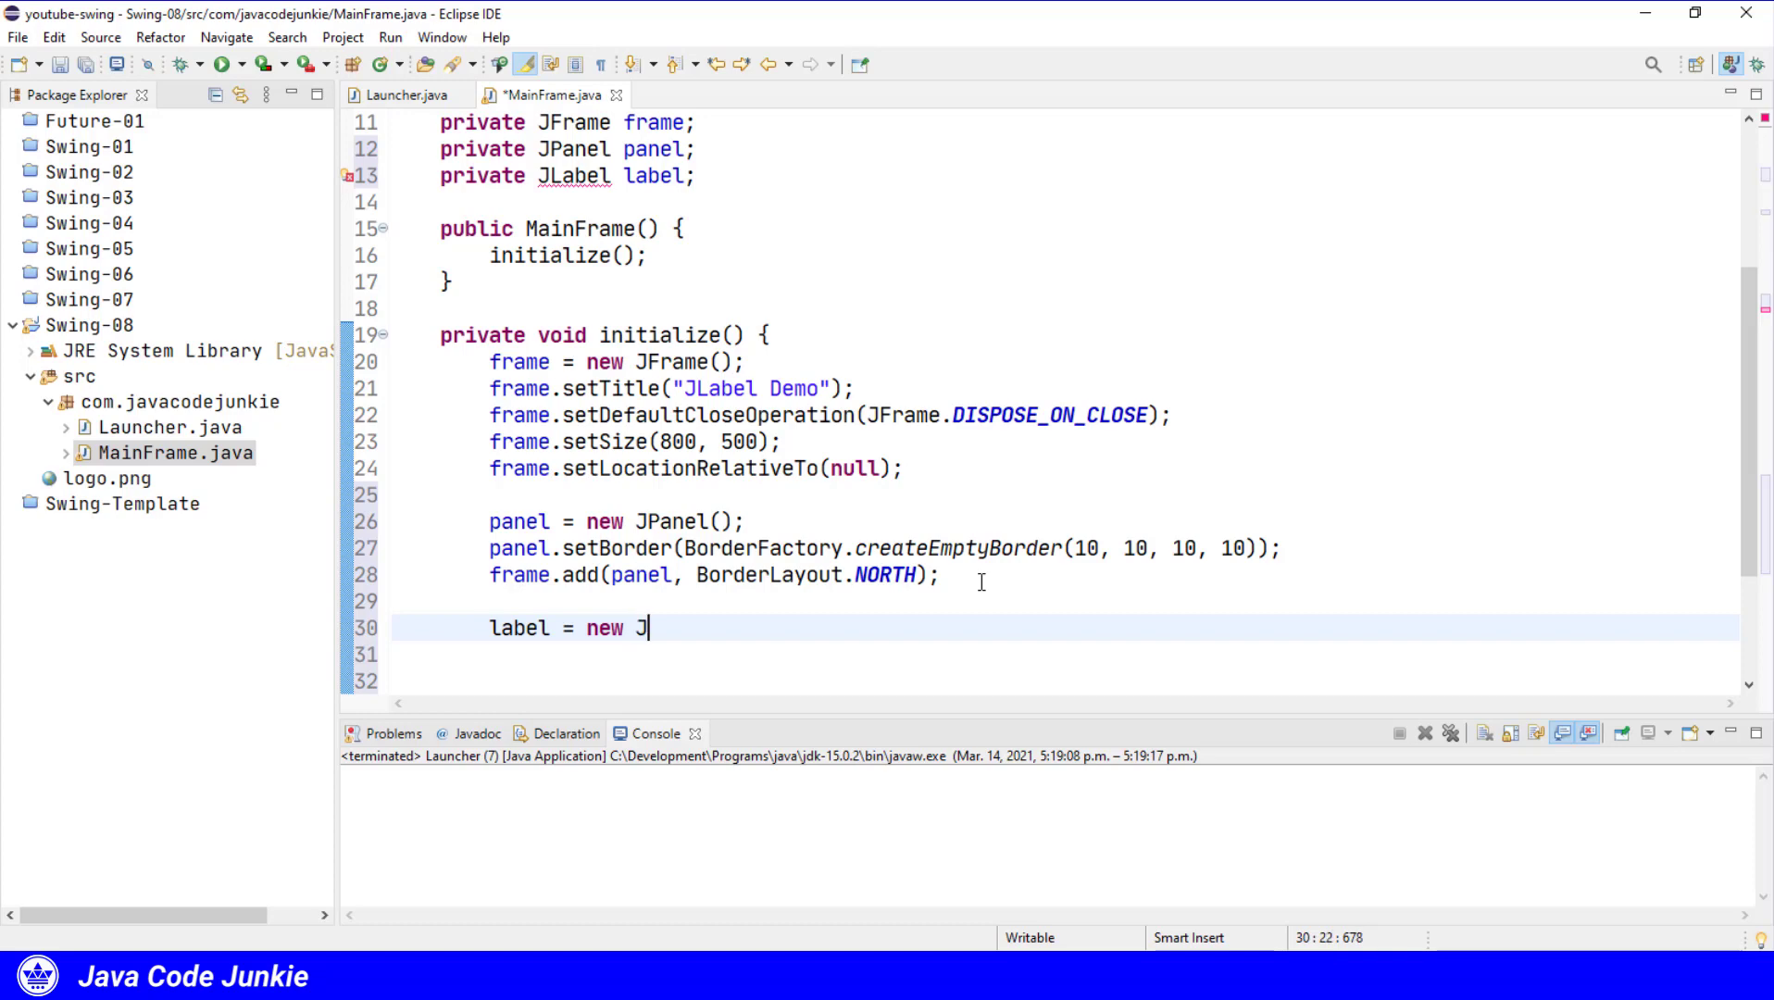
type("Label()")
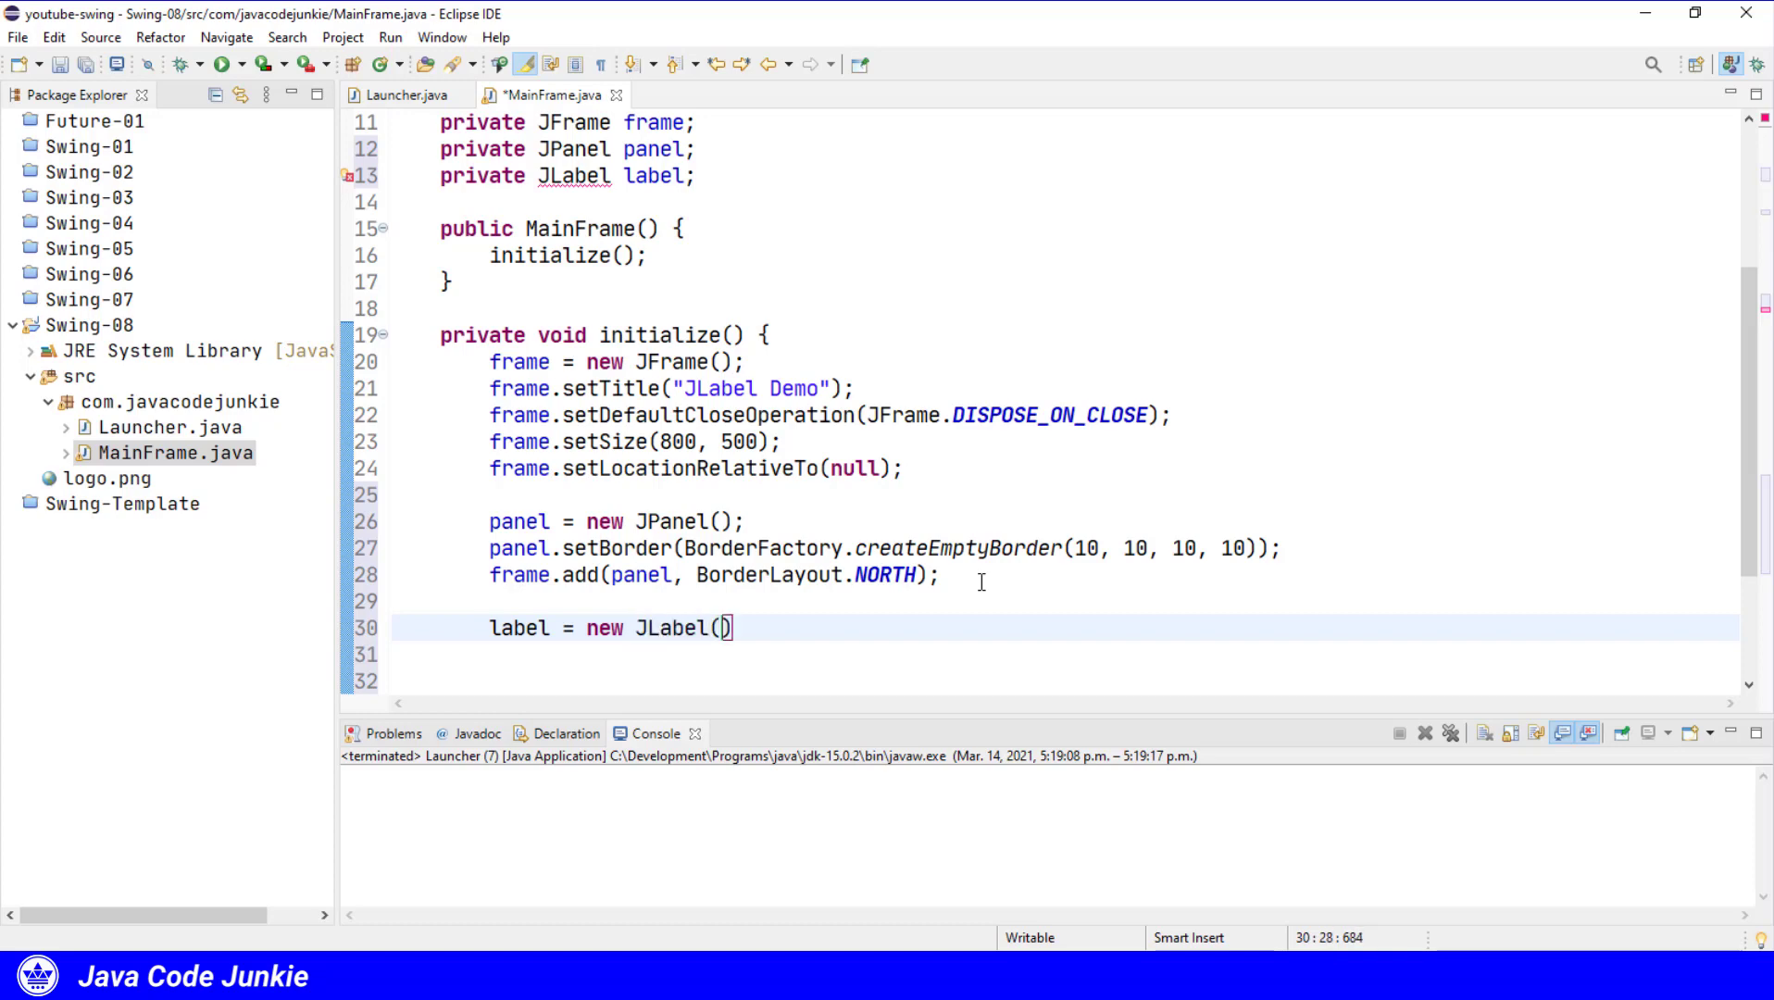
type("\"")
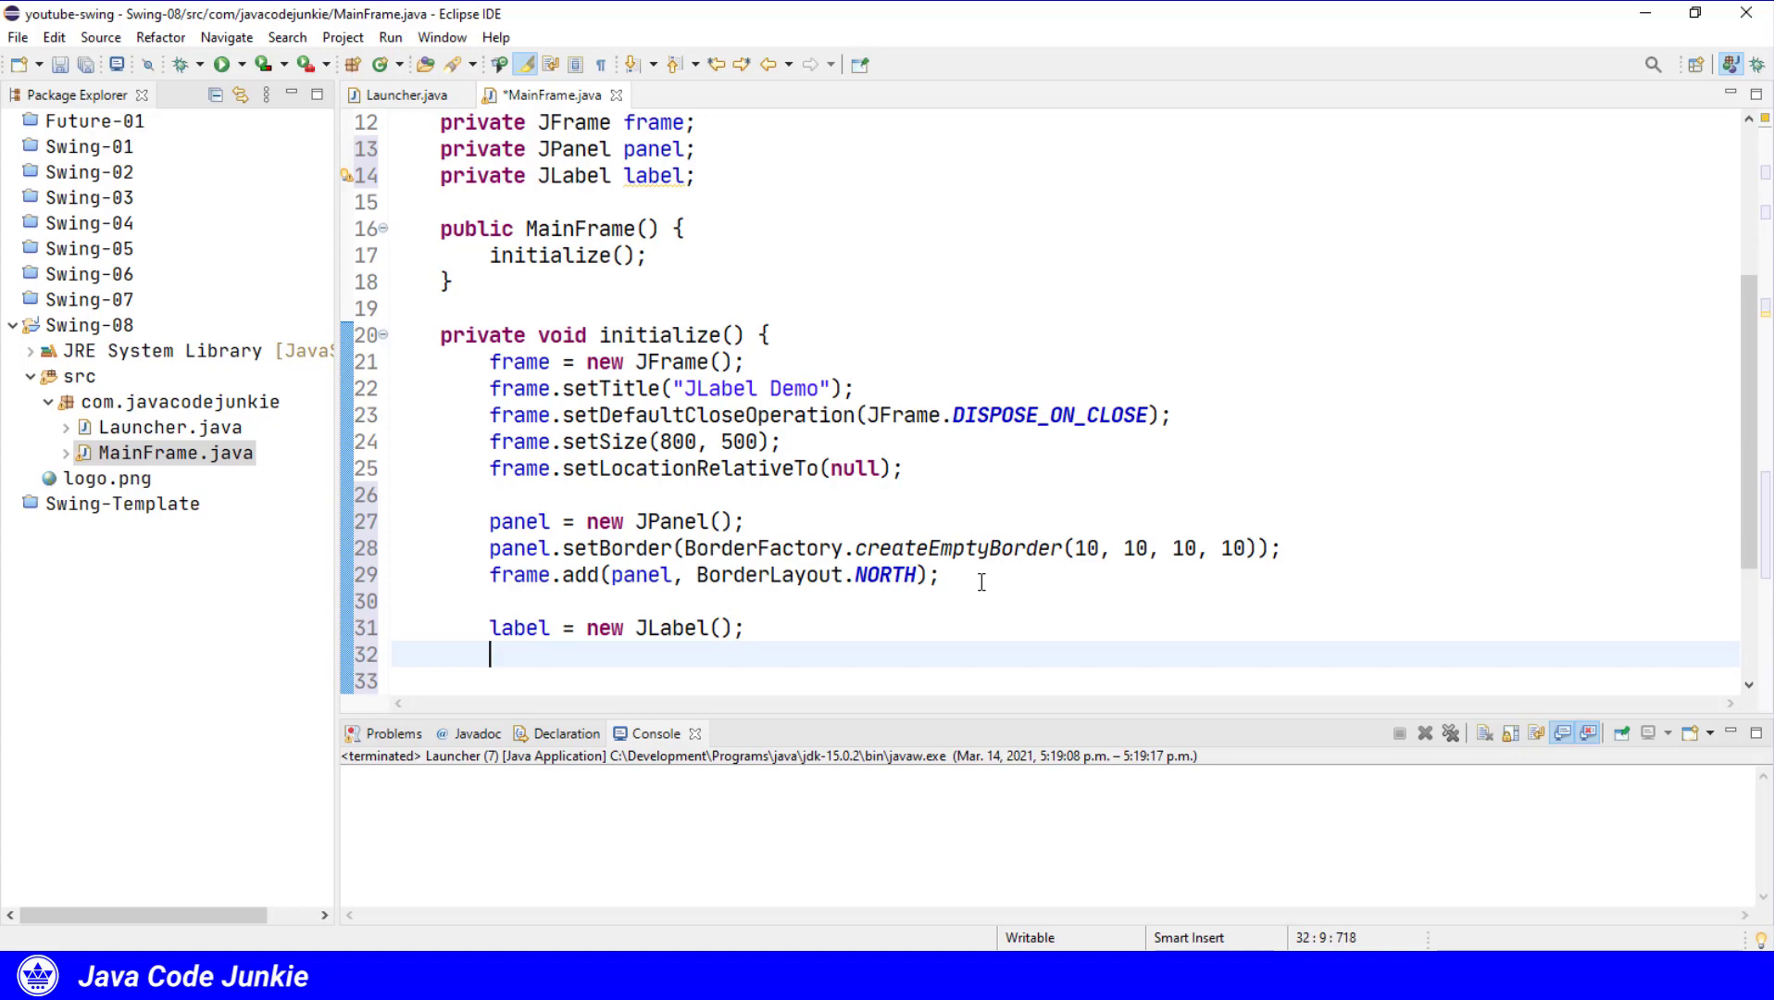
type("panel.add(frame)")
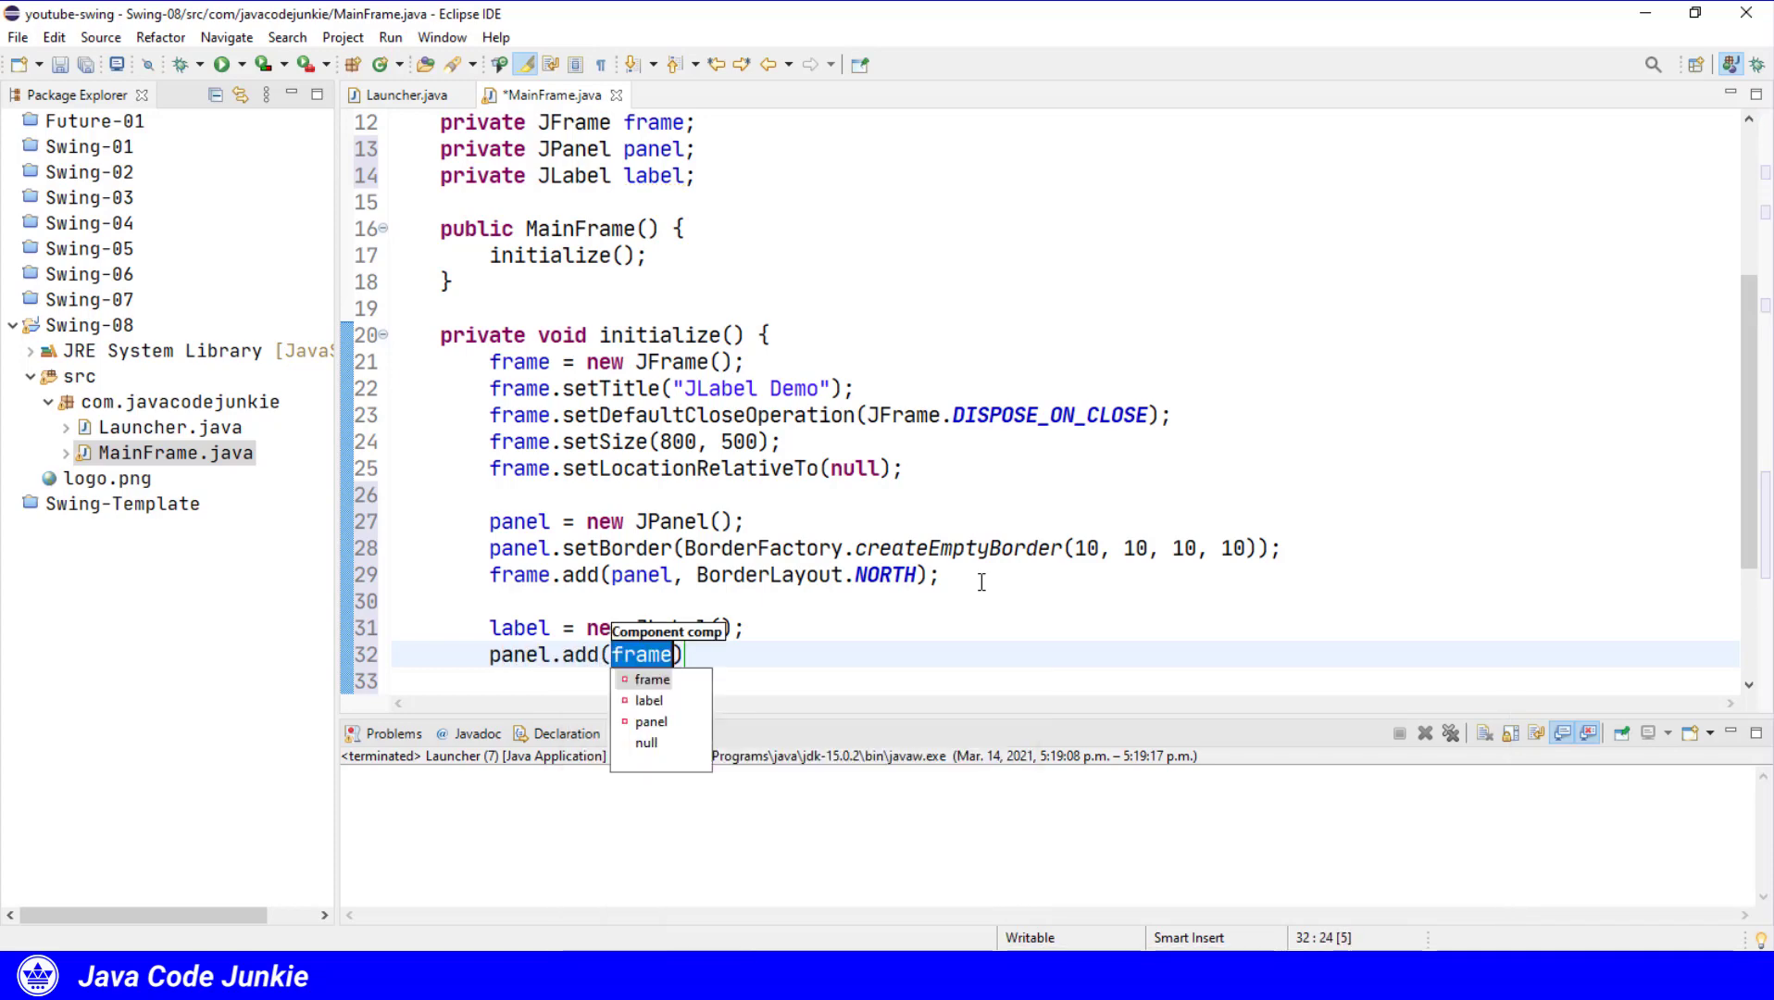
left_click(648, 700)
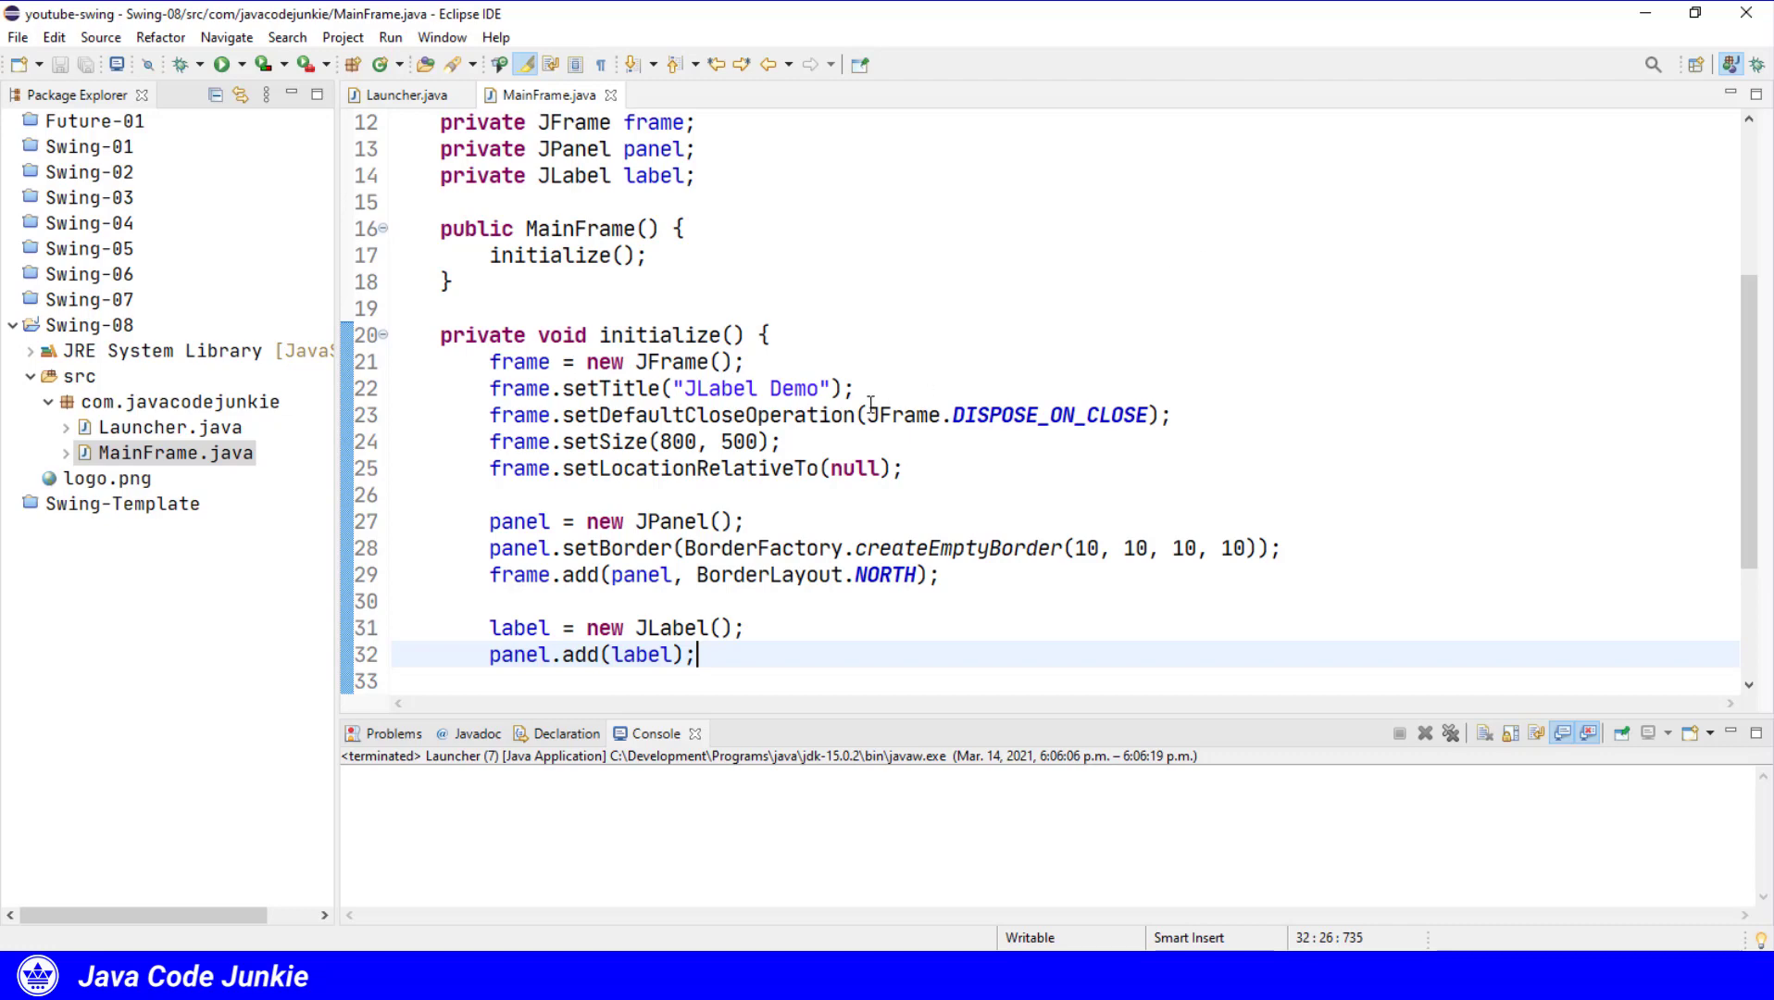
Set the panel background to Color.GRAY and run the app to preview it.
type("panel")
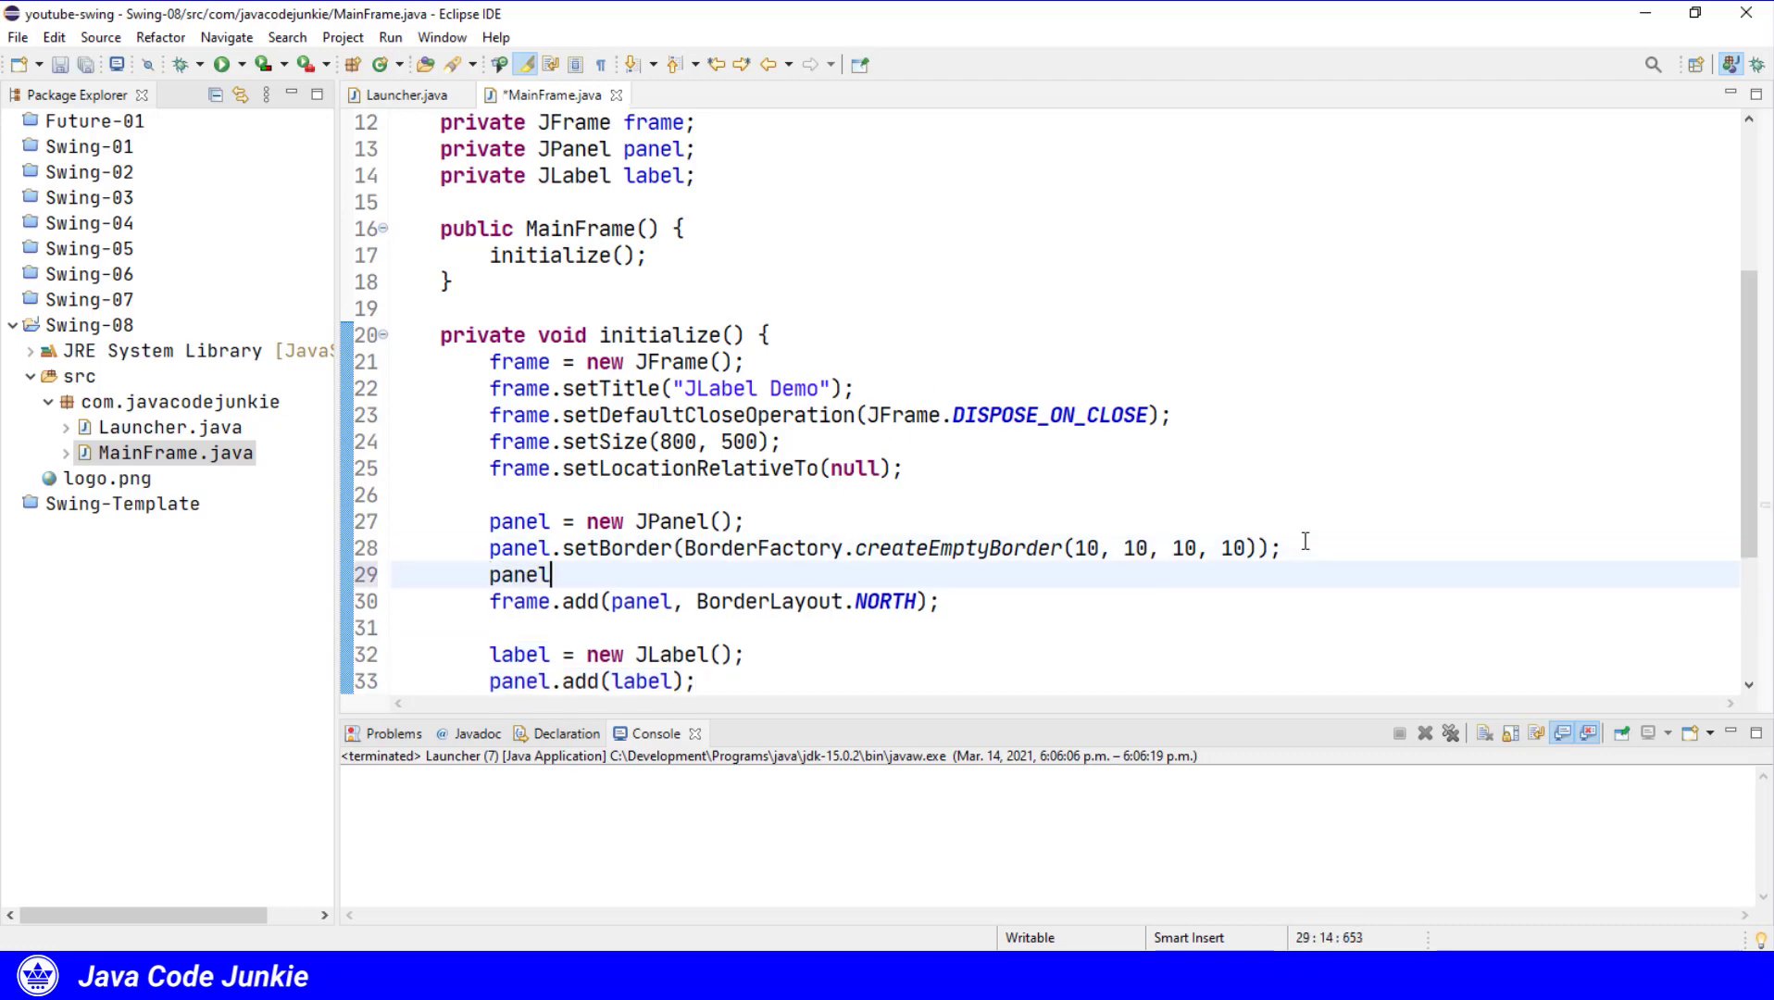
type(".")
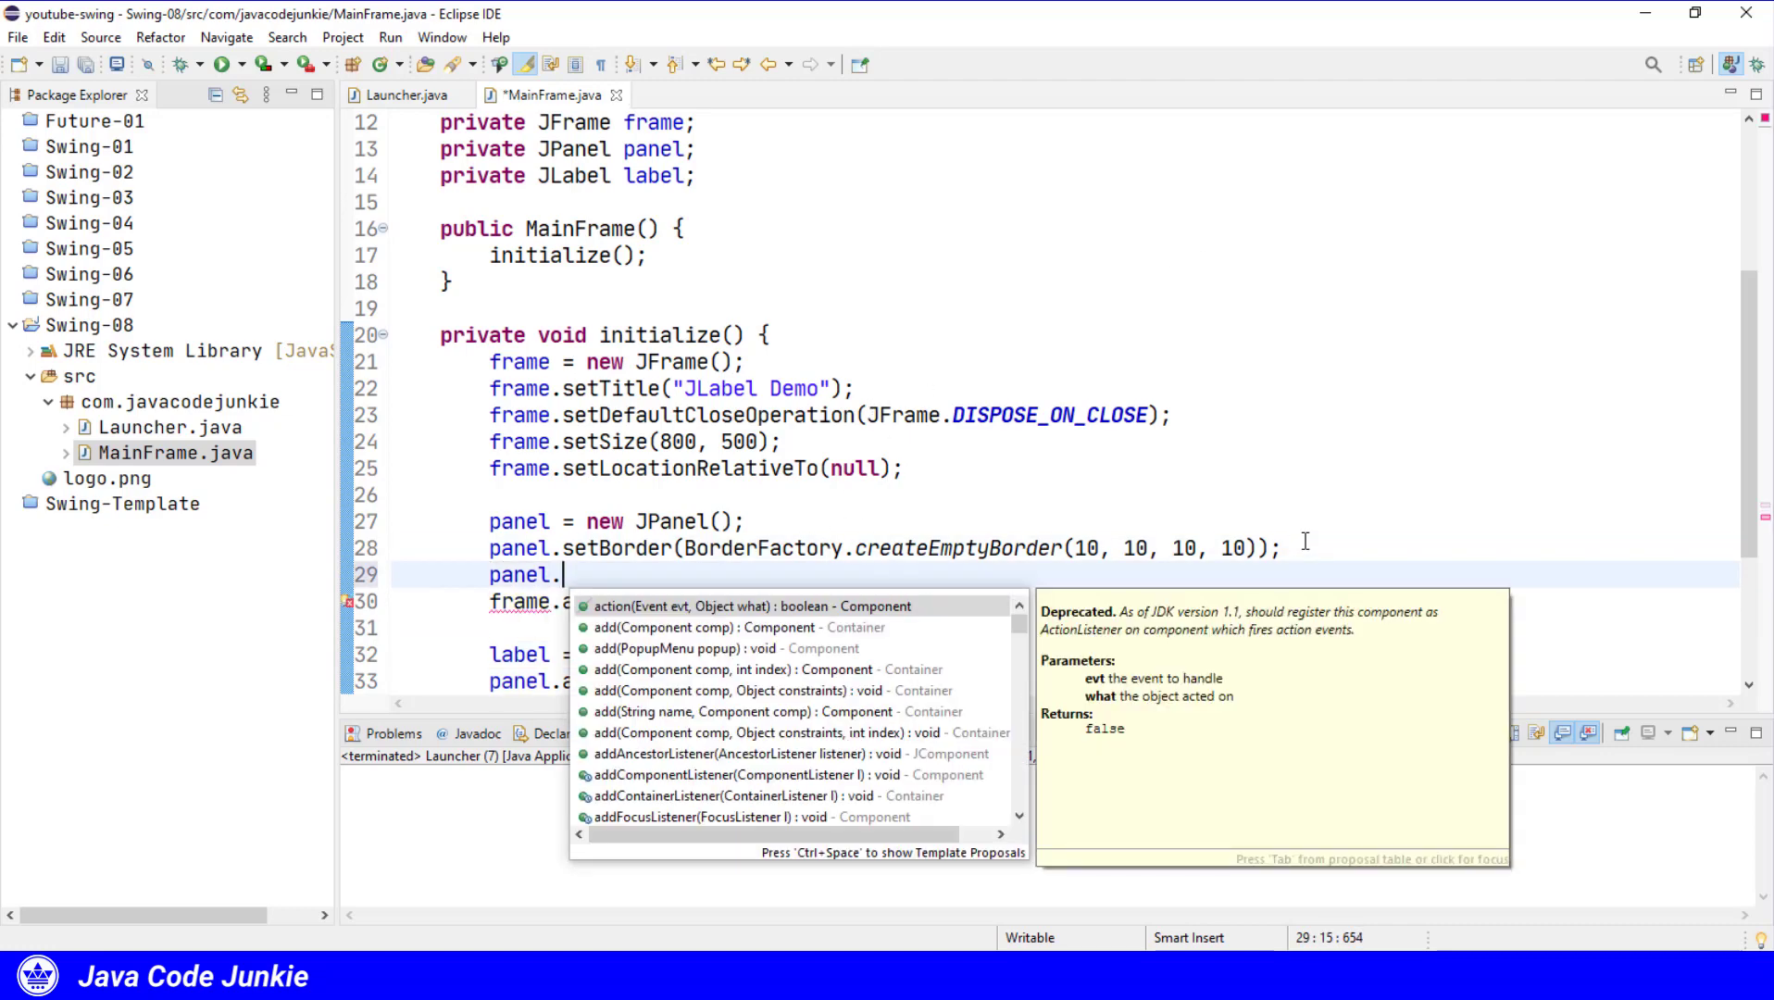
type("setbackground(Color);")
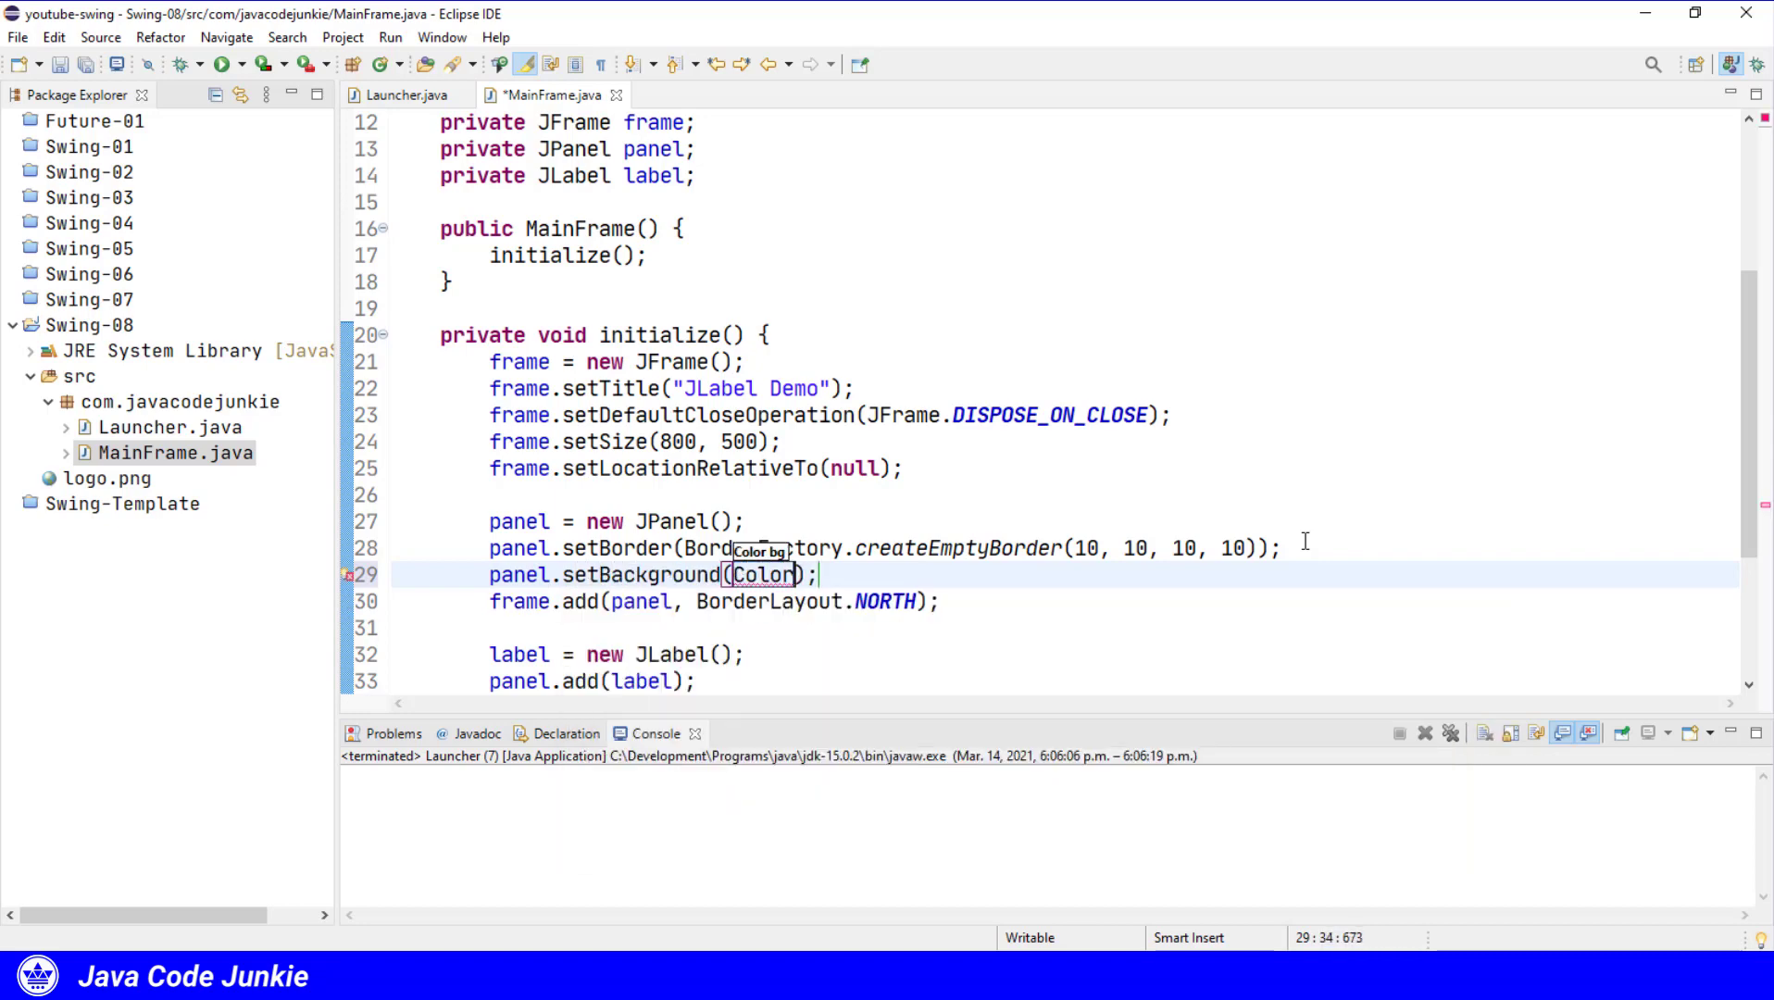
type(".GRAY")
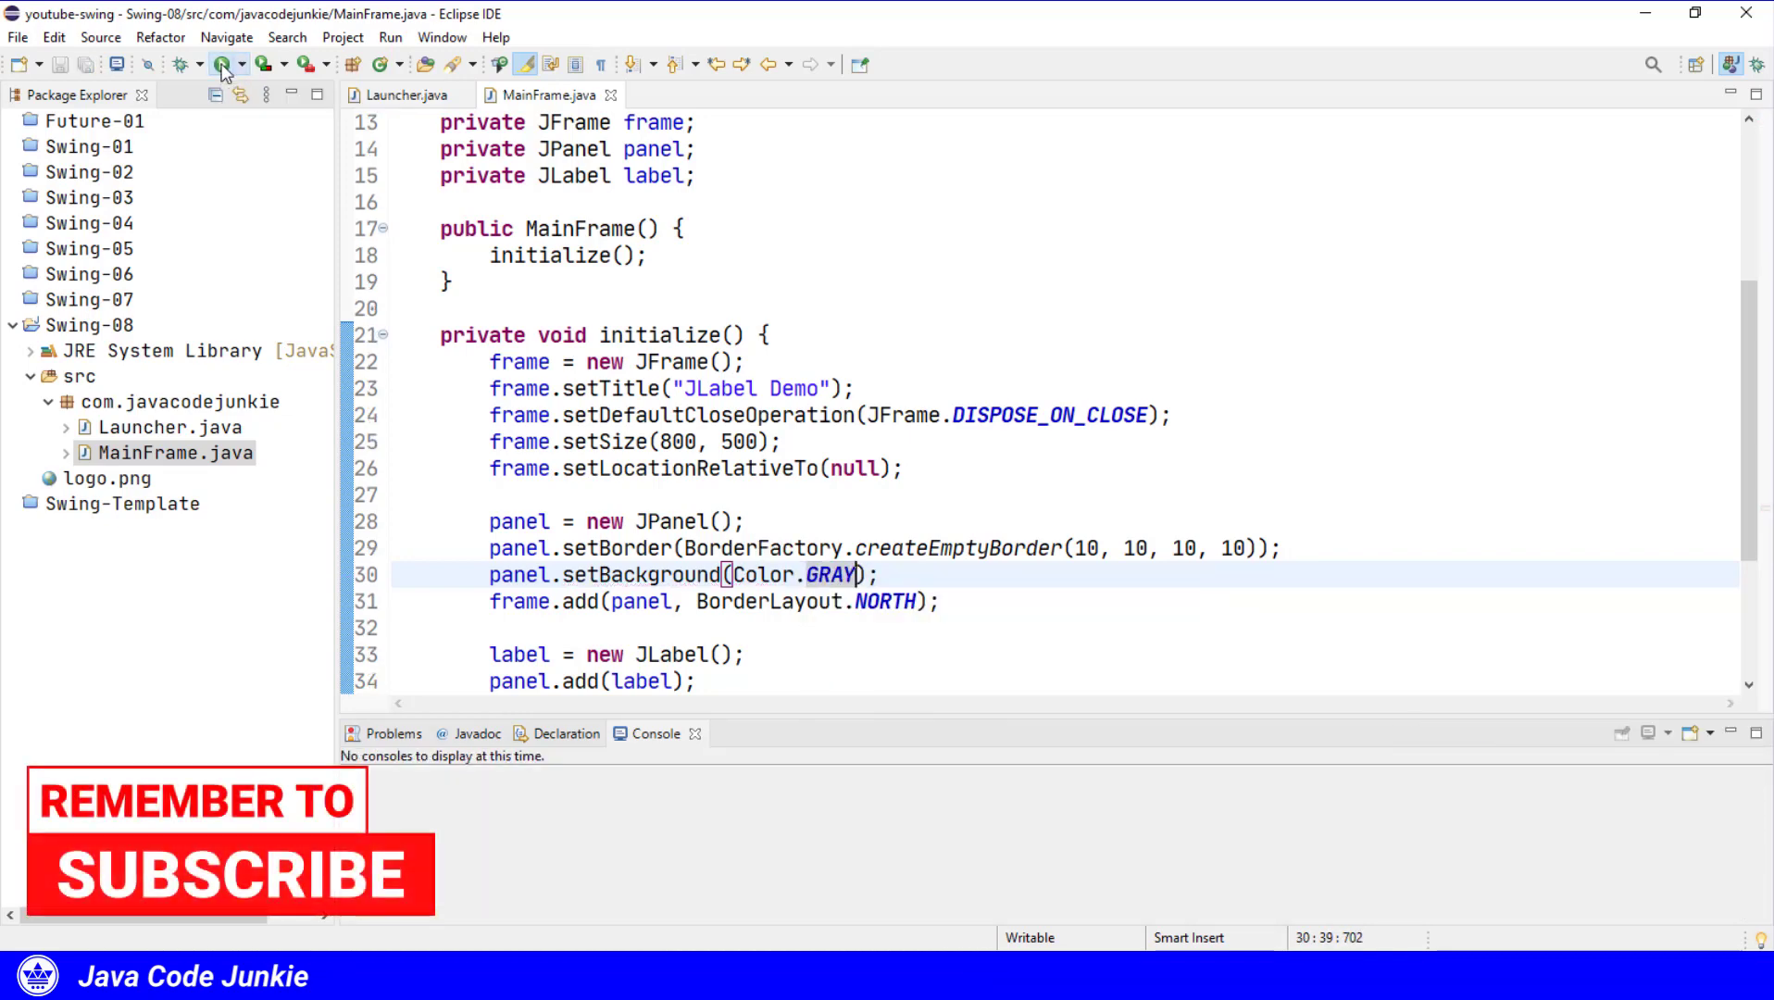
left_click(224, 65)
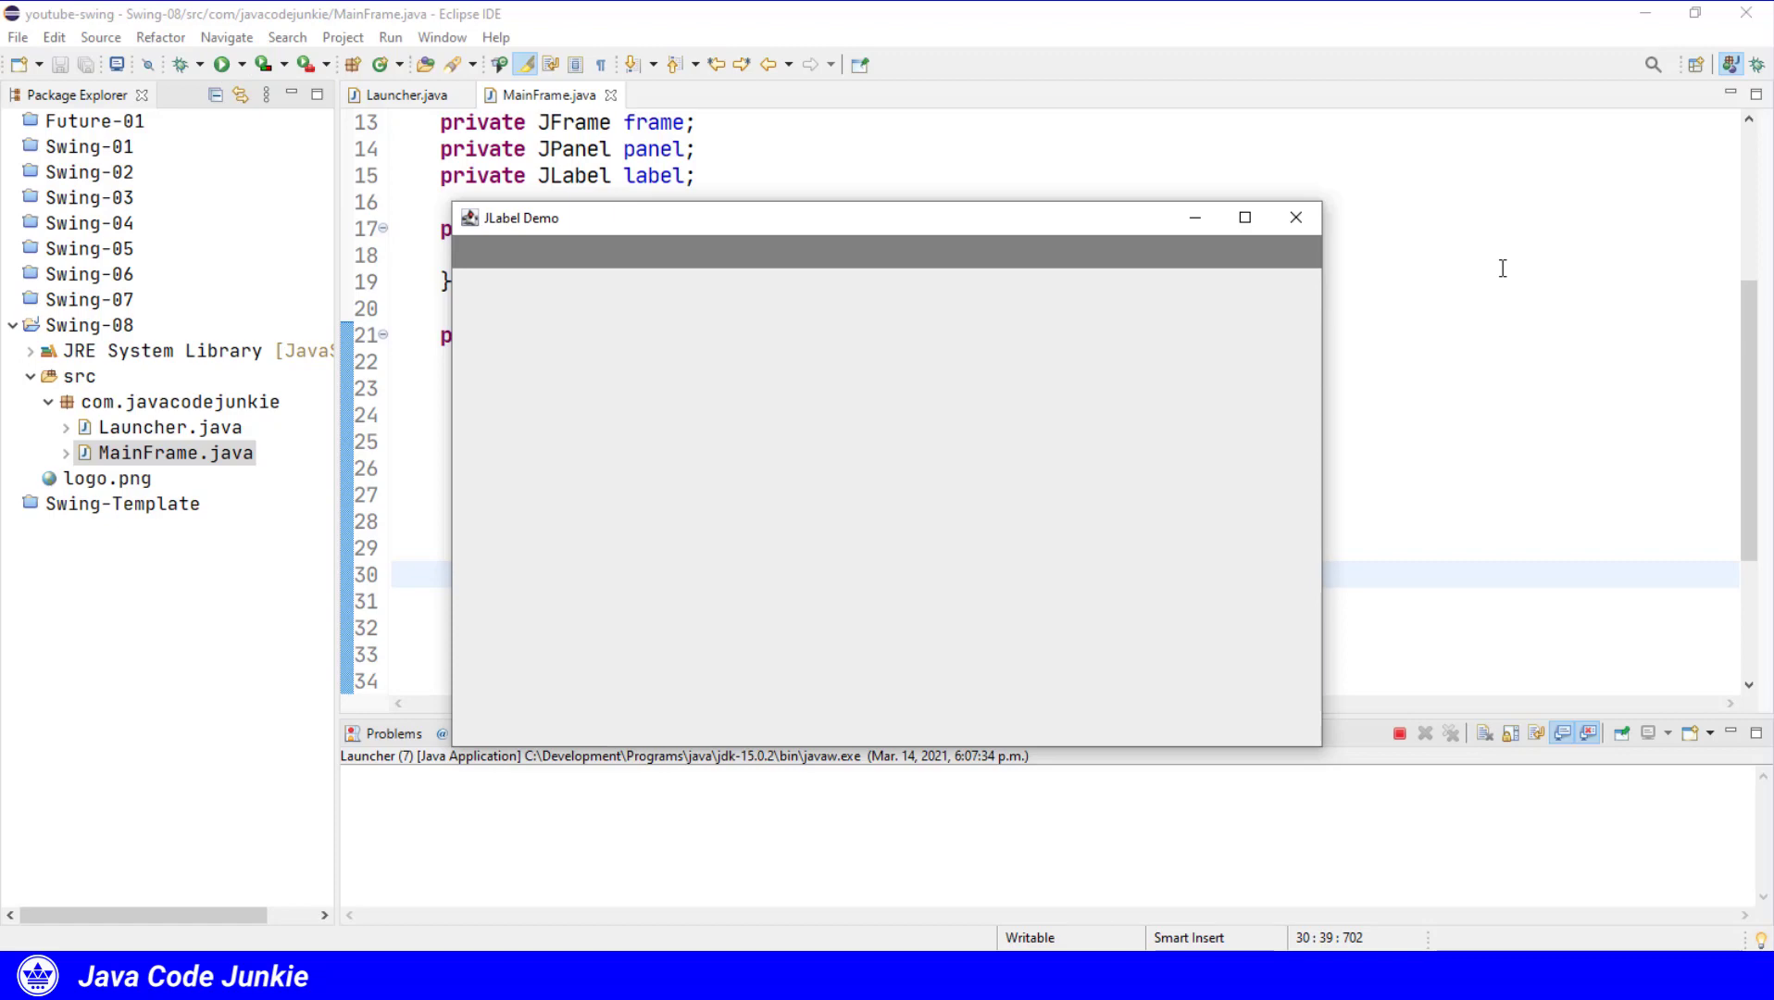
Close the demo, set the label text to "My Cool App", and run again.
left_click(1295, 217)
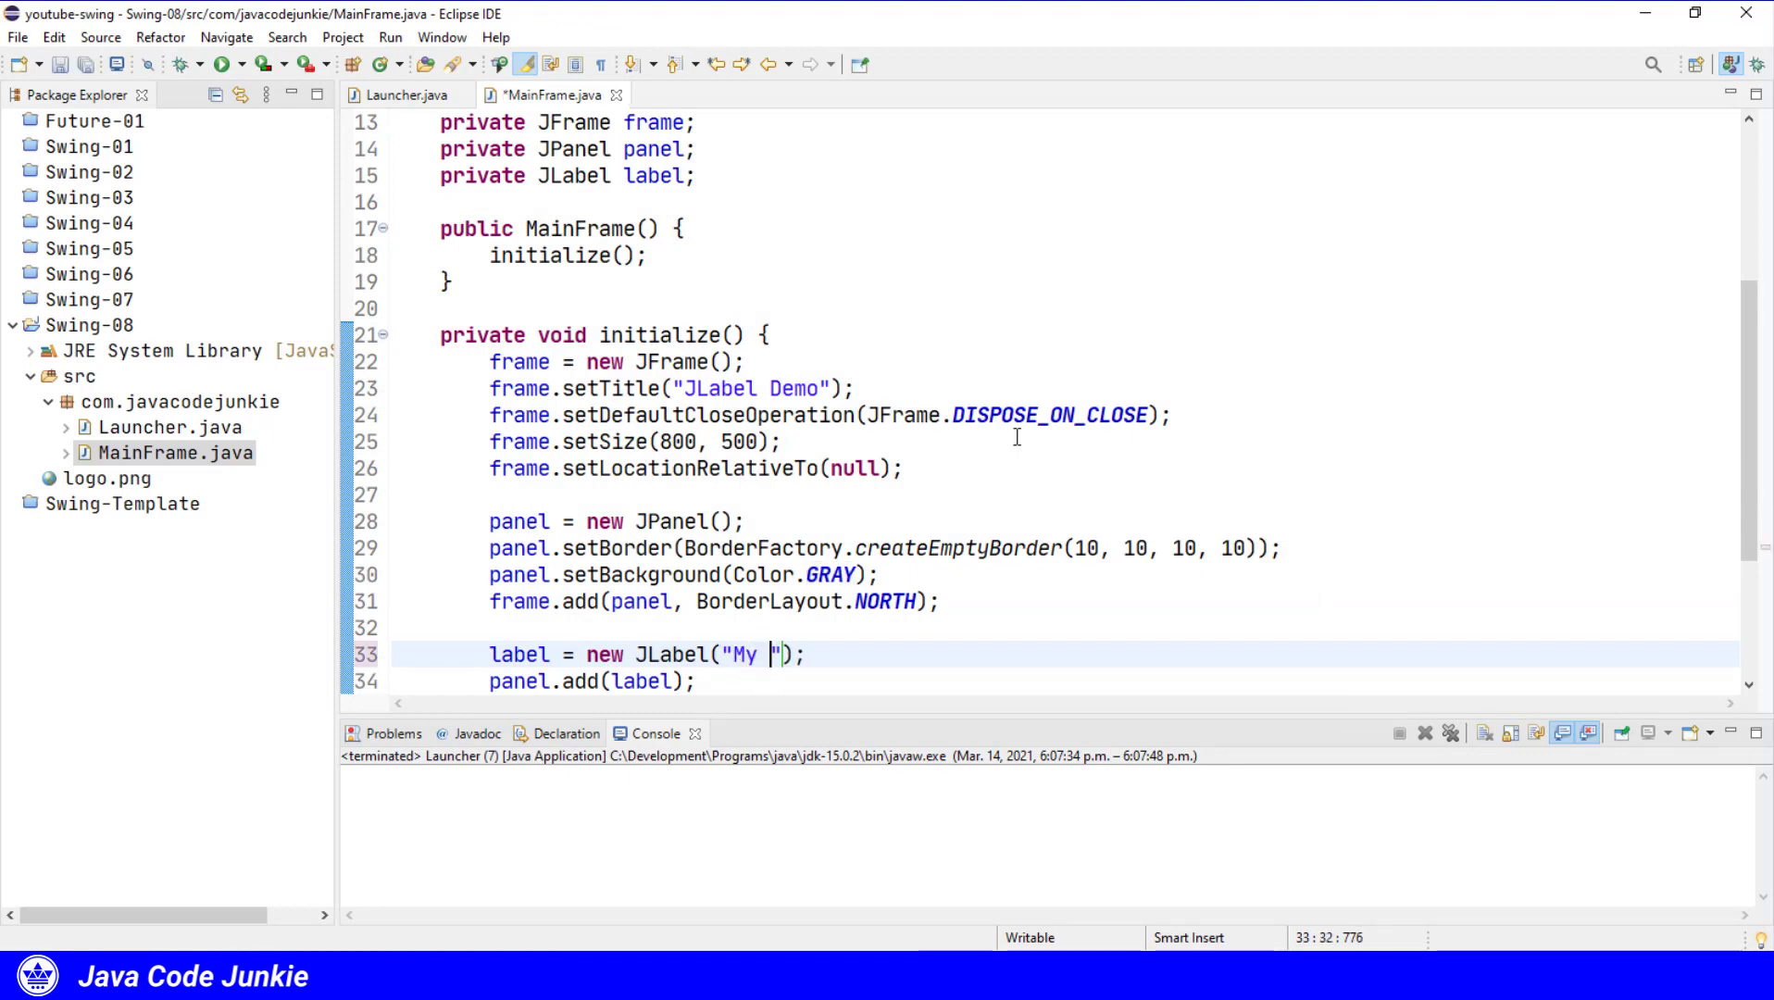
type("Cool App")
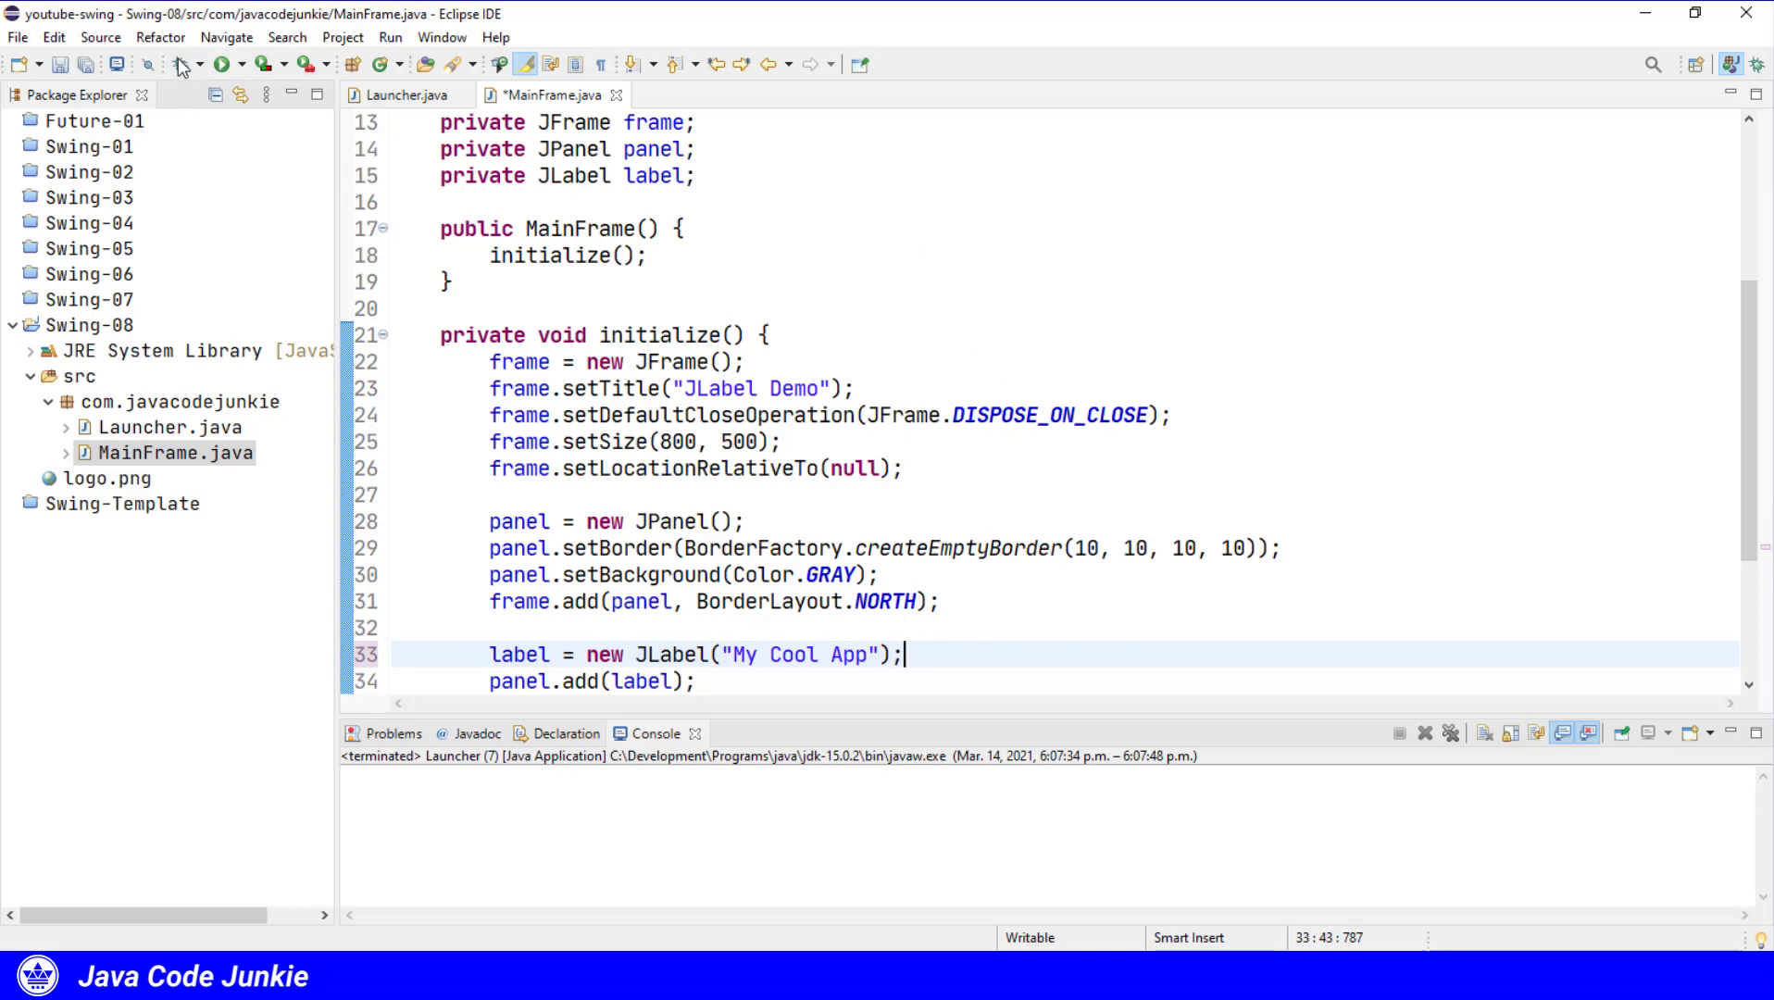
left_click(222, 65)
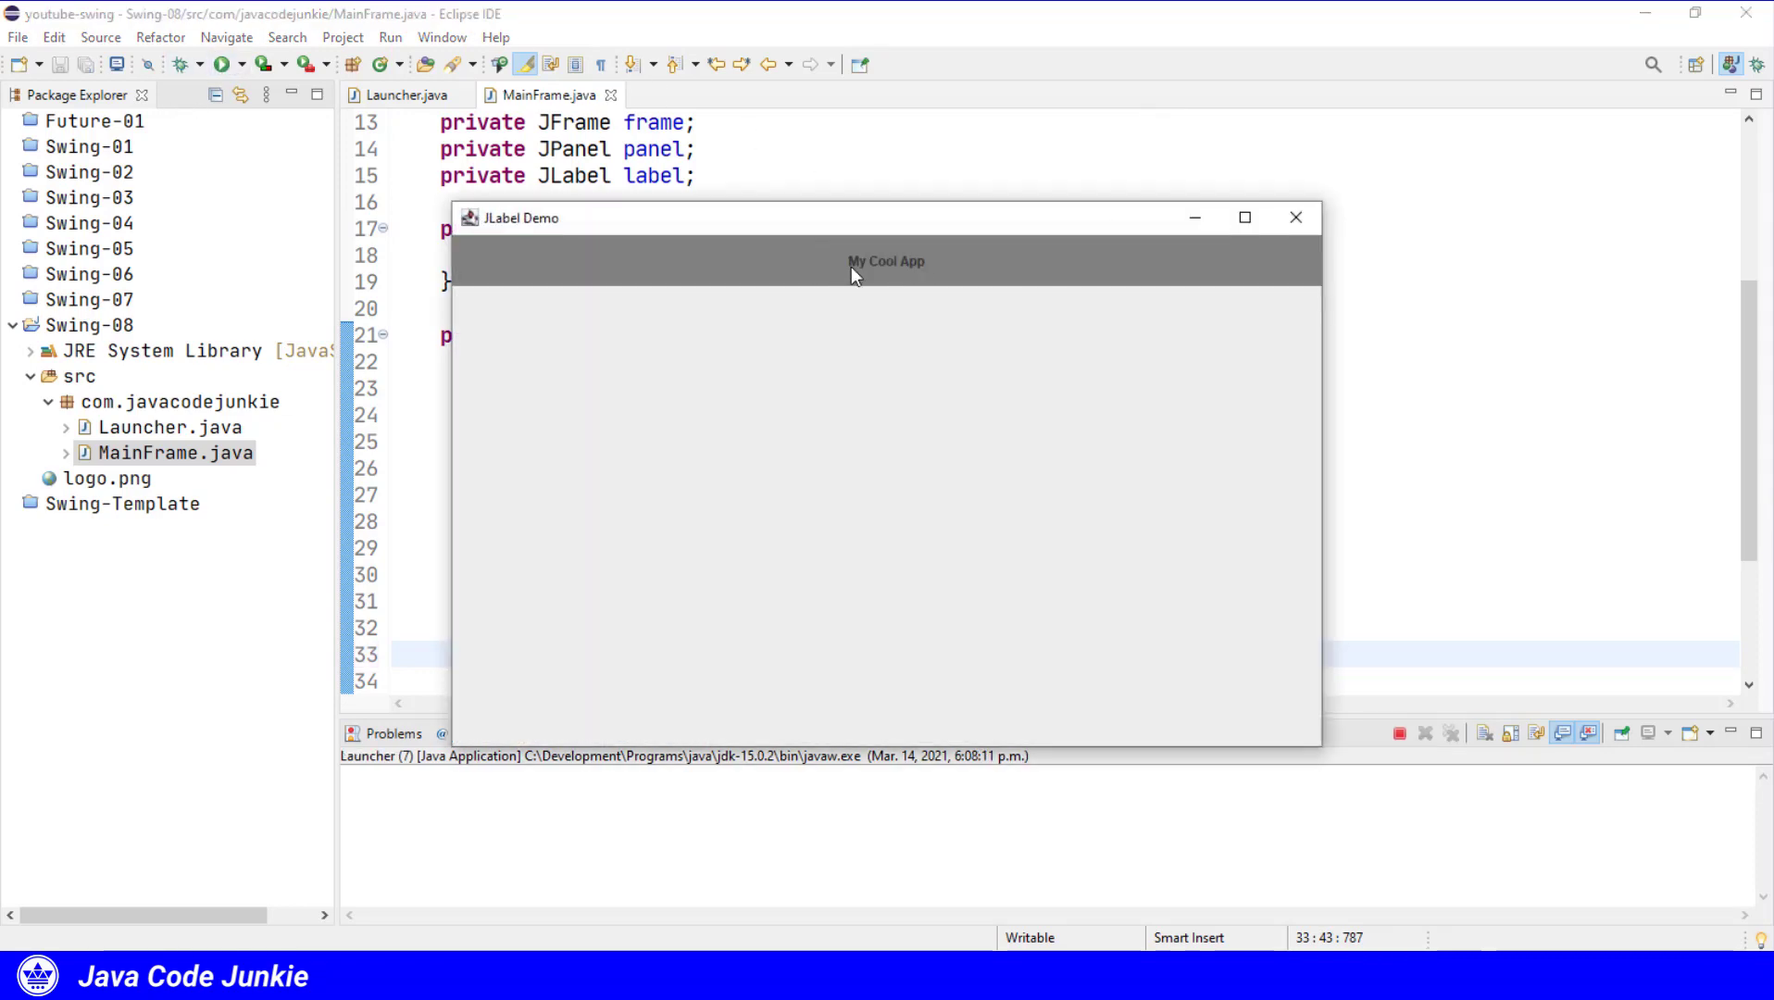
mouse_move(802, 285)
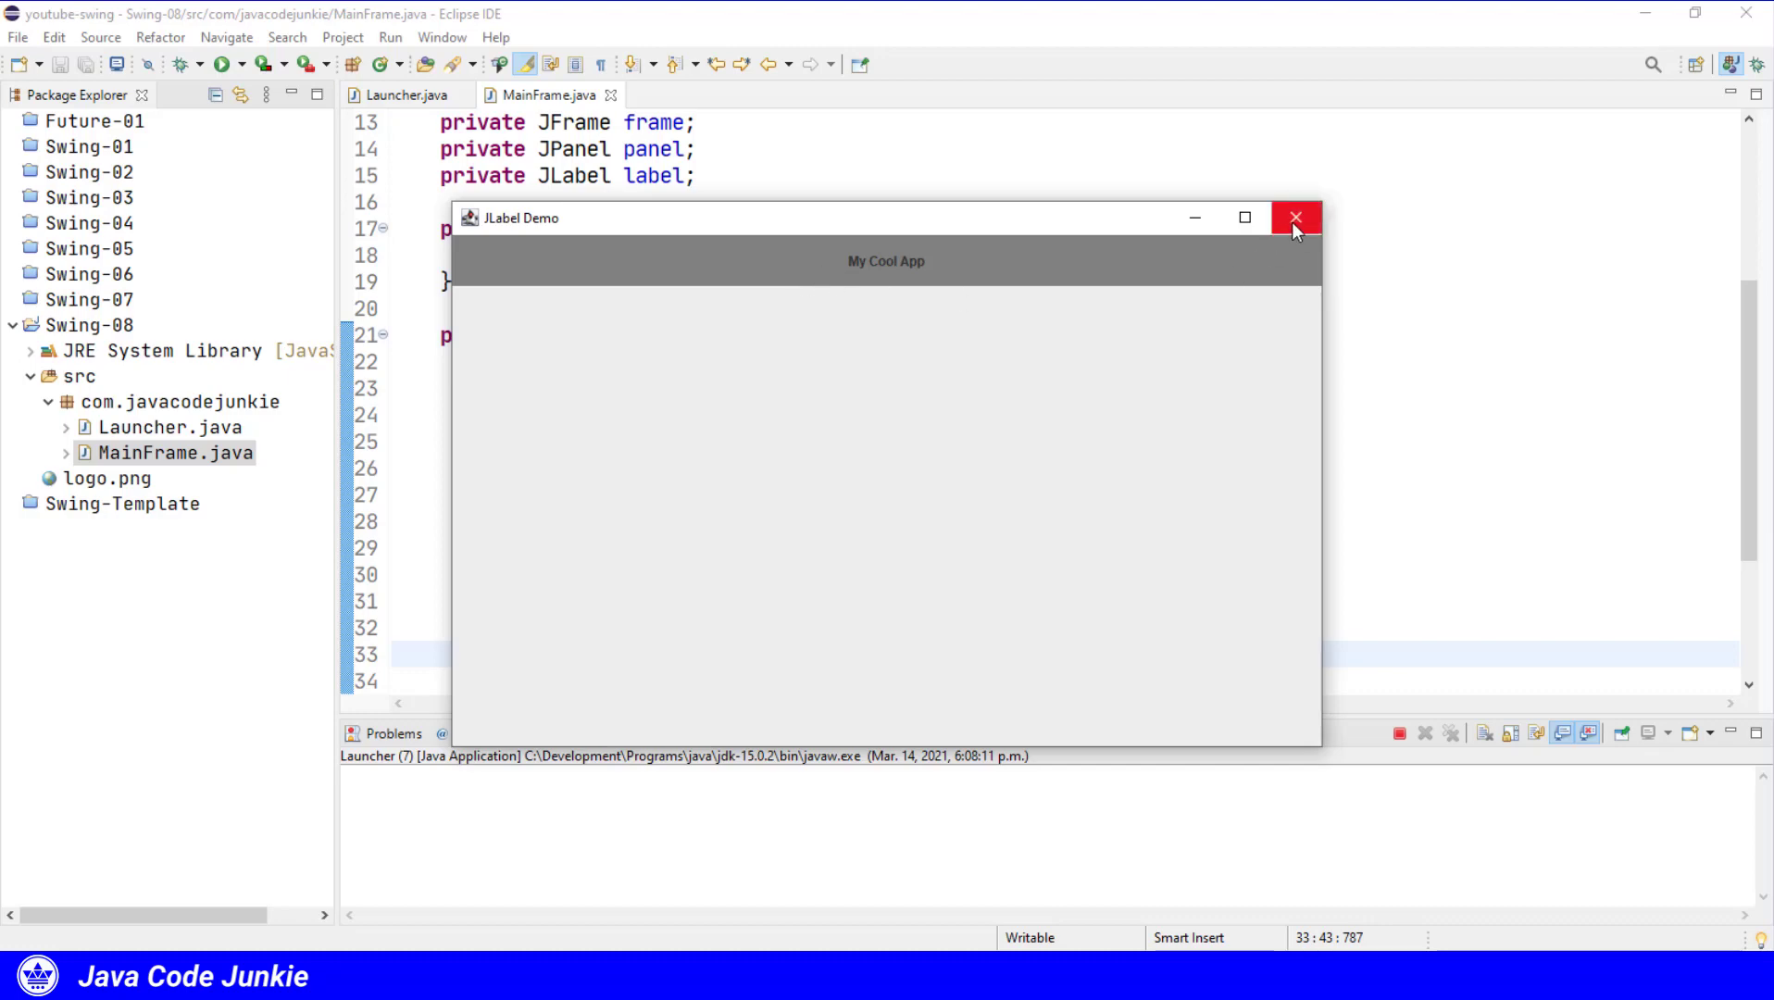
mouse_move(1296, 227)
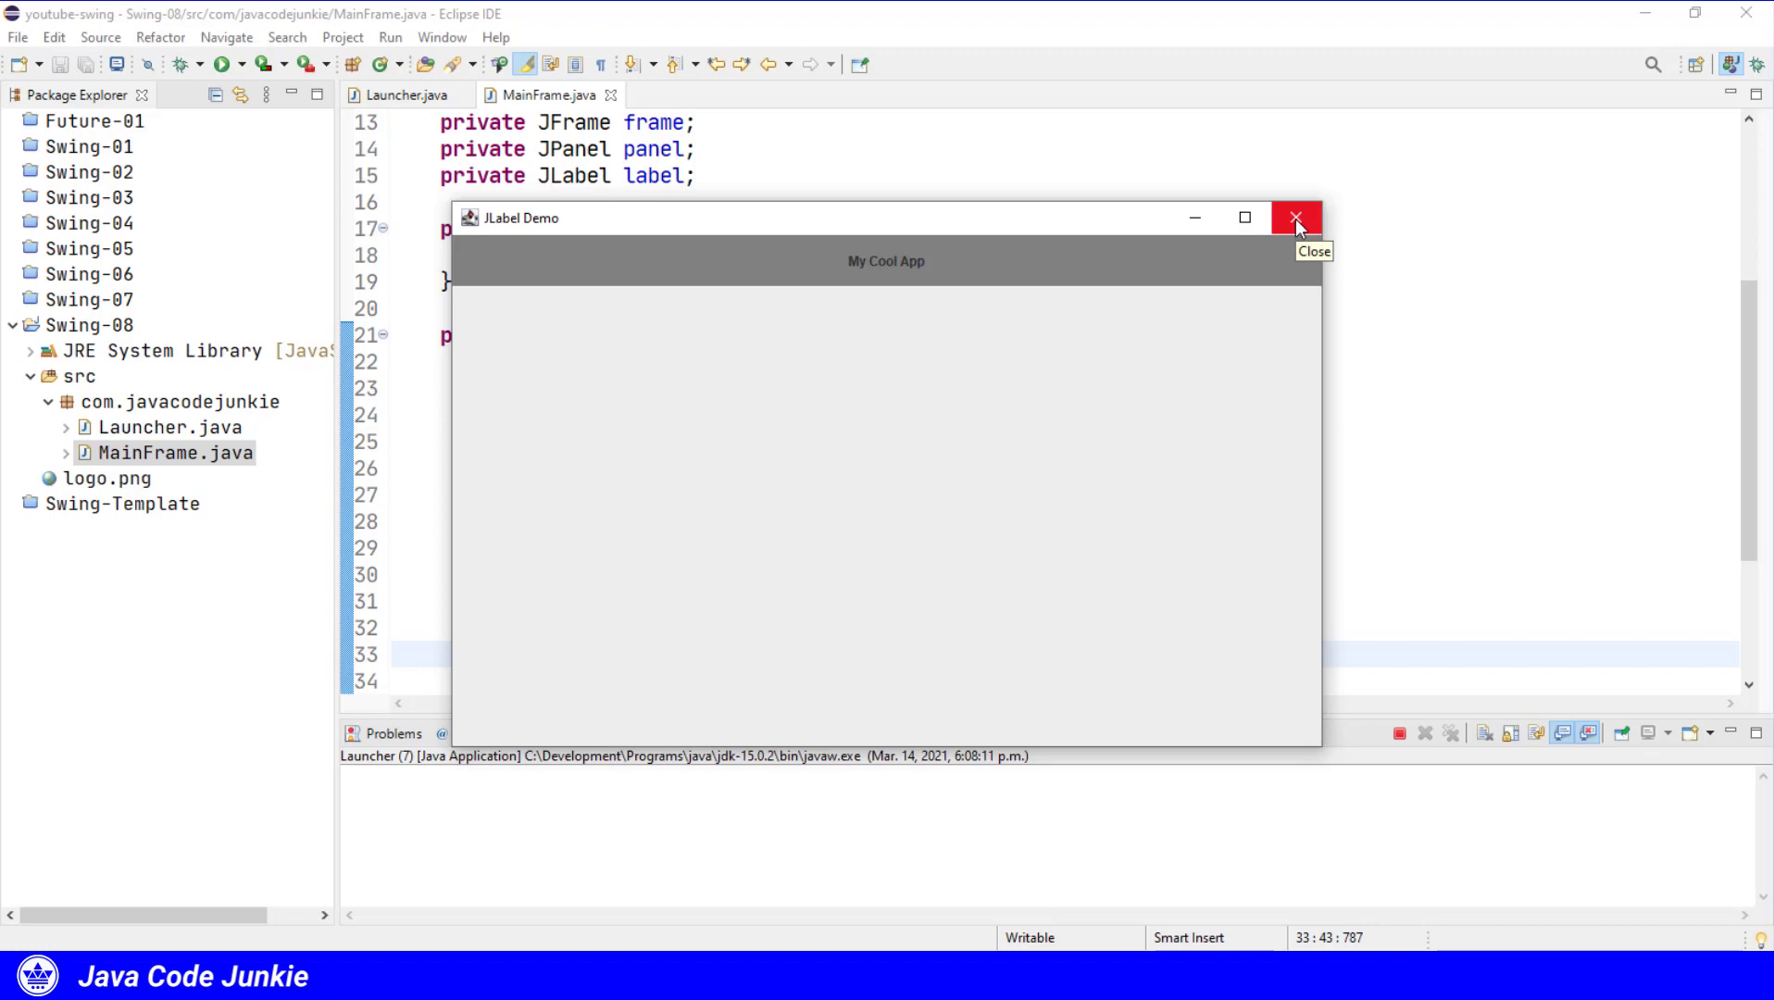
Close the demo, set the label foreground to Color.WHITE, and run to check it.
left_click(1300, 217)
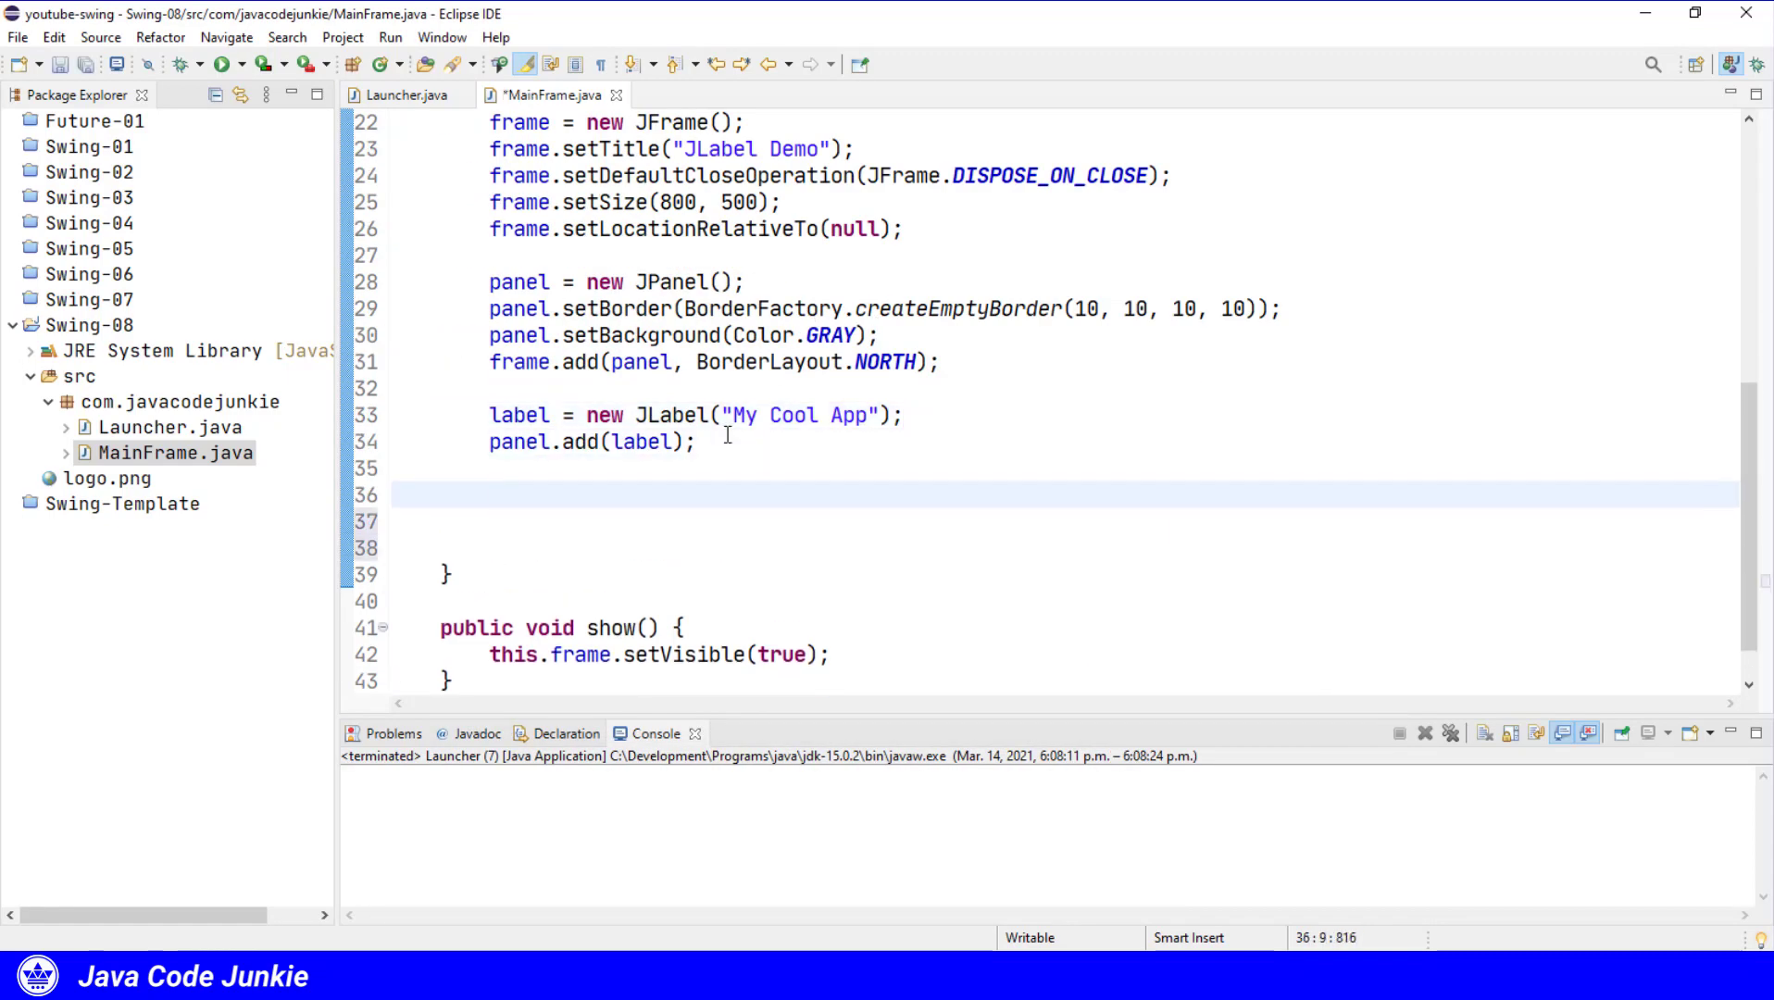
type("label.se")
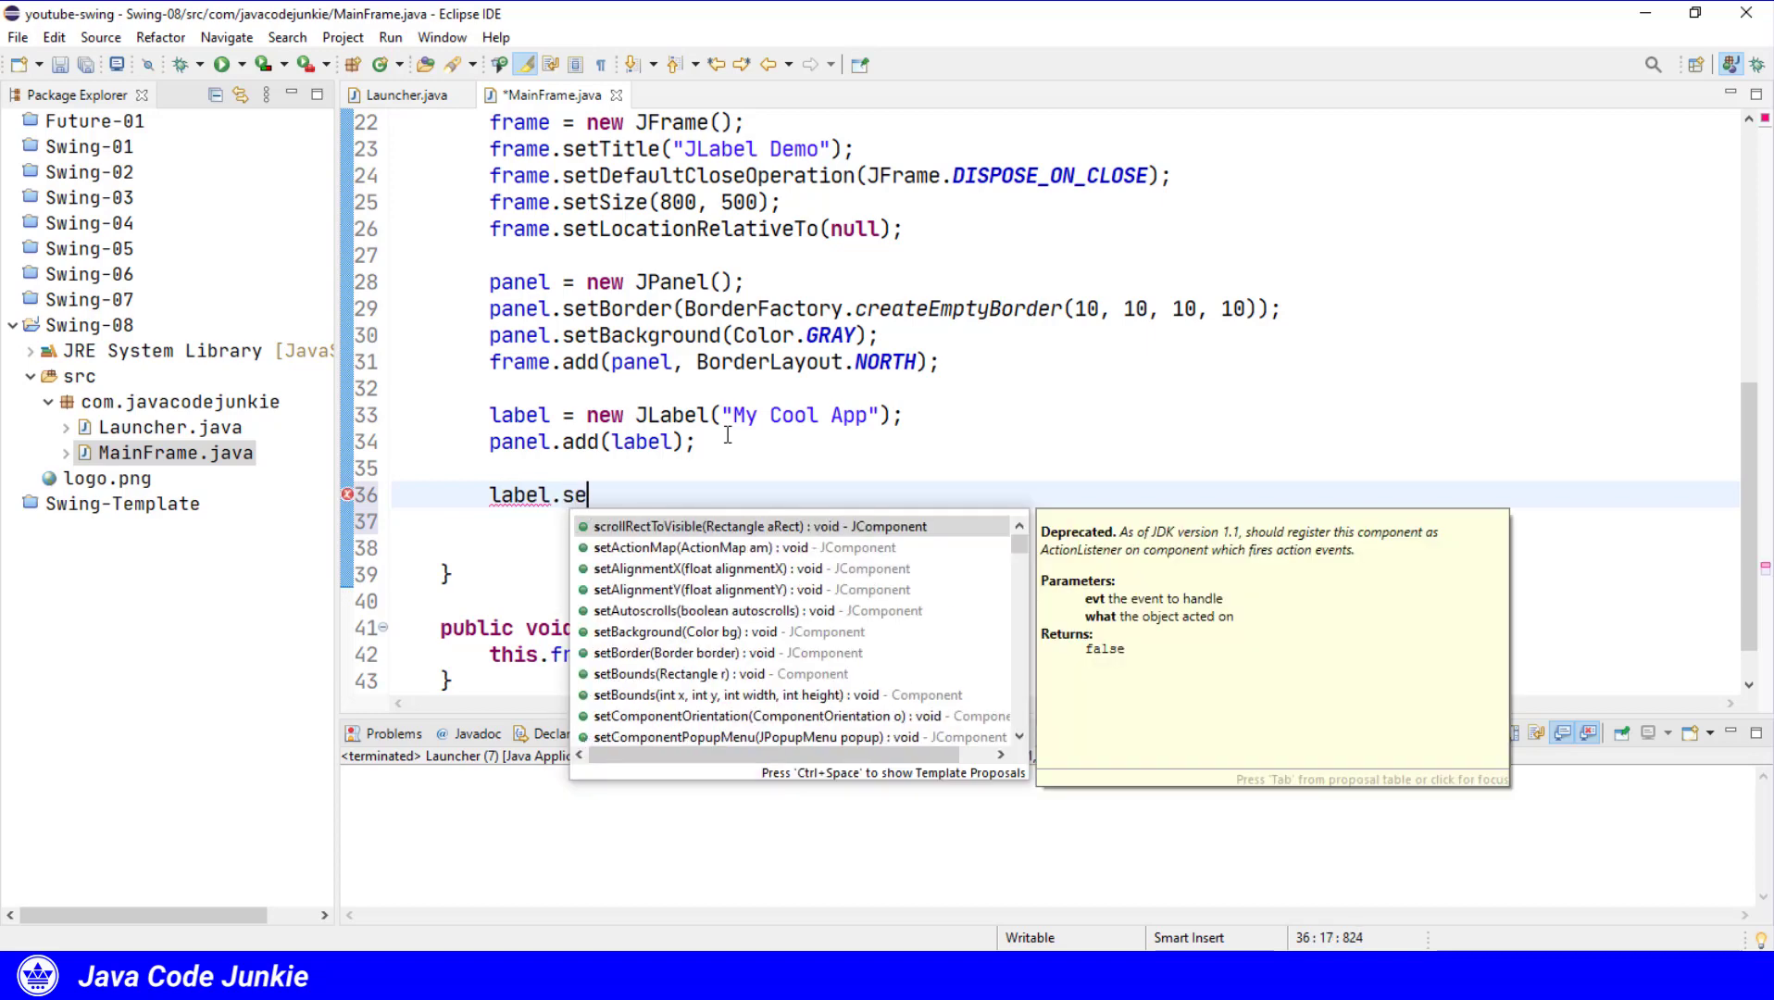
type("fore")
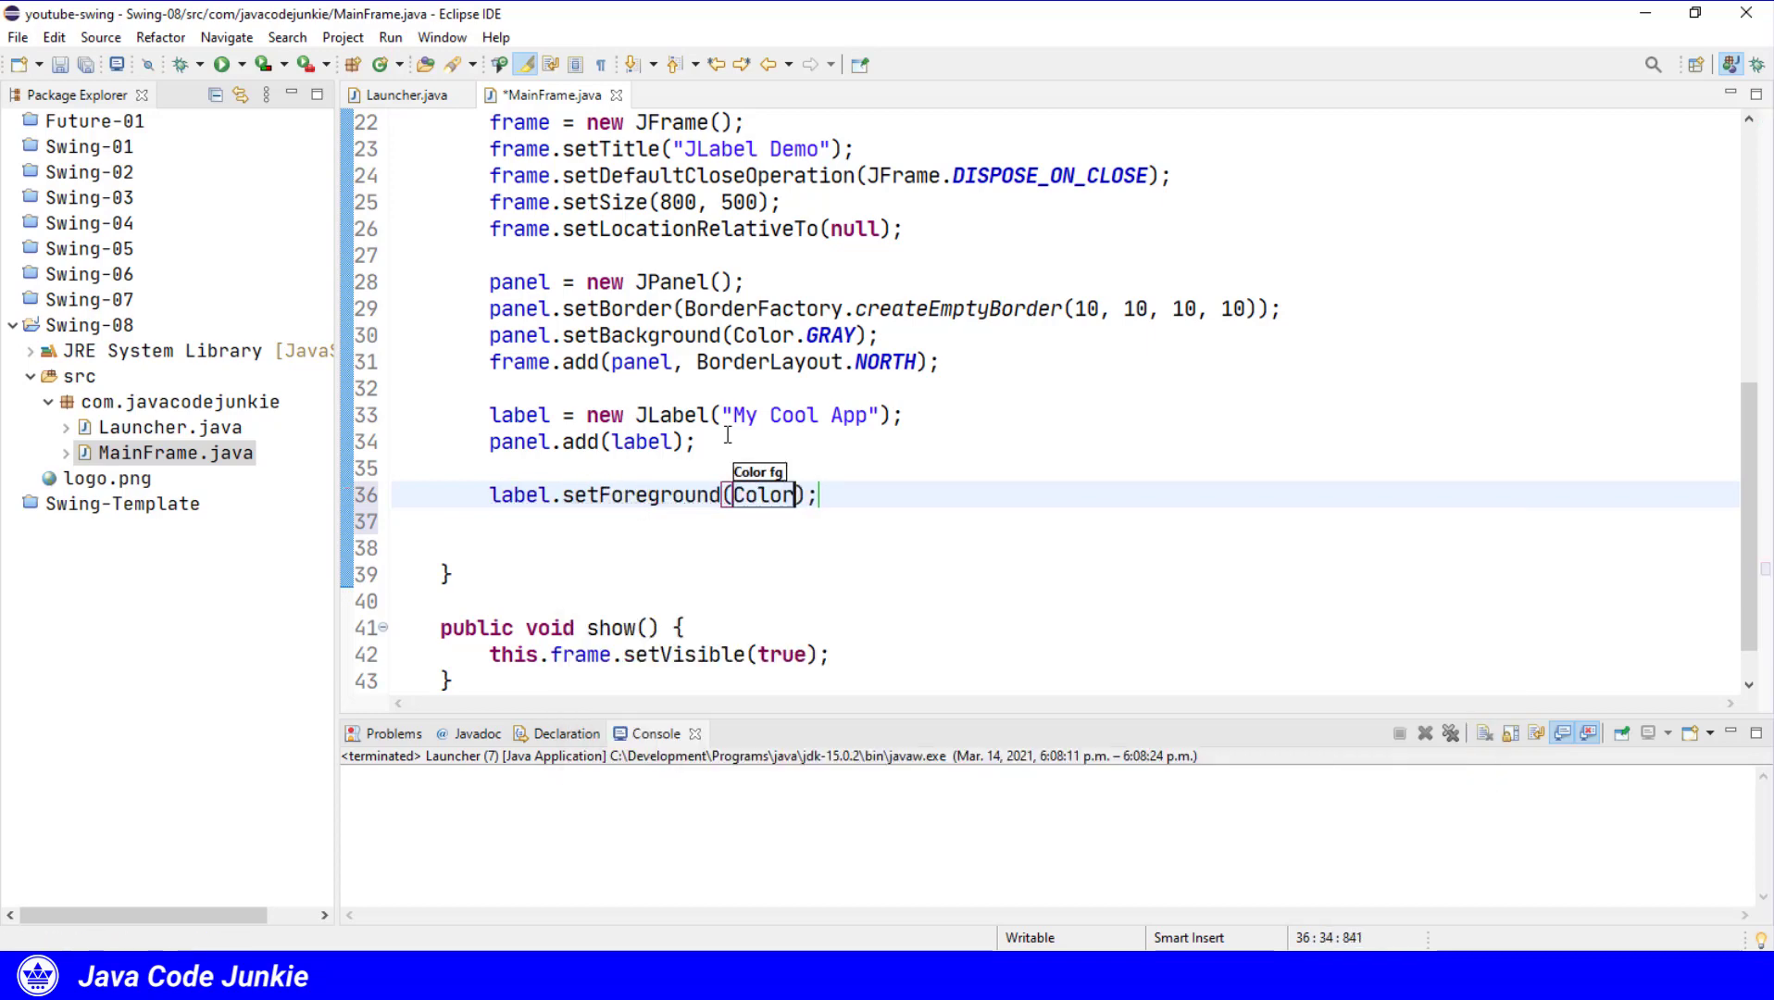
type(".WHITE")
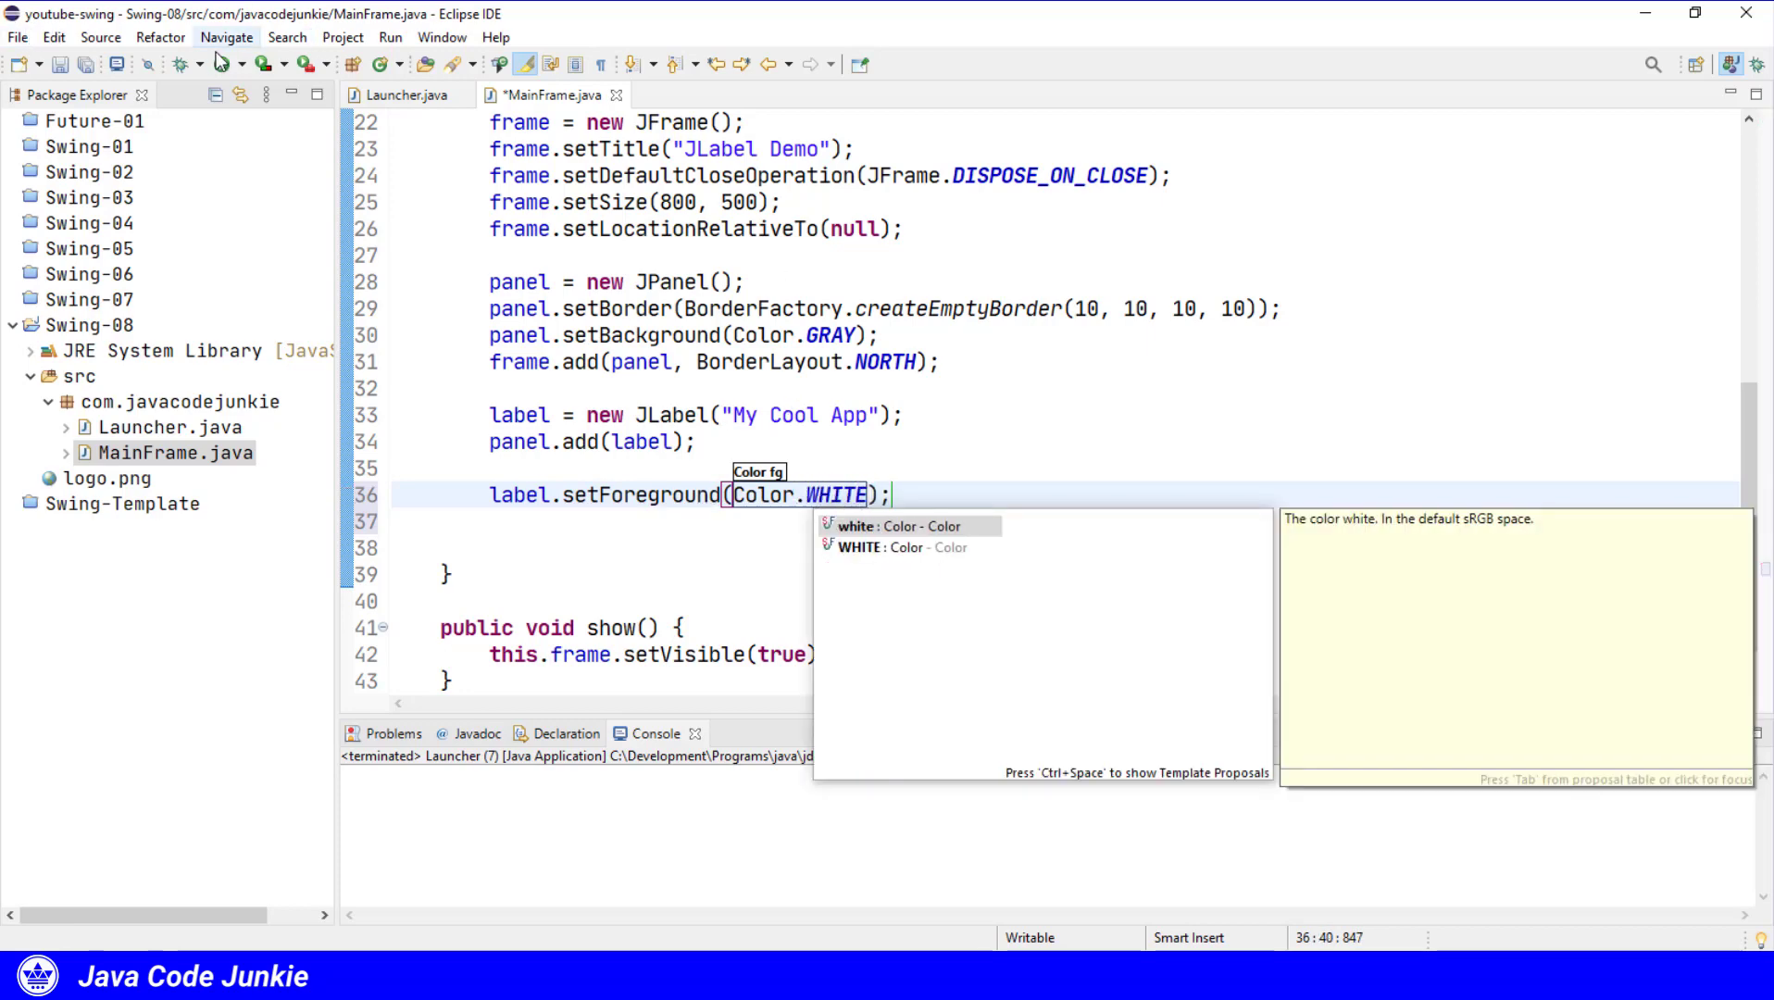
left_click(222, 65)
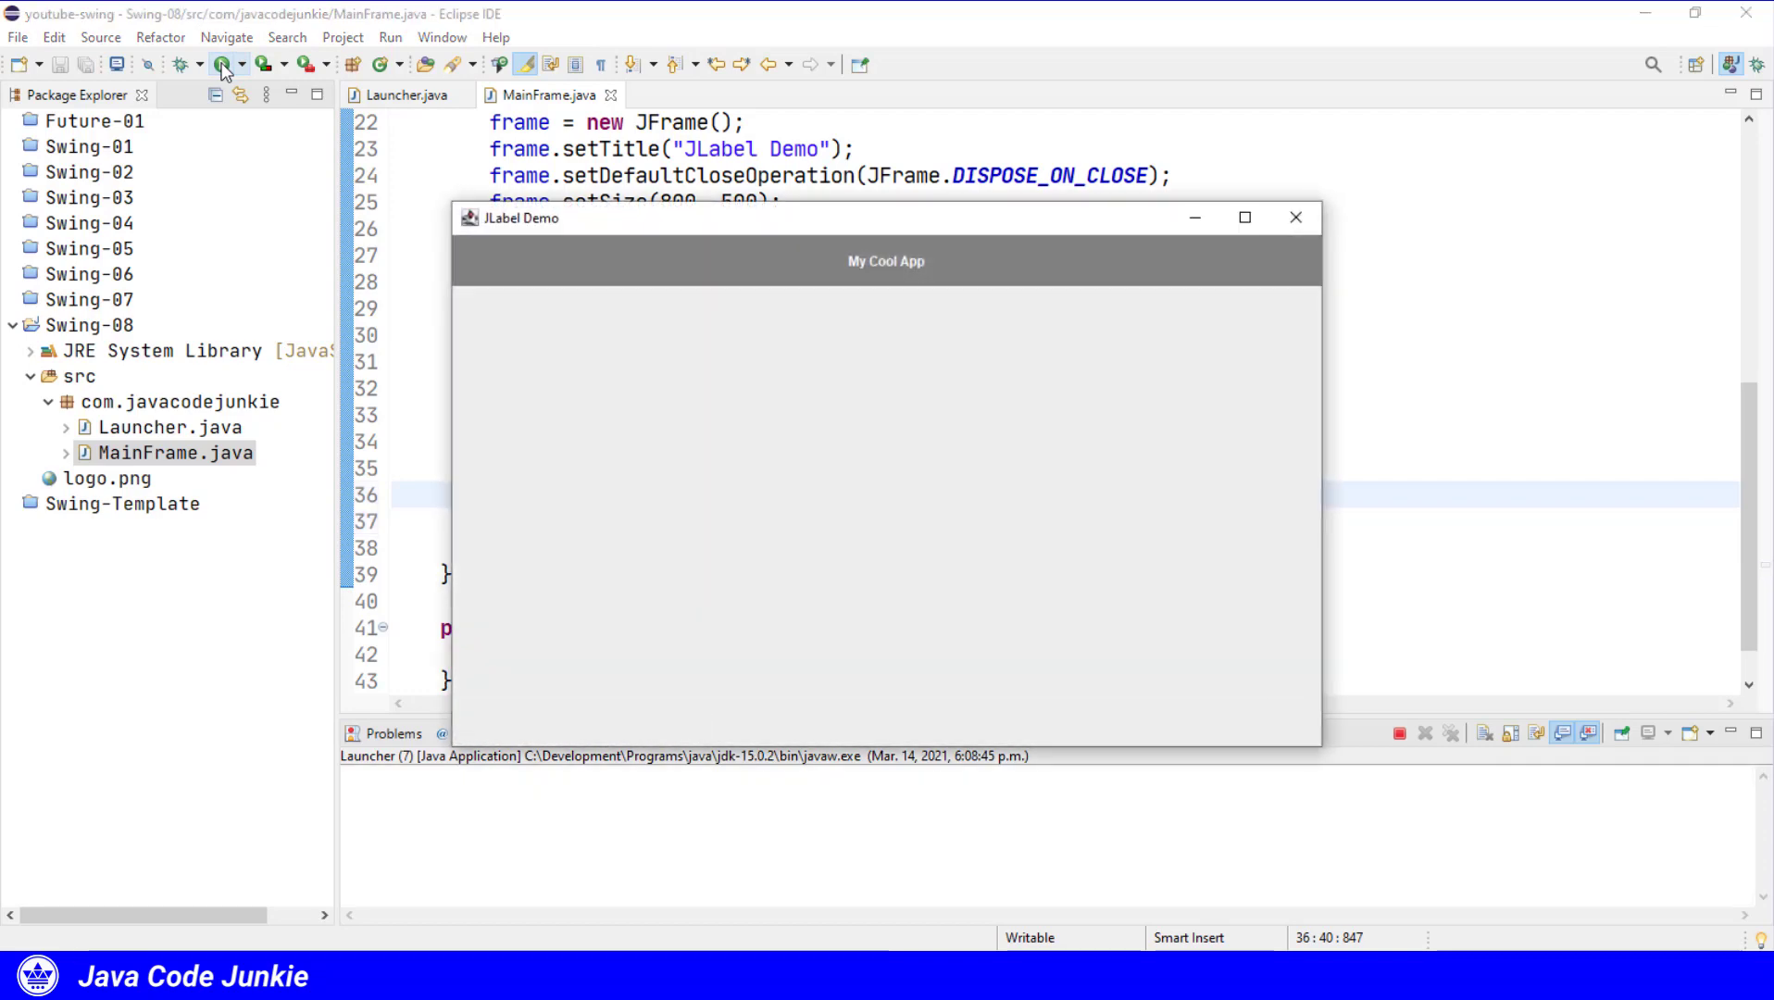
mouse_move(889, 287)
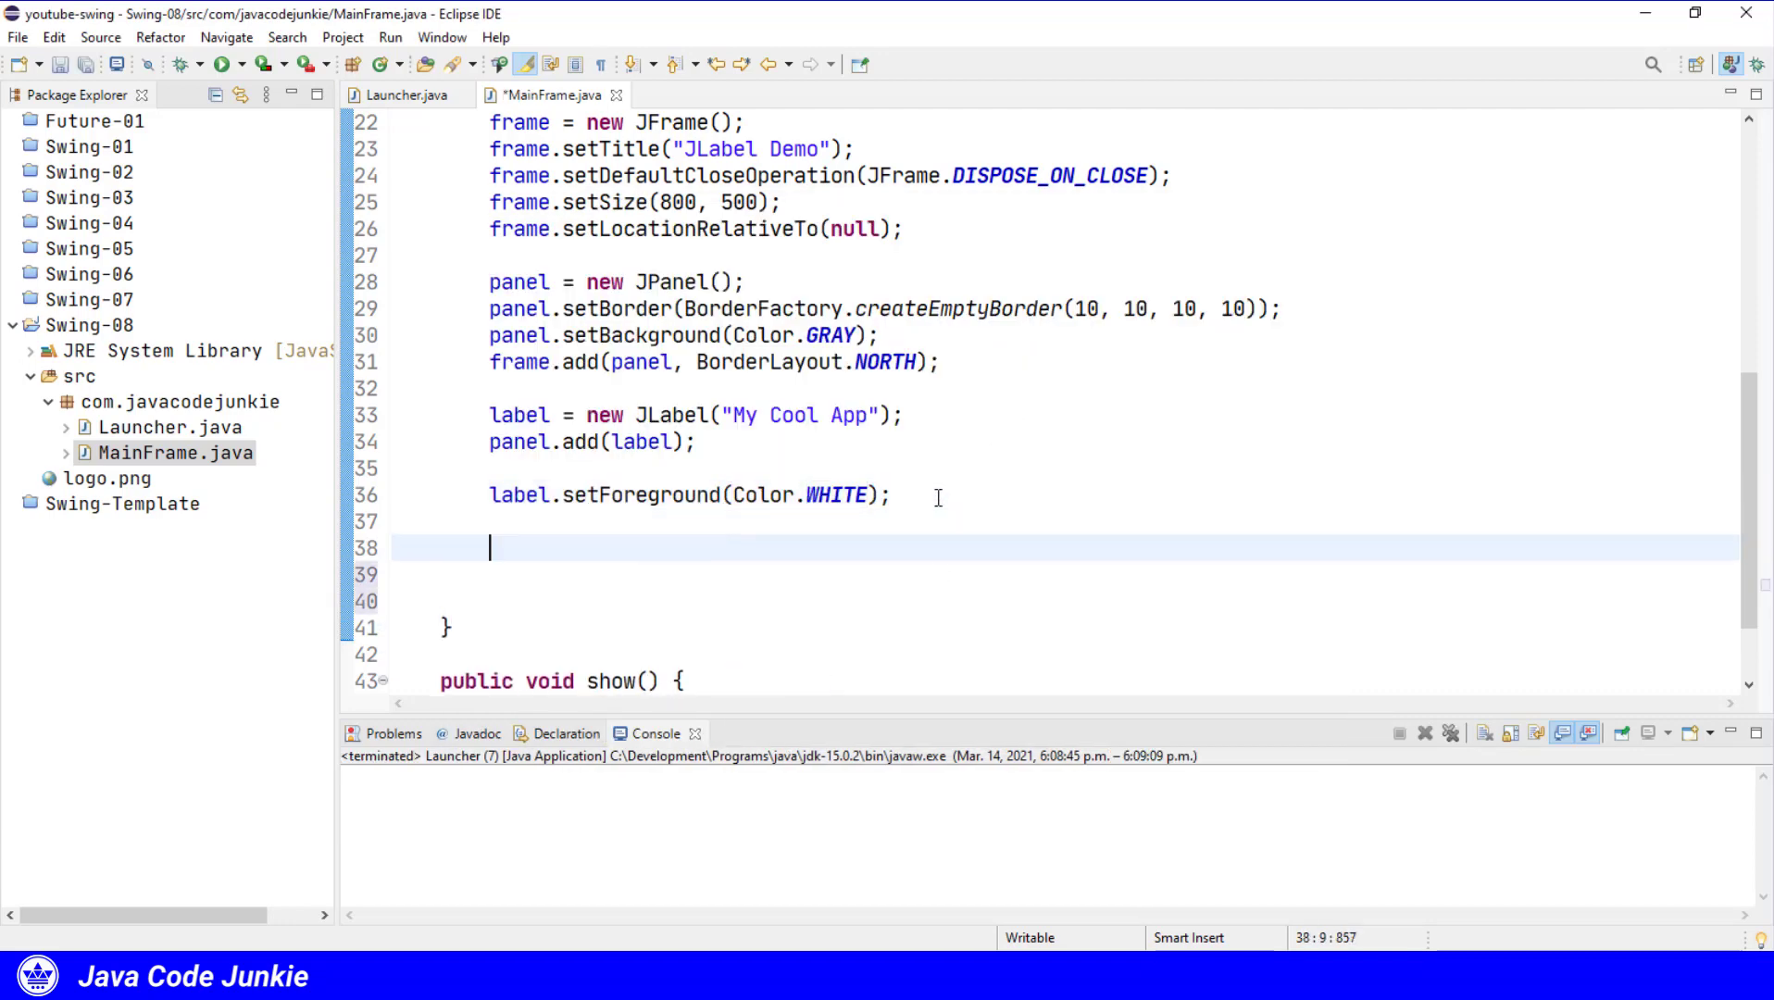
Set the label font to new Font("Sans-serif", Font.BOLD, 36), preview it, and close the window.
type("label.")
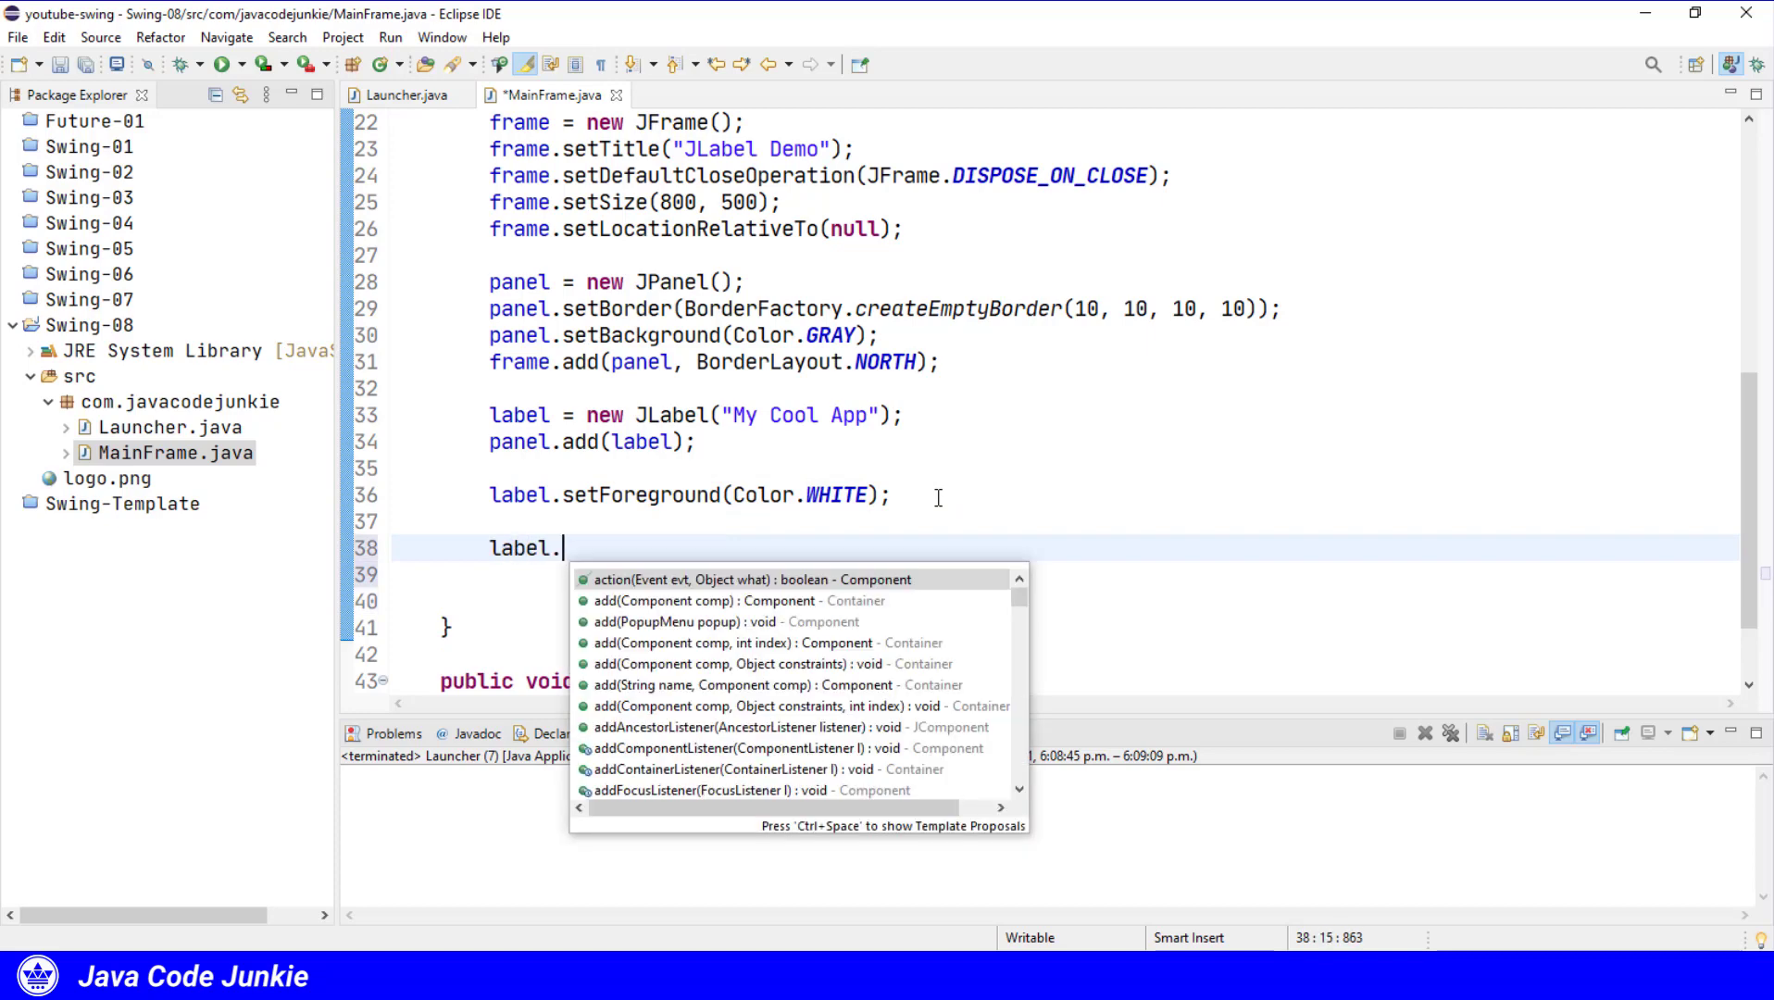
type("setFont(null);")
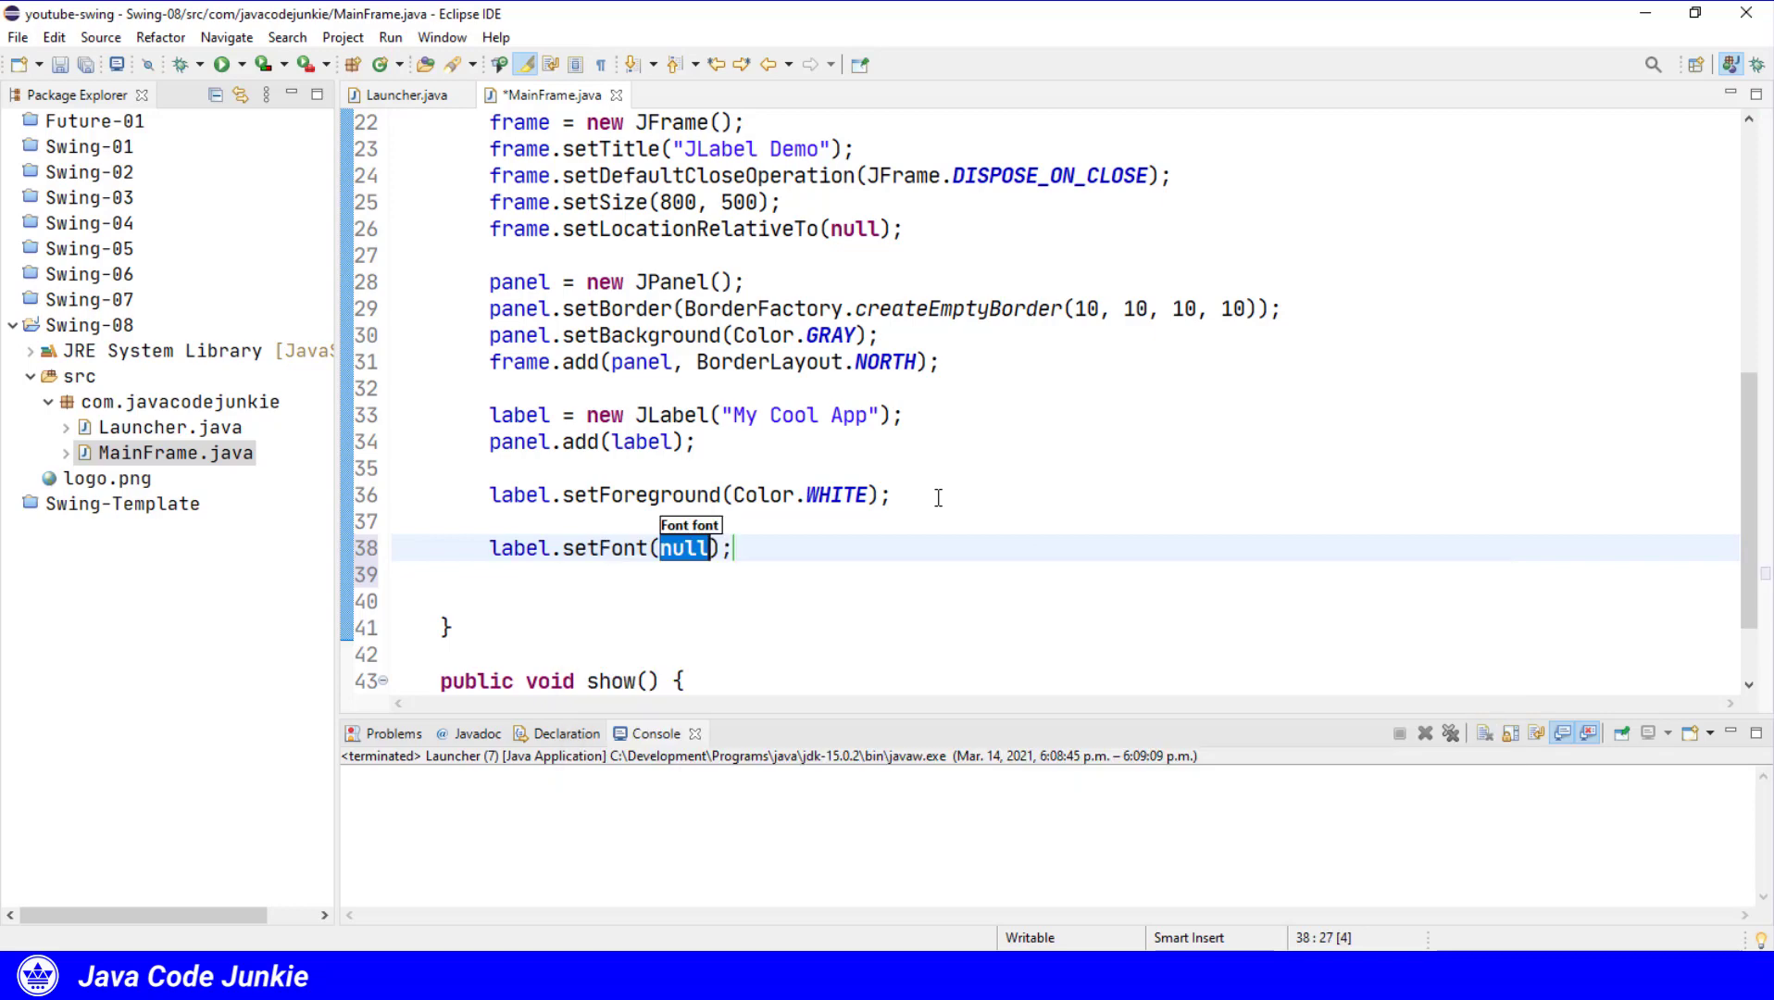
type("new Font(\"")
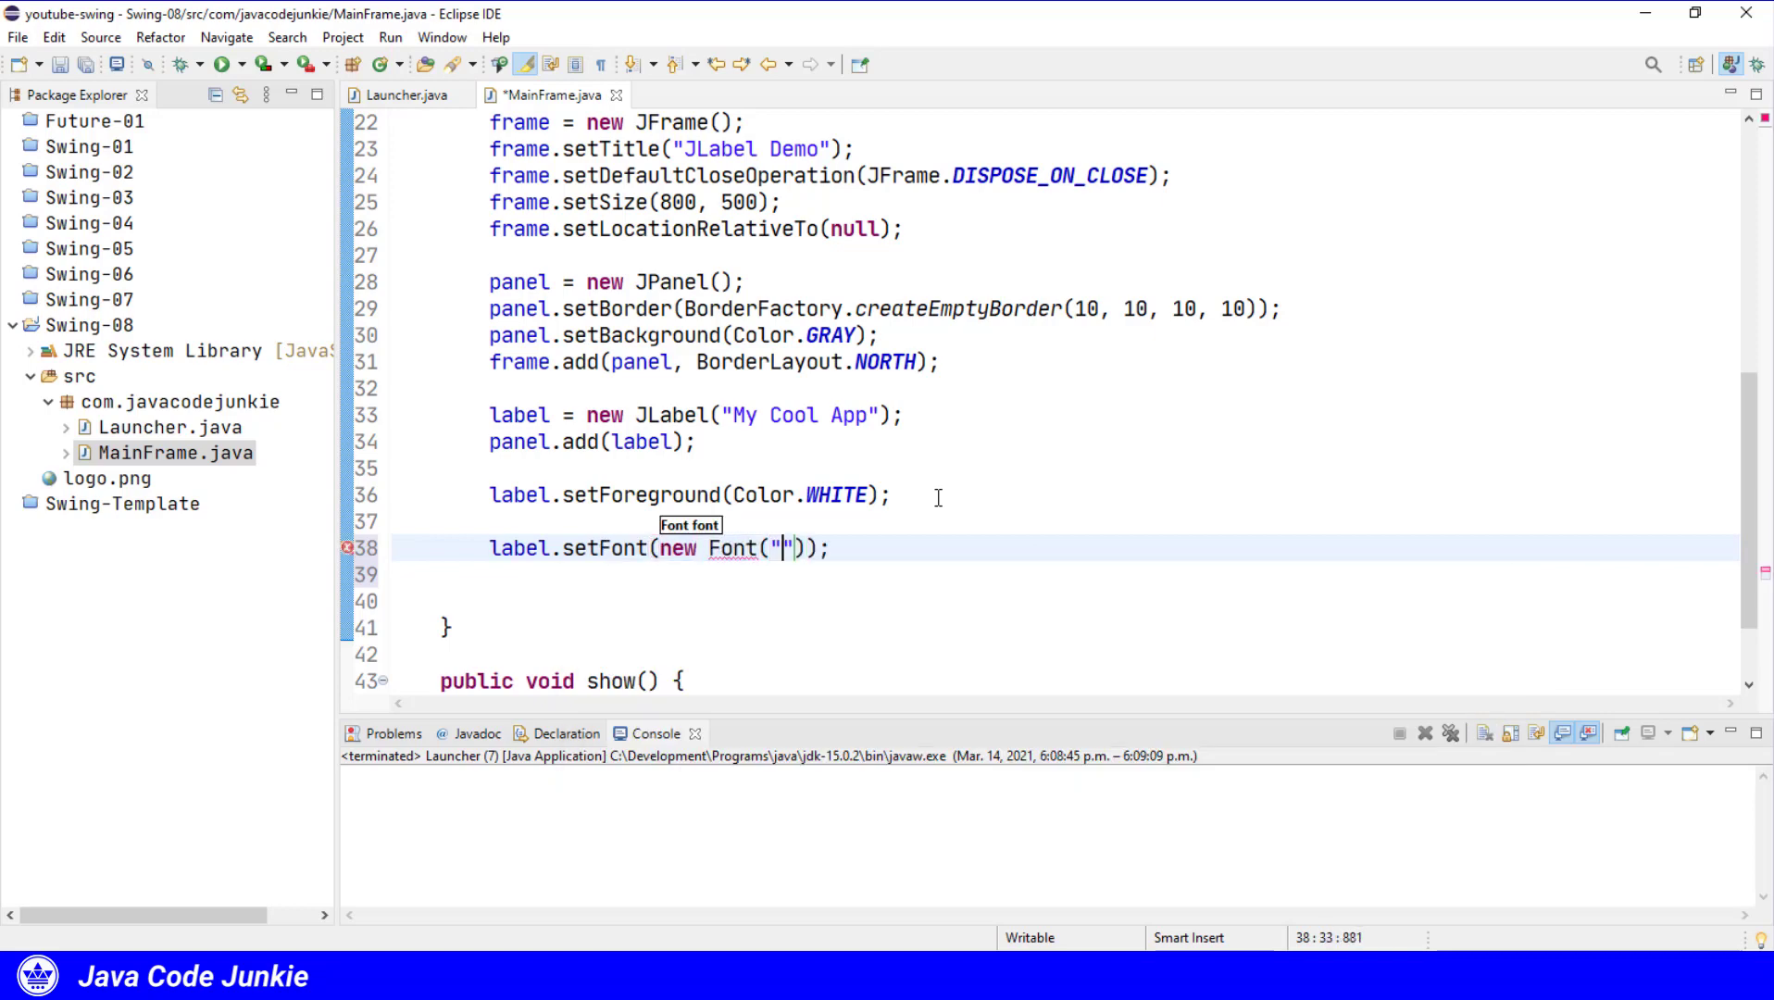
type("San")
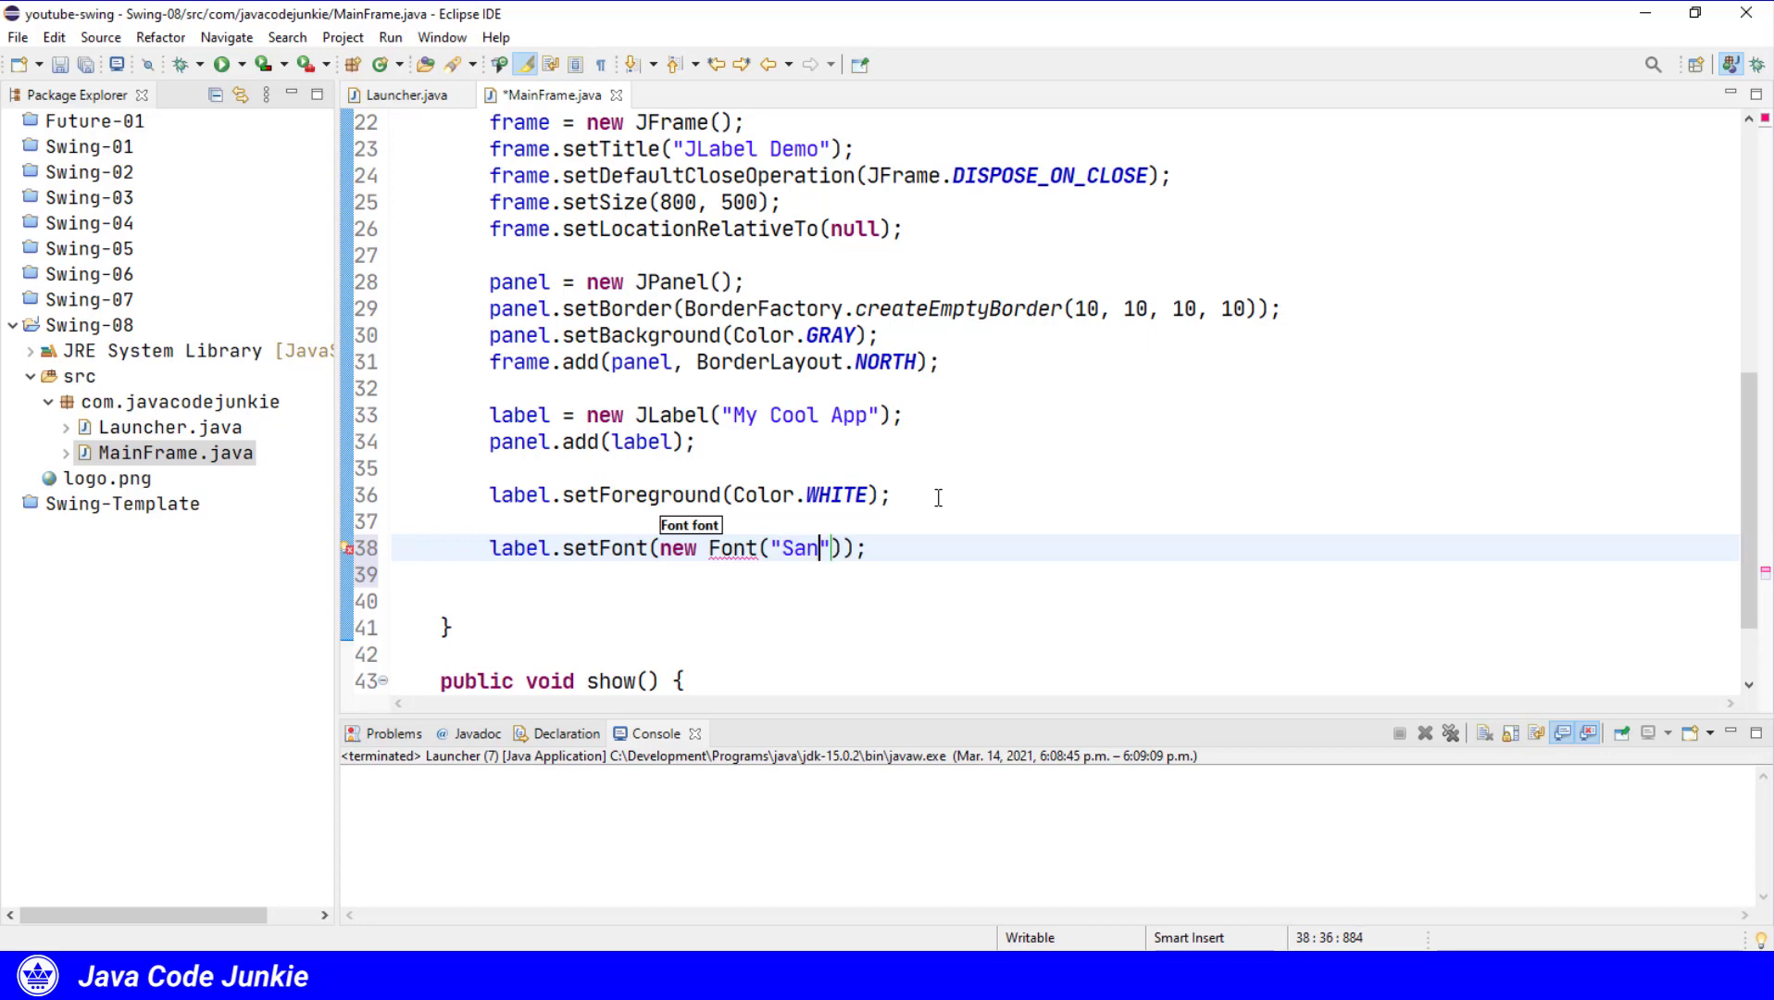
type("s-se")
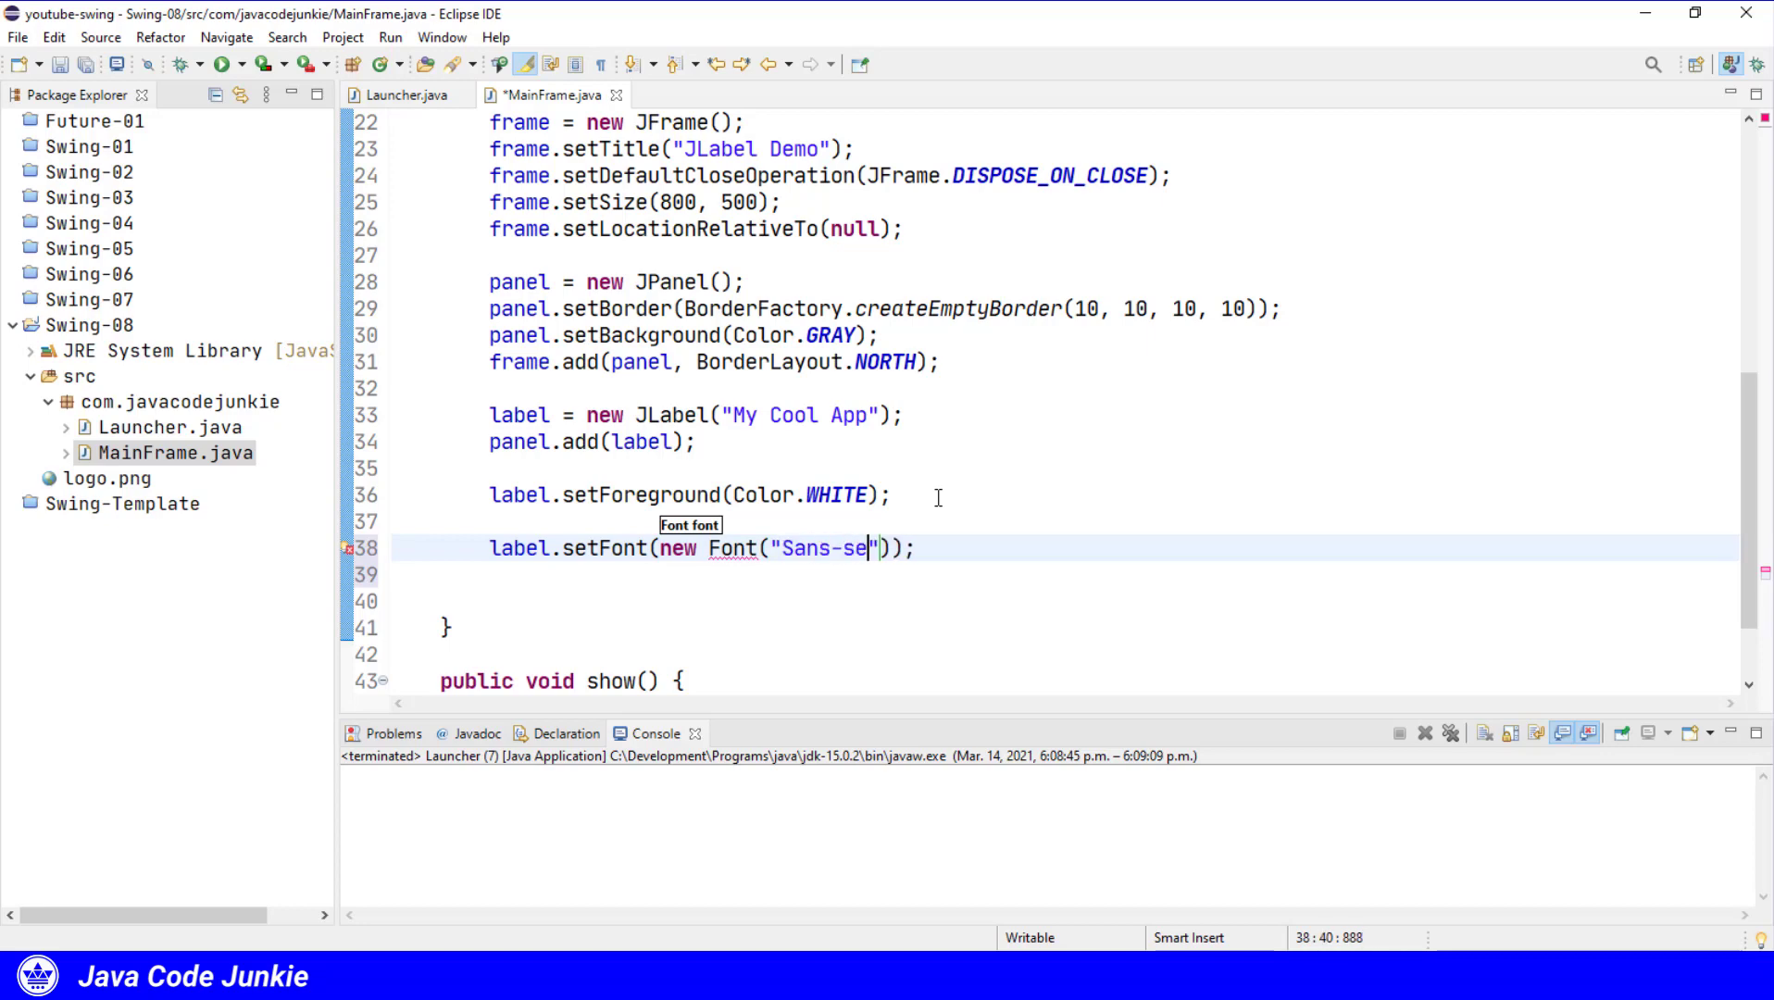
type("rif")
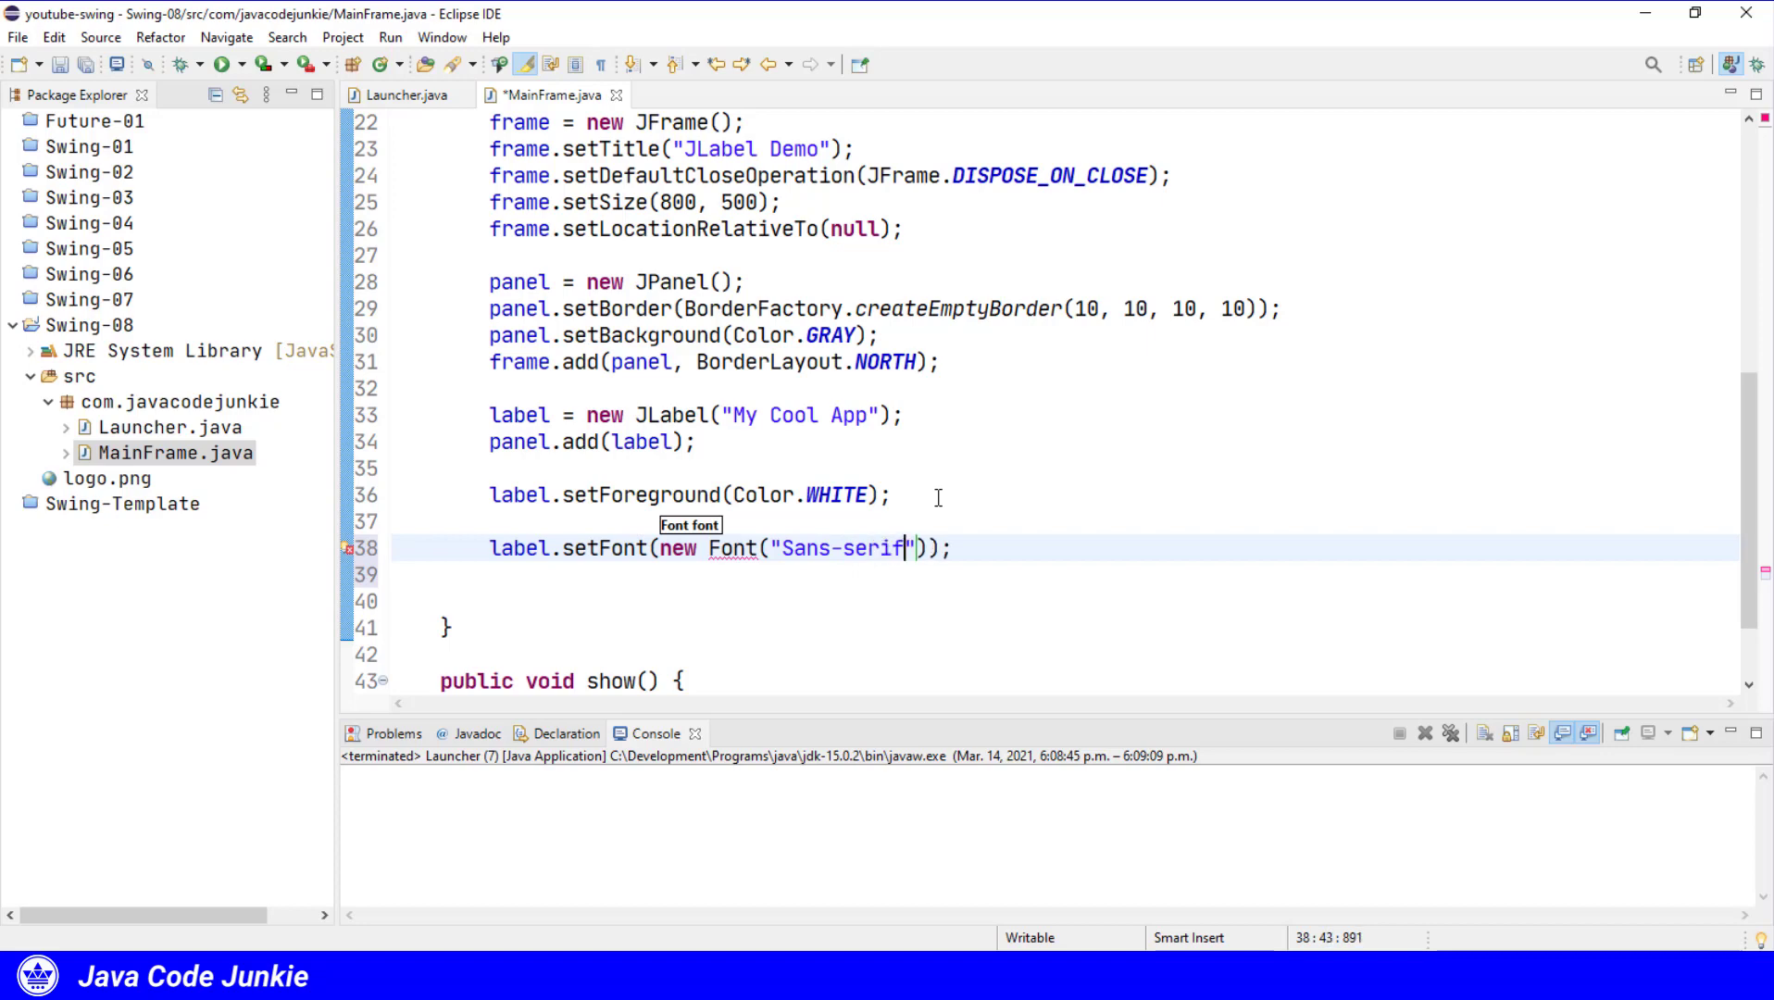
type("\", \"")
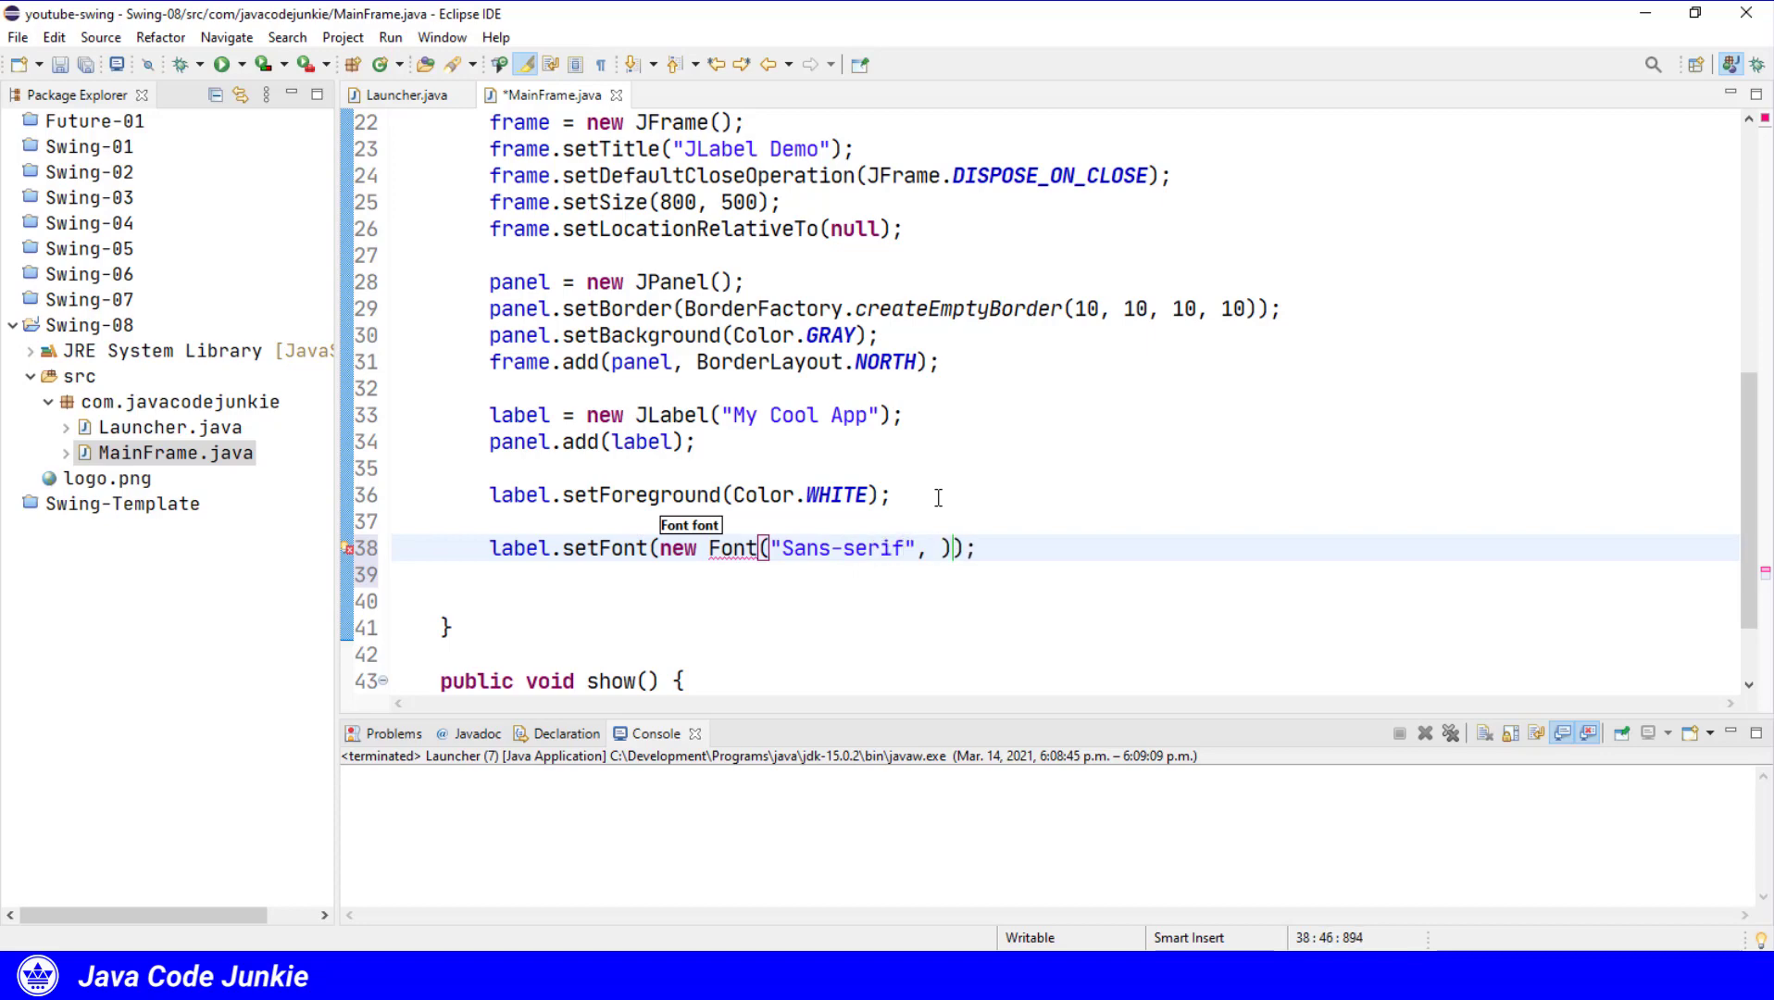
type("Font")
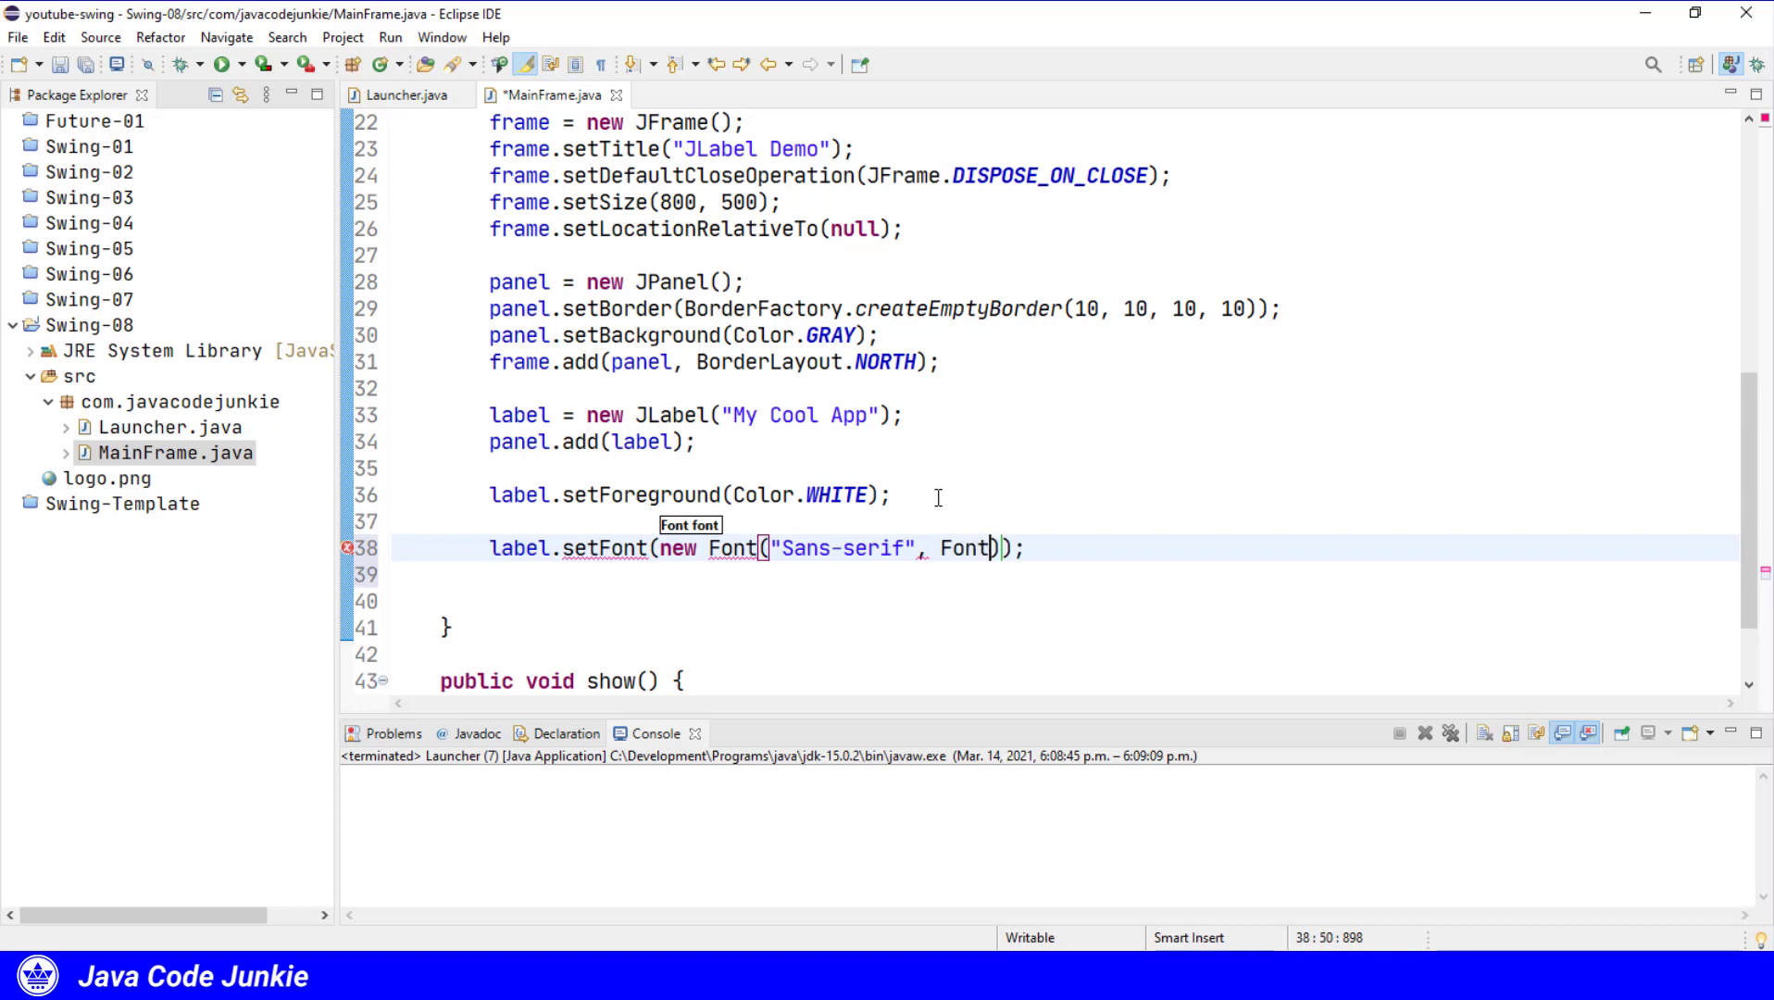
type(".BOLD")
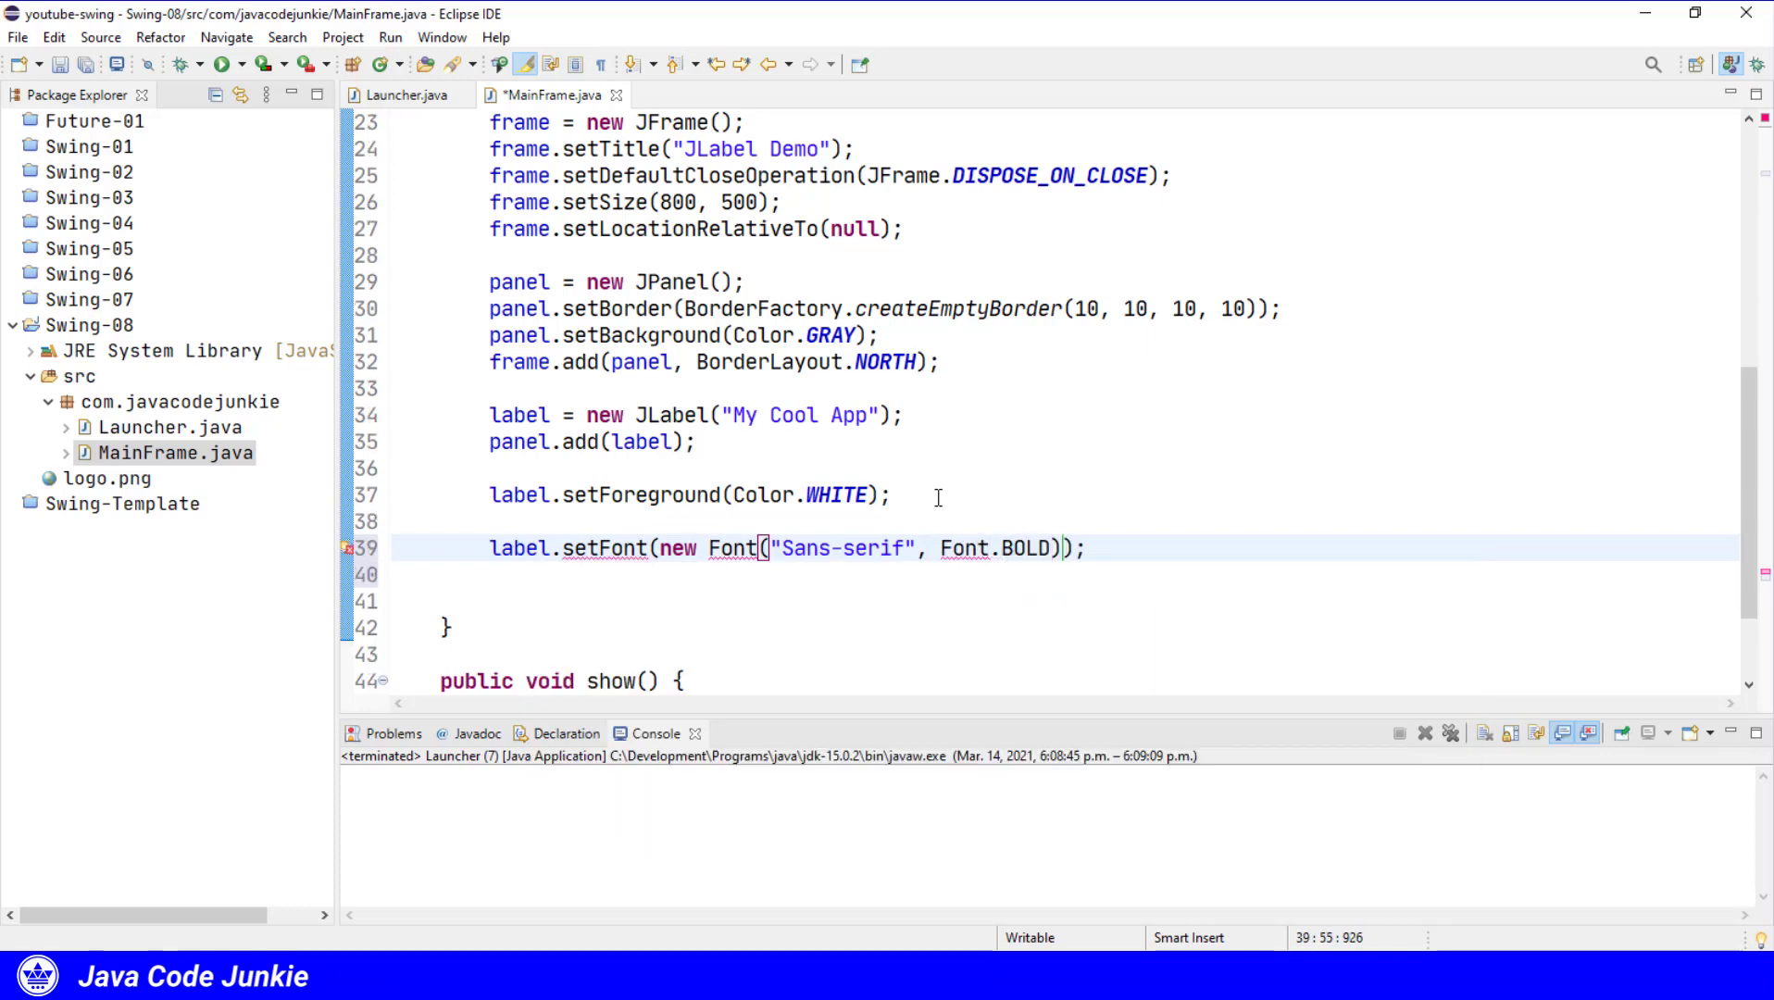
type(", 3")
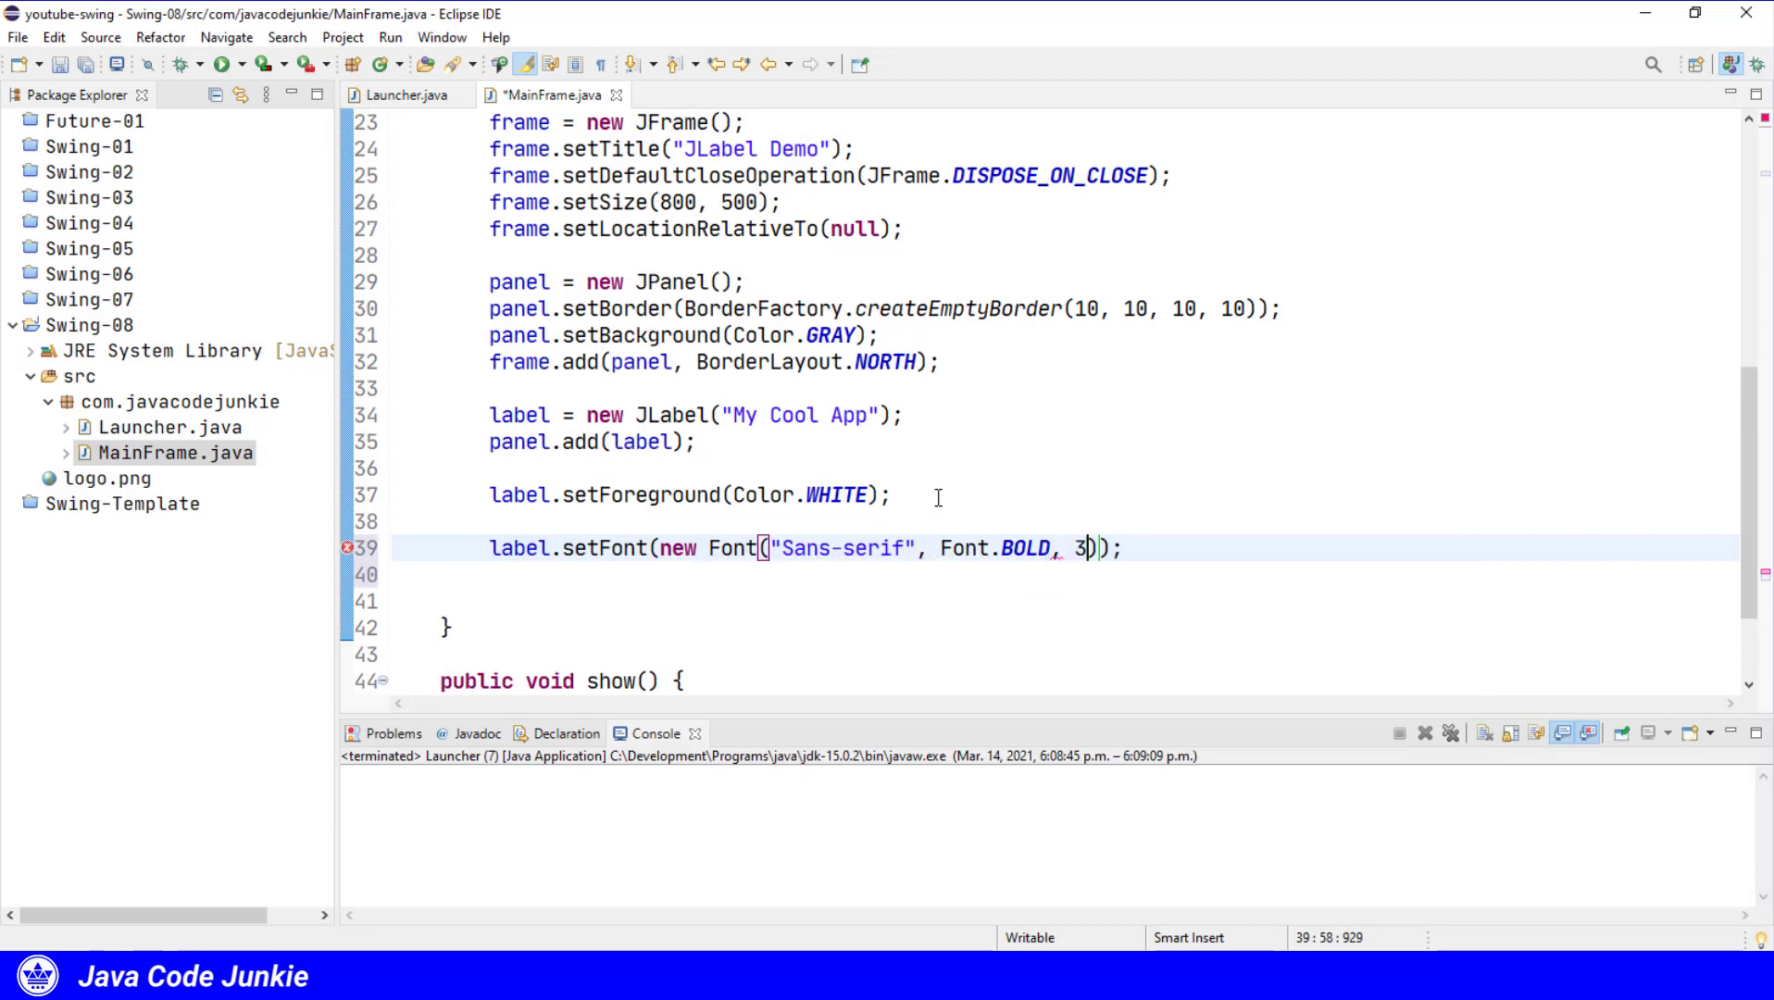
type("6")
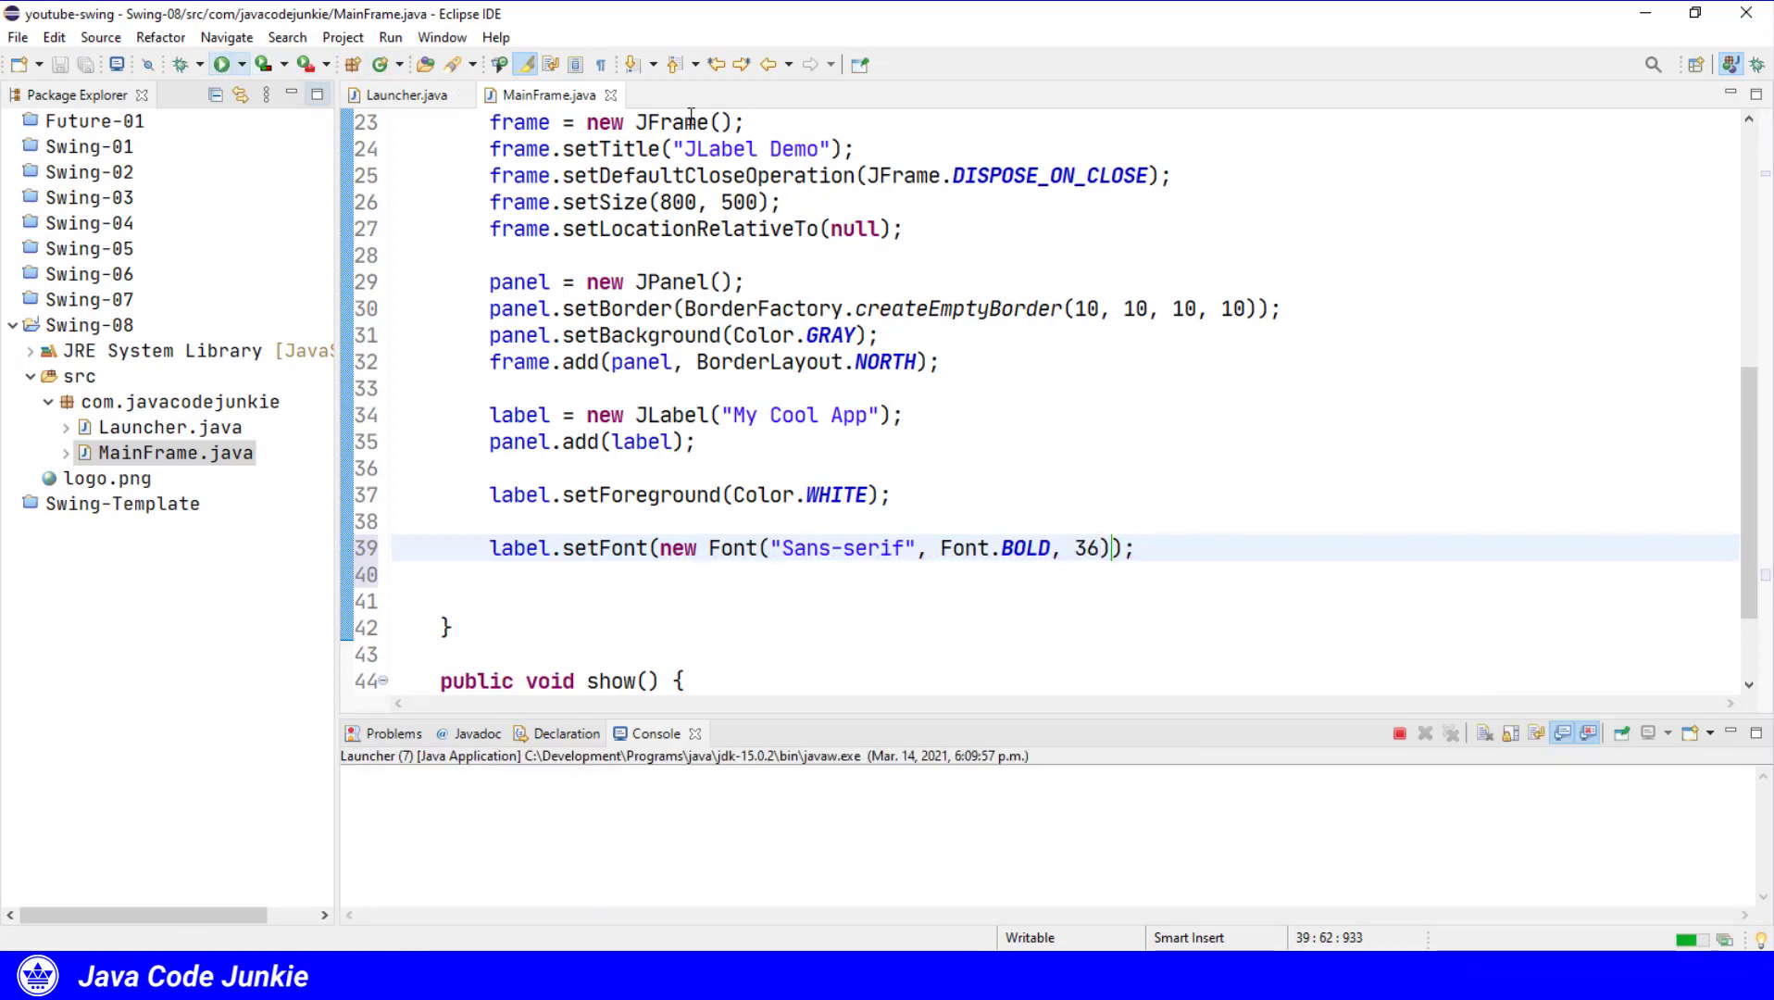
left_click(222, 64)
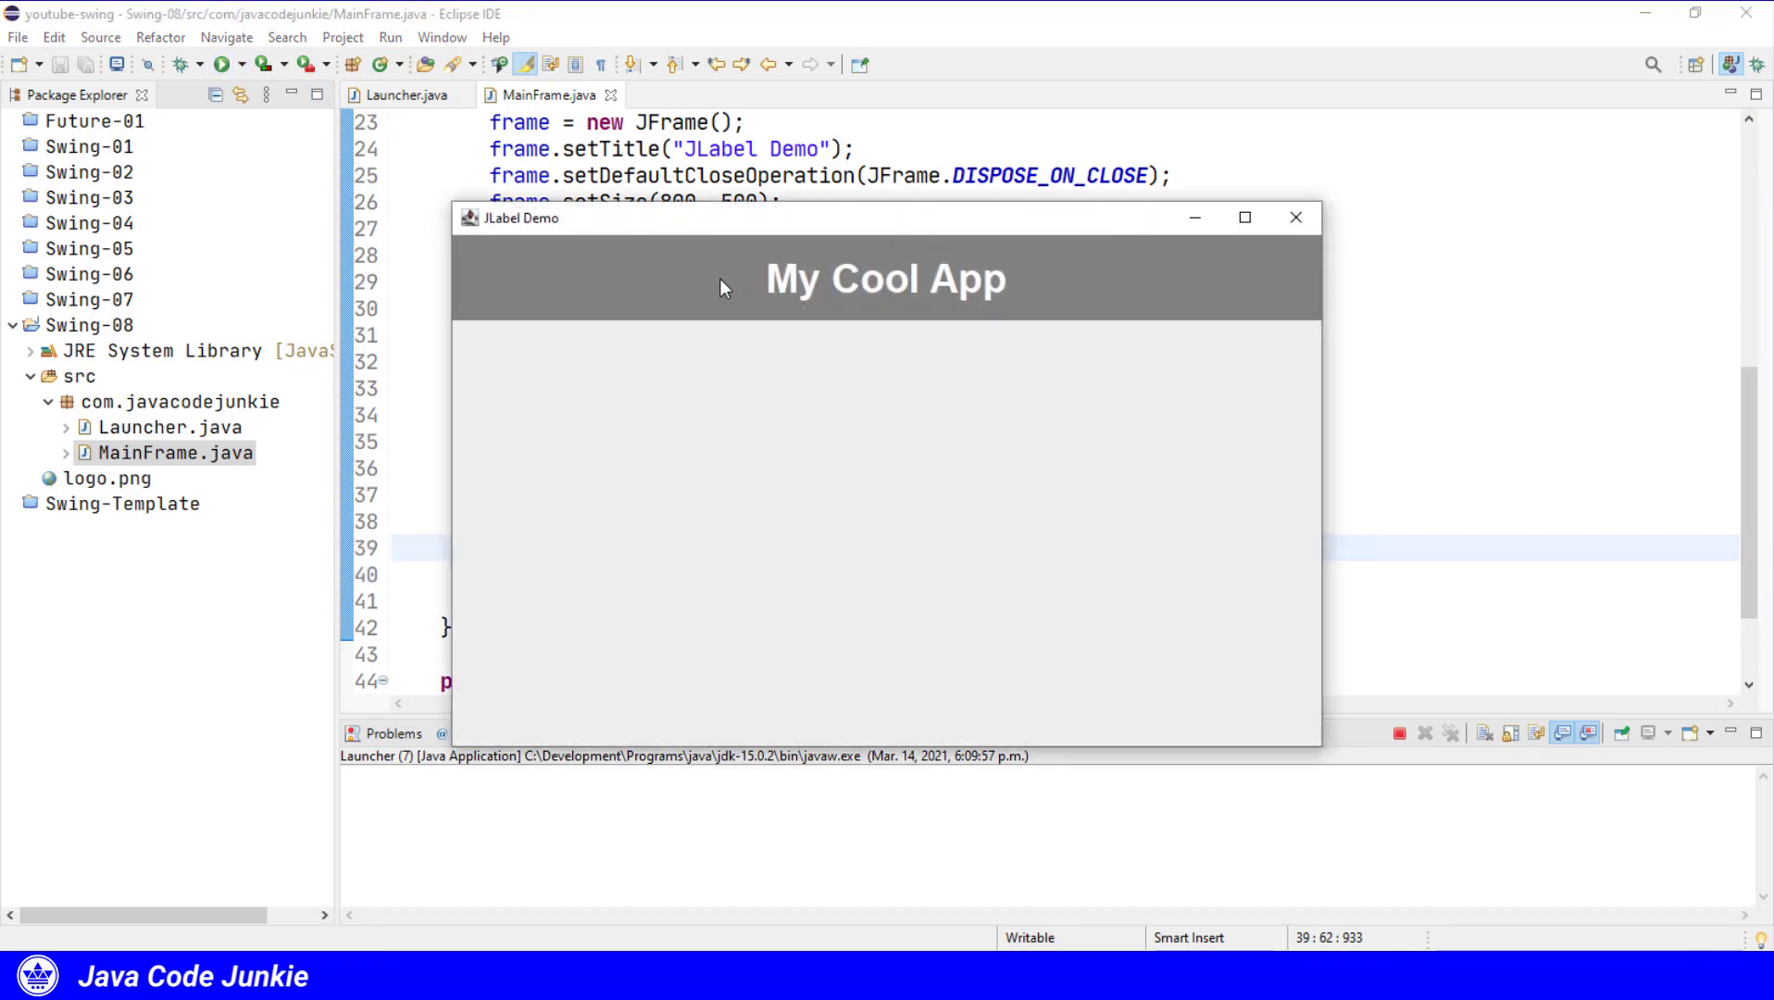
left_click(1296, 216)
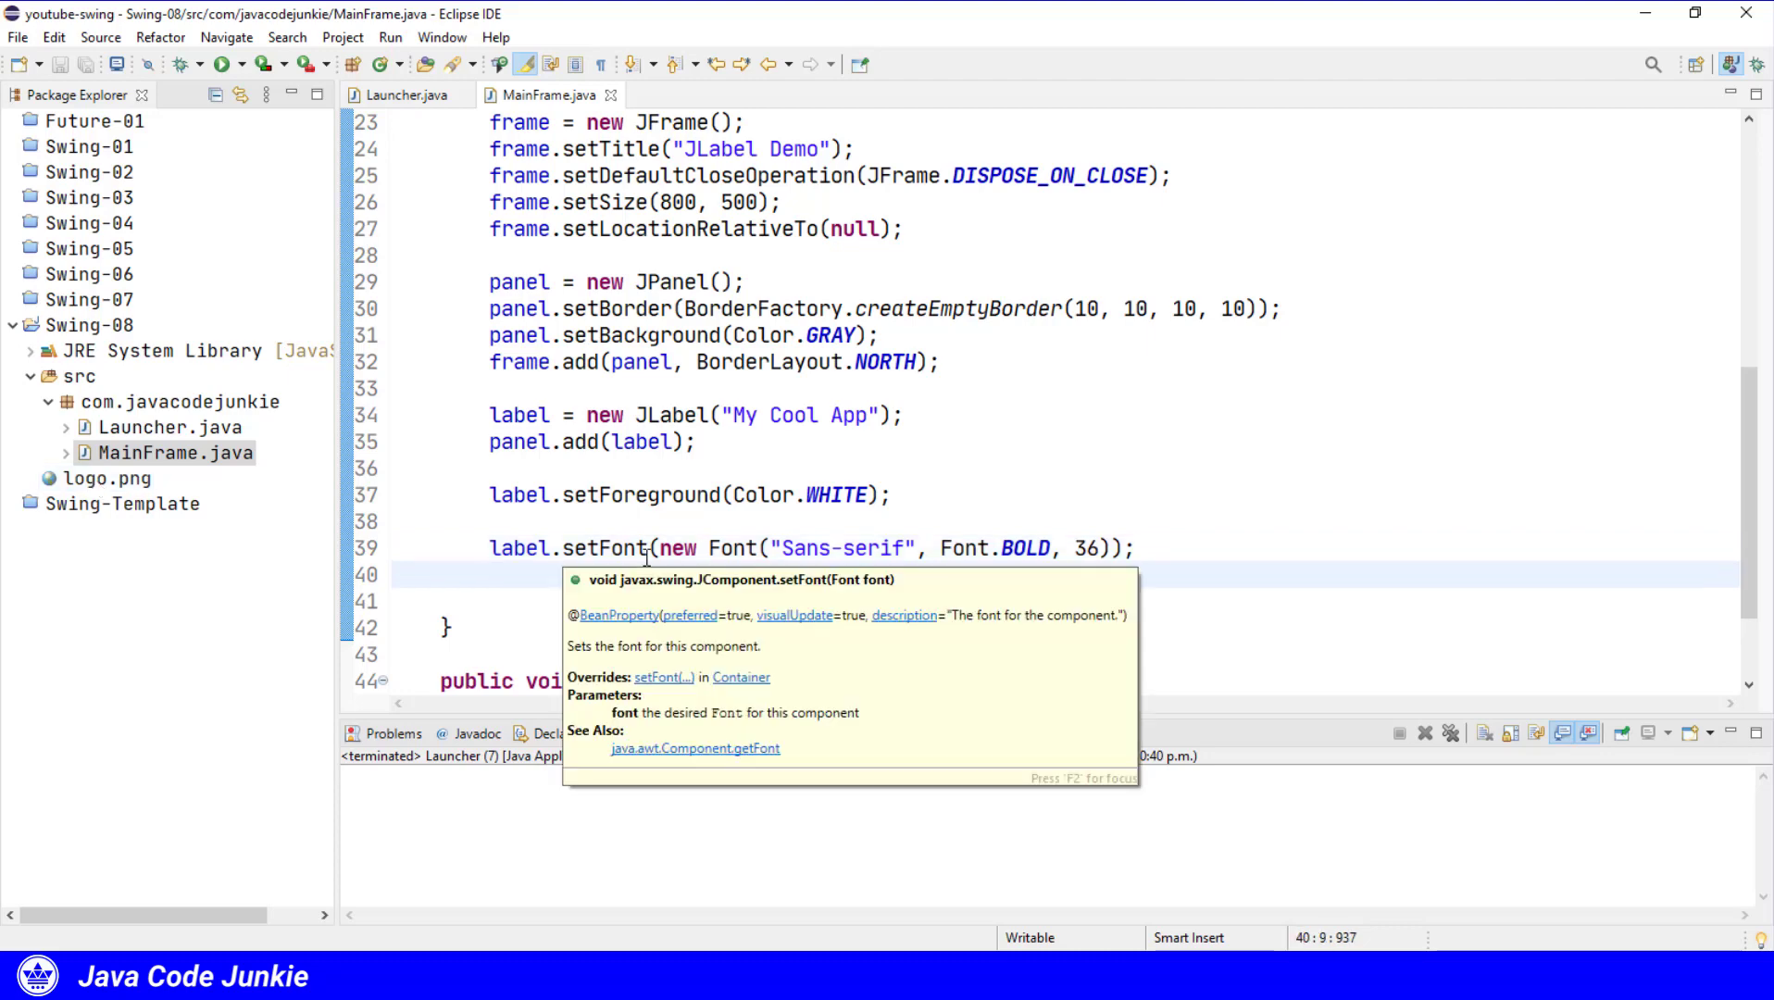
Create an ImageIcon named labelIcon from "logo.png".
type("Imag")
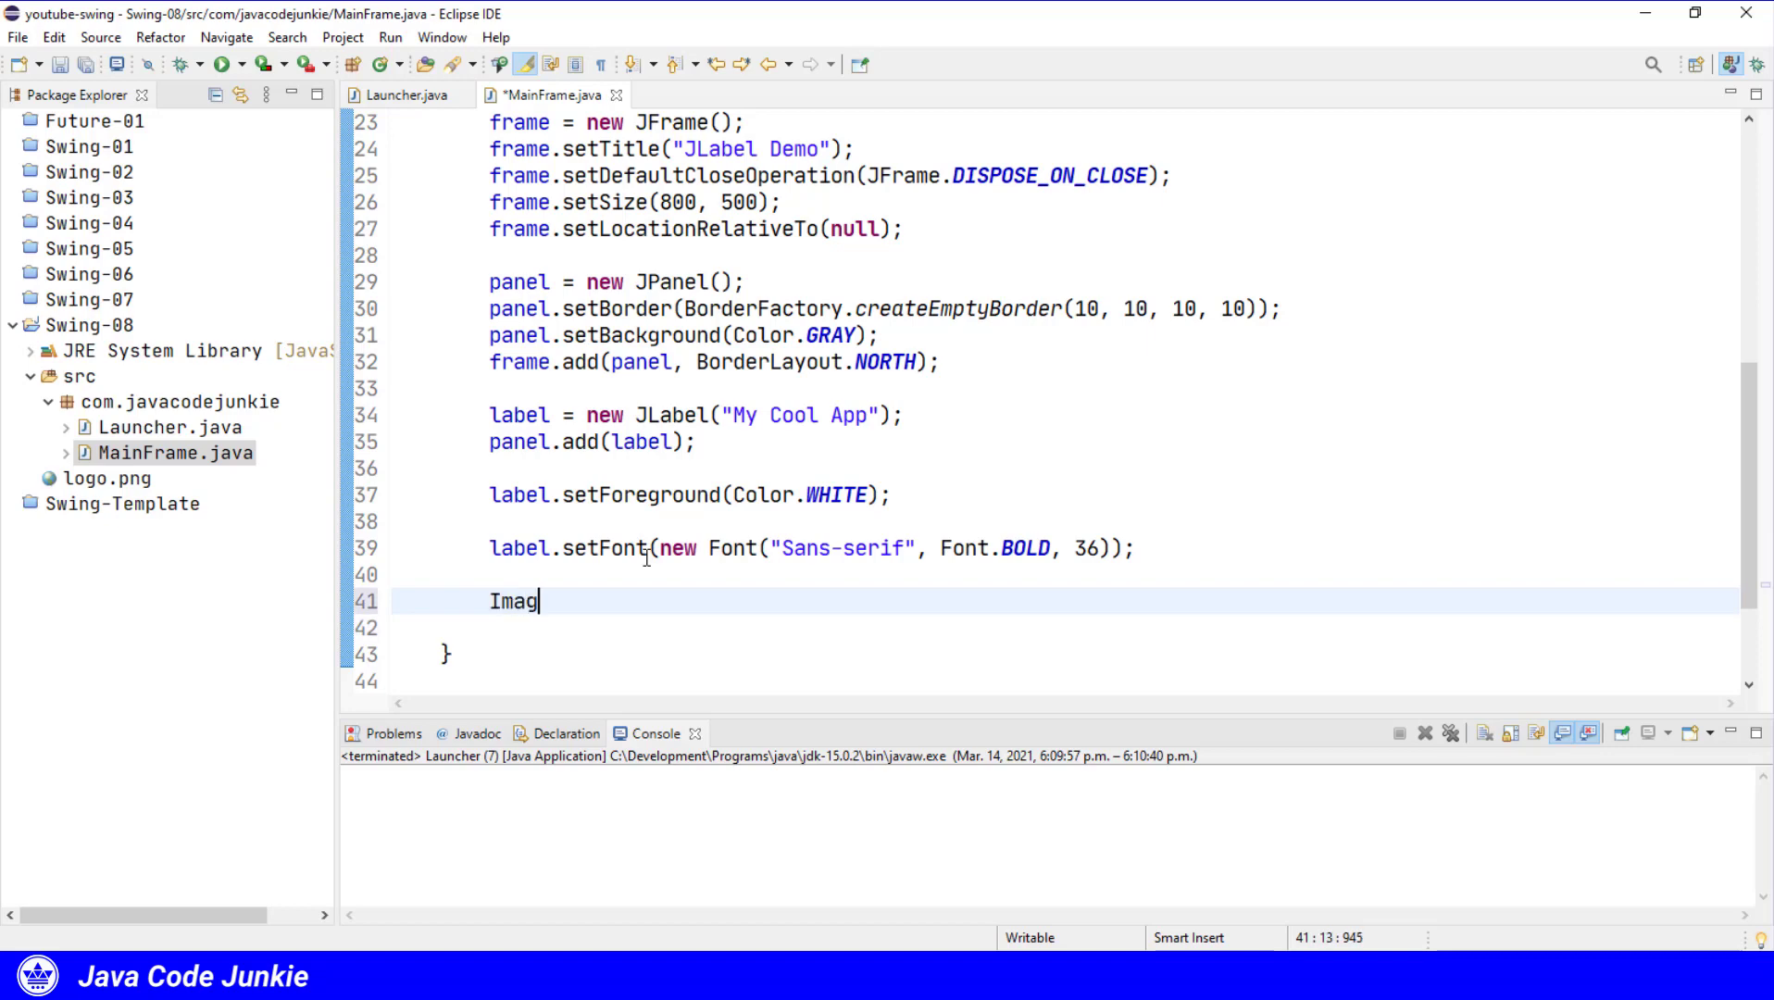
type("eIcon la")
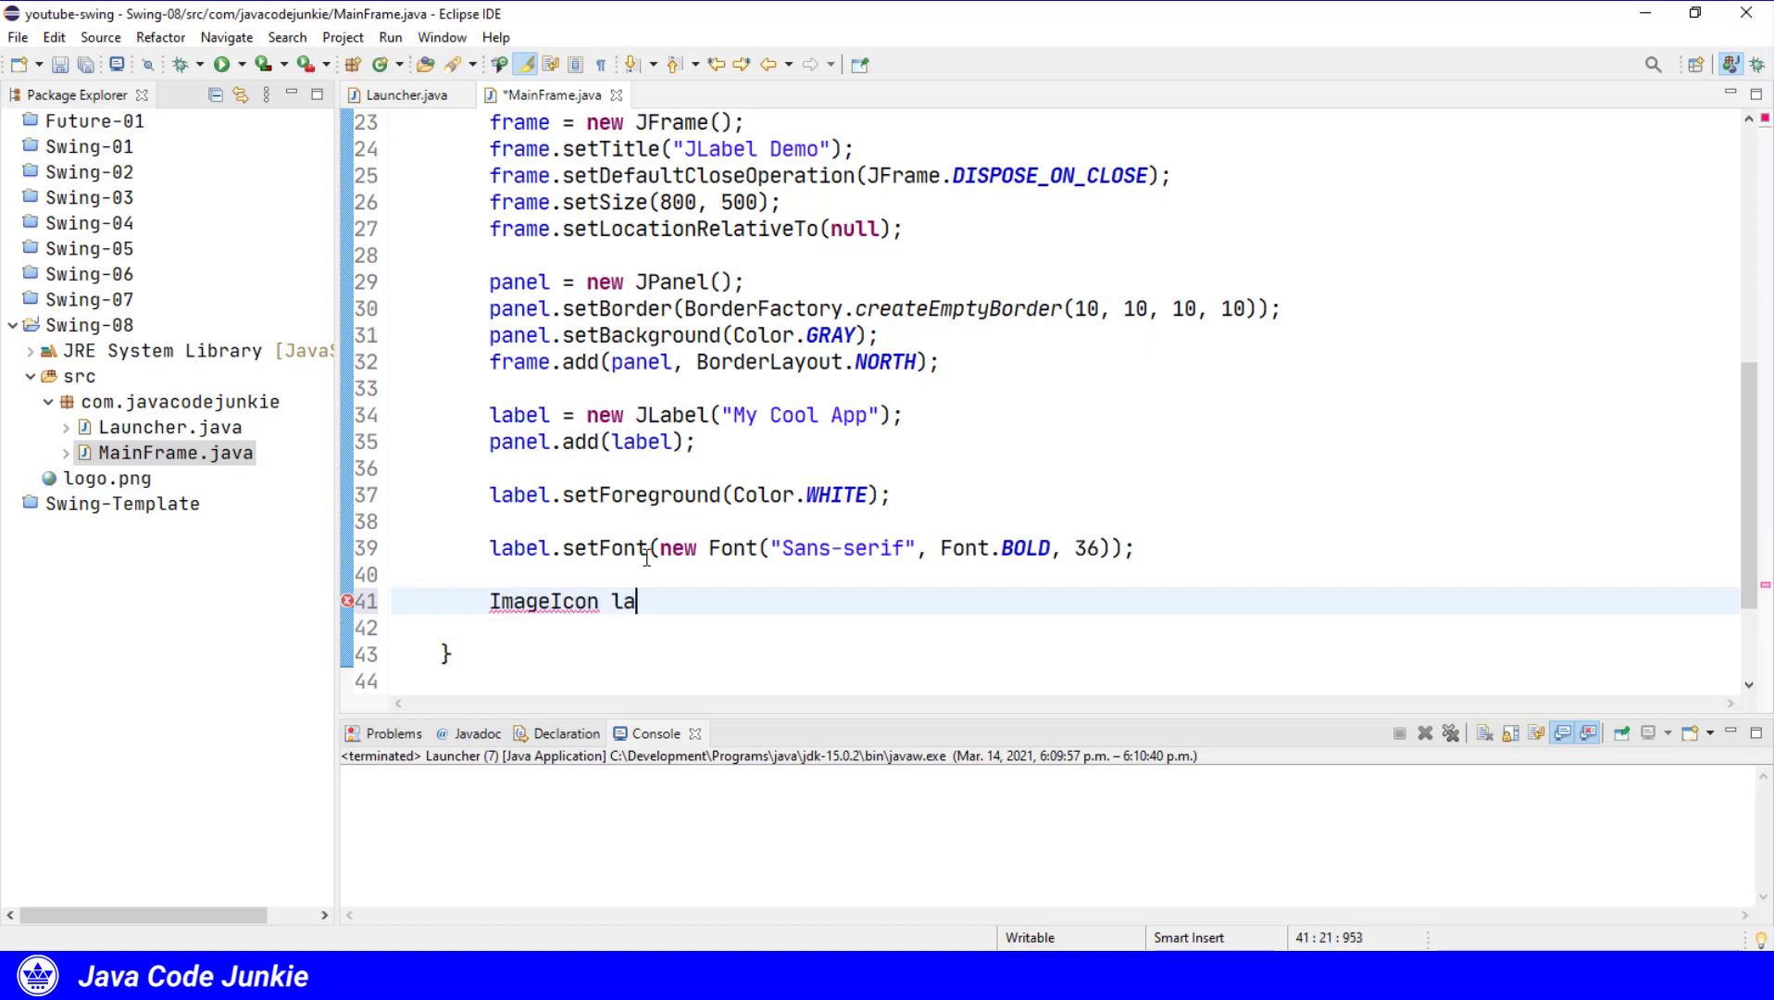
type("belIcon")
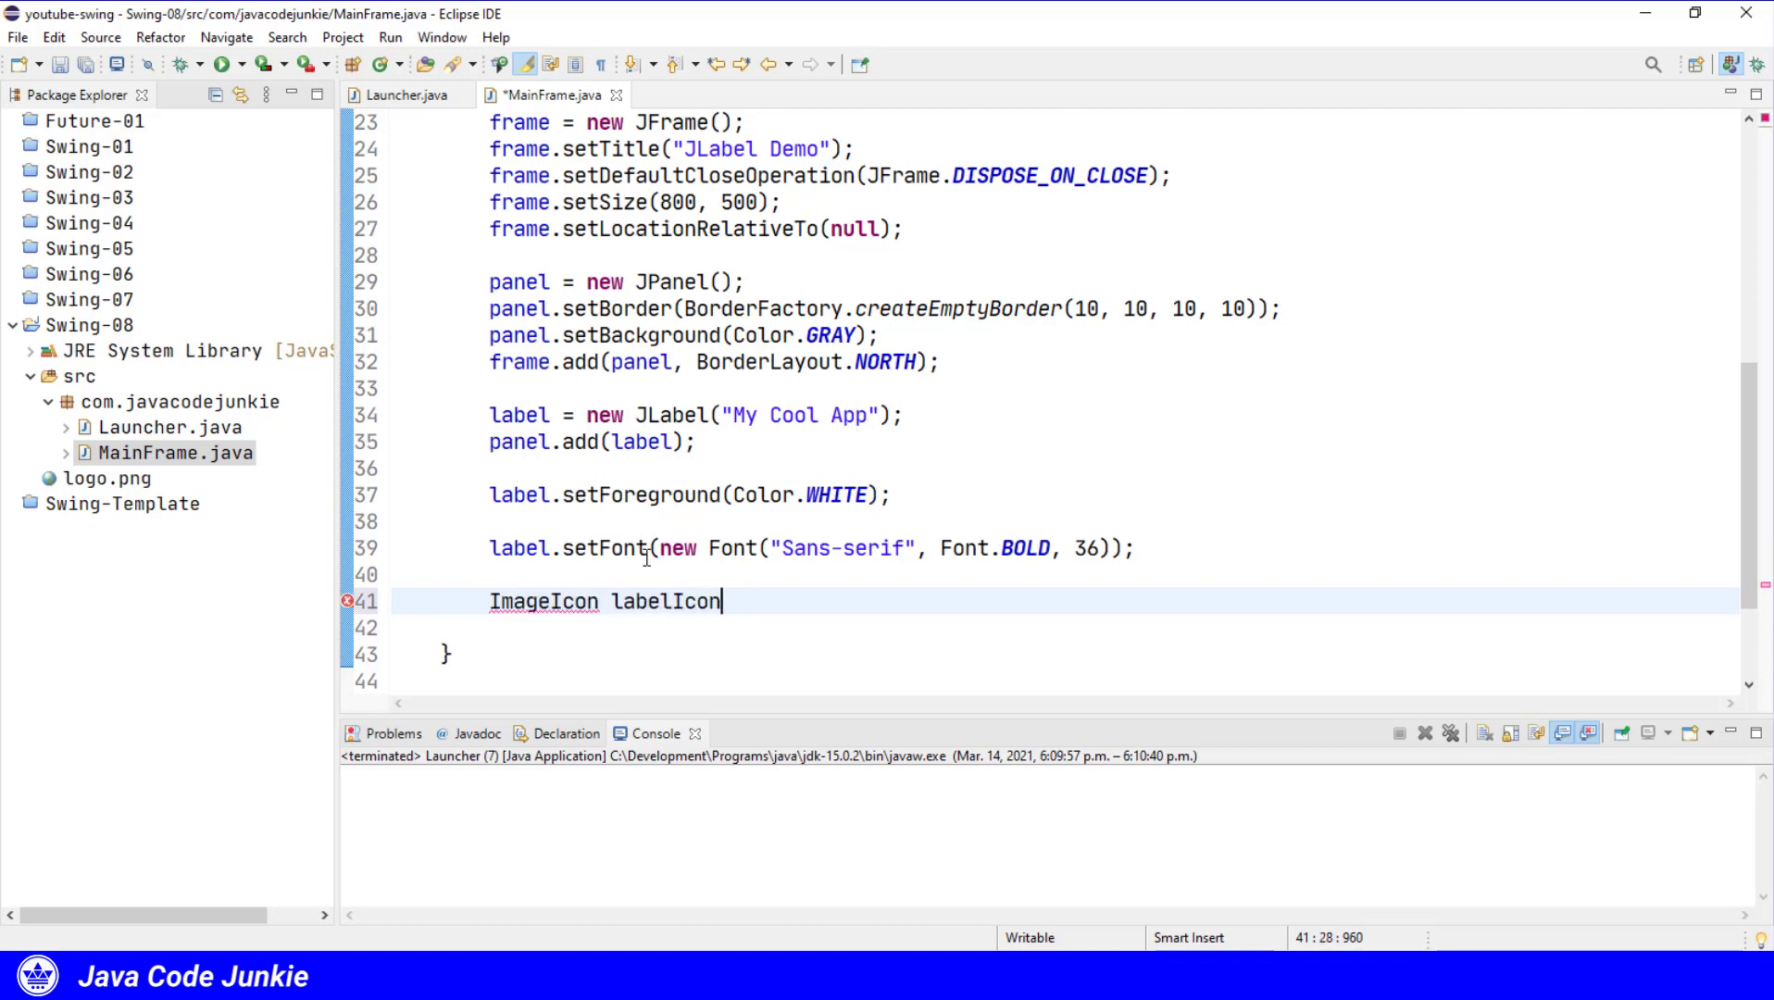
type("=")
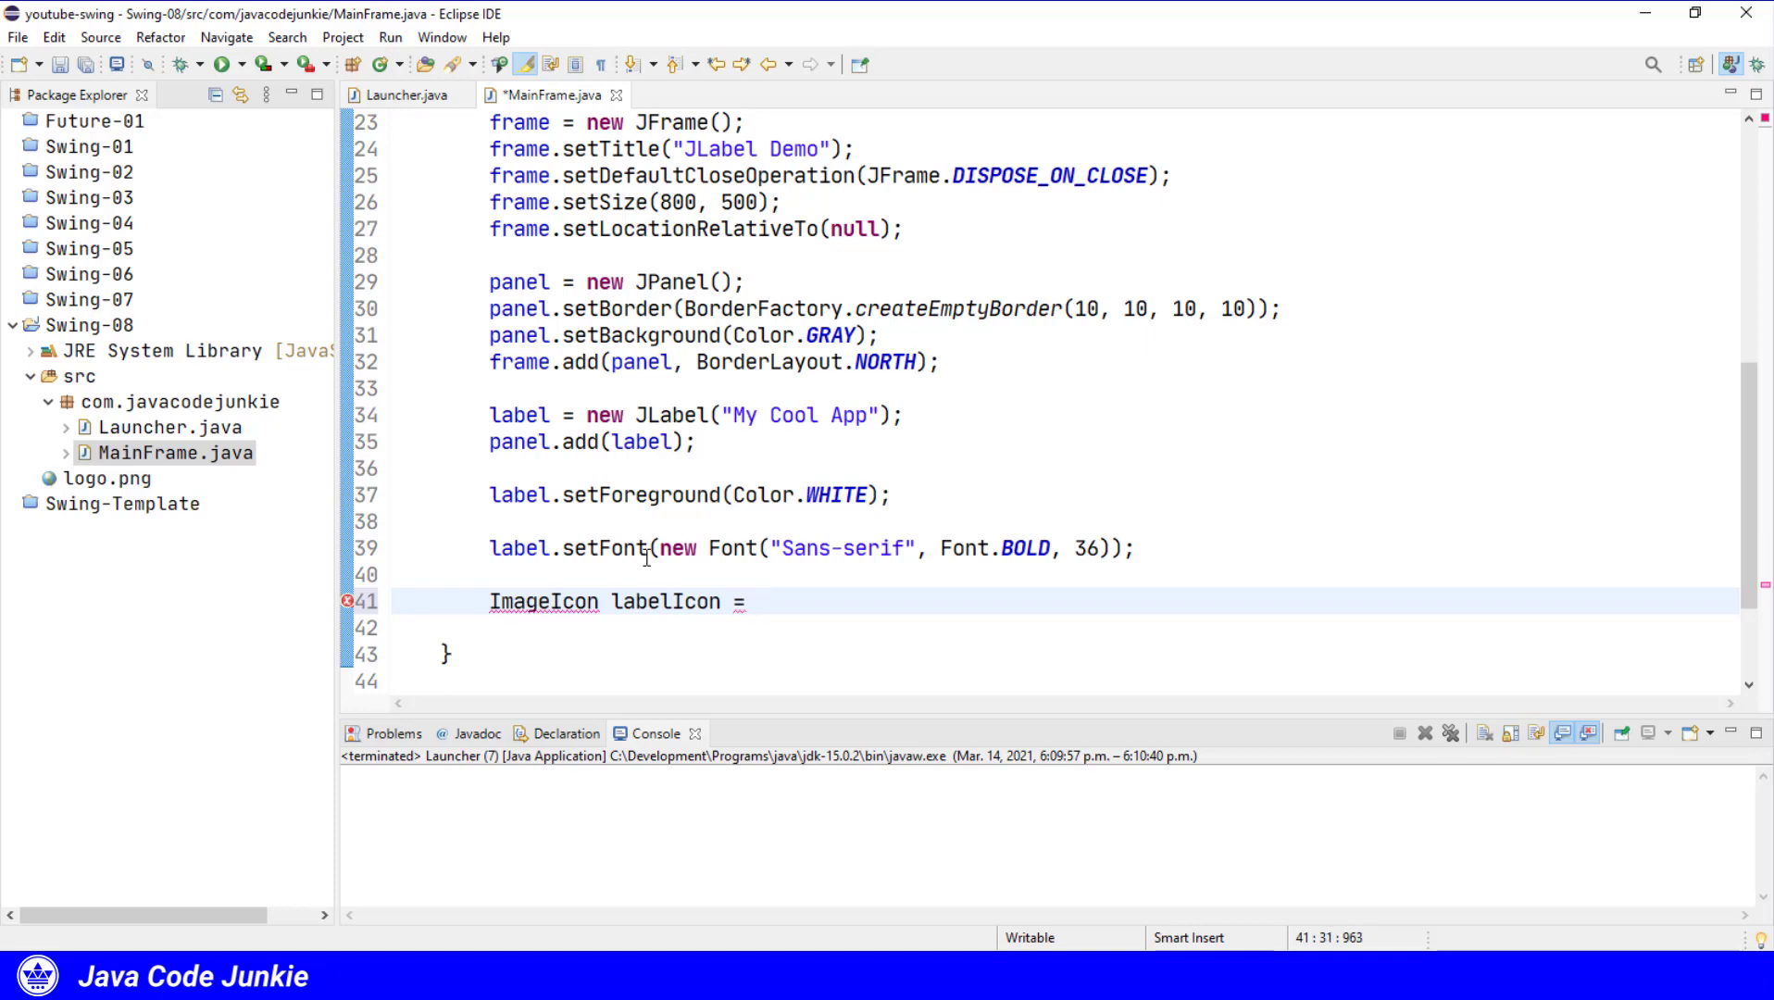
type("new ImageI")
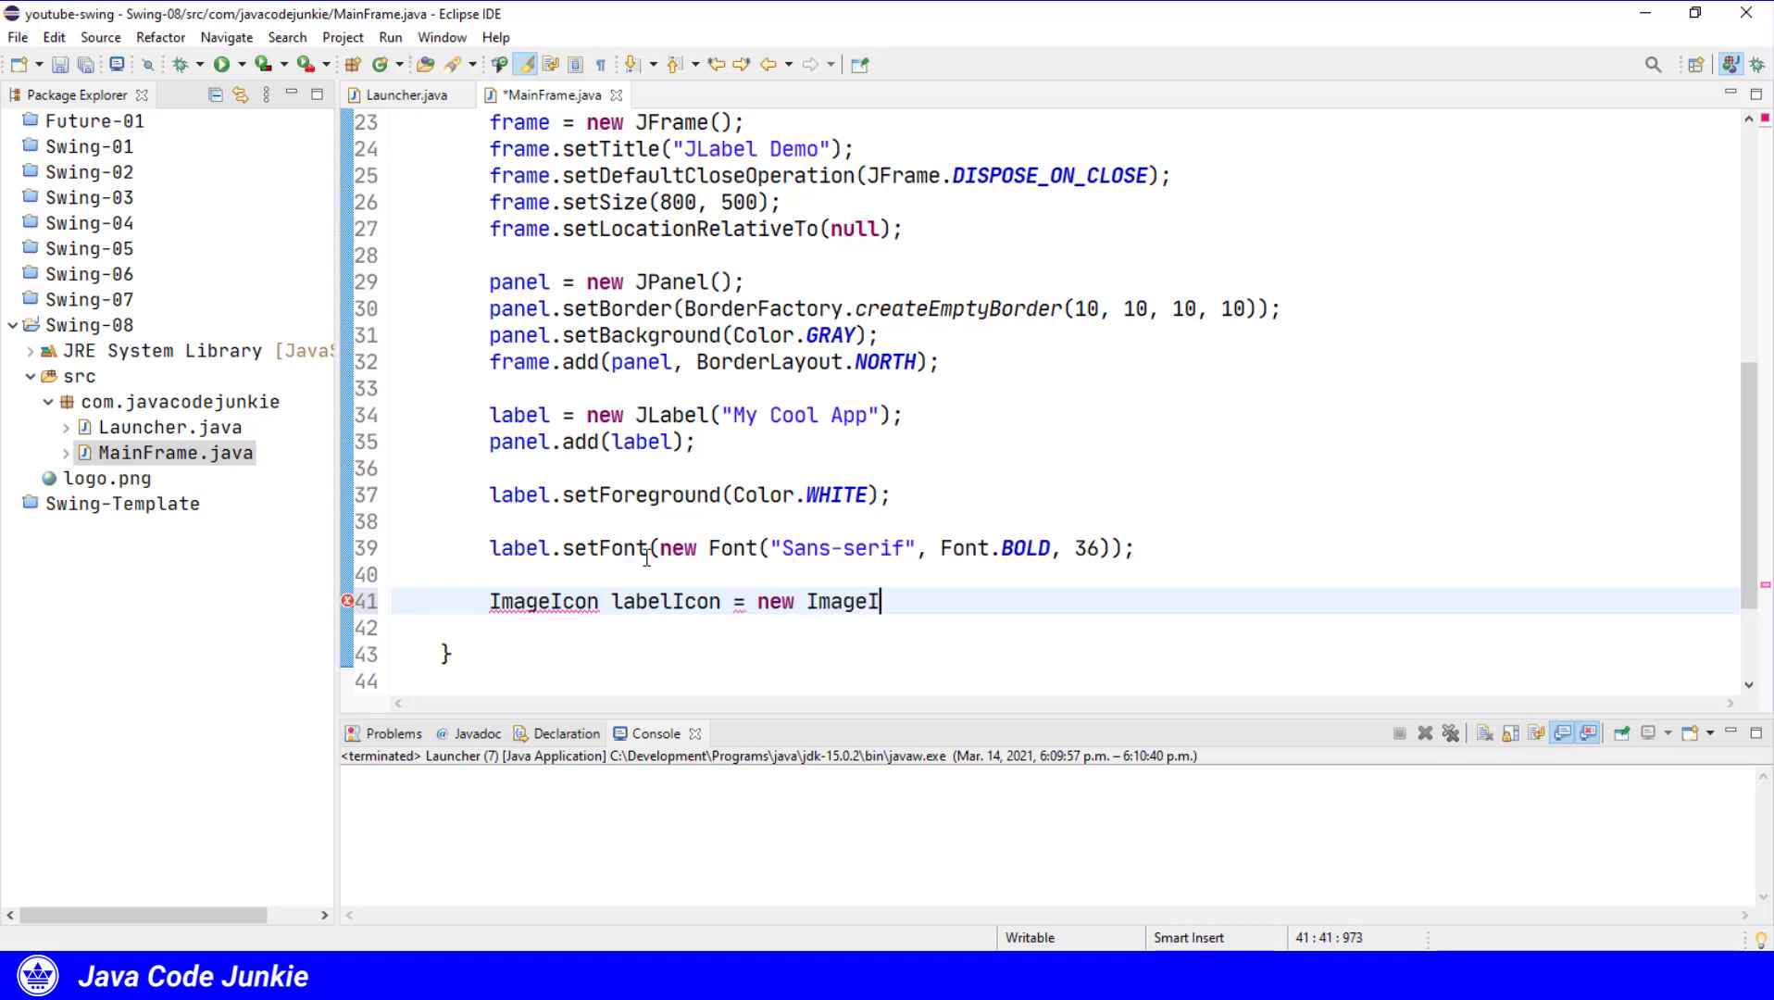
type("con(\"")
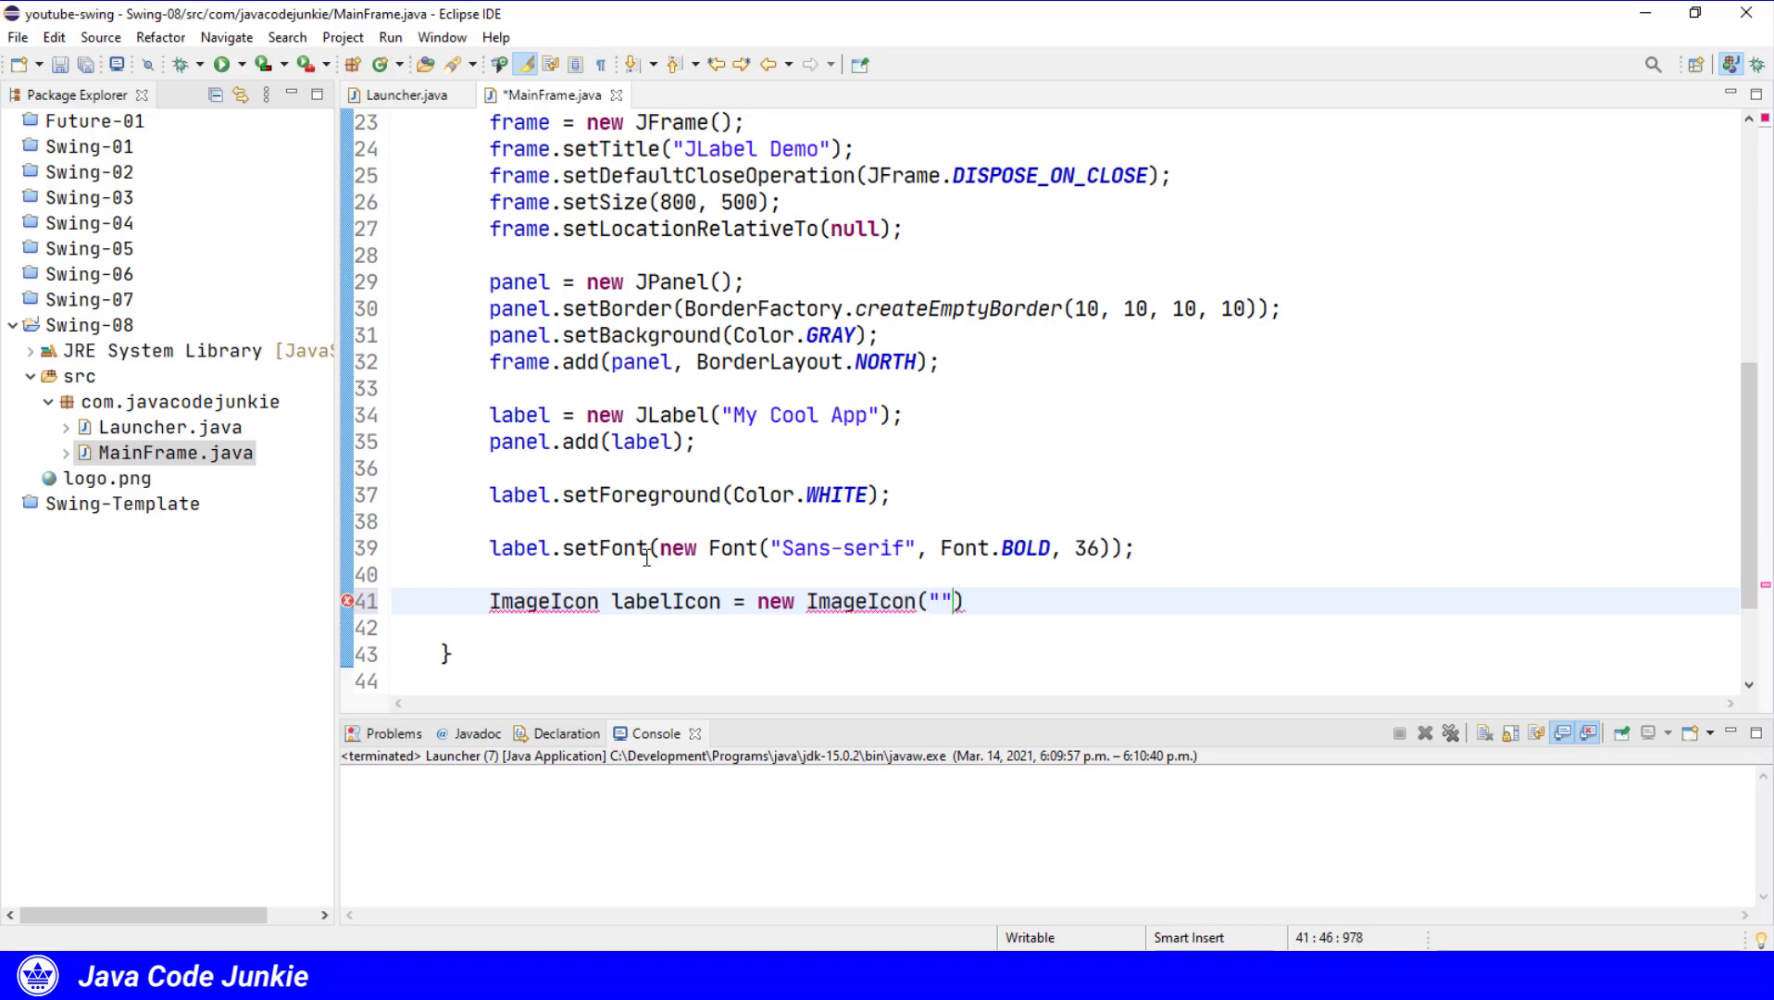
type("logo.p")
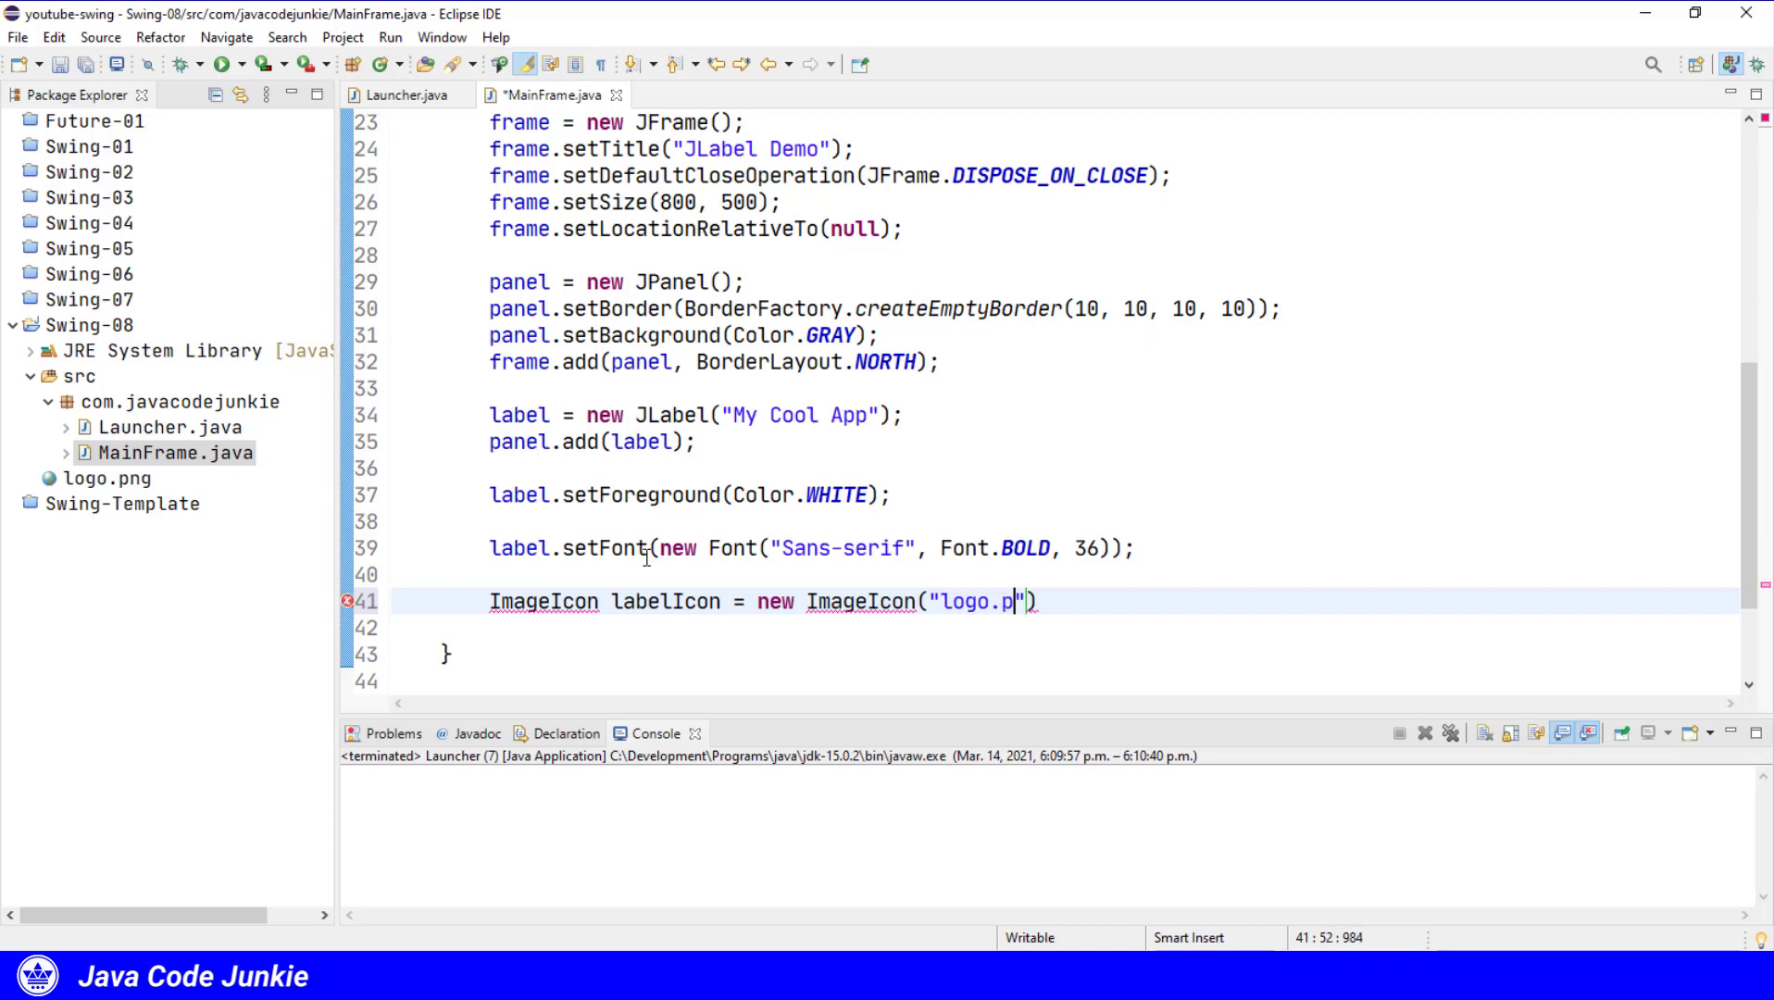
type("ng")
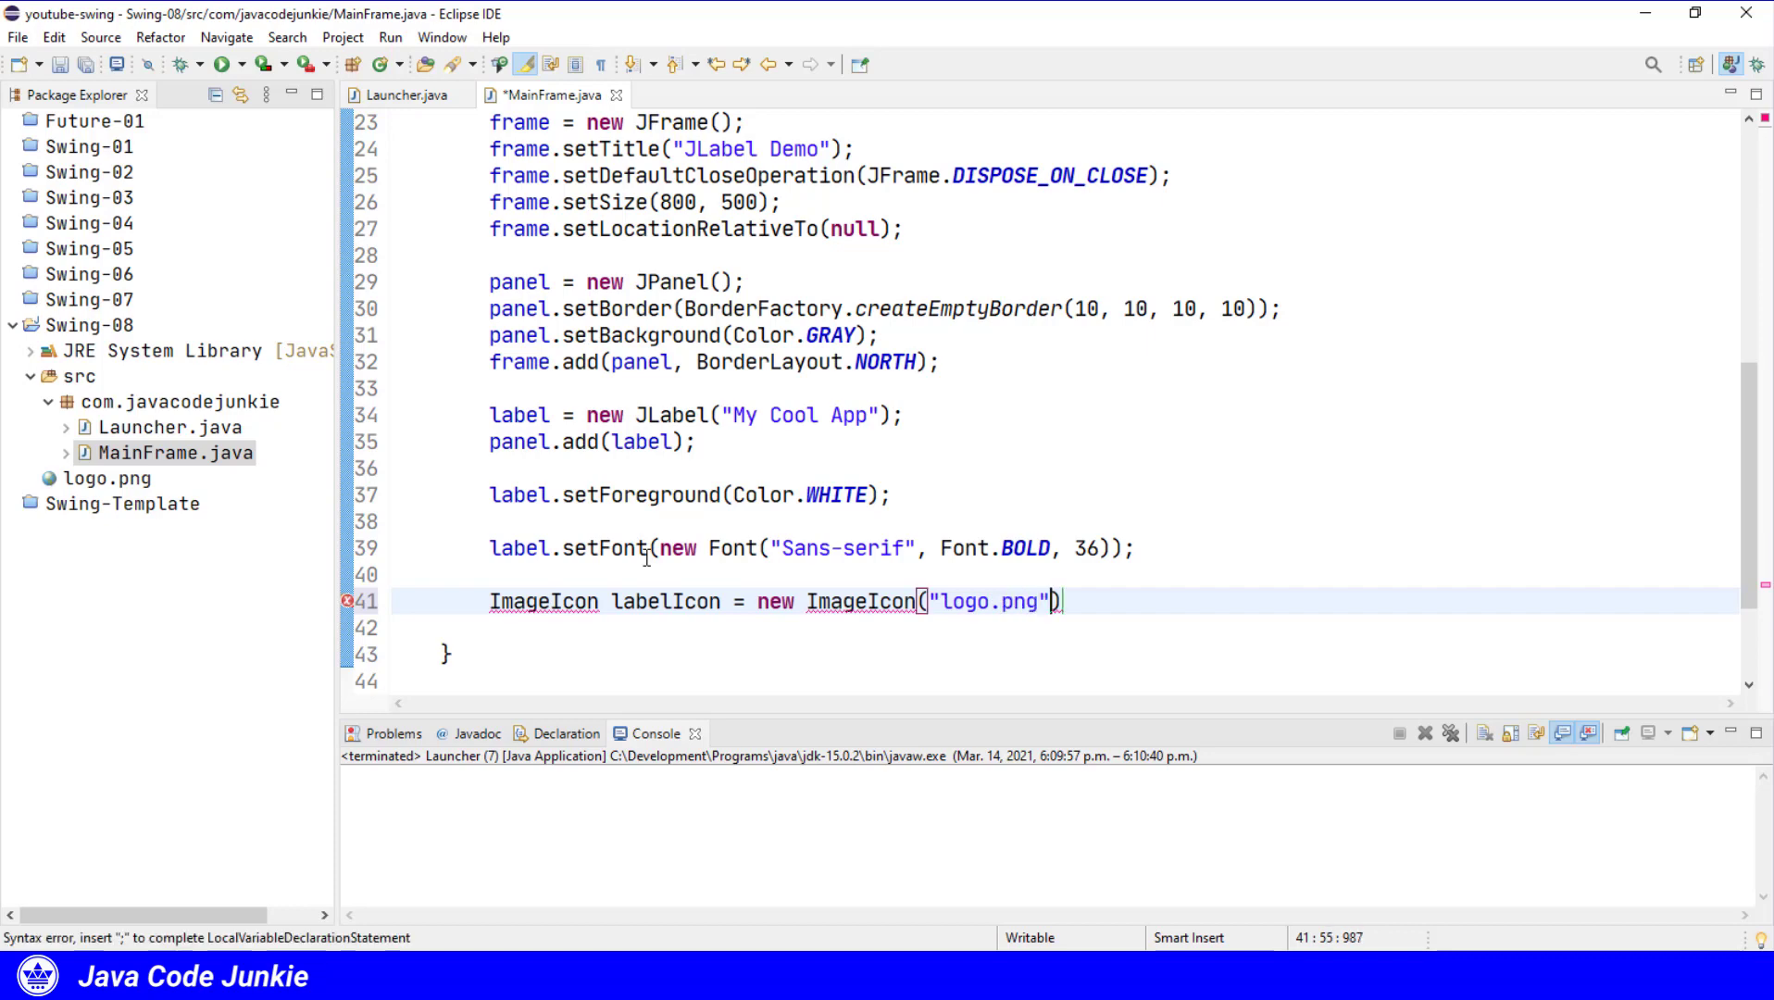
type(";")
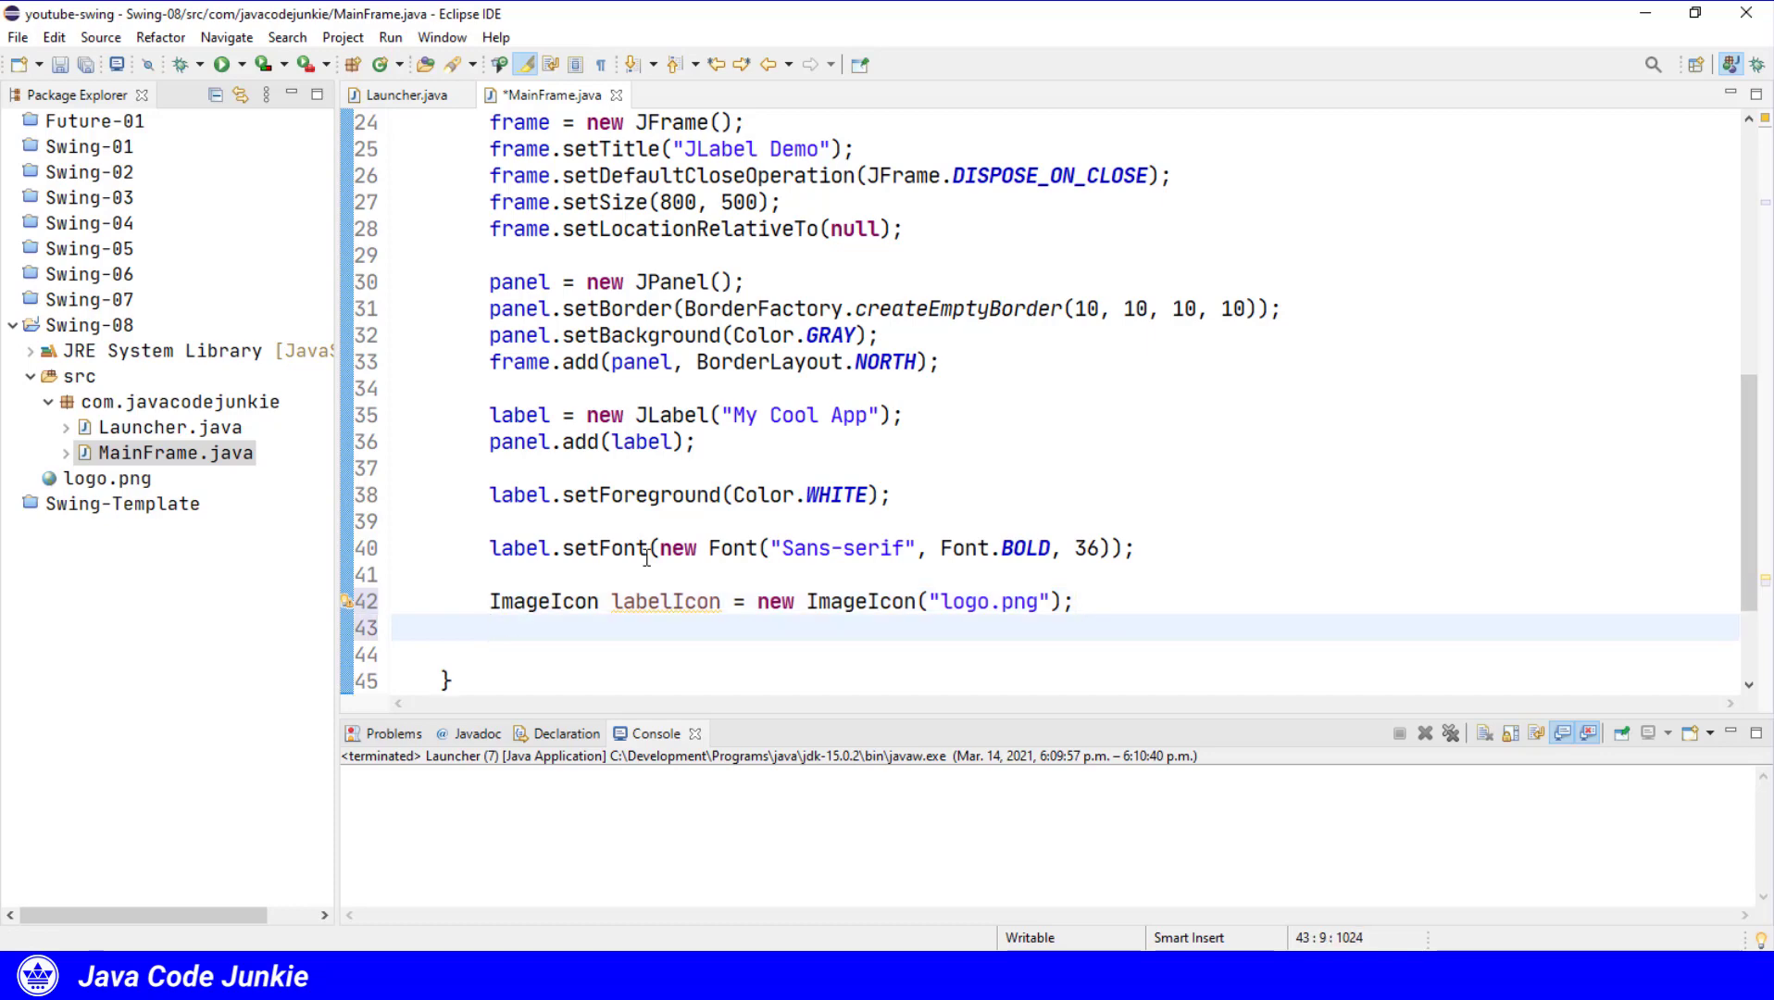
Set labelIcon as the label's icon and run the app to see the logo.
type("label.s")
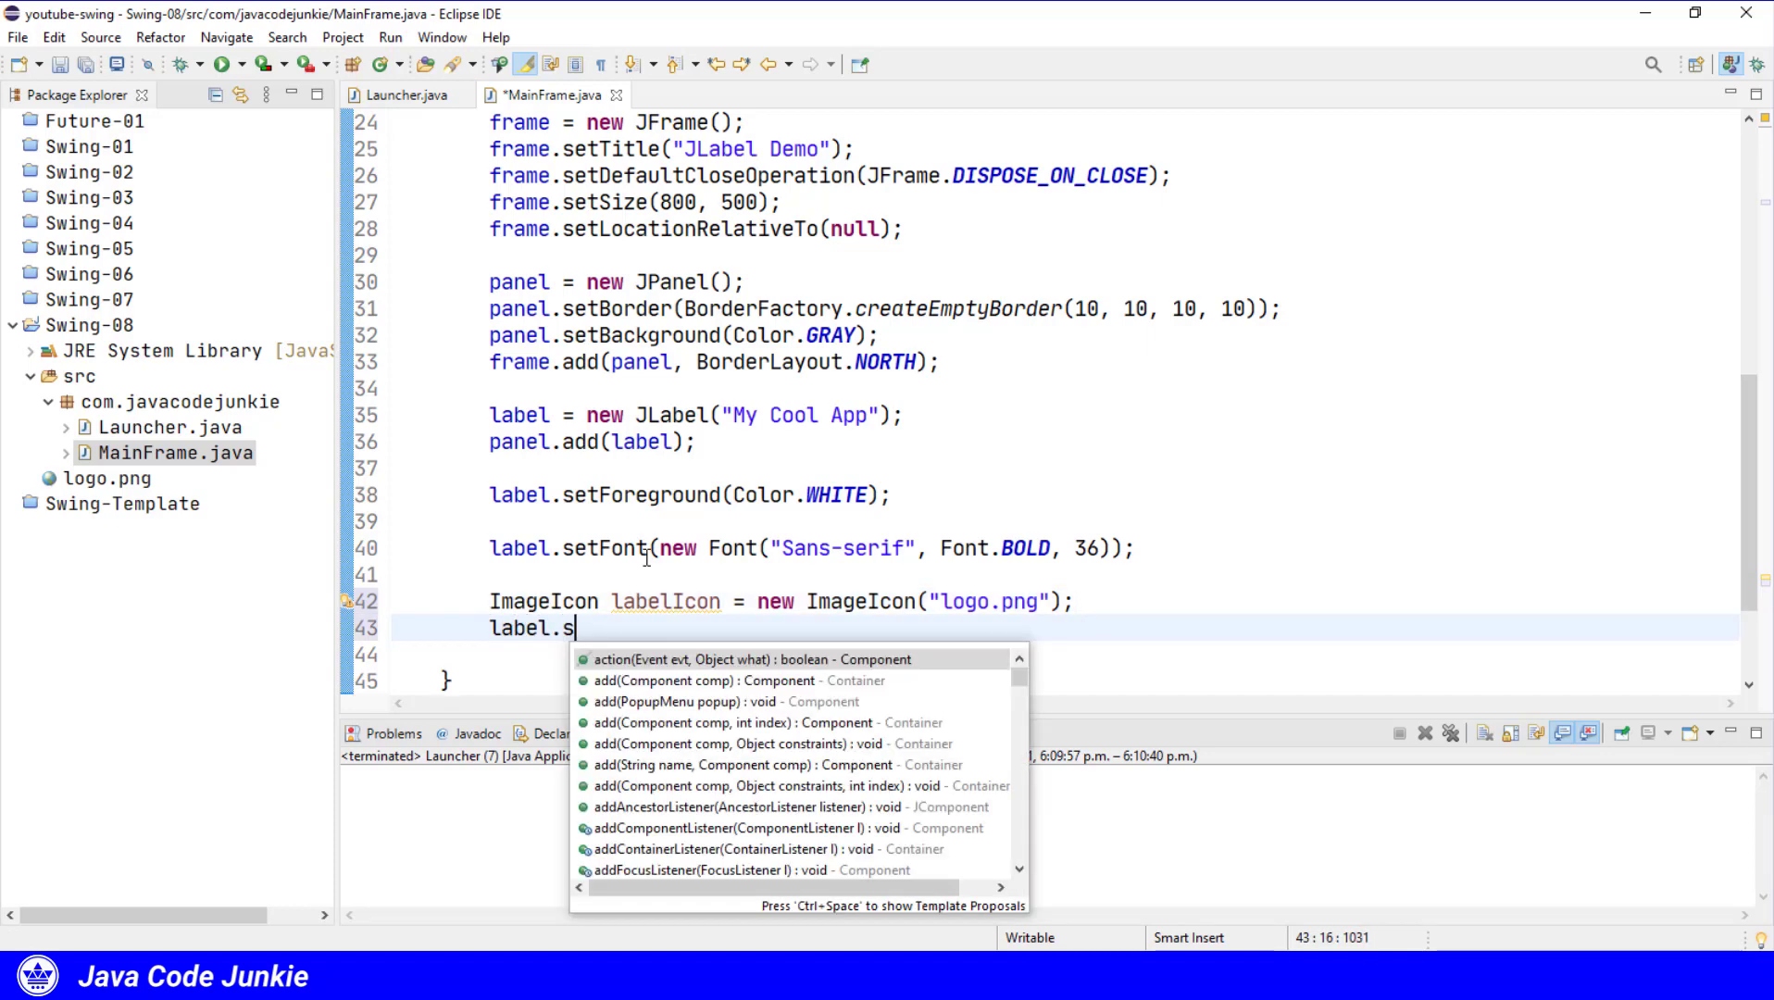
type("etI")
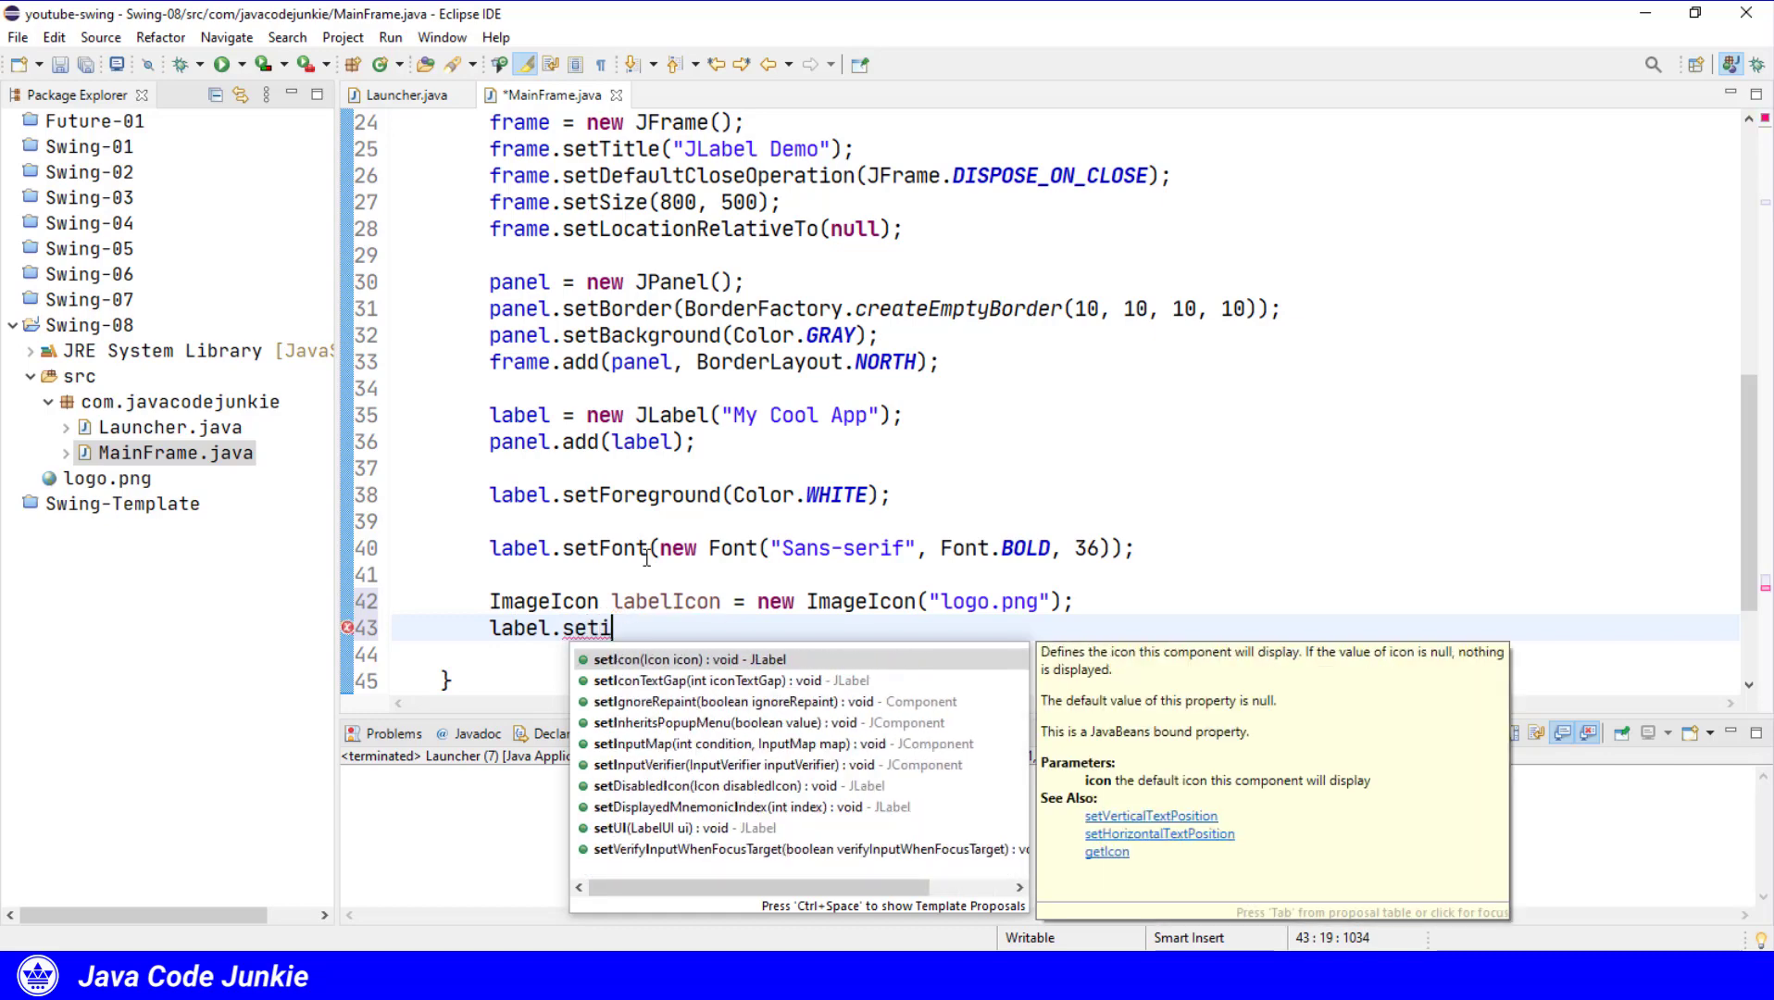
left_click(652, 659)
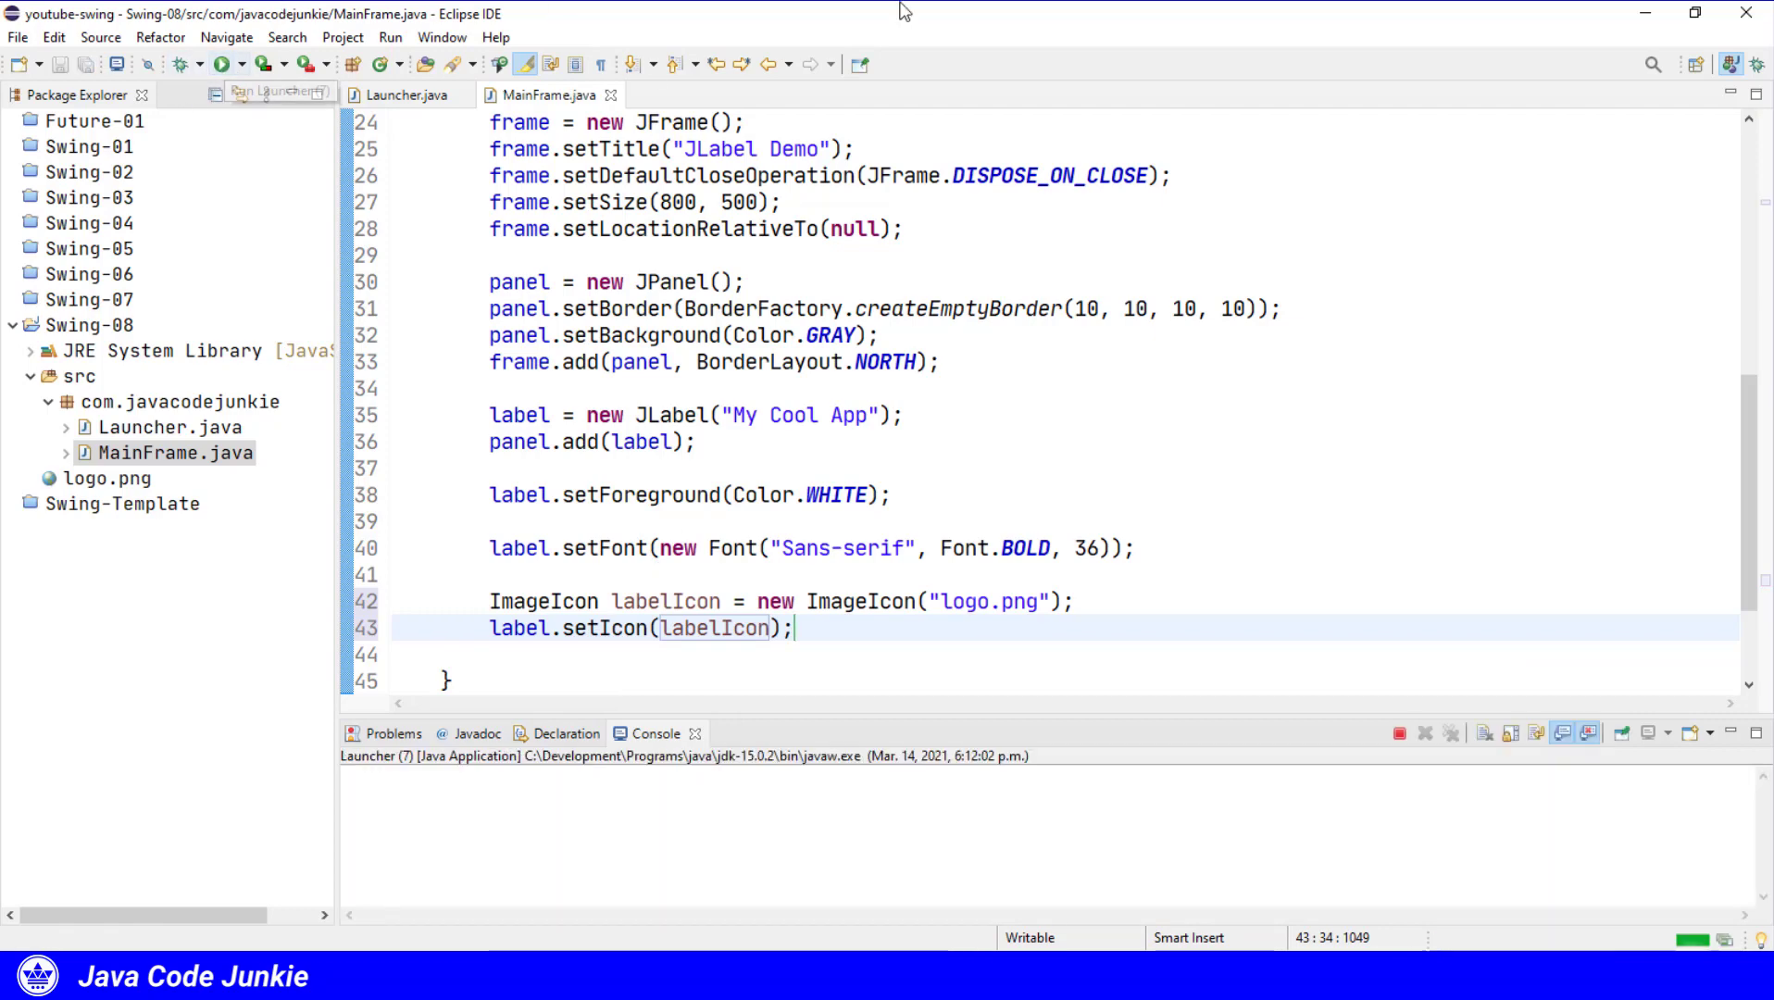
left_click(221, 65)
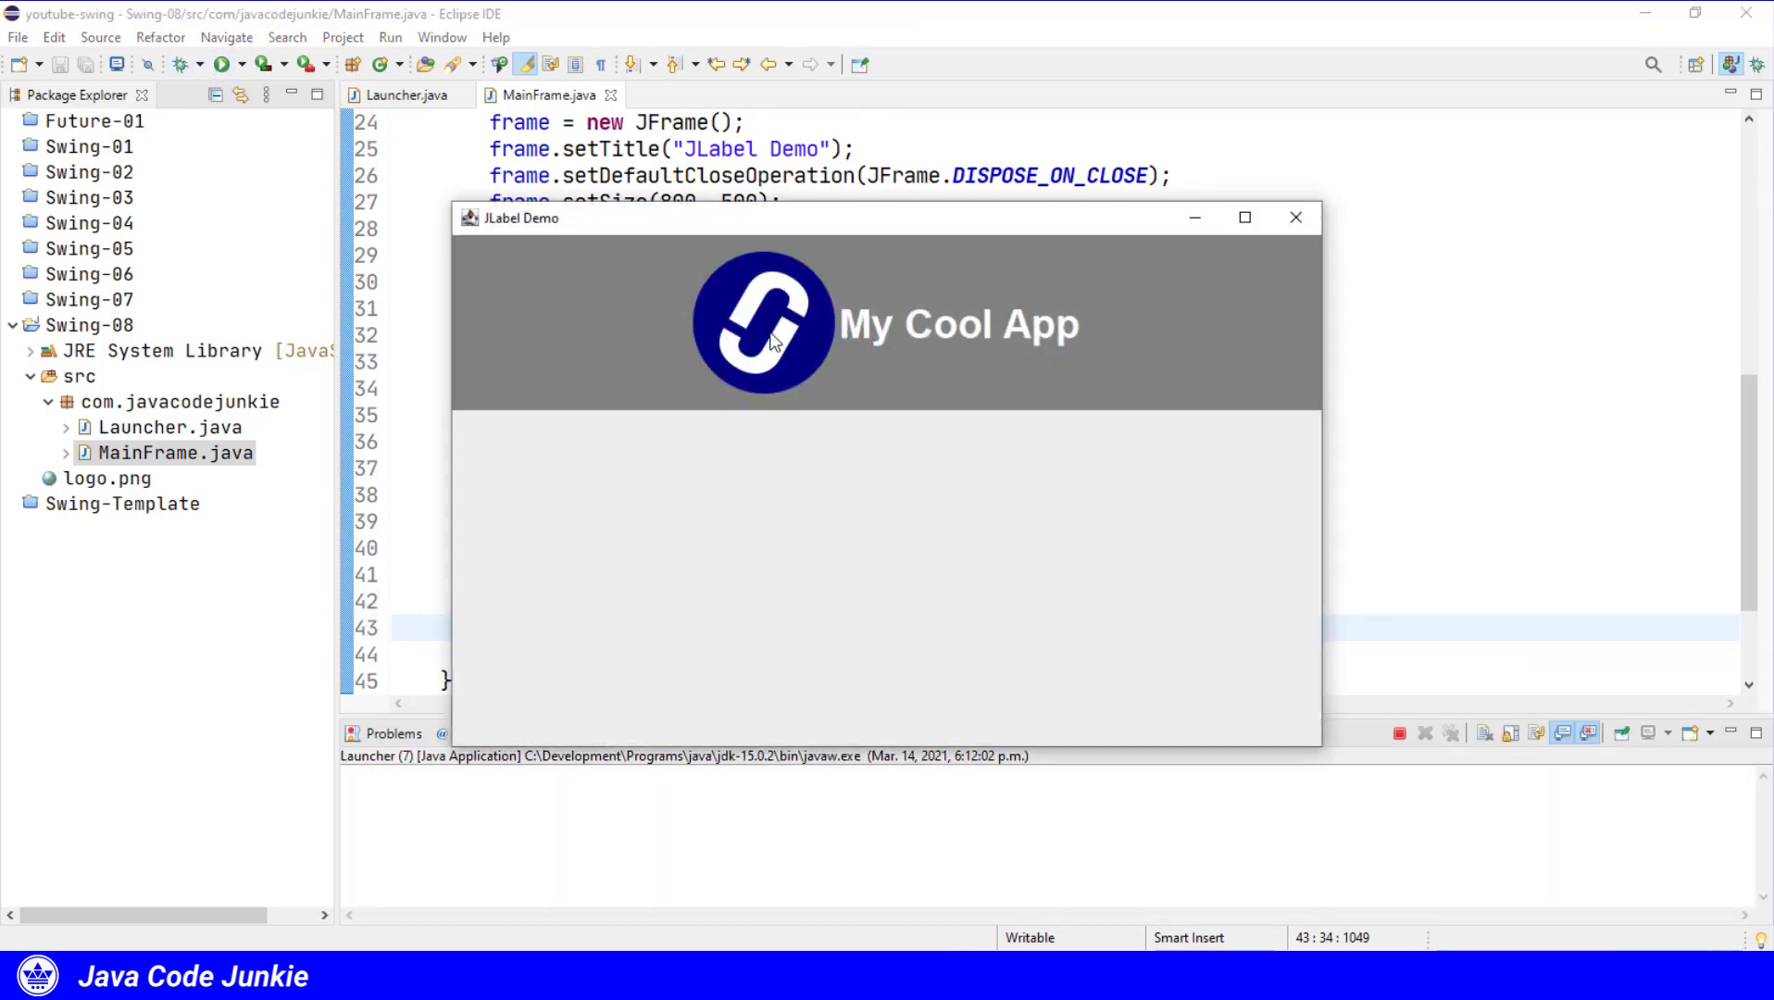
mouse_move(856, 345)
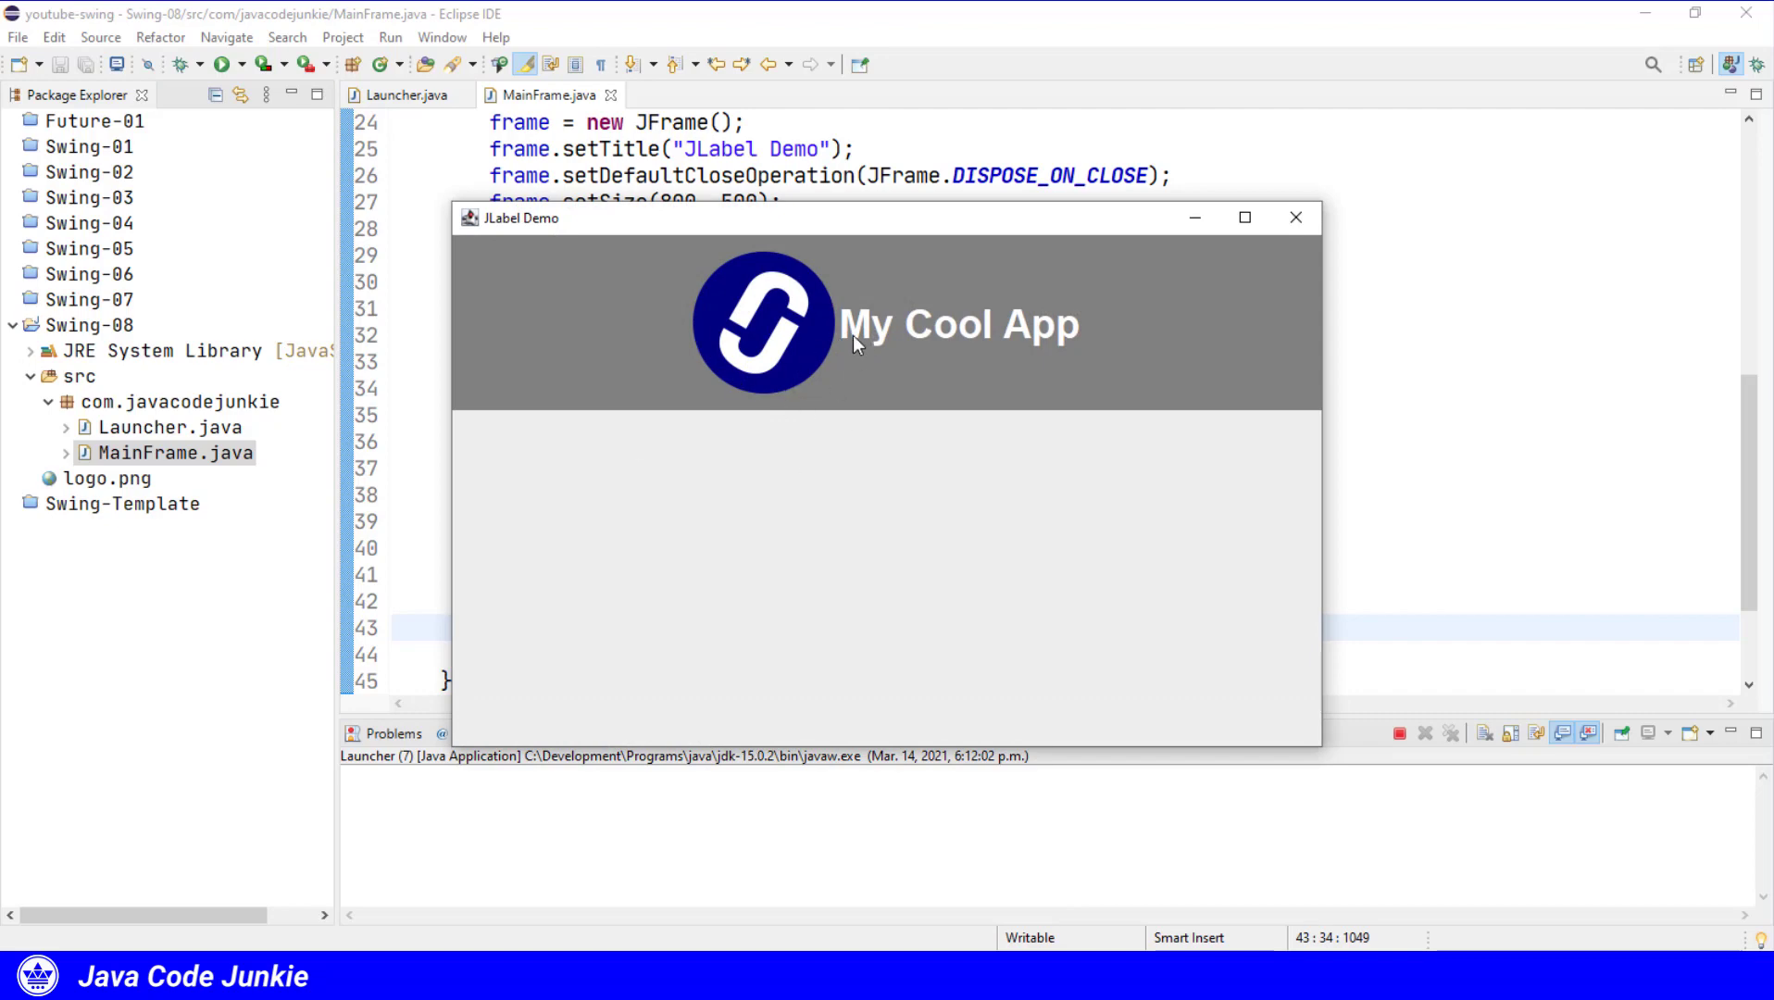
mouse_move(1065, 339)
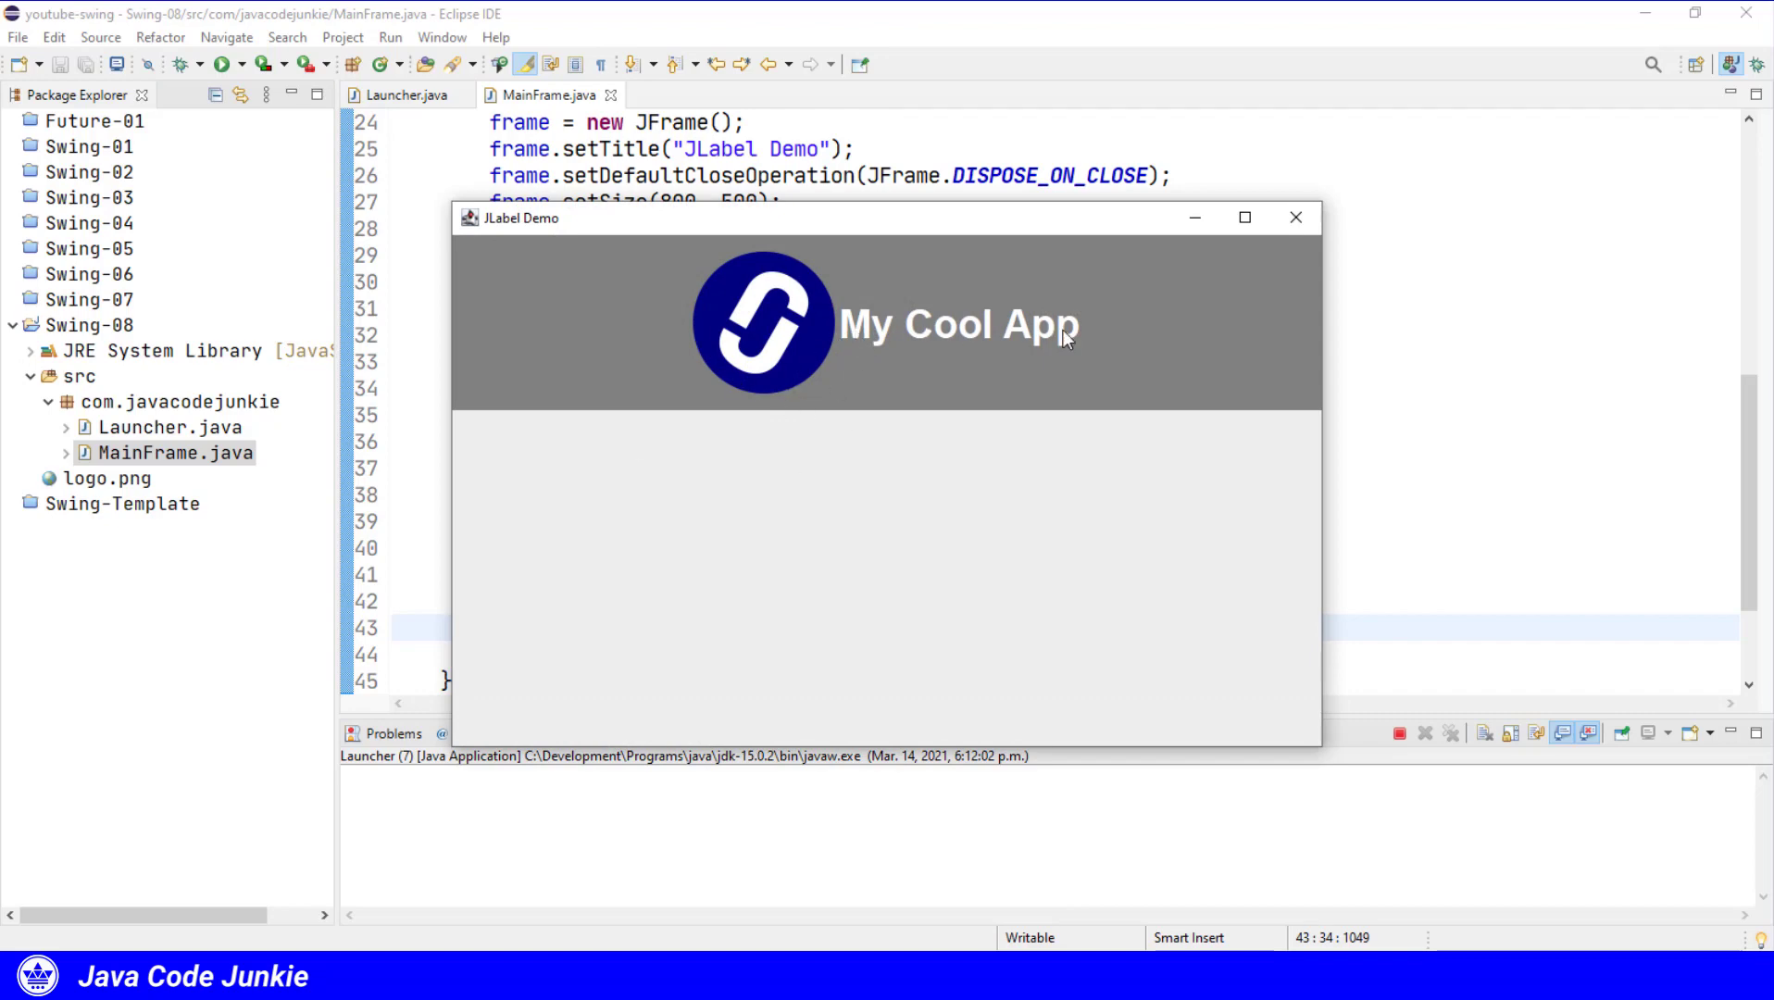
mouse_move(832, 380)
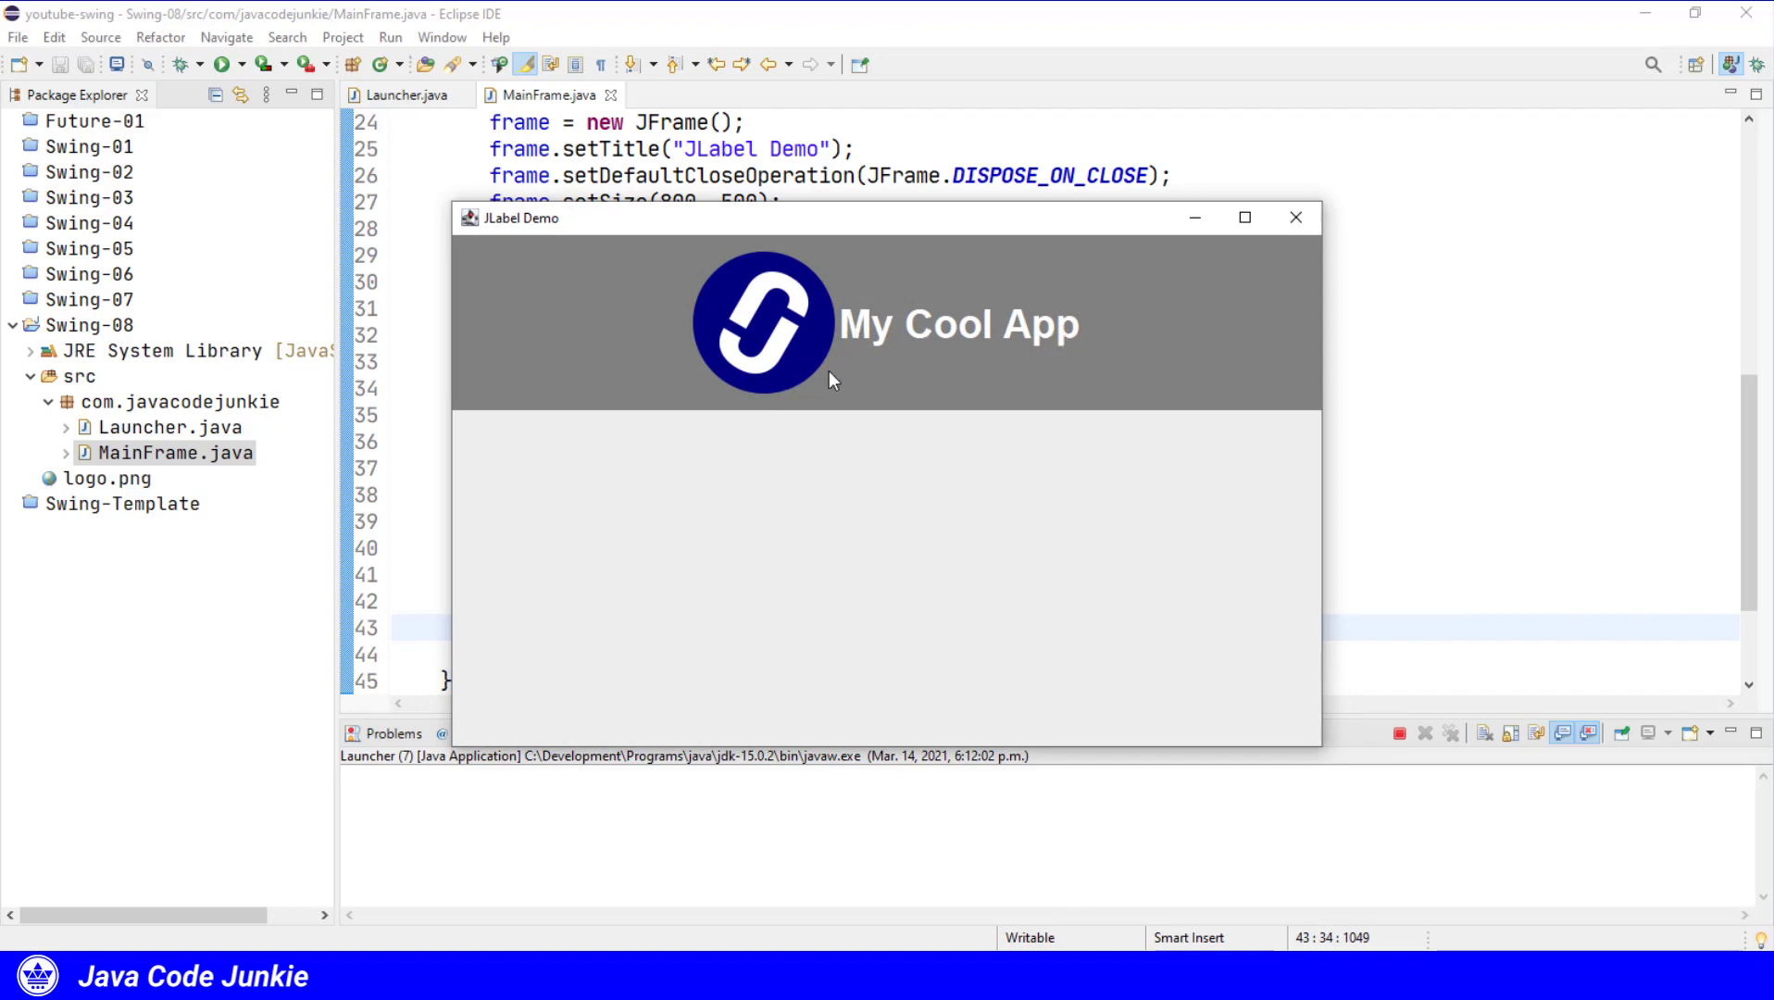
mouse_move(897, 341)
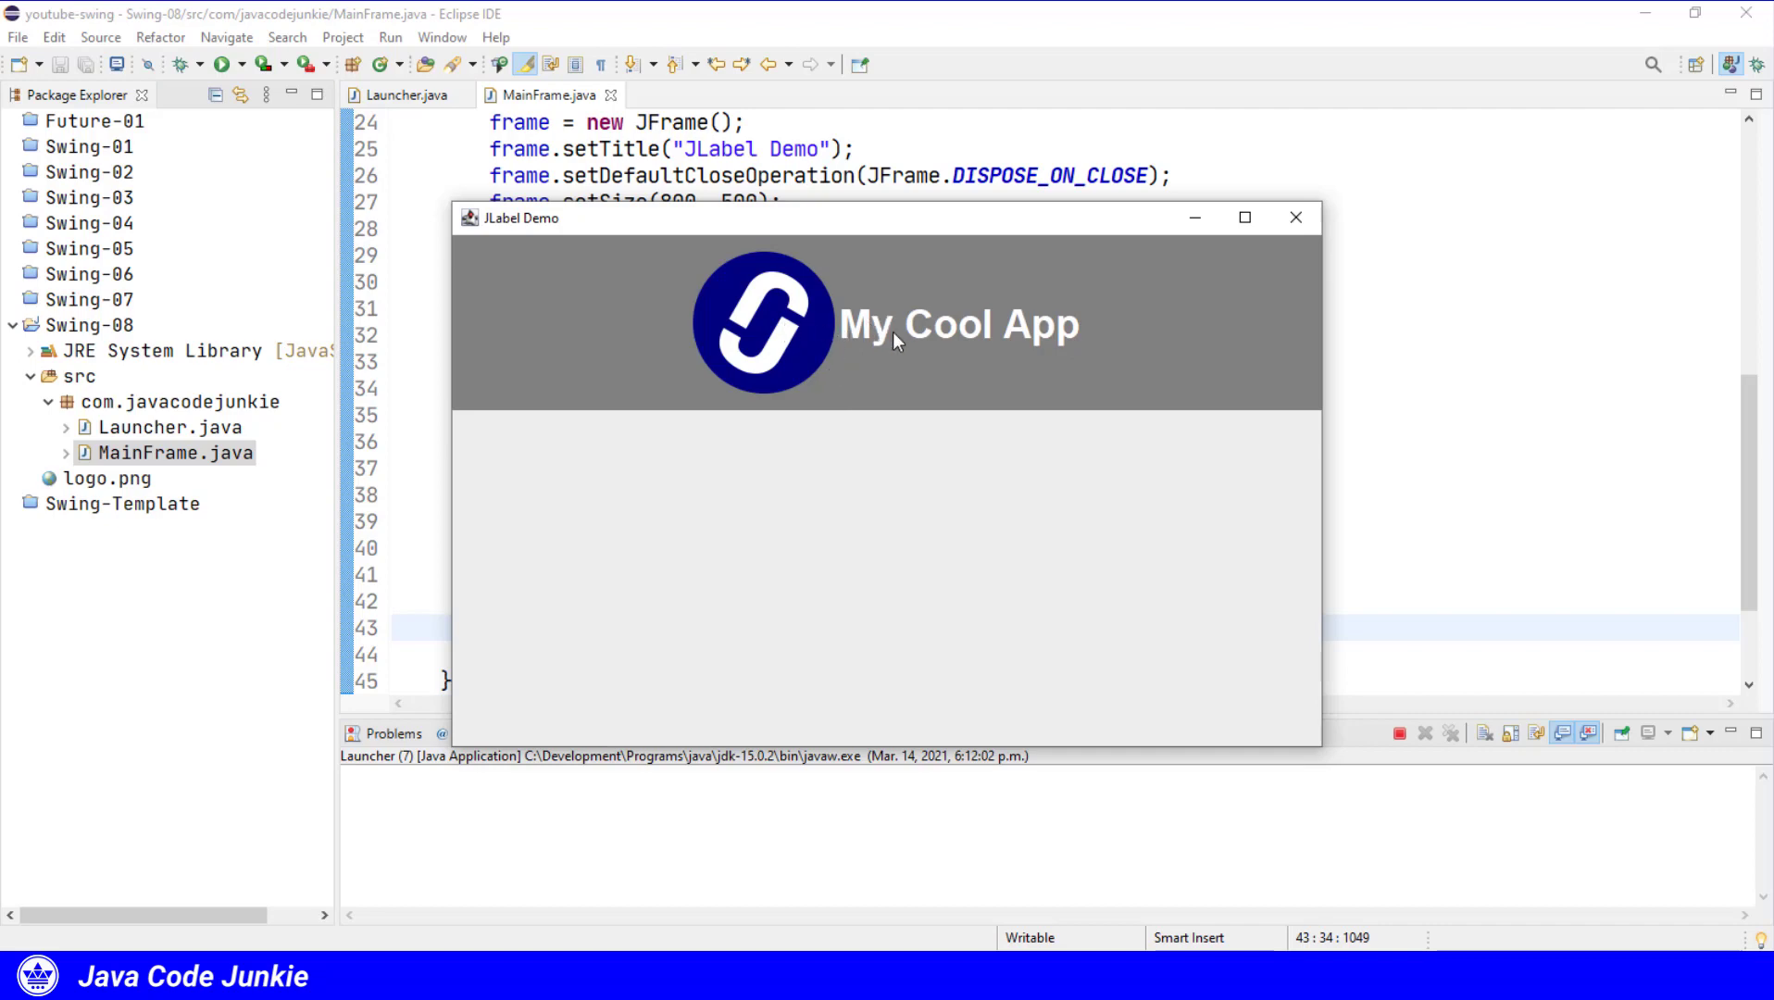
mouse_move(835, 347)
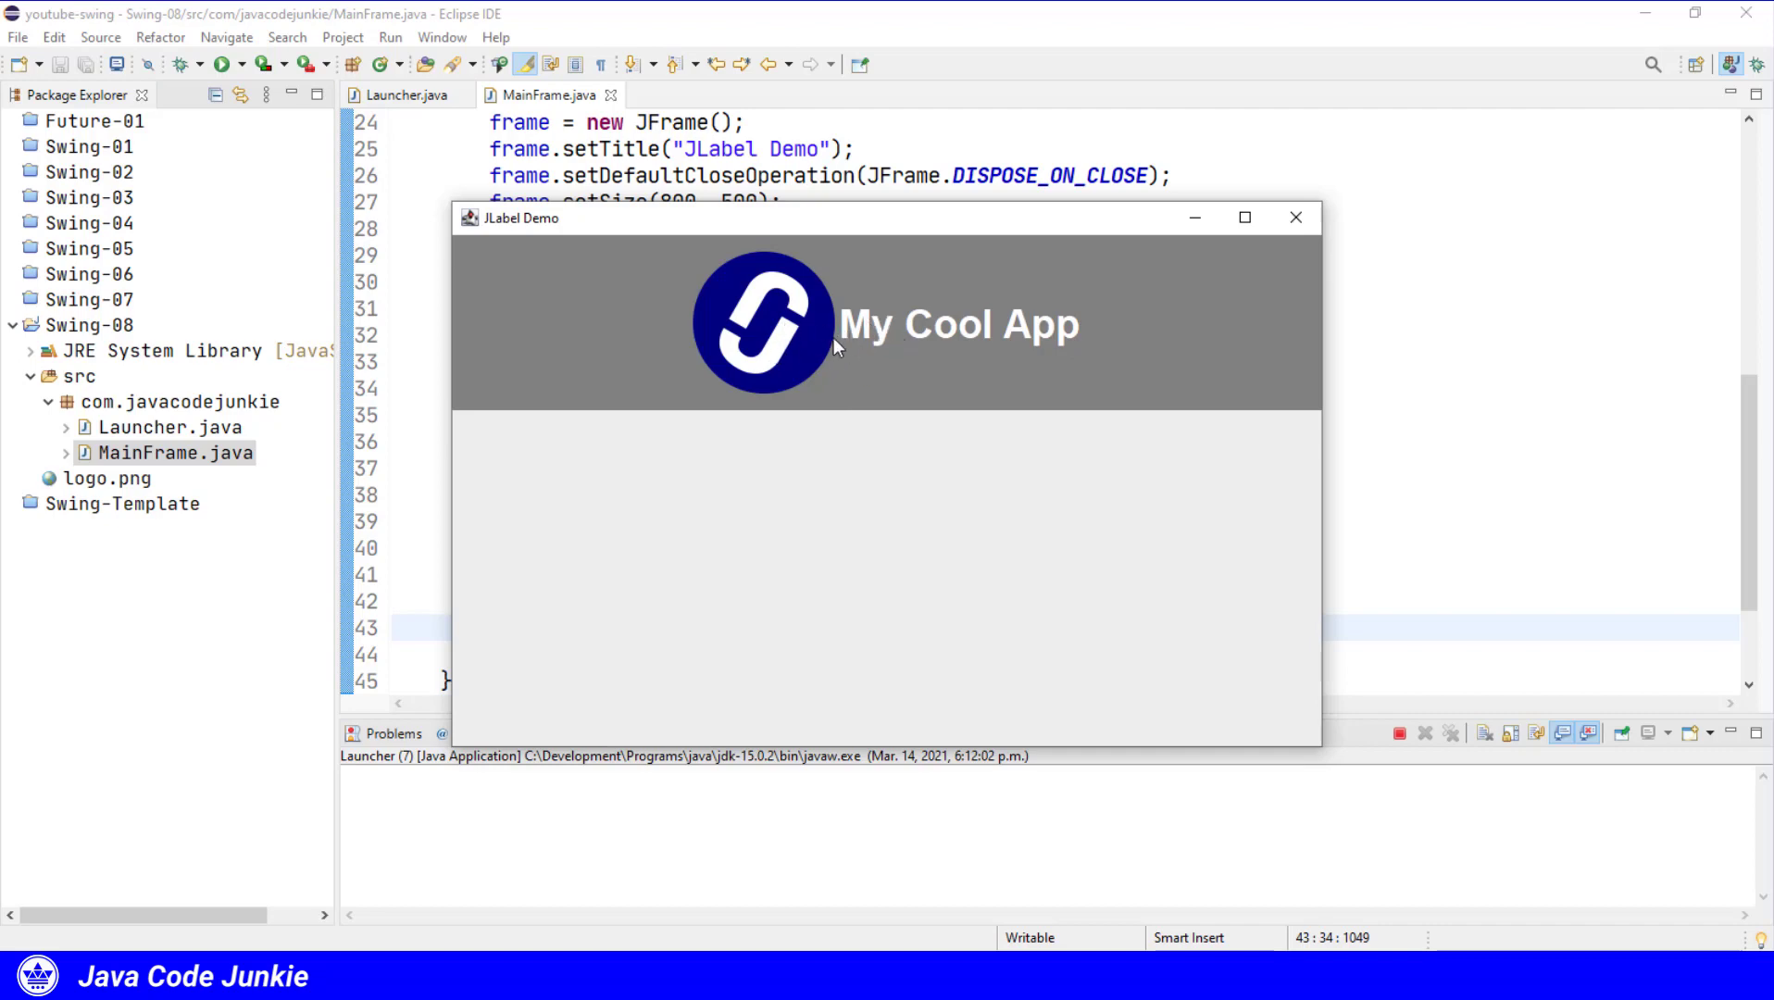
mouse_move(894, 337)
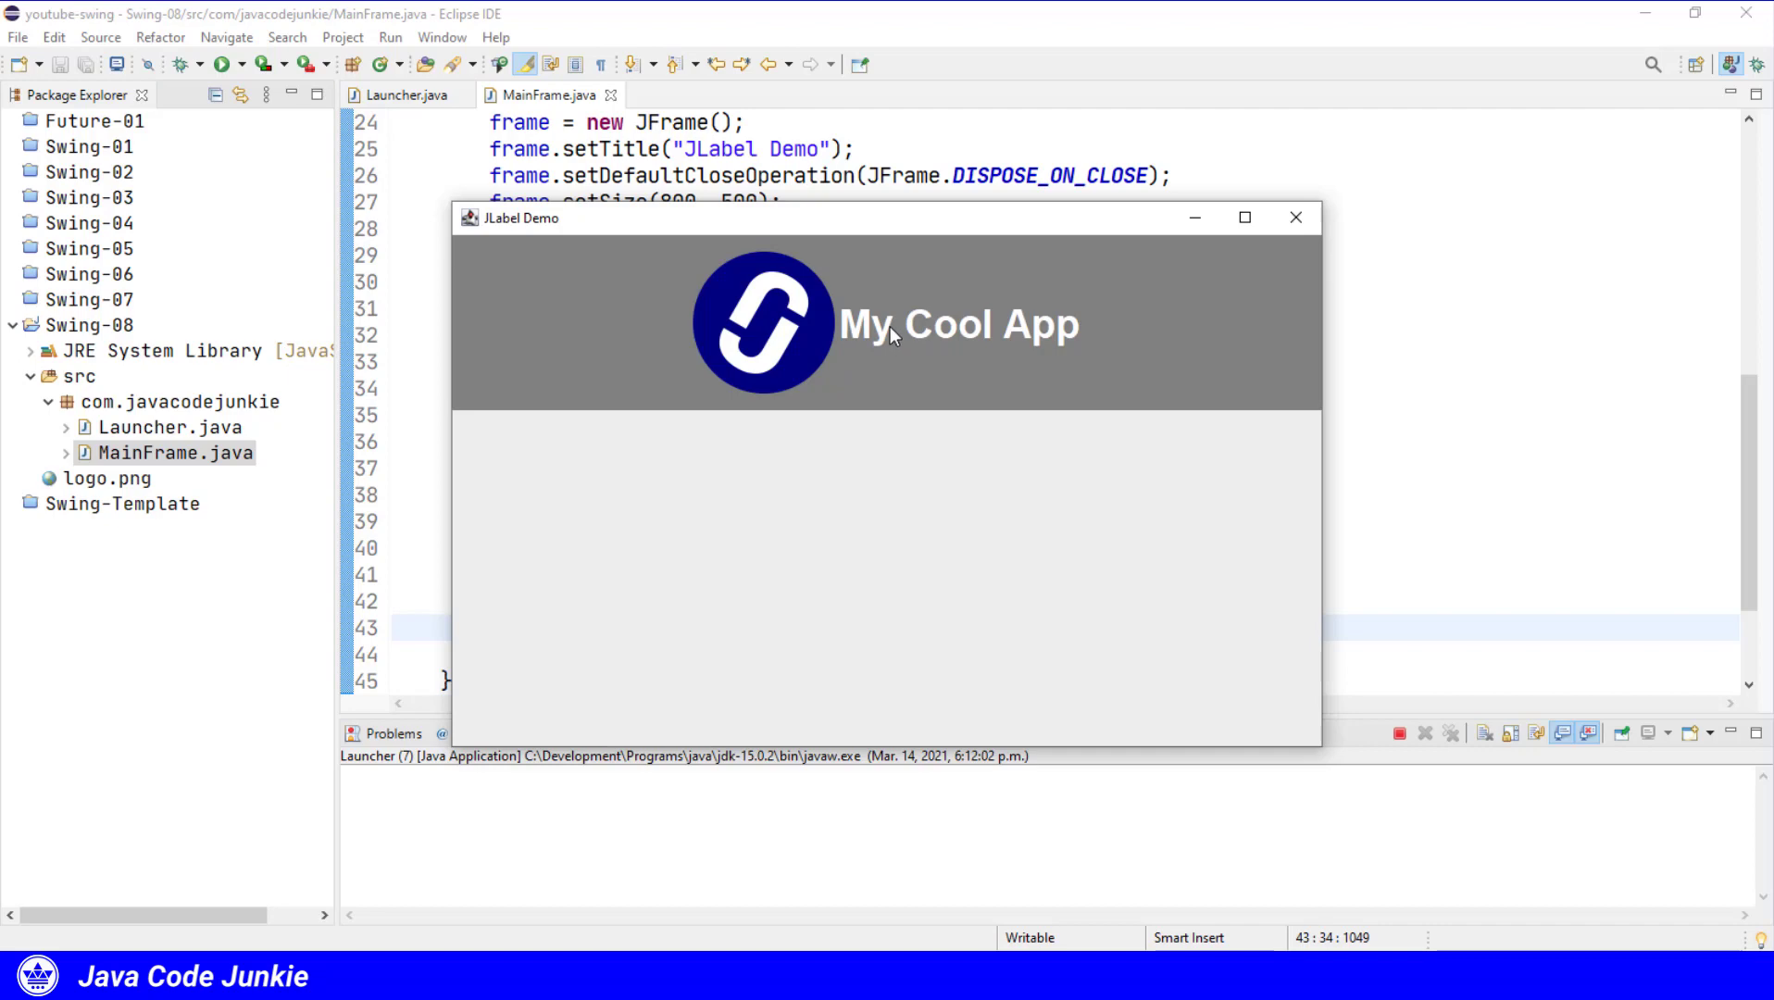
mouse_move(806, 337)
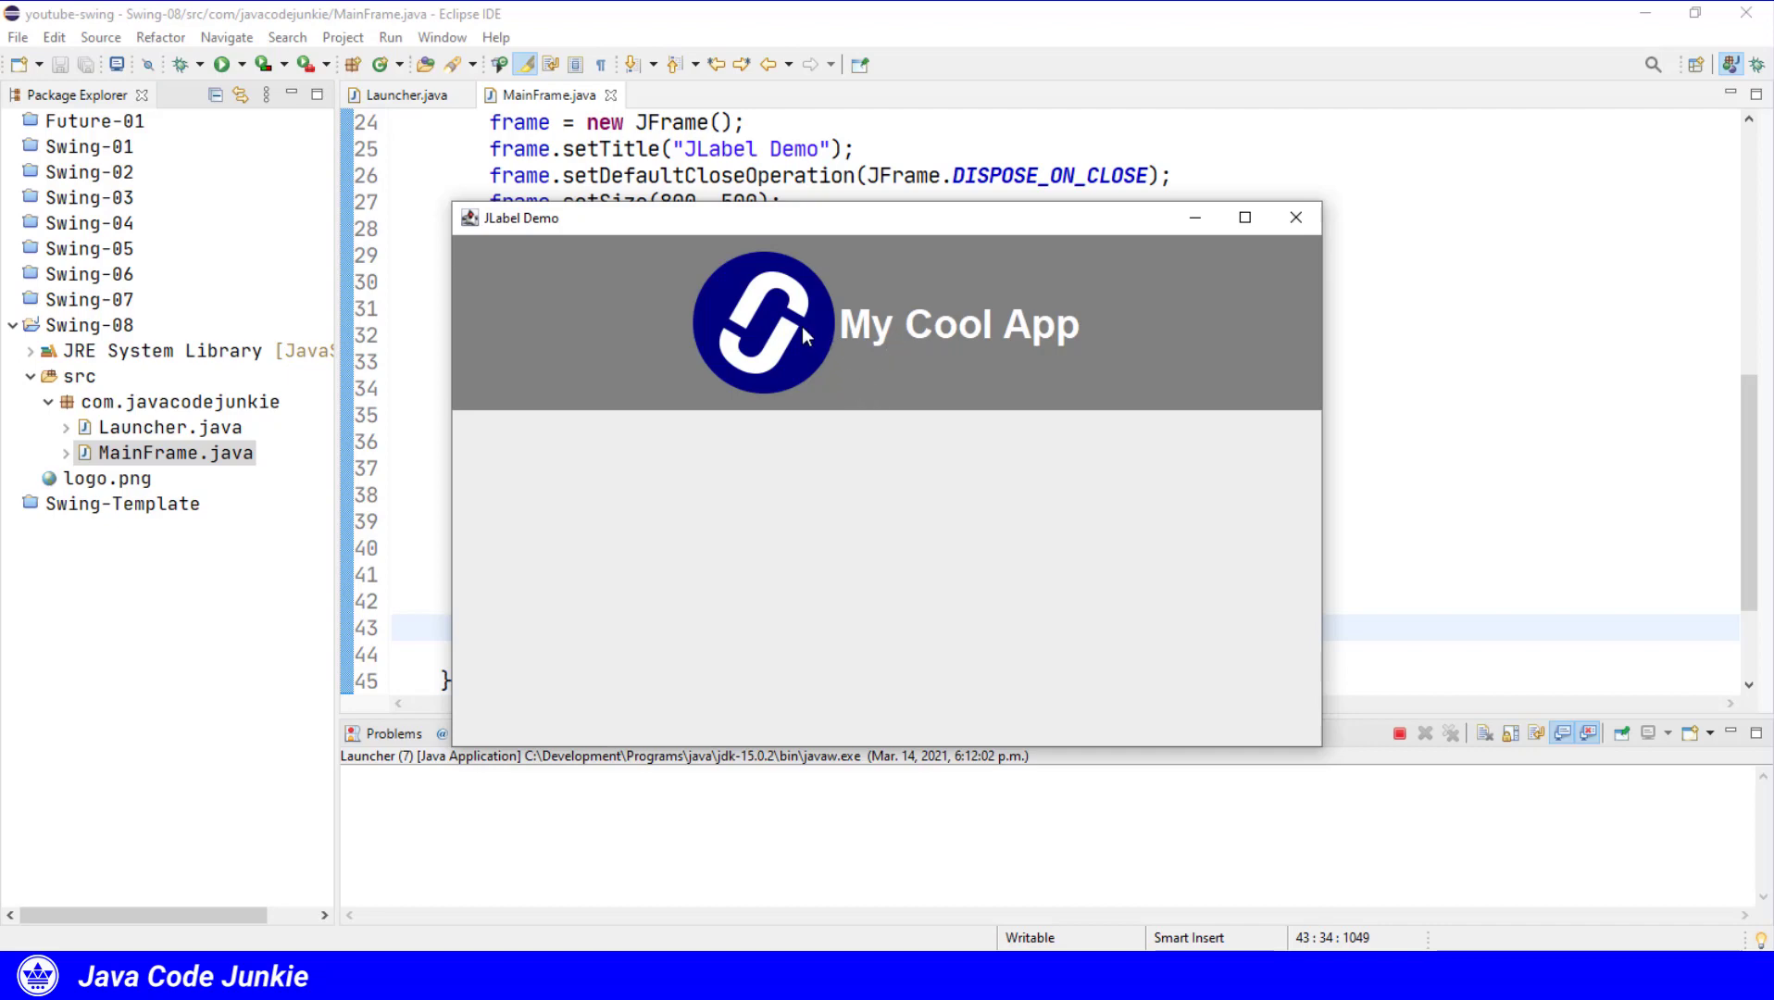
mouse_move(1303, 243)
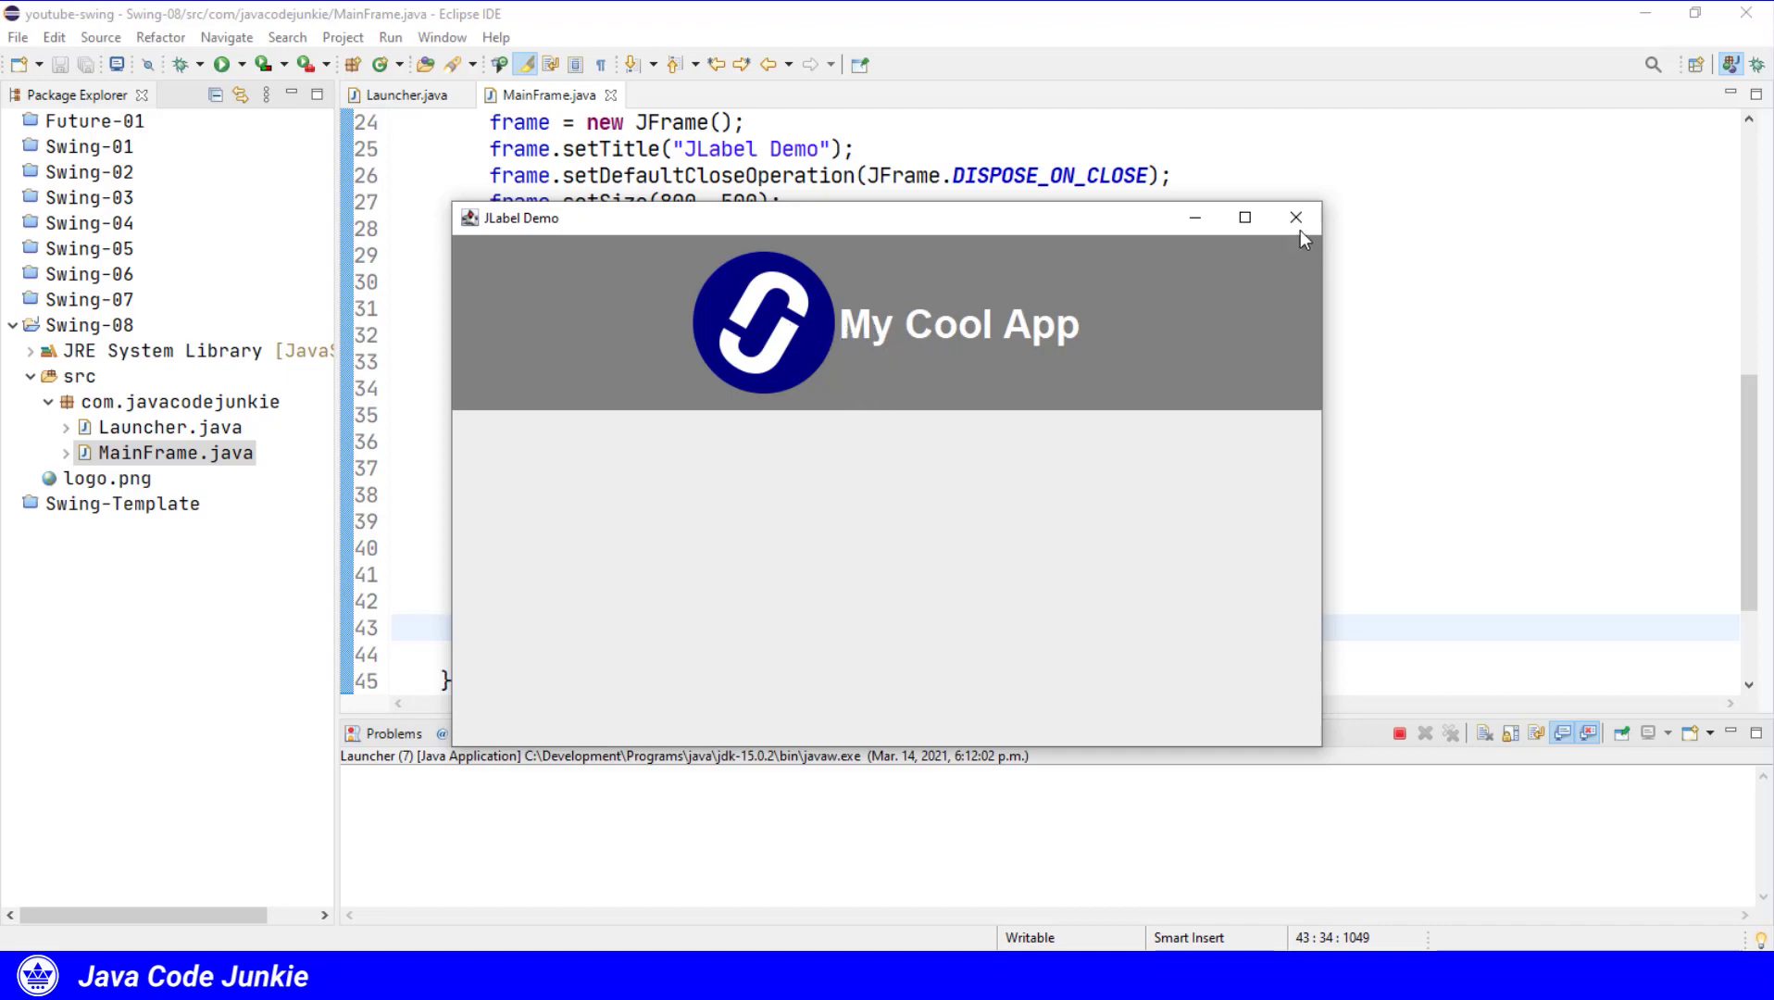
Close the demo window and set the label's icon-text gap to 10.
left_click(1294, 217)
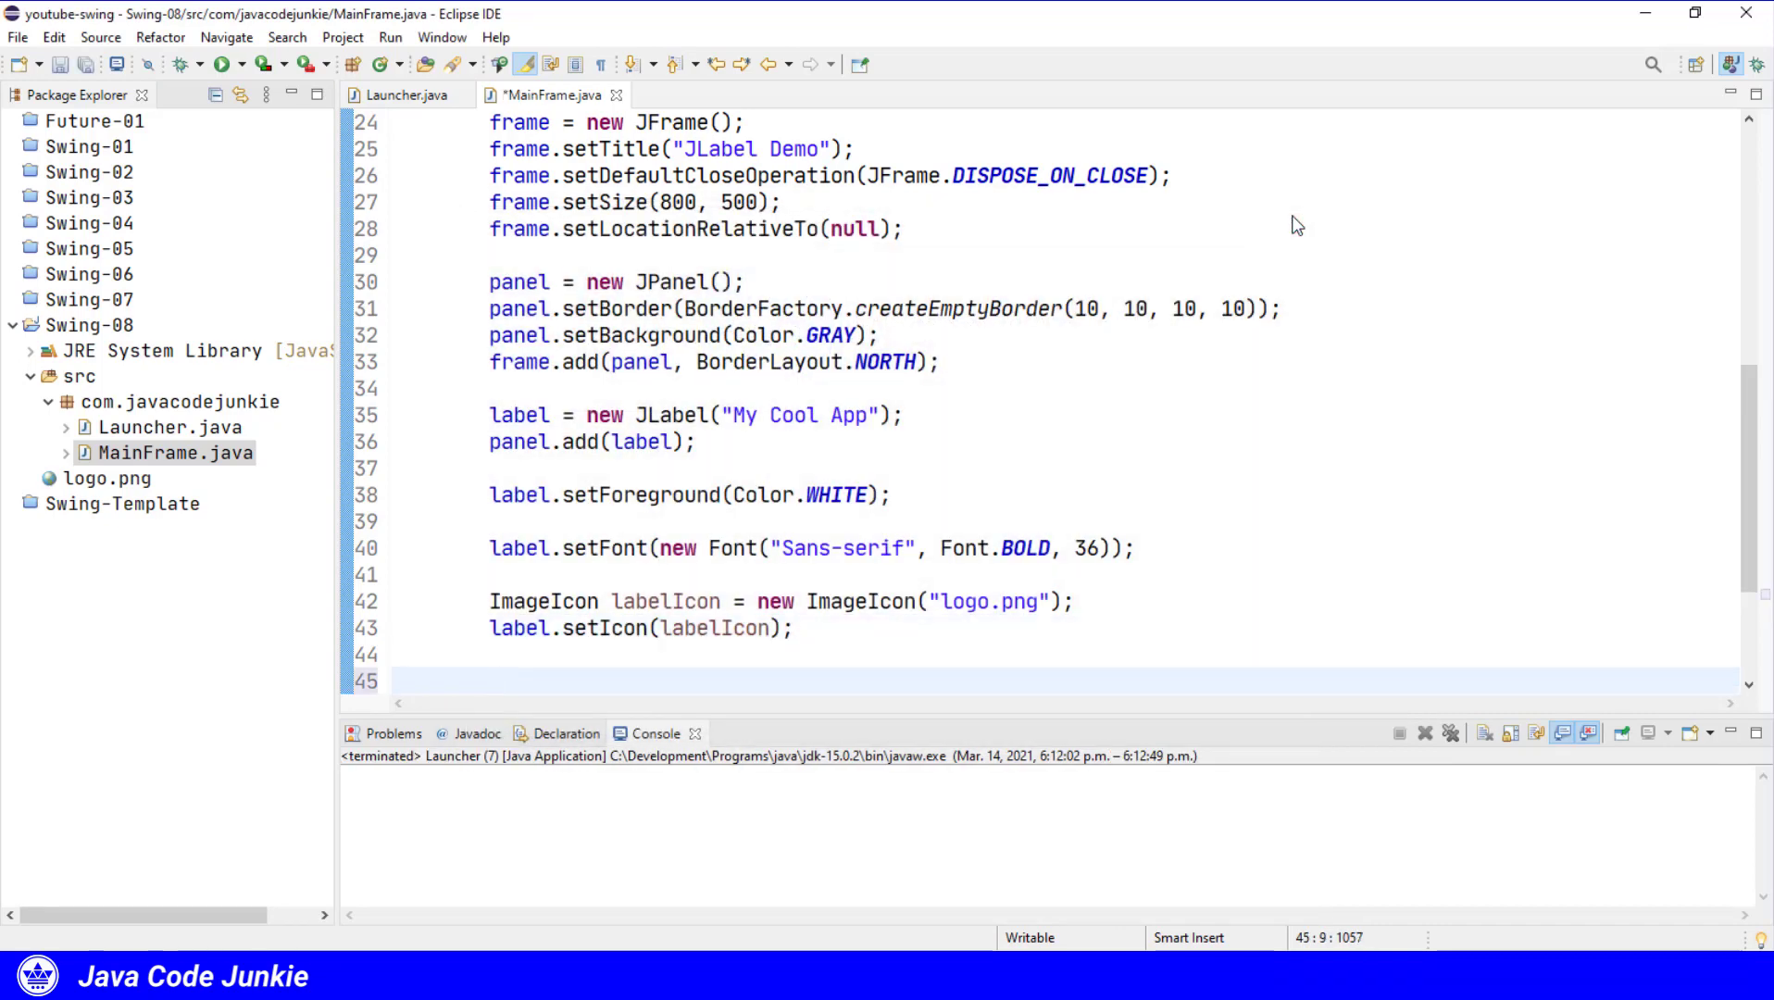
type("label.s")
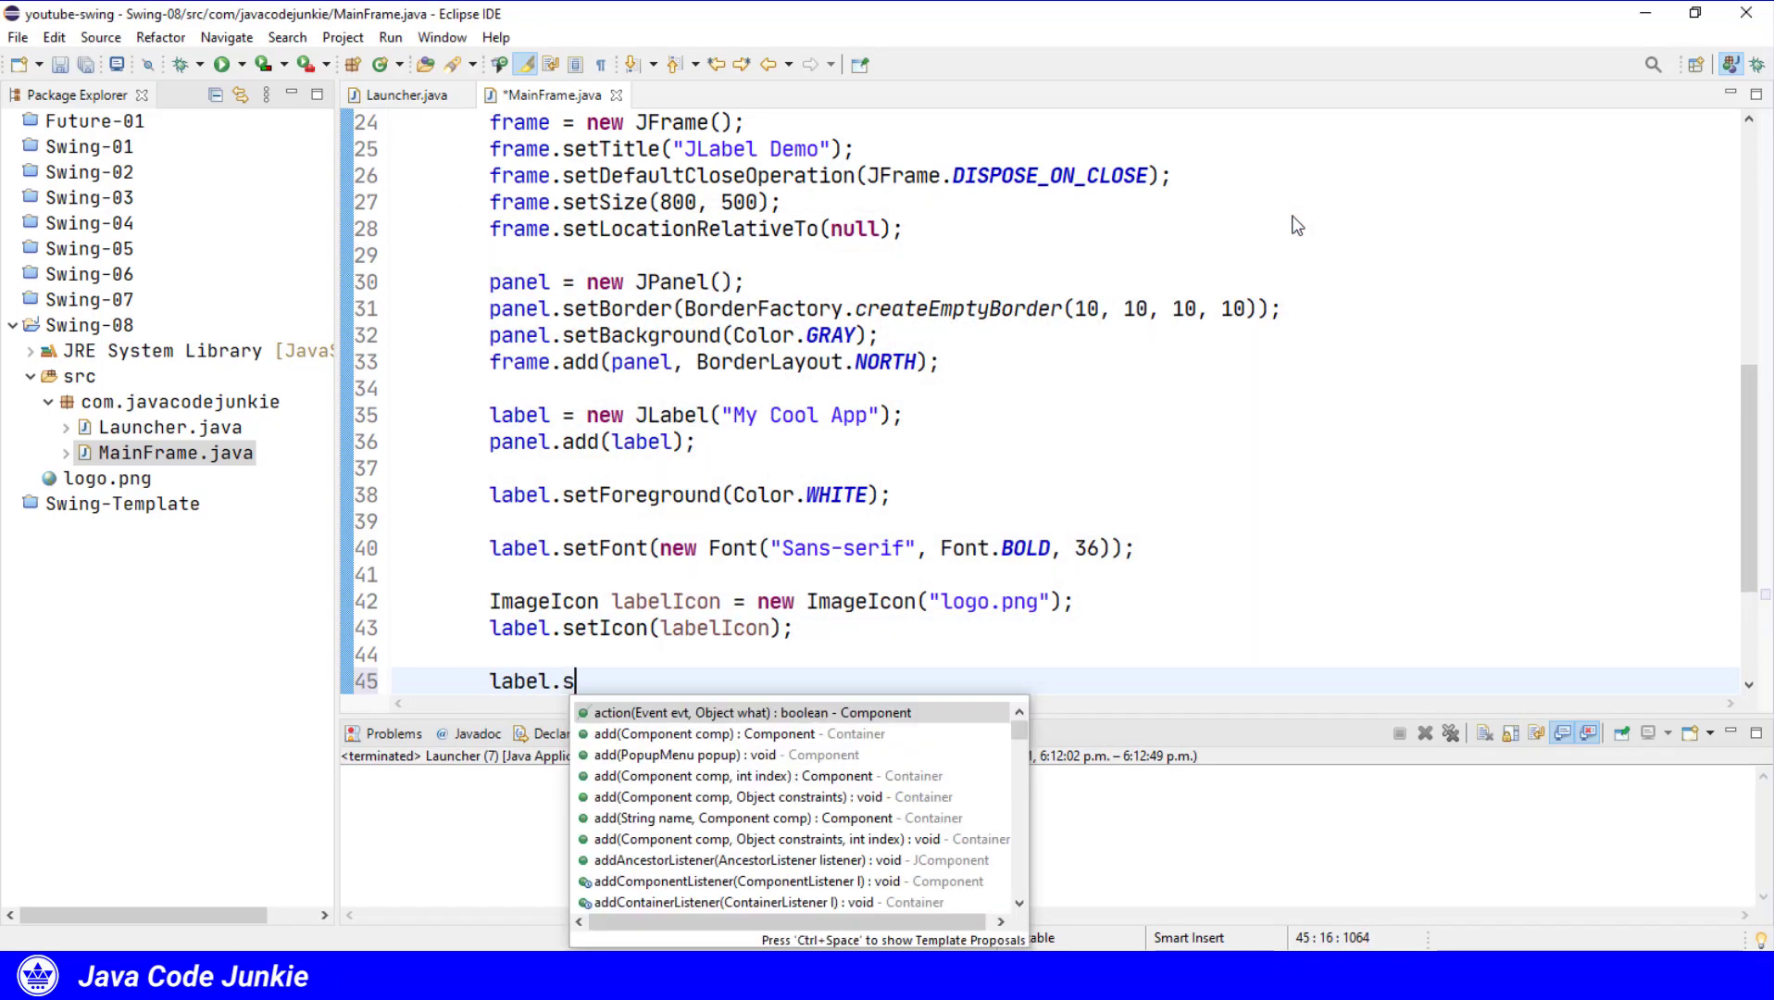
type("eti")
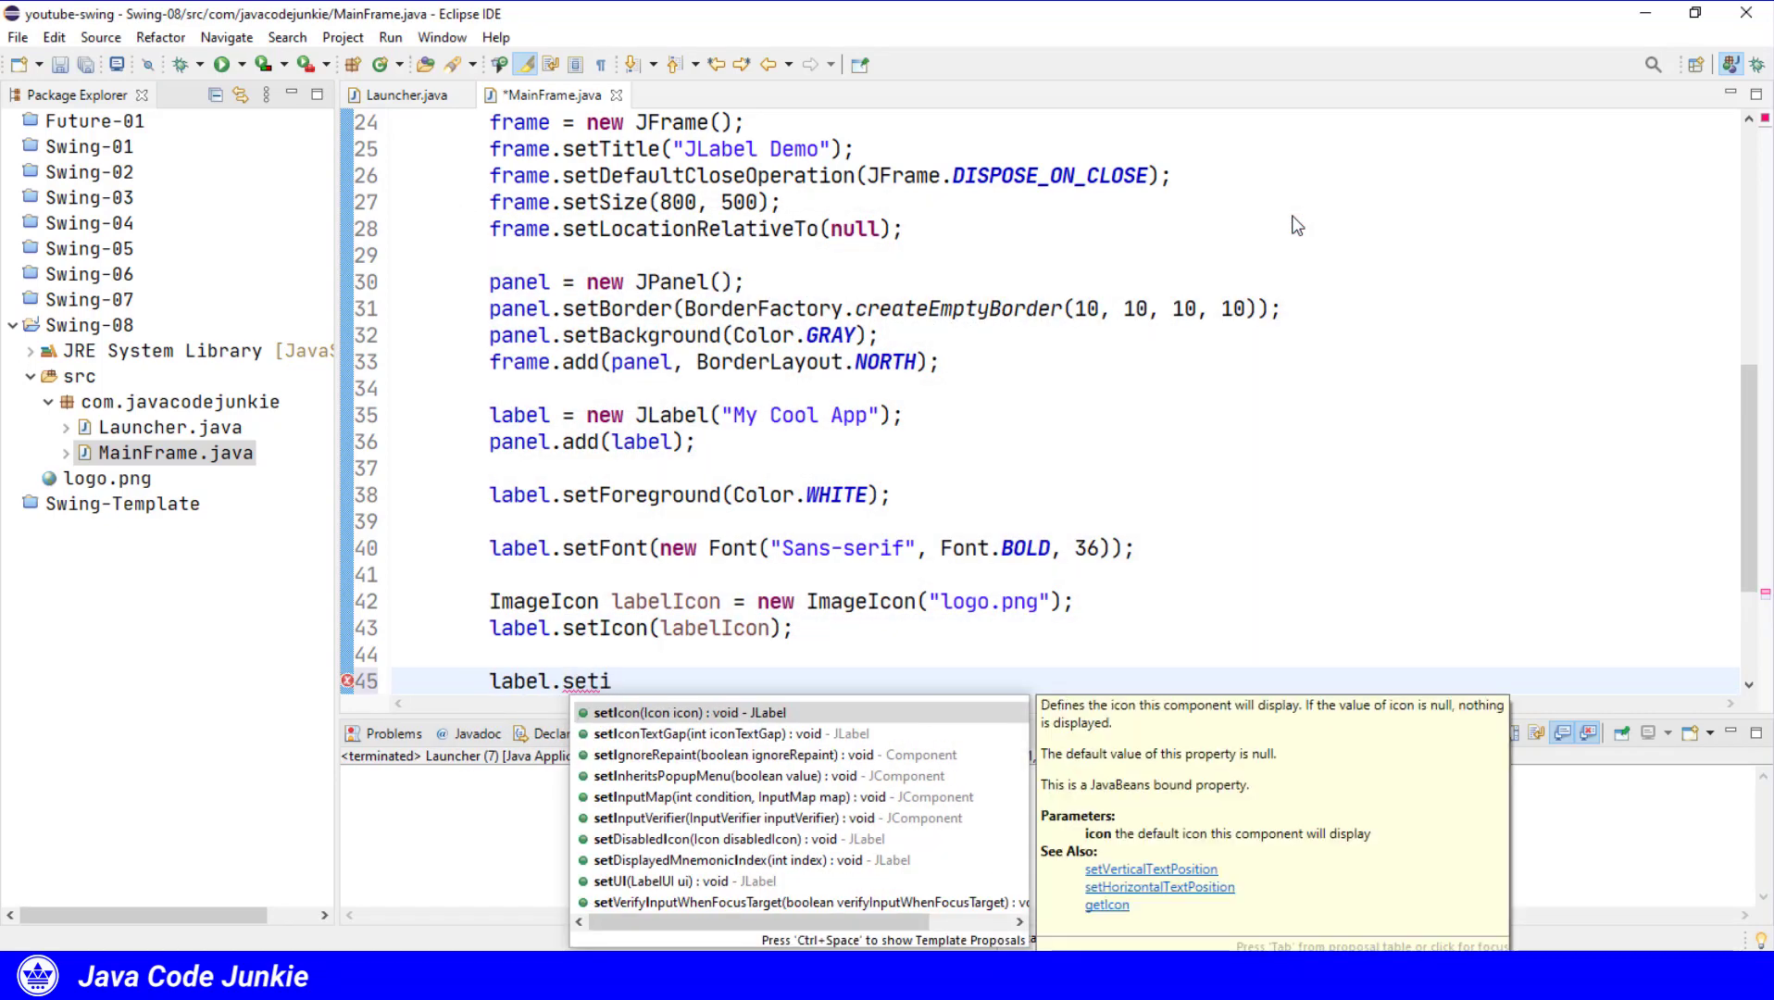
type("cont")
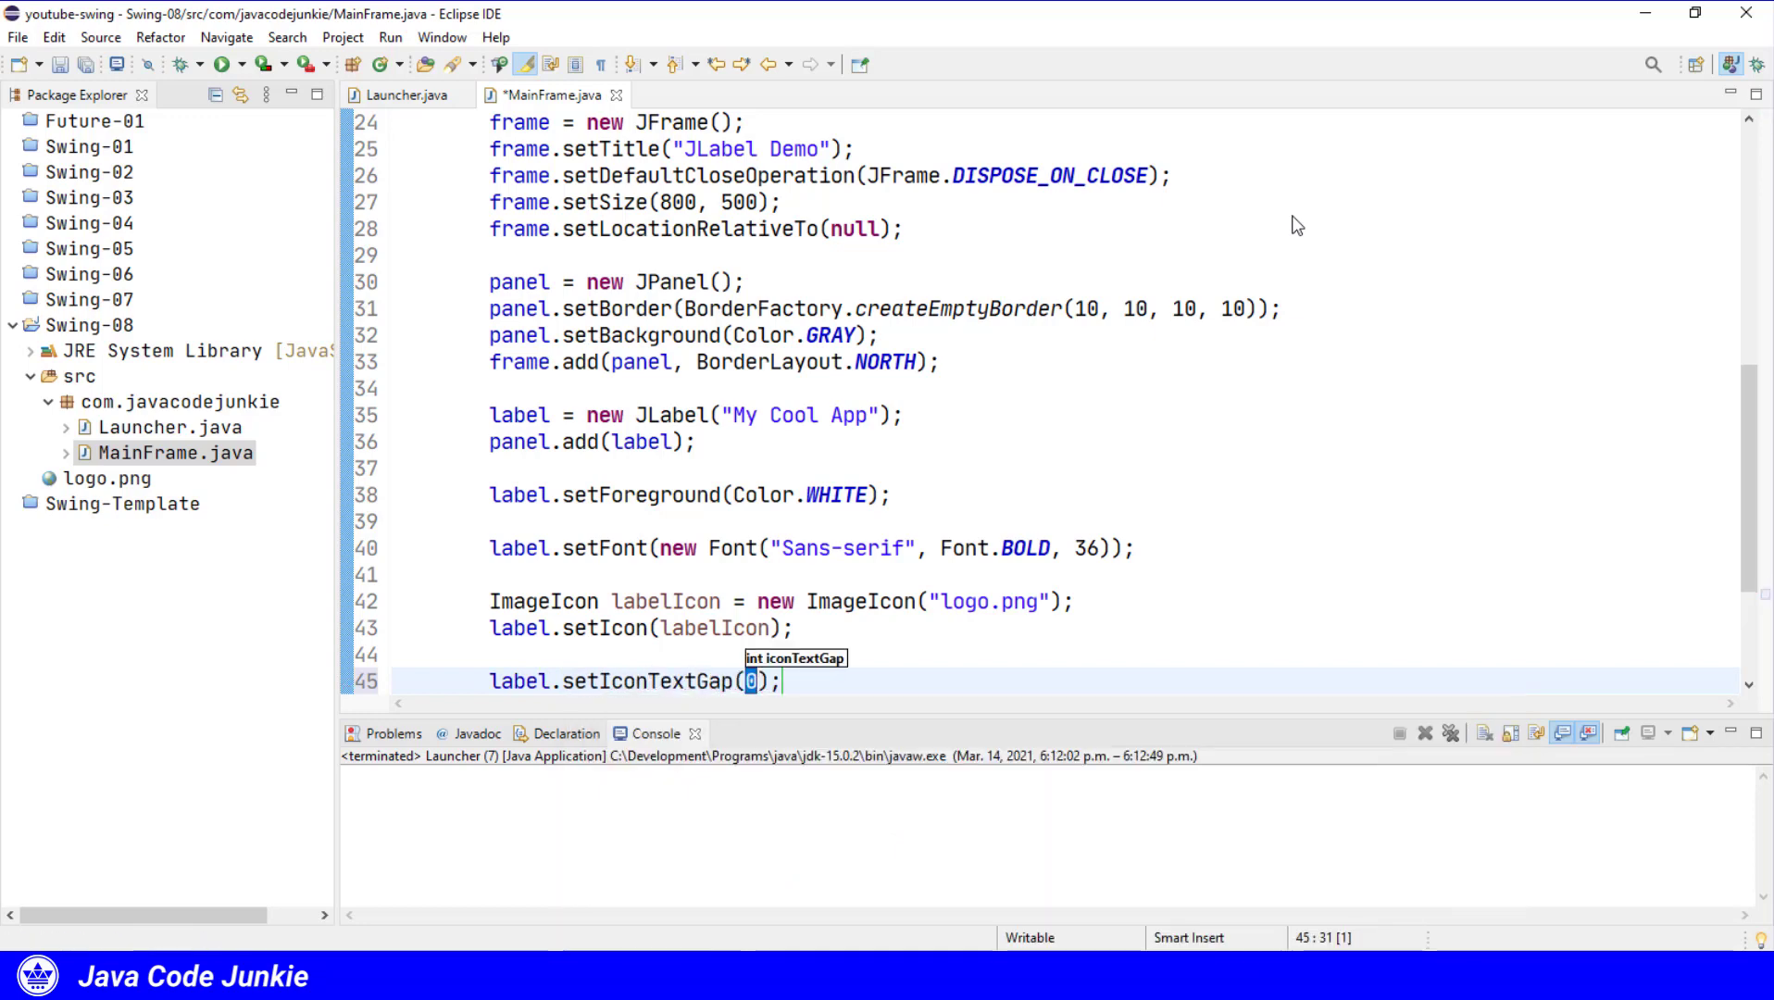
type("10")
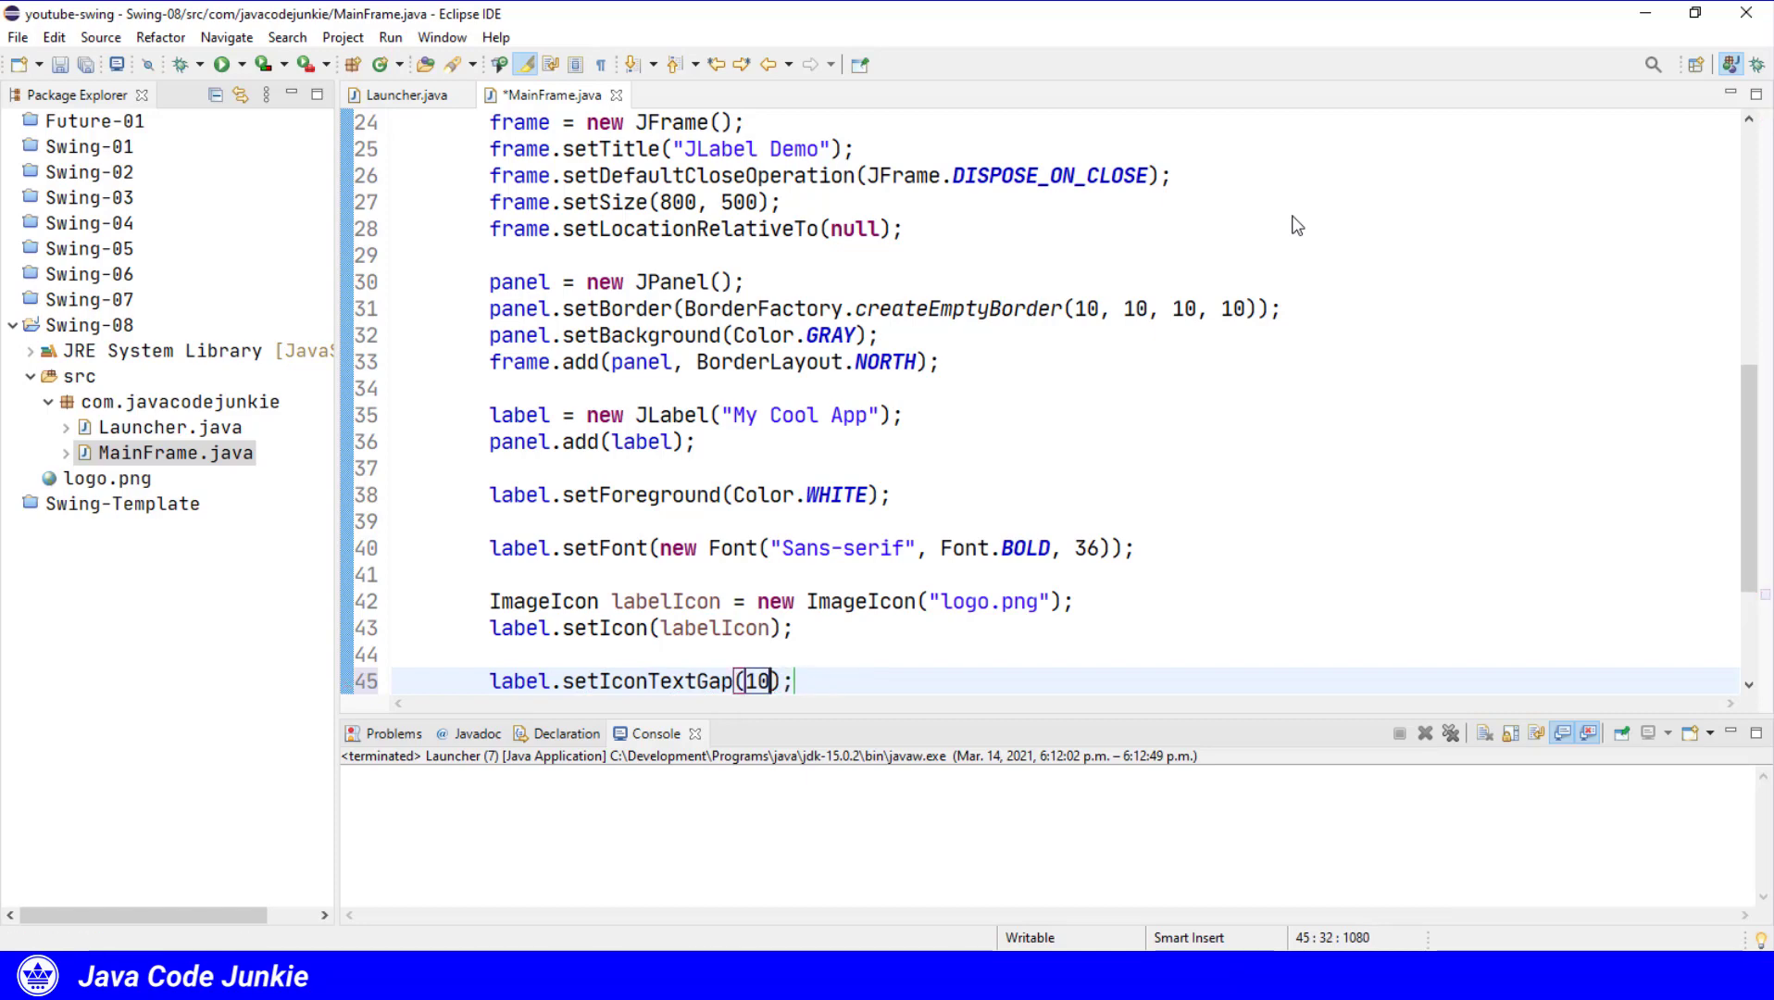
left_click(223, 64)
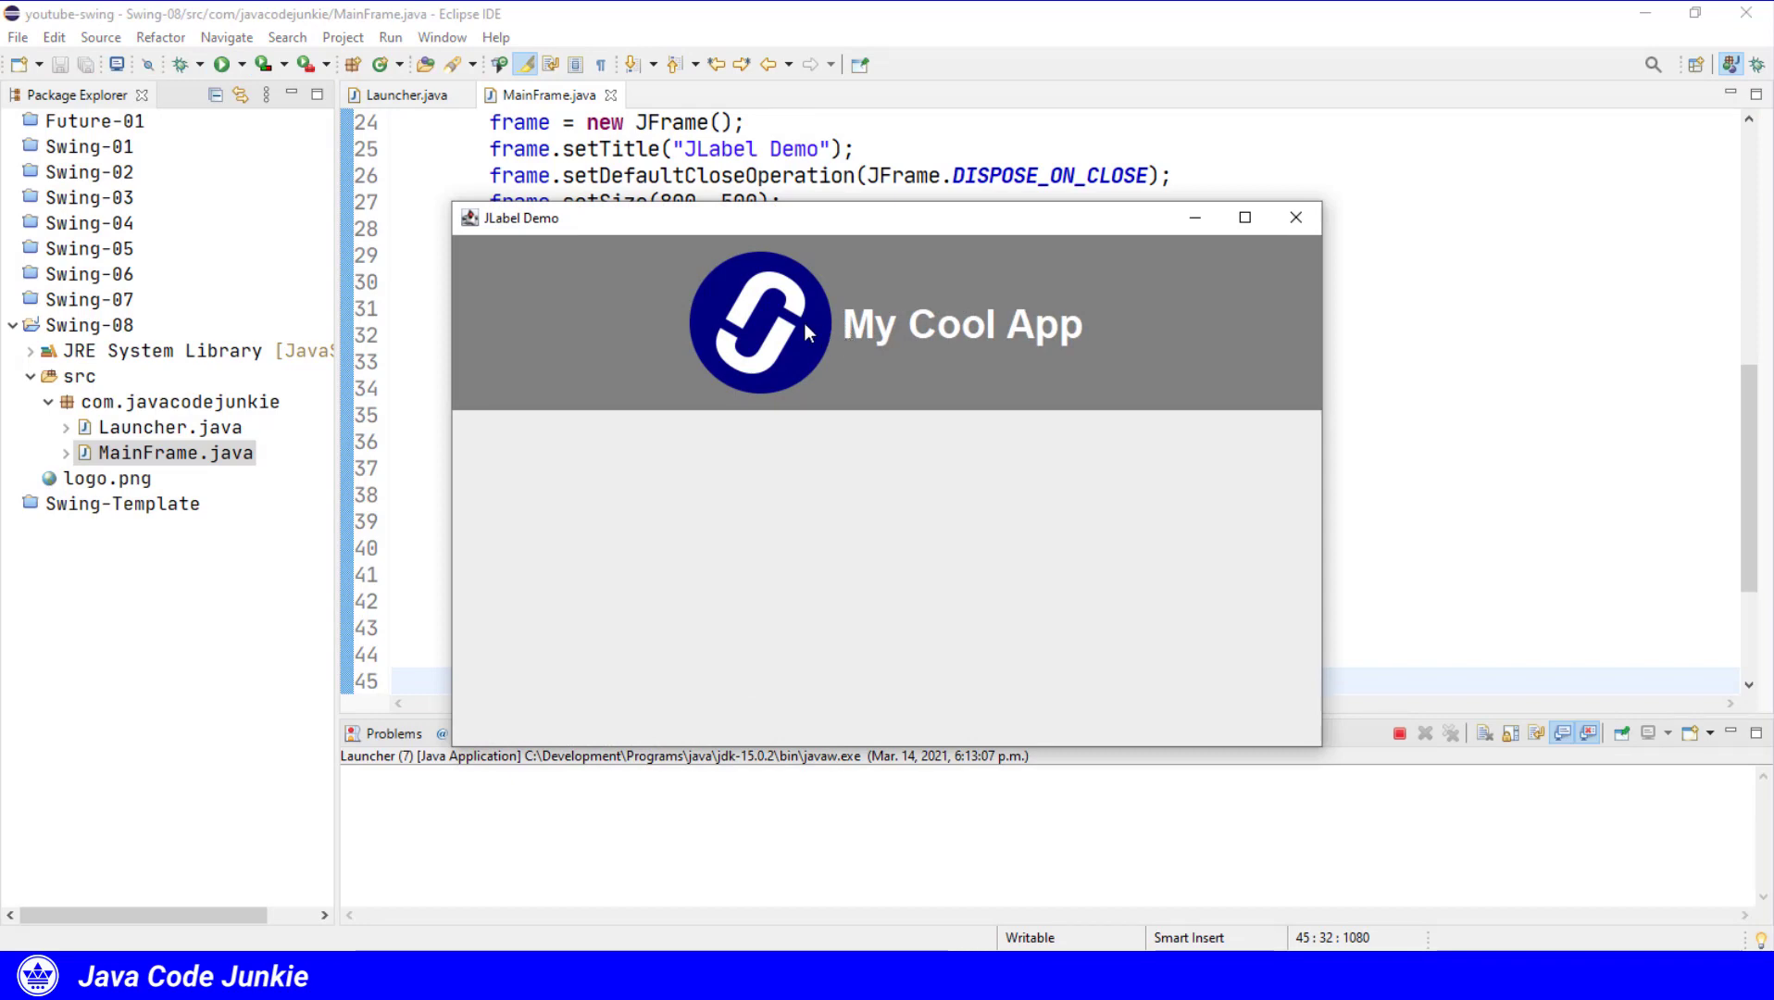
mouse_move(1206, 369)
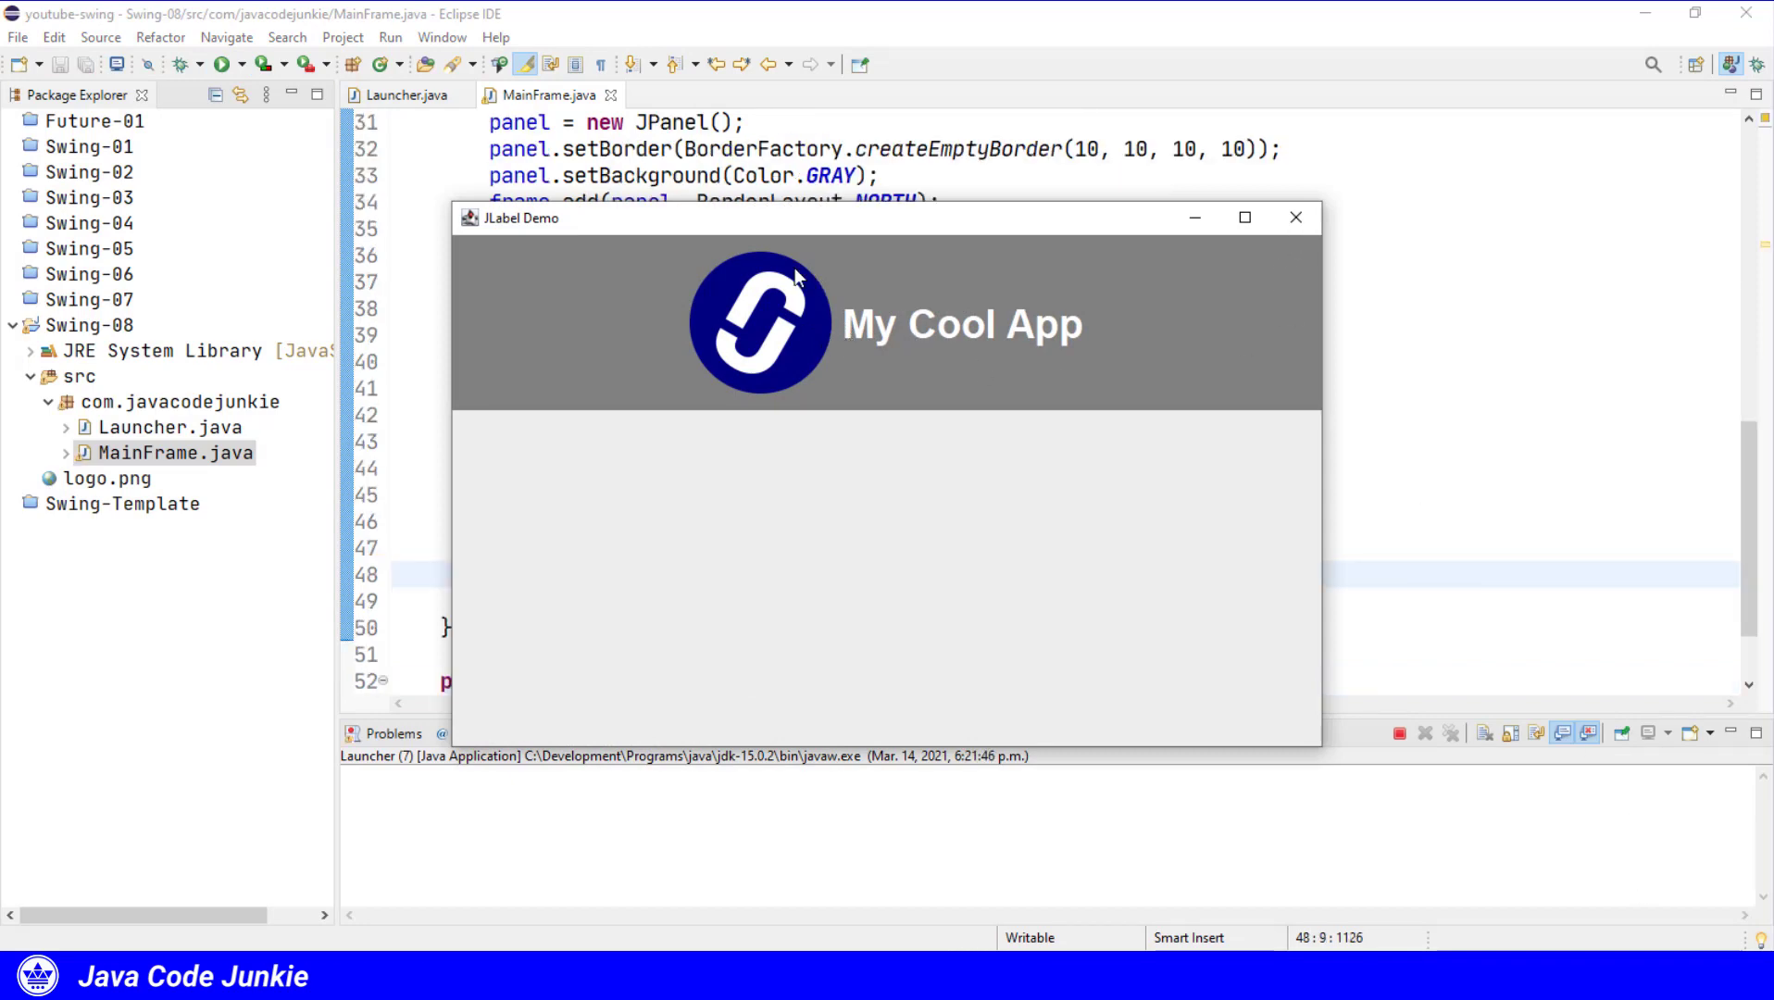
mouse_move(794, 330)
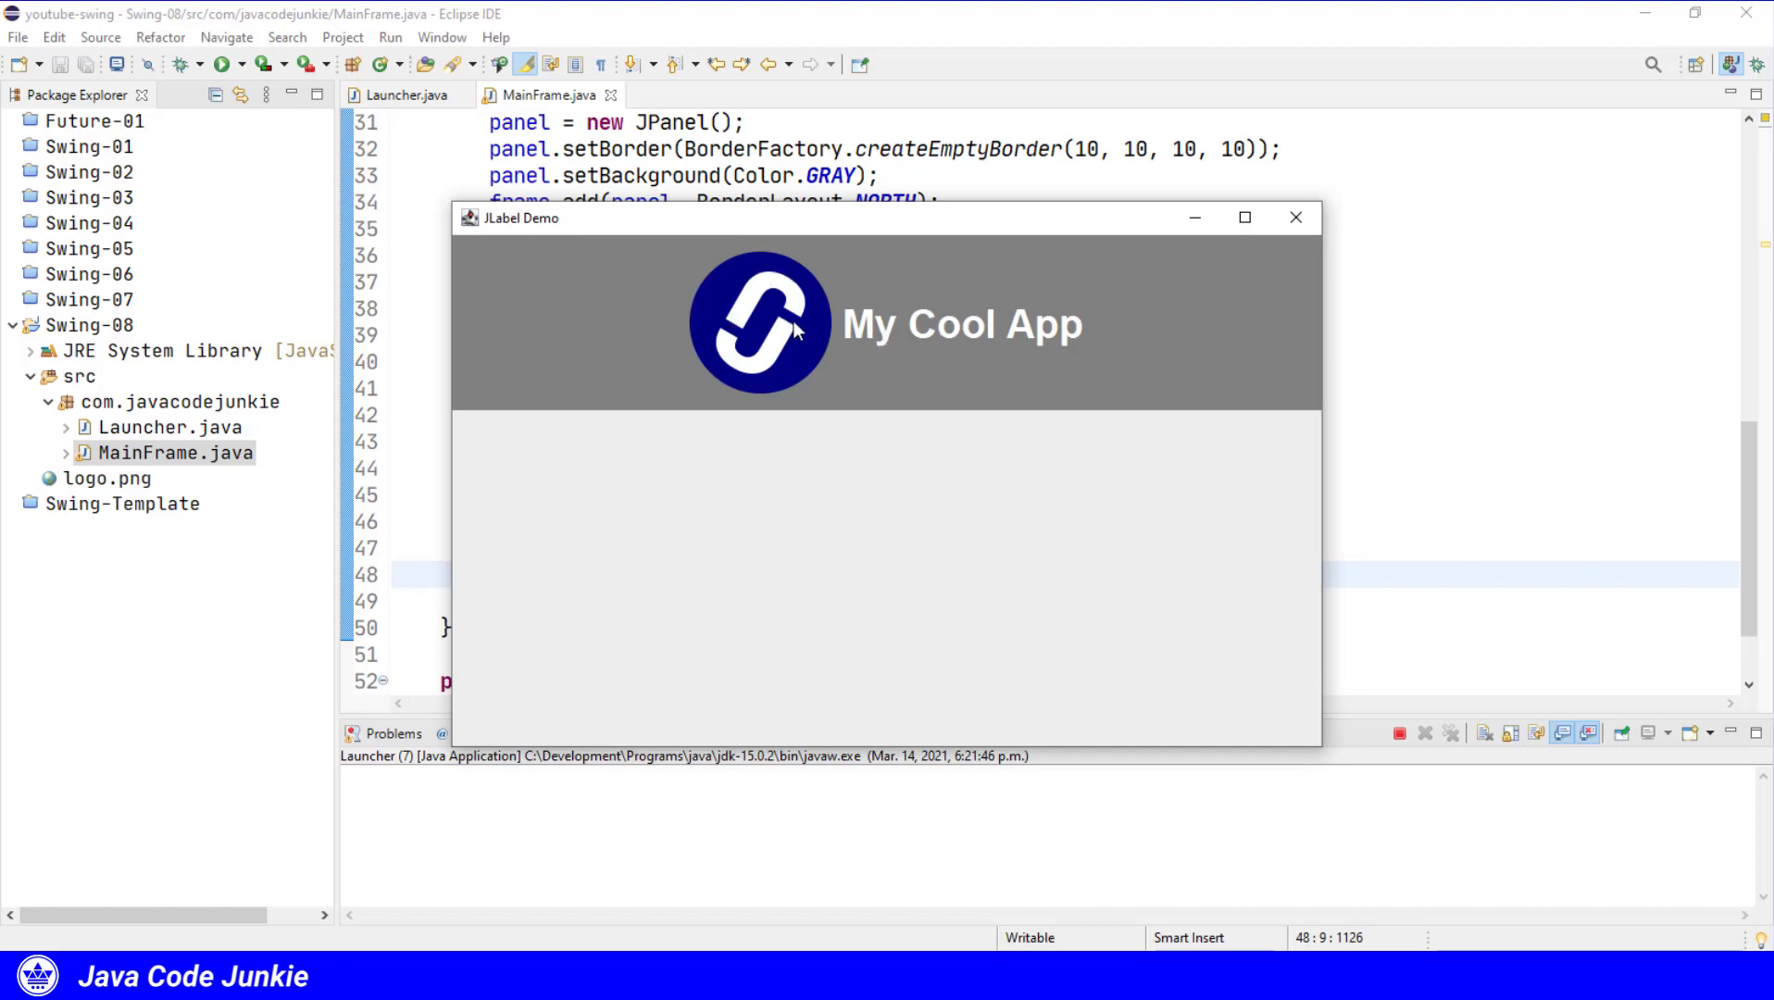
mouse_move(763, 339)
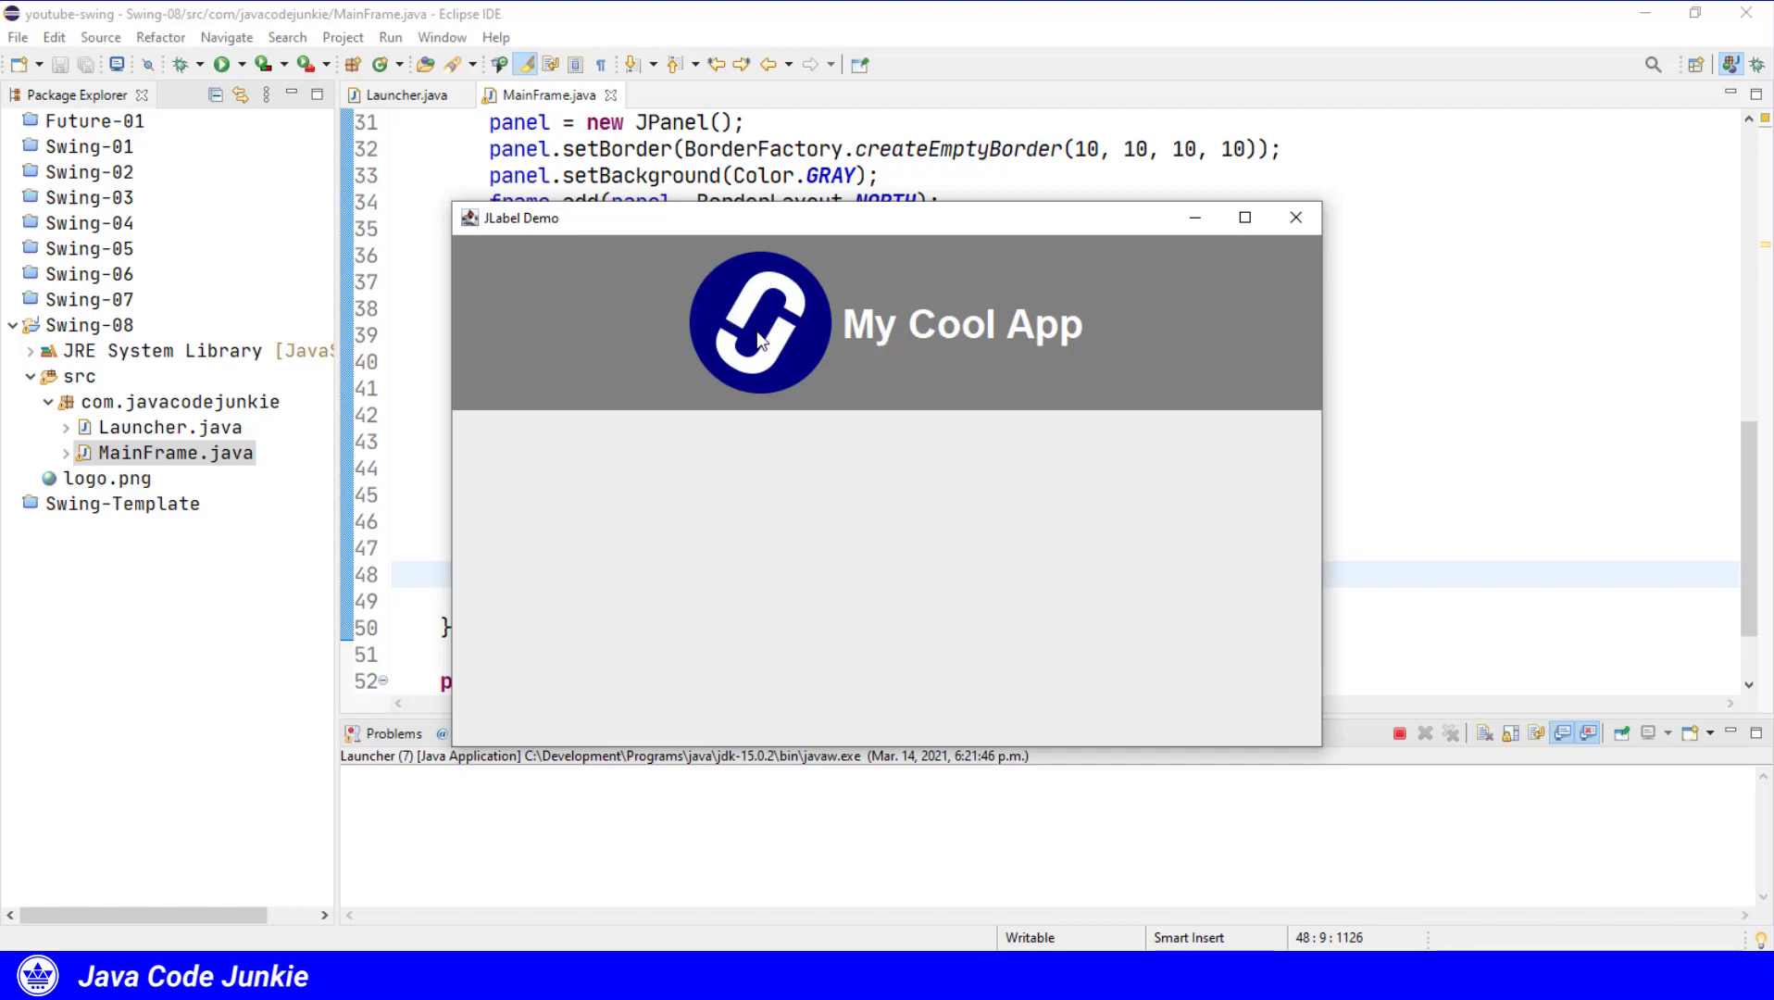
mouse_move(880, 272)
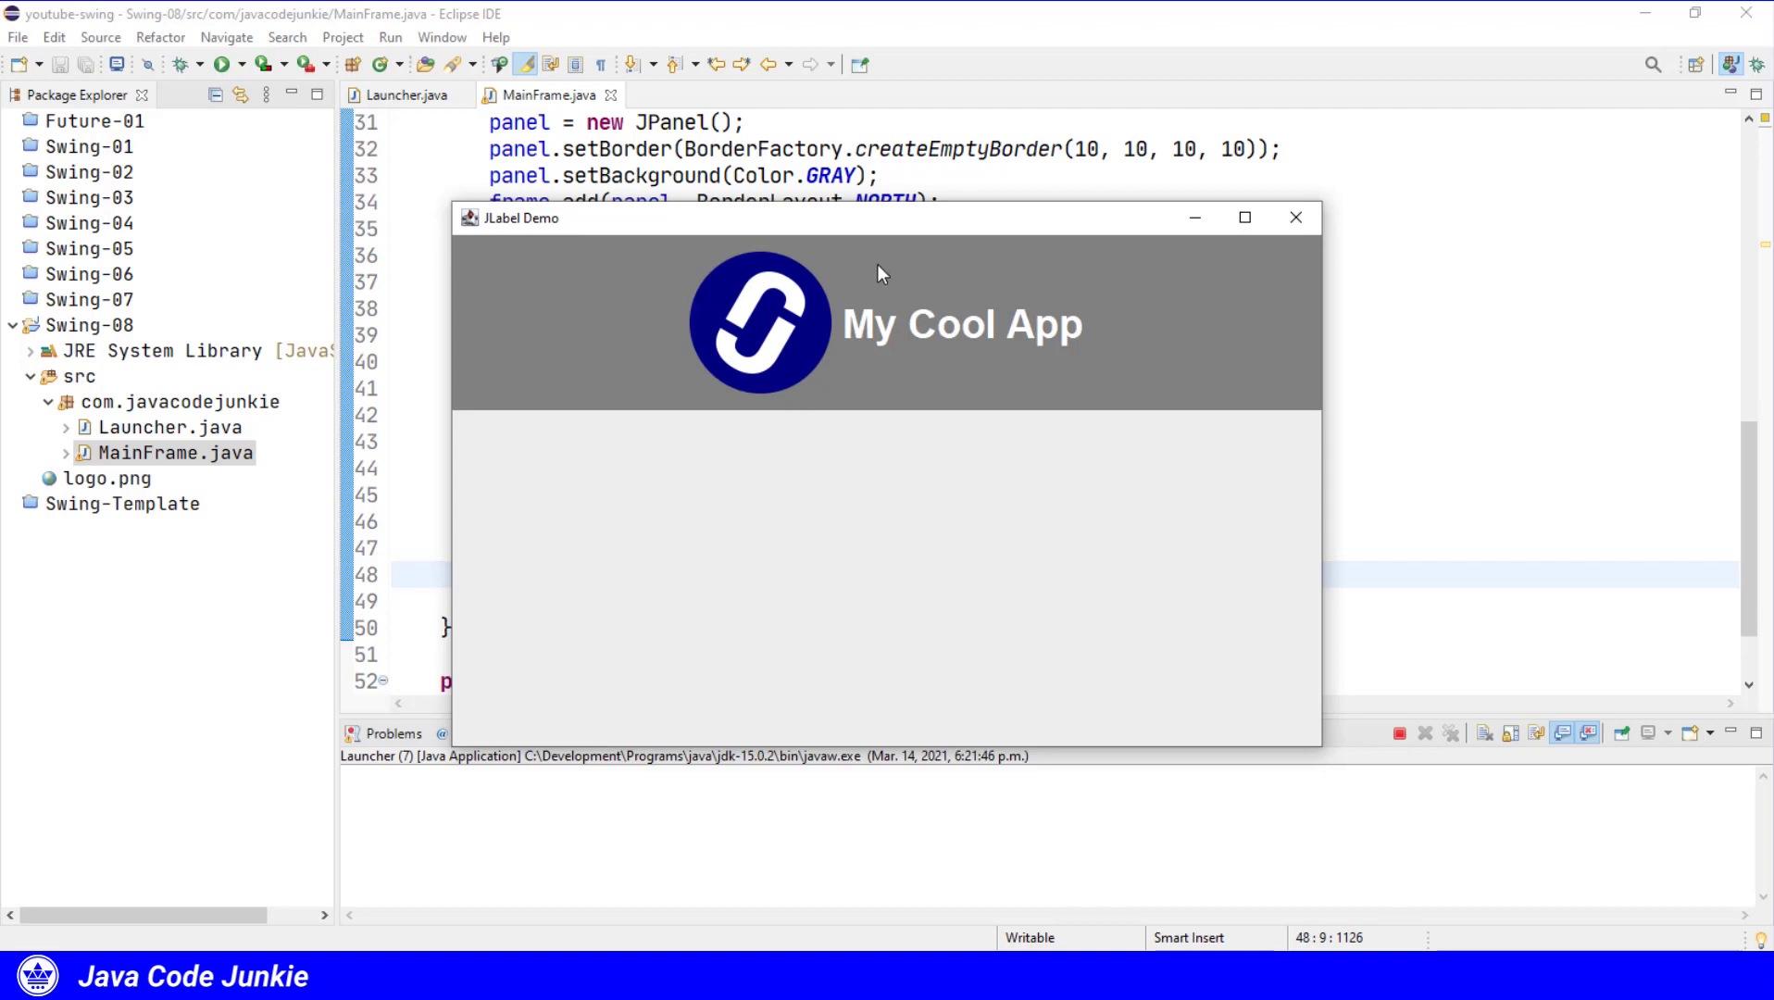
mouse_move(1126, 367)
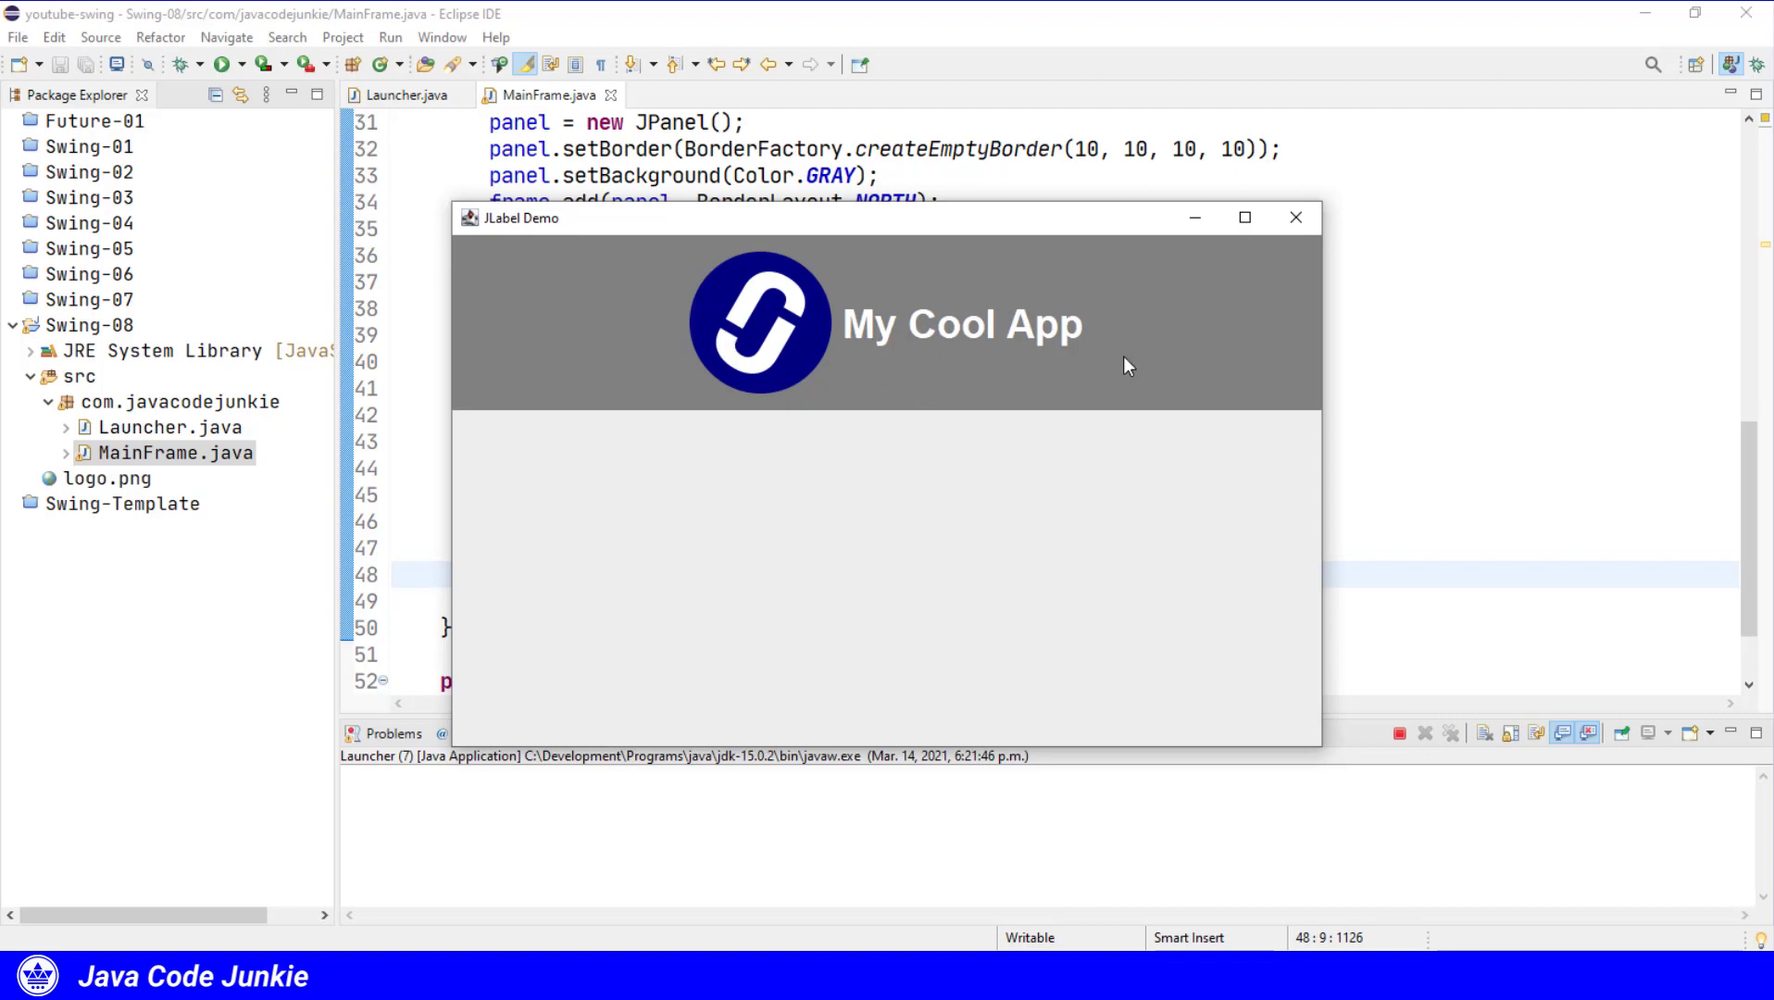
mouse_move(1008, 345)
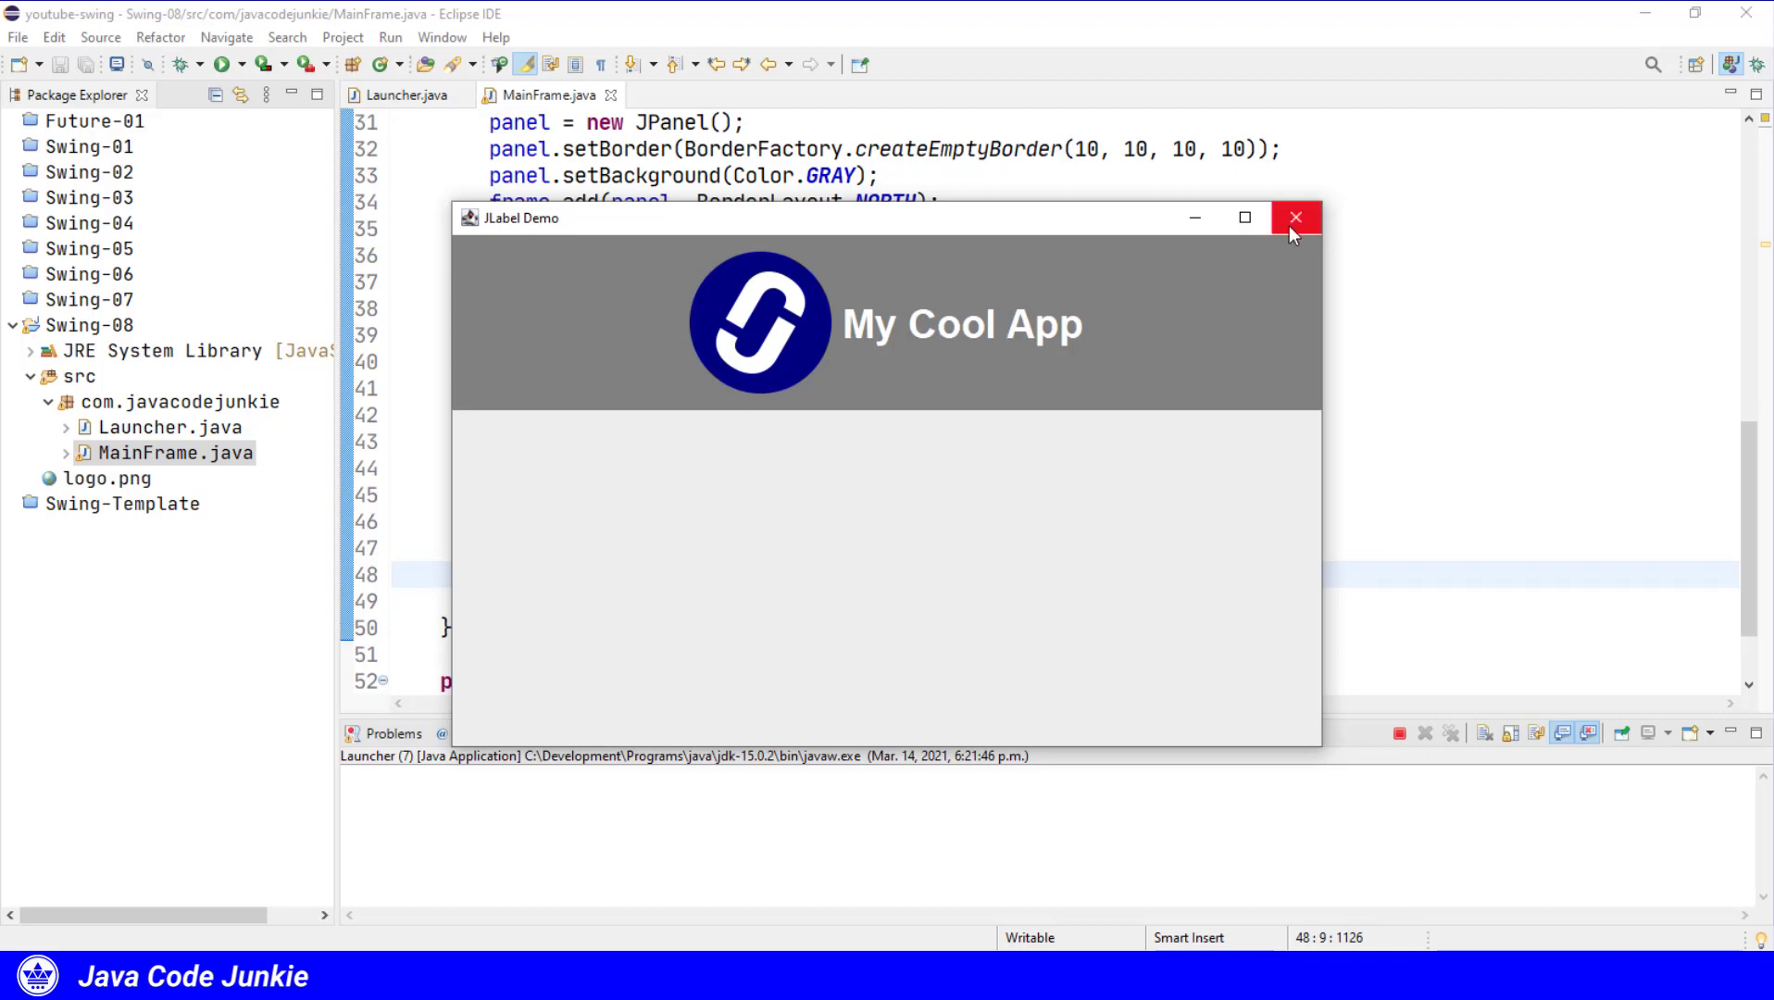
Close the demo and set the label's horizontal text position to SwingConstants.CENTER.
left_click(1296, 219)
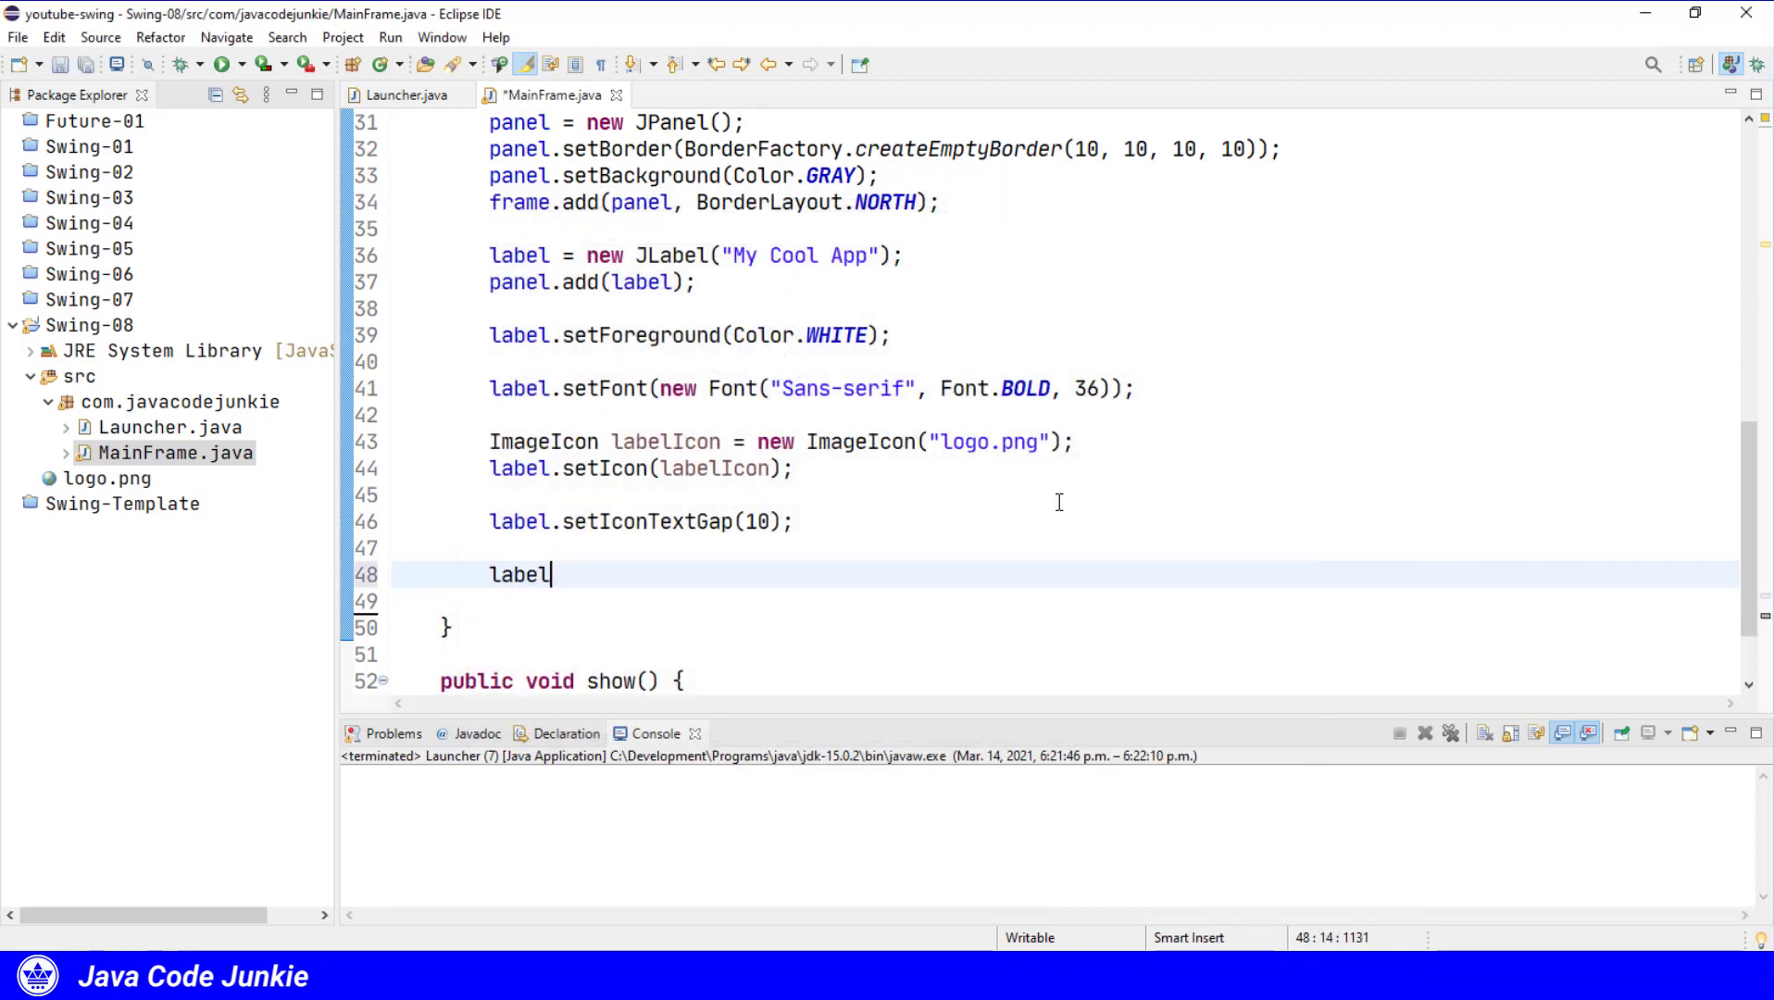
type(".seth")
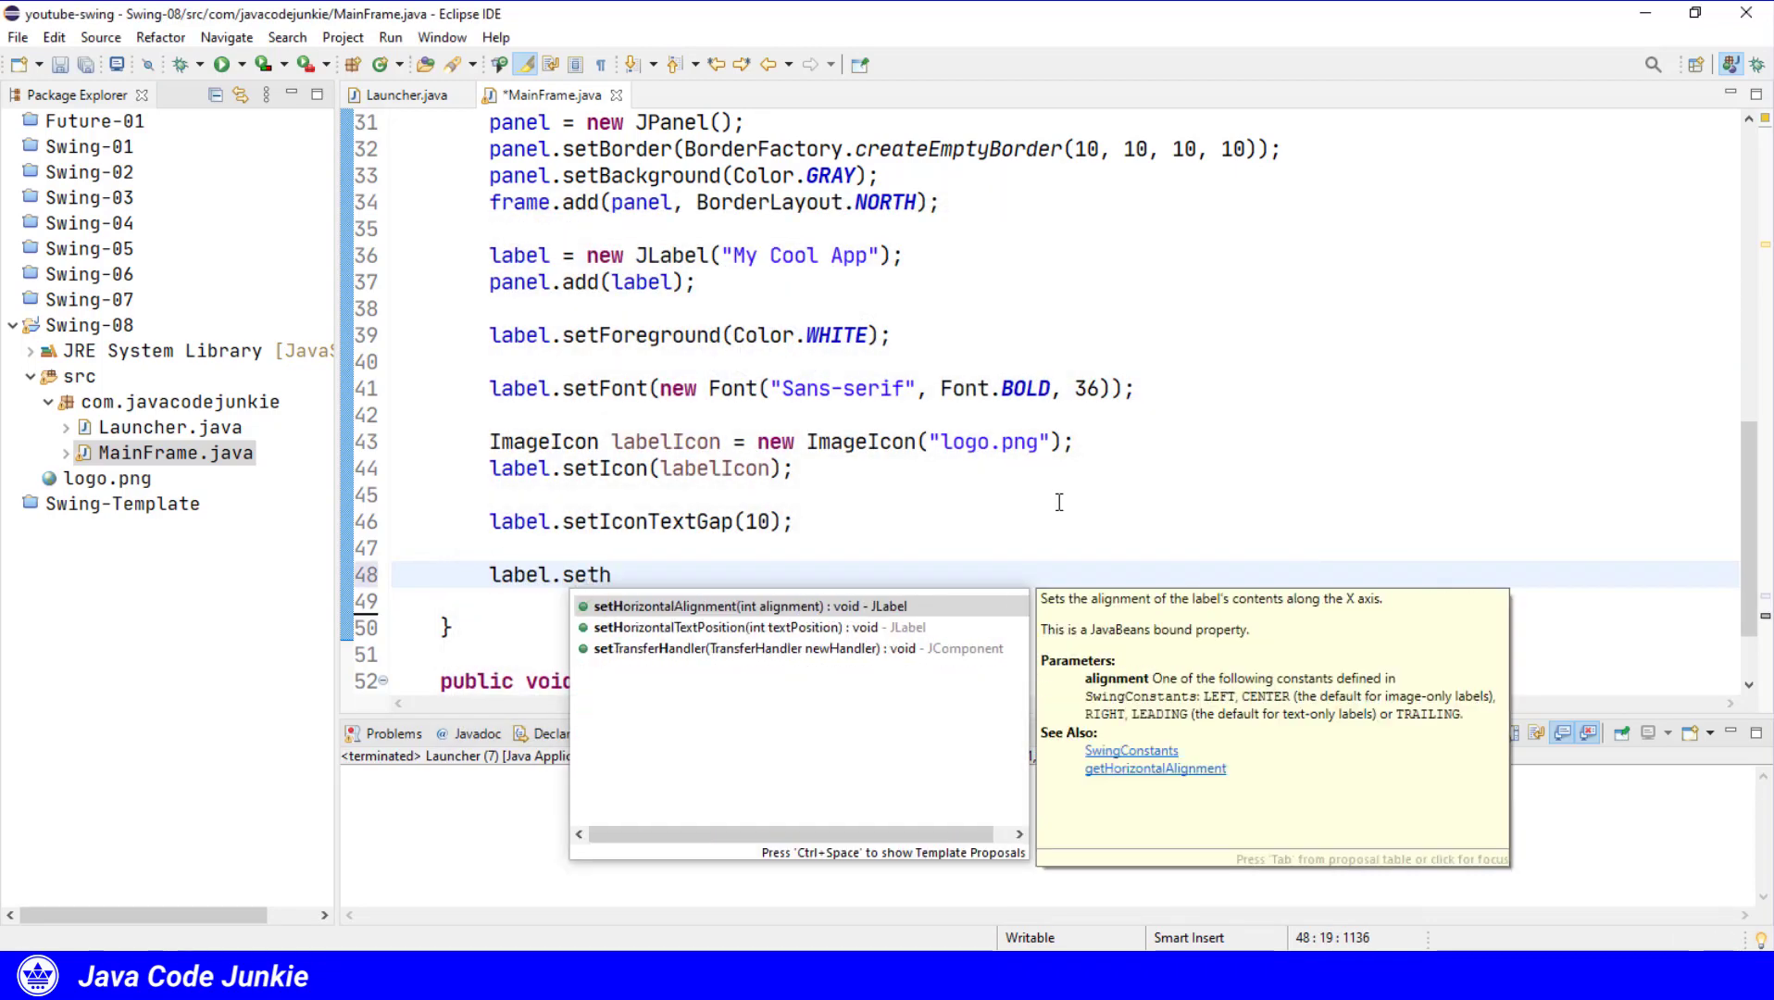
type("orizontalTextPosition(0);")
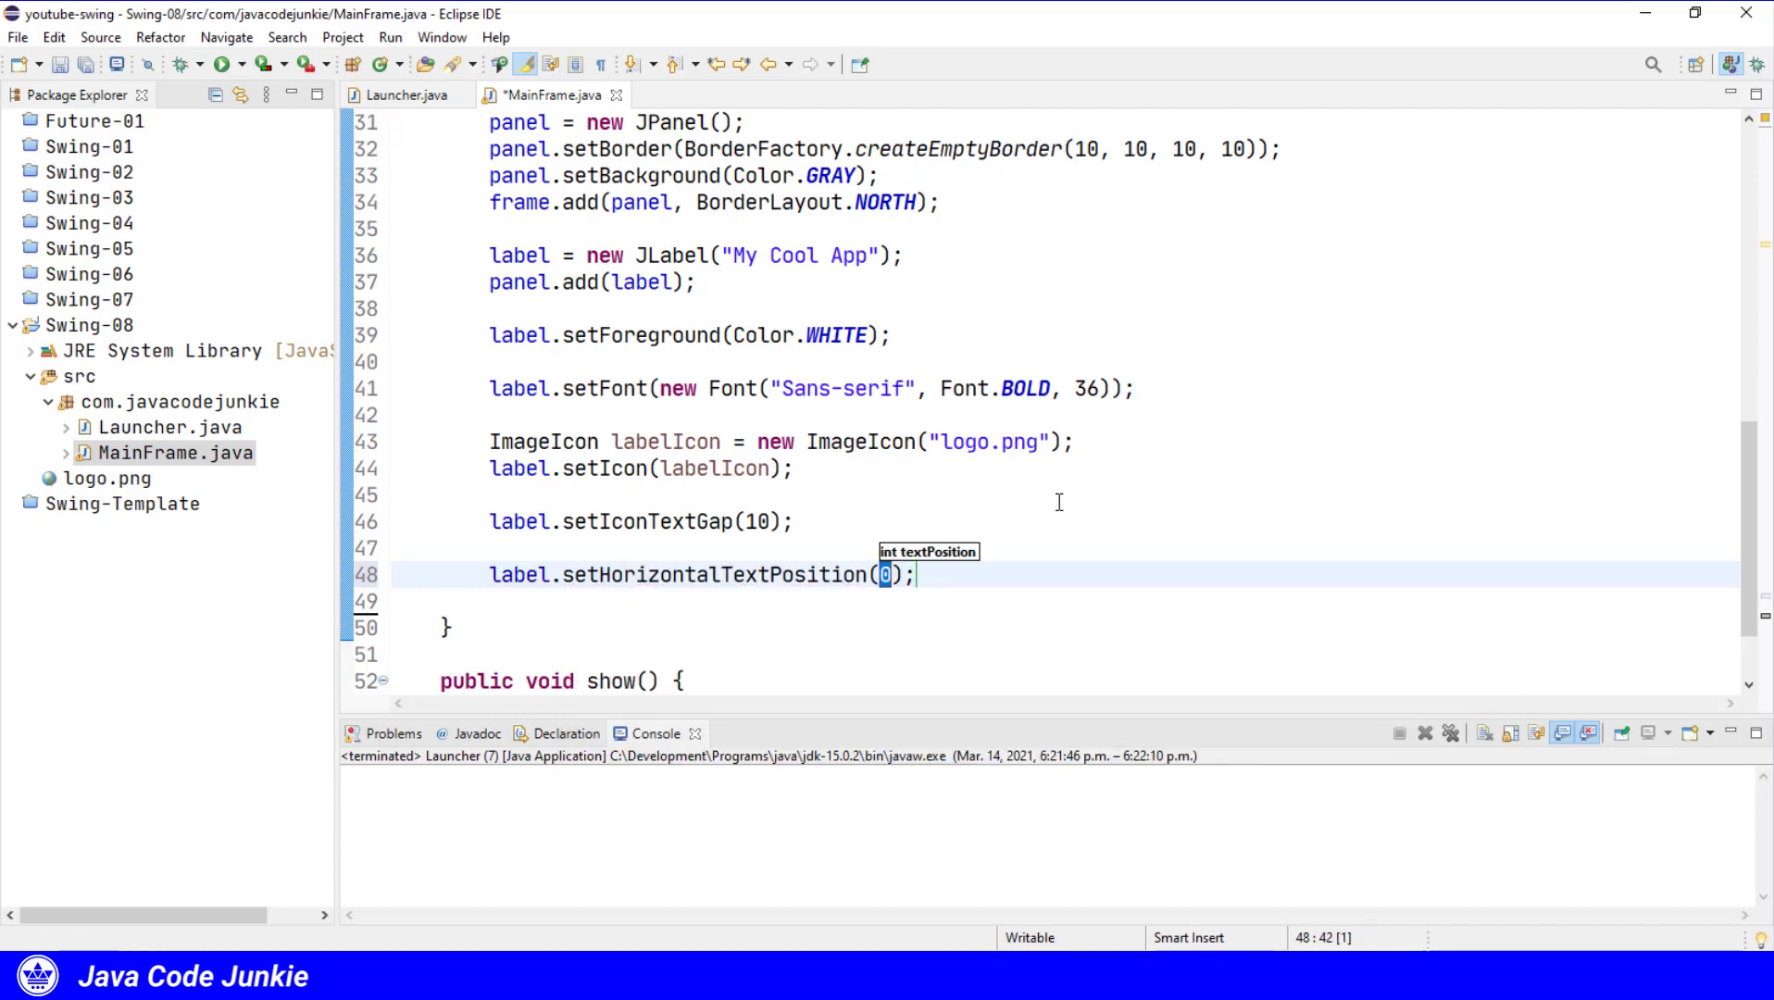
type("S")
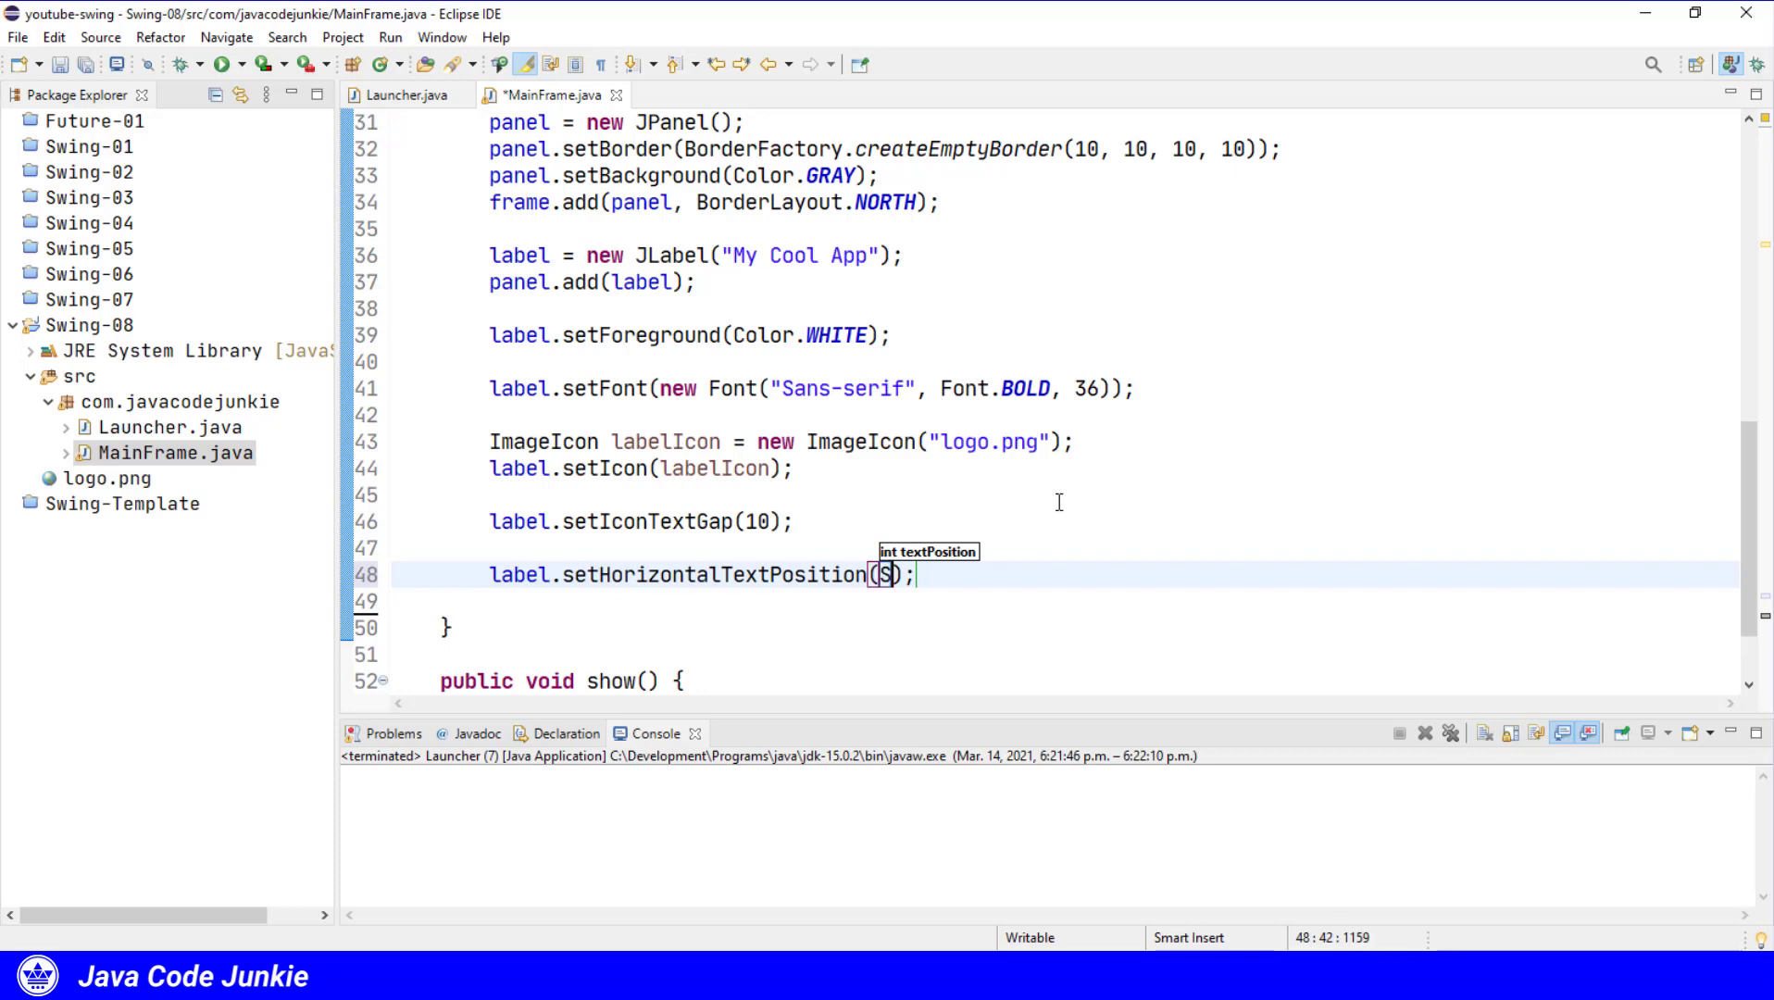
type("SwingConstants")
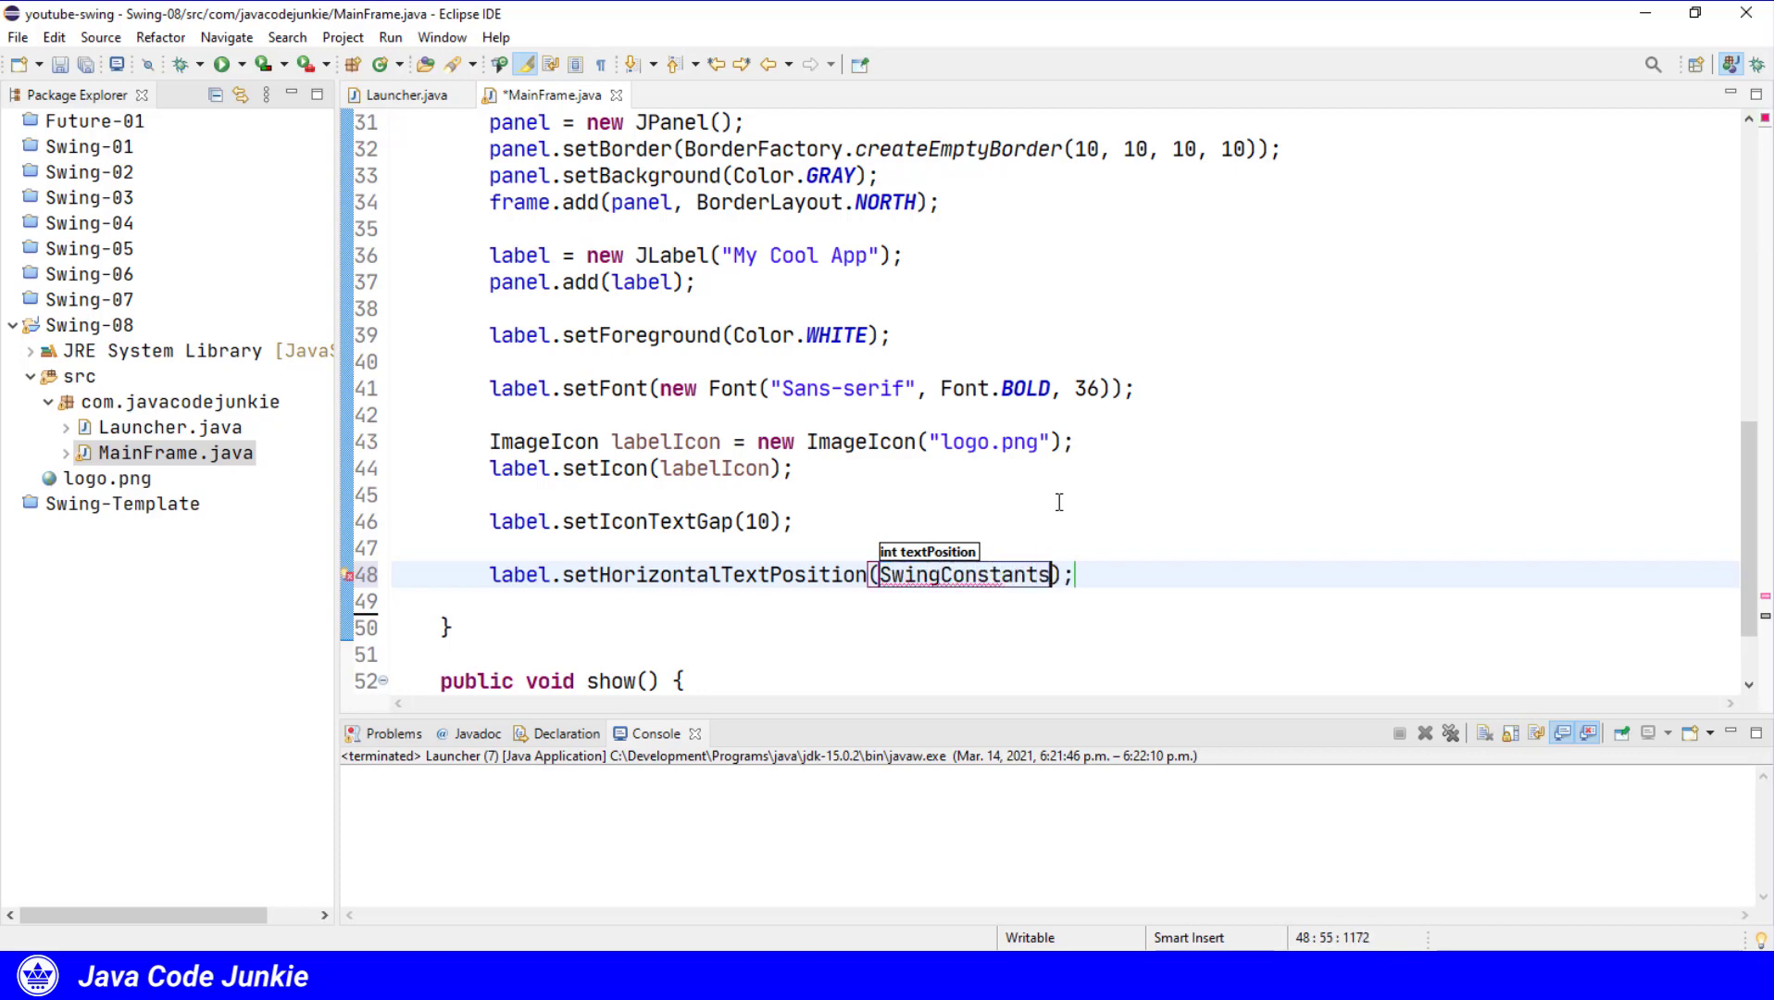
type(".CENTER")
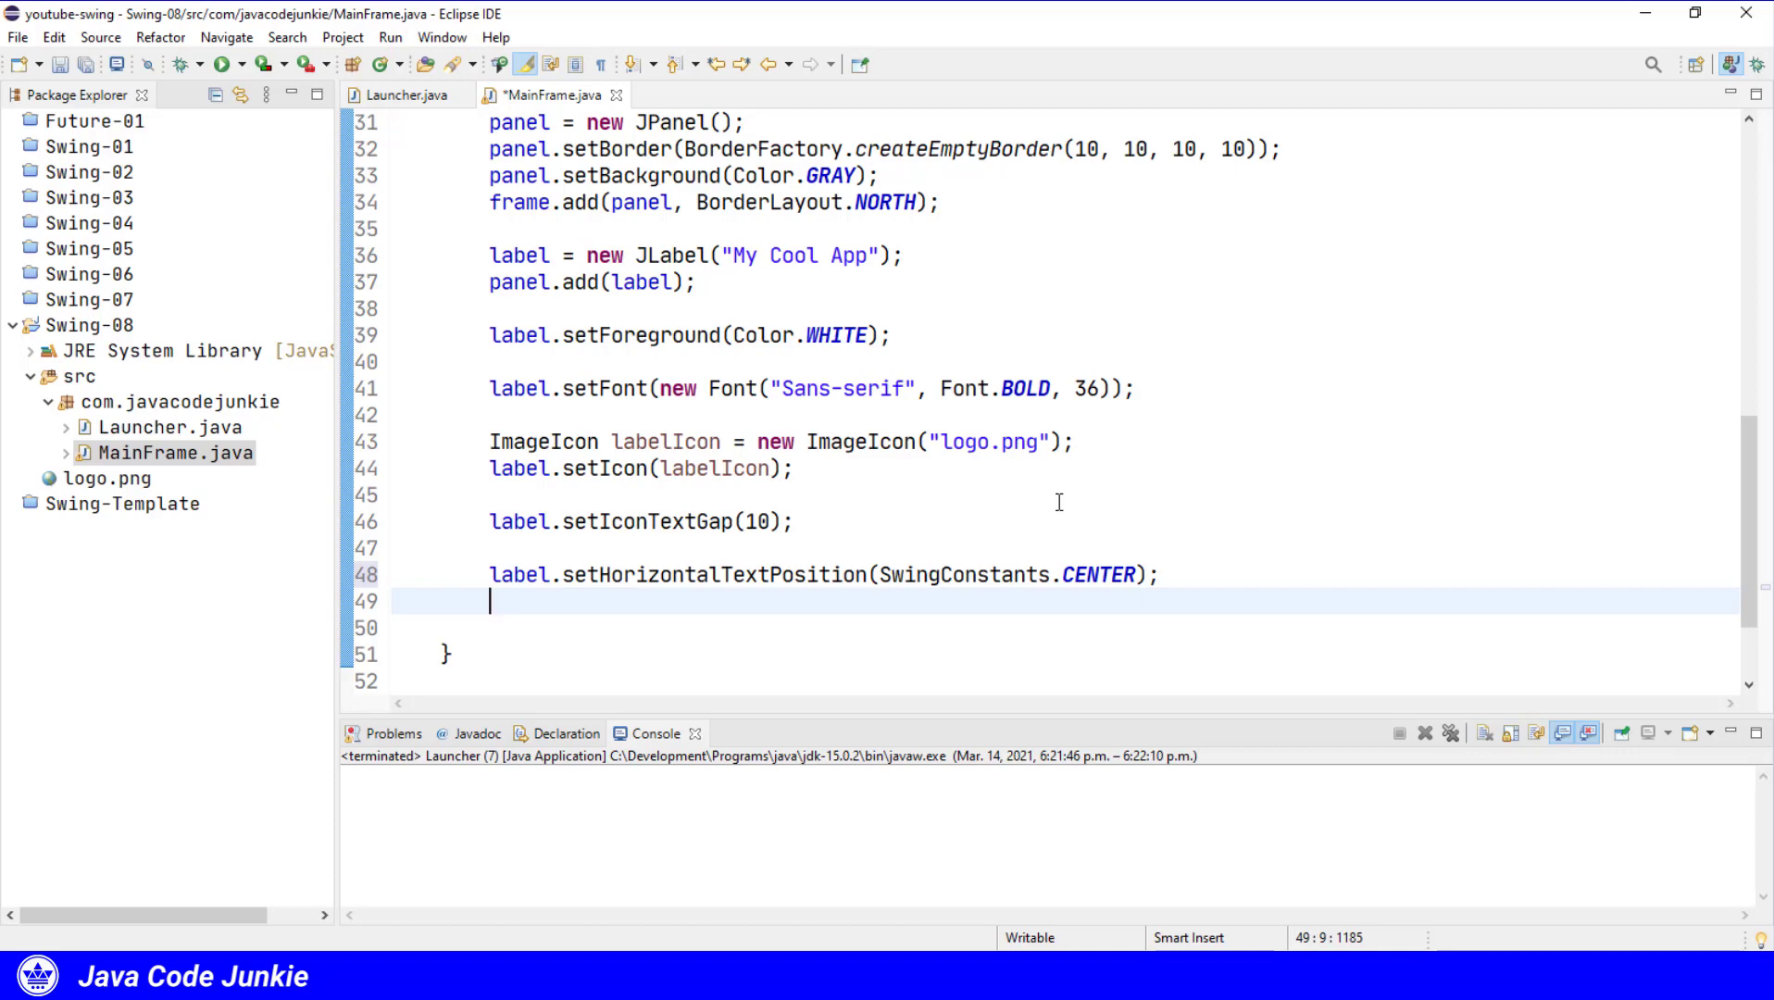
Set the label's vertical text position to SwingConstants.BOTTOM, below the logo.
type("label.set")
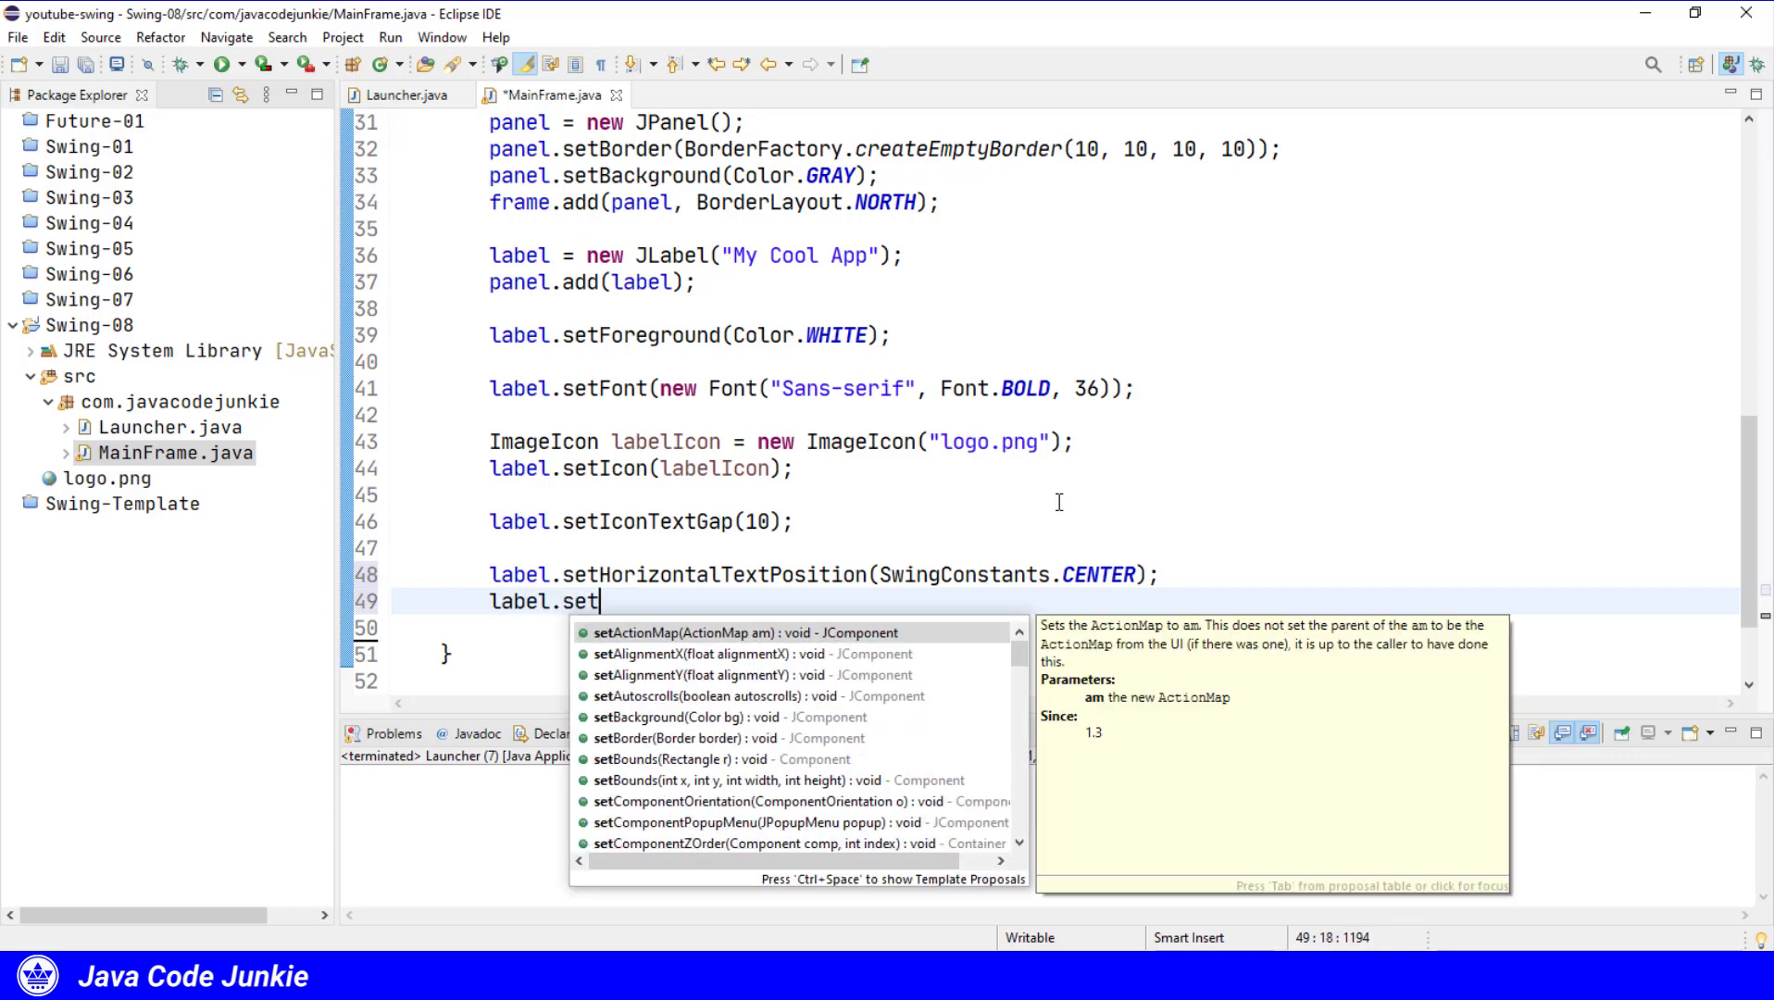
type("v")
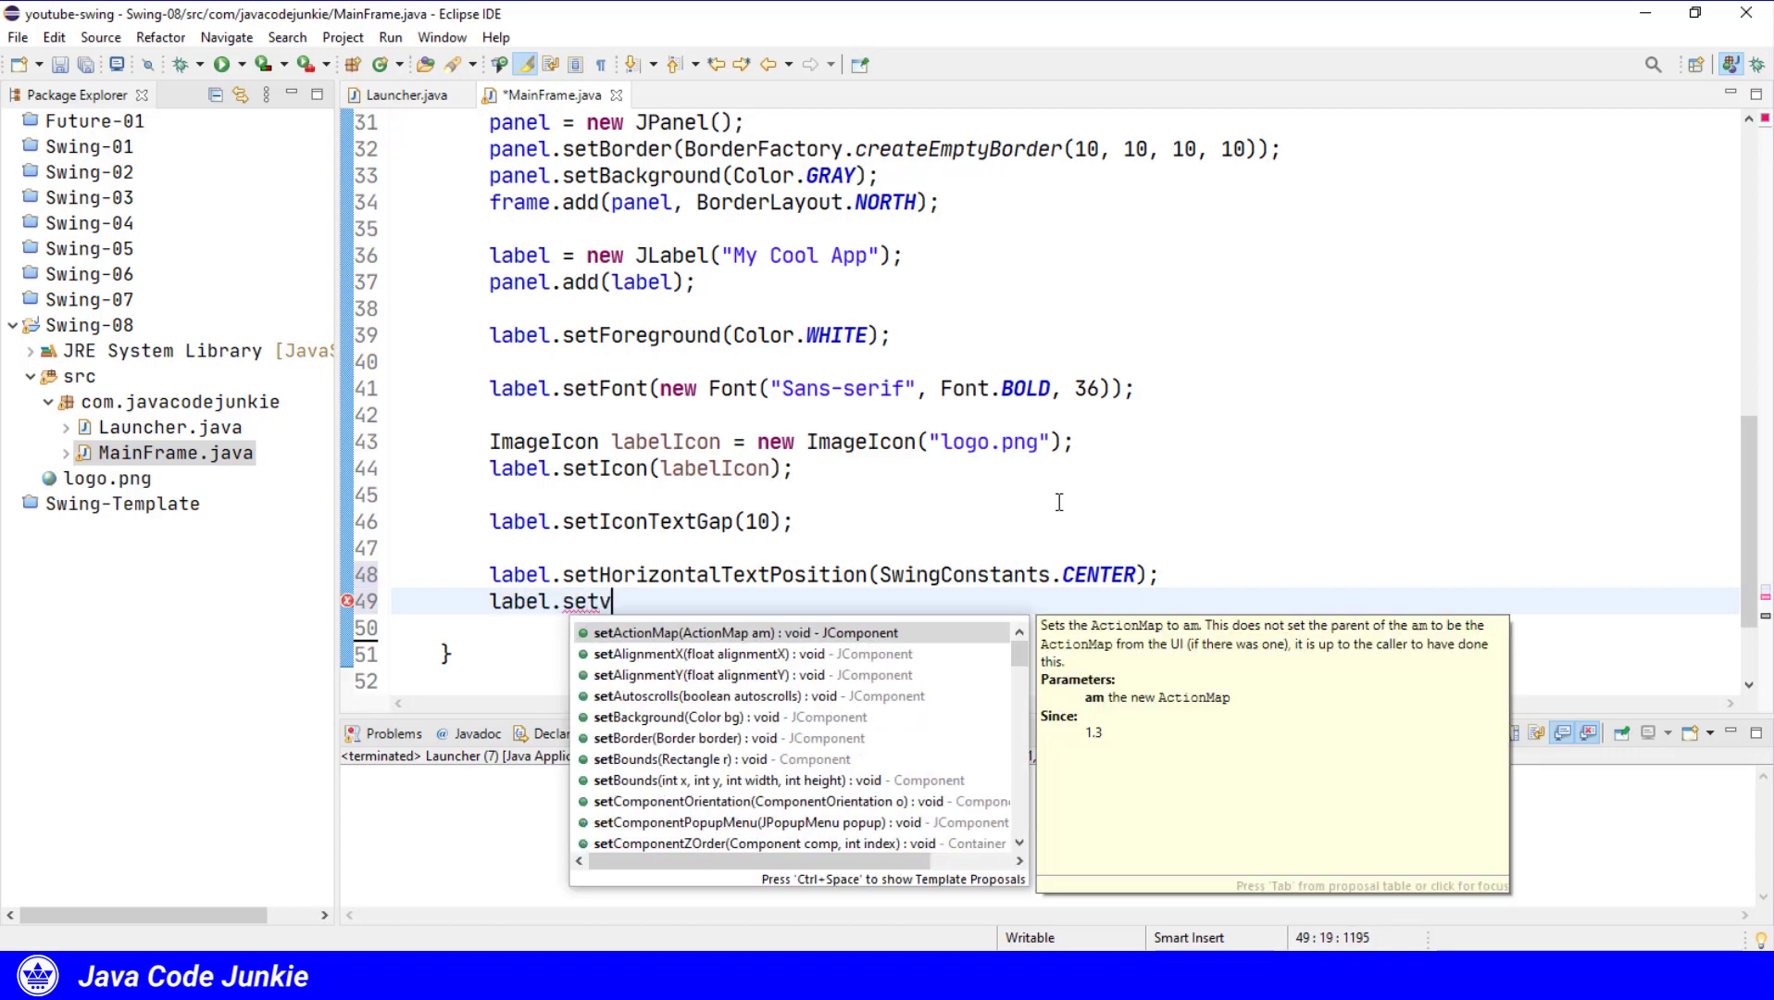
type("erticalTextPosition(0);")
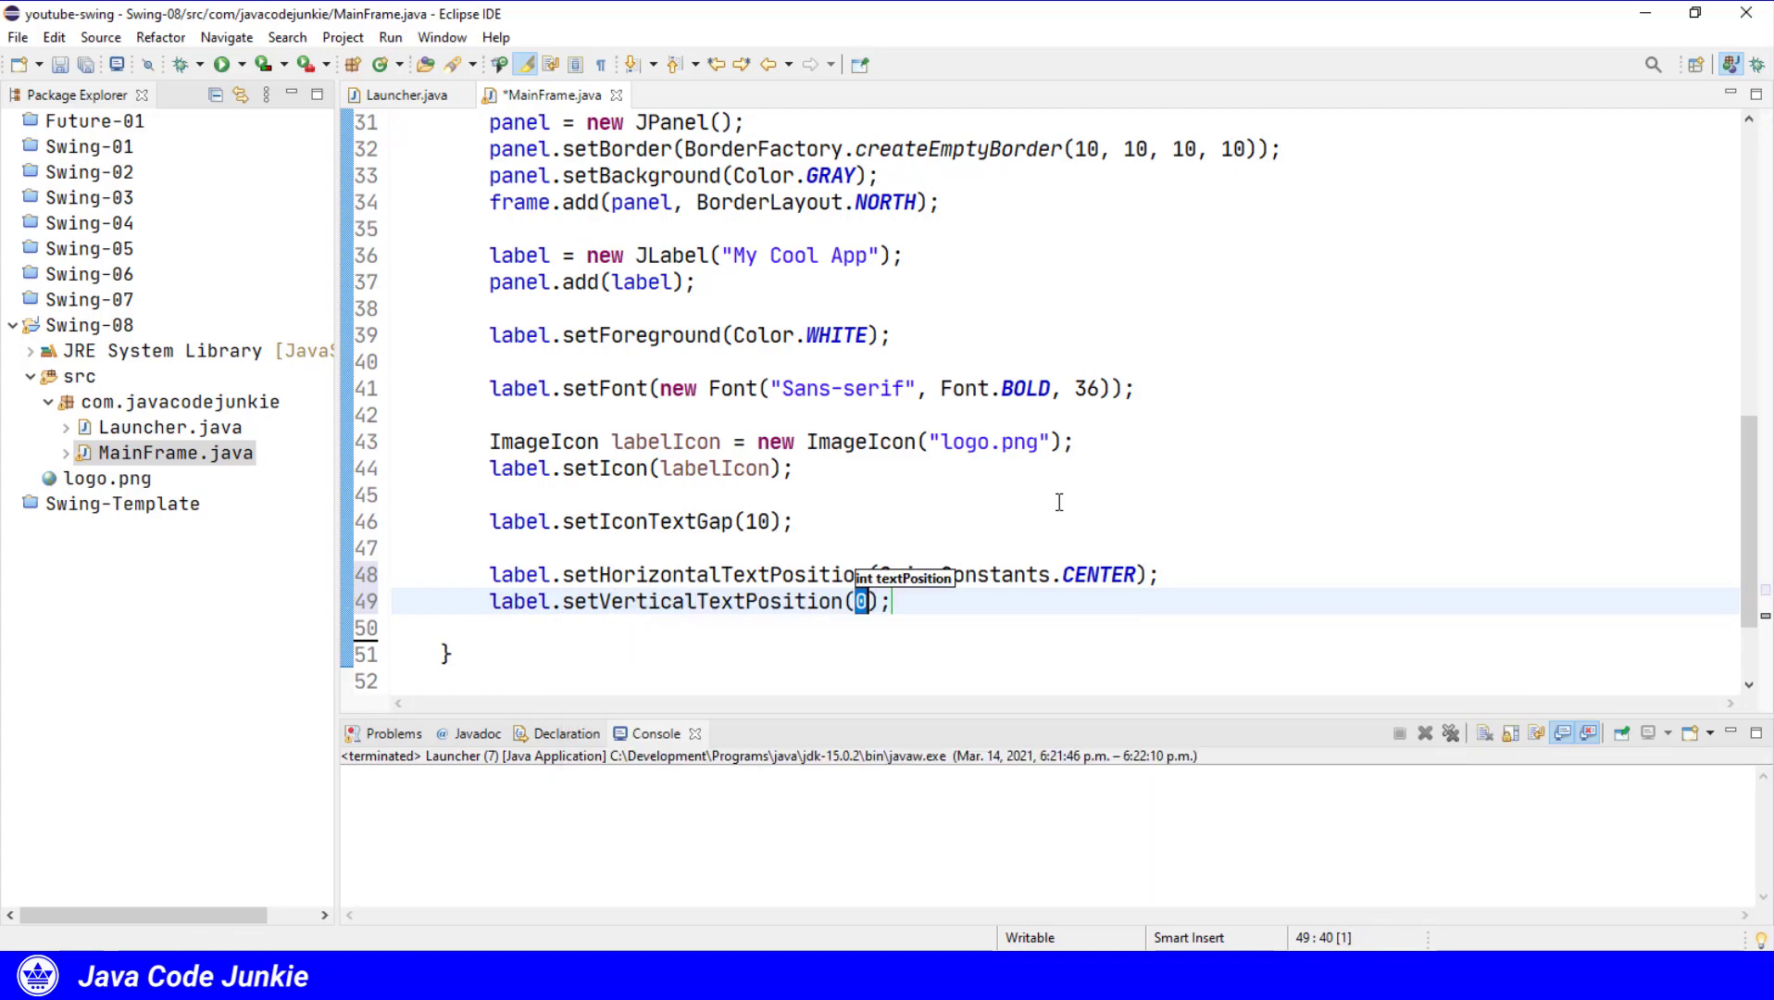
type("Swin")
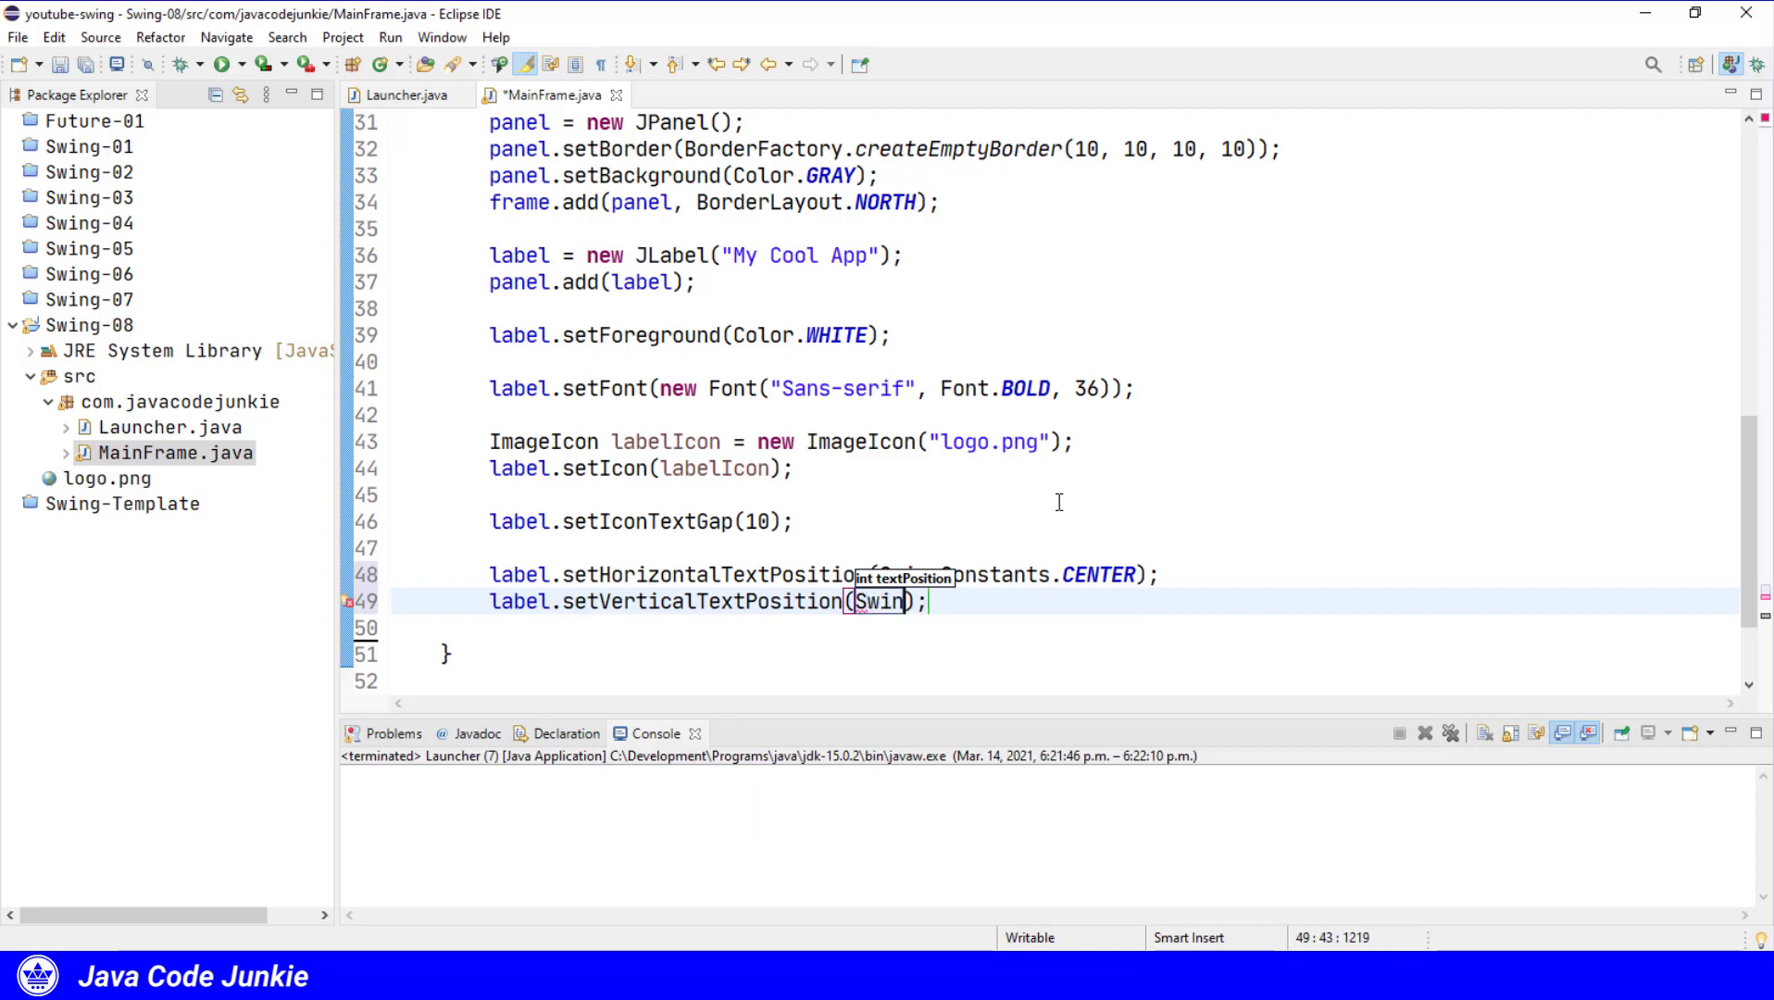
type("gConstants")
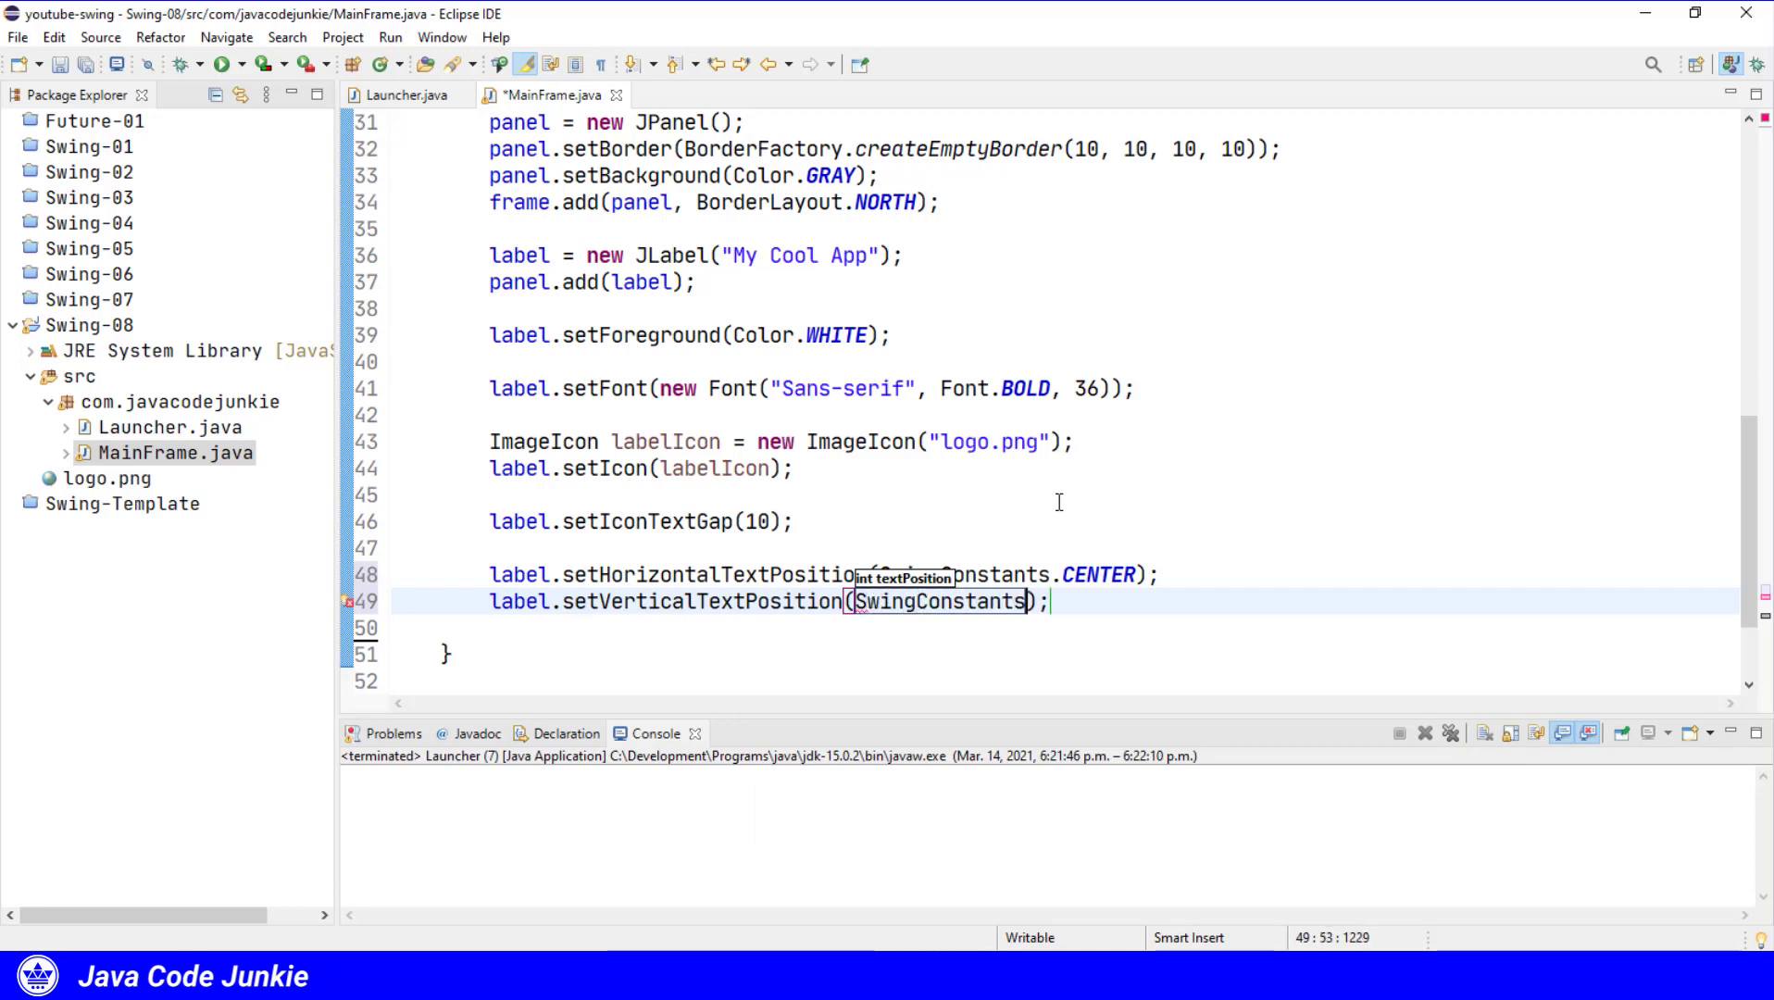
type(".BOTTOM")
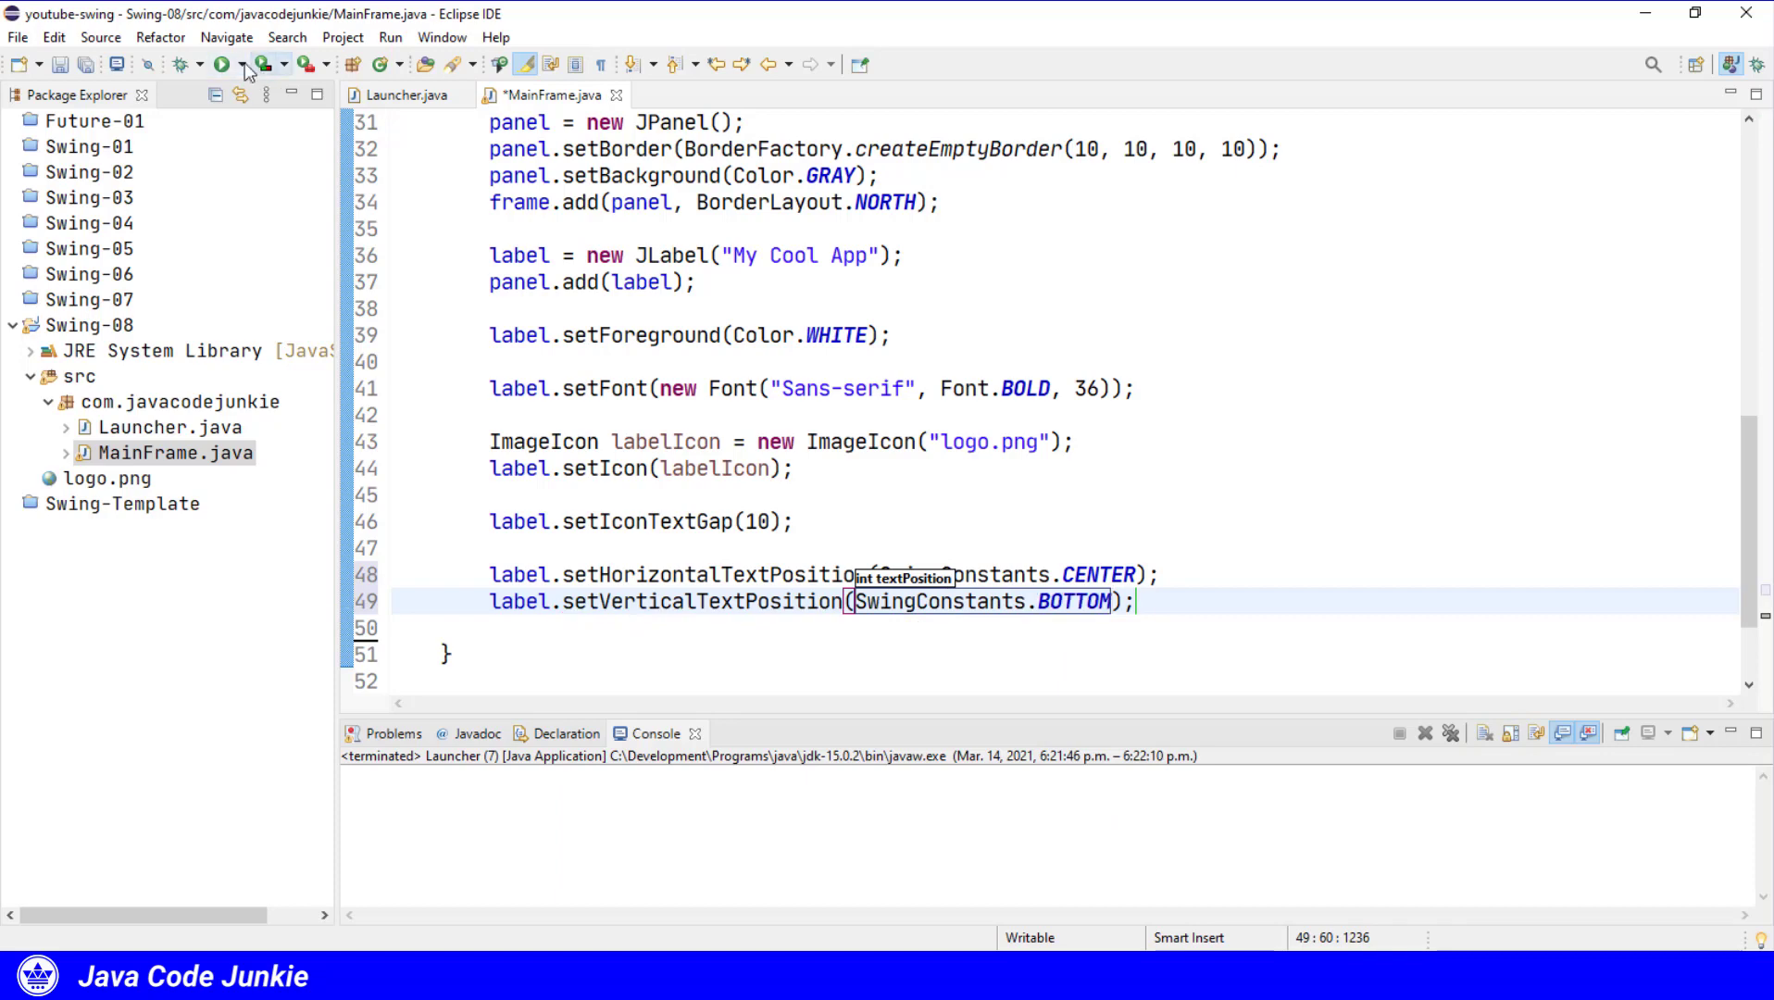
Run Launcher to confirm 'My Cool App' sits centred beneath the logo, then close the window.
left_click(220, 63)
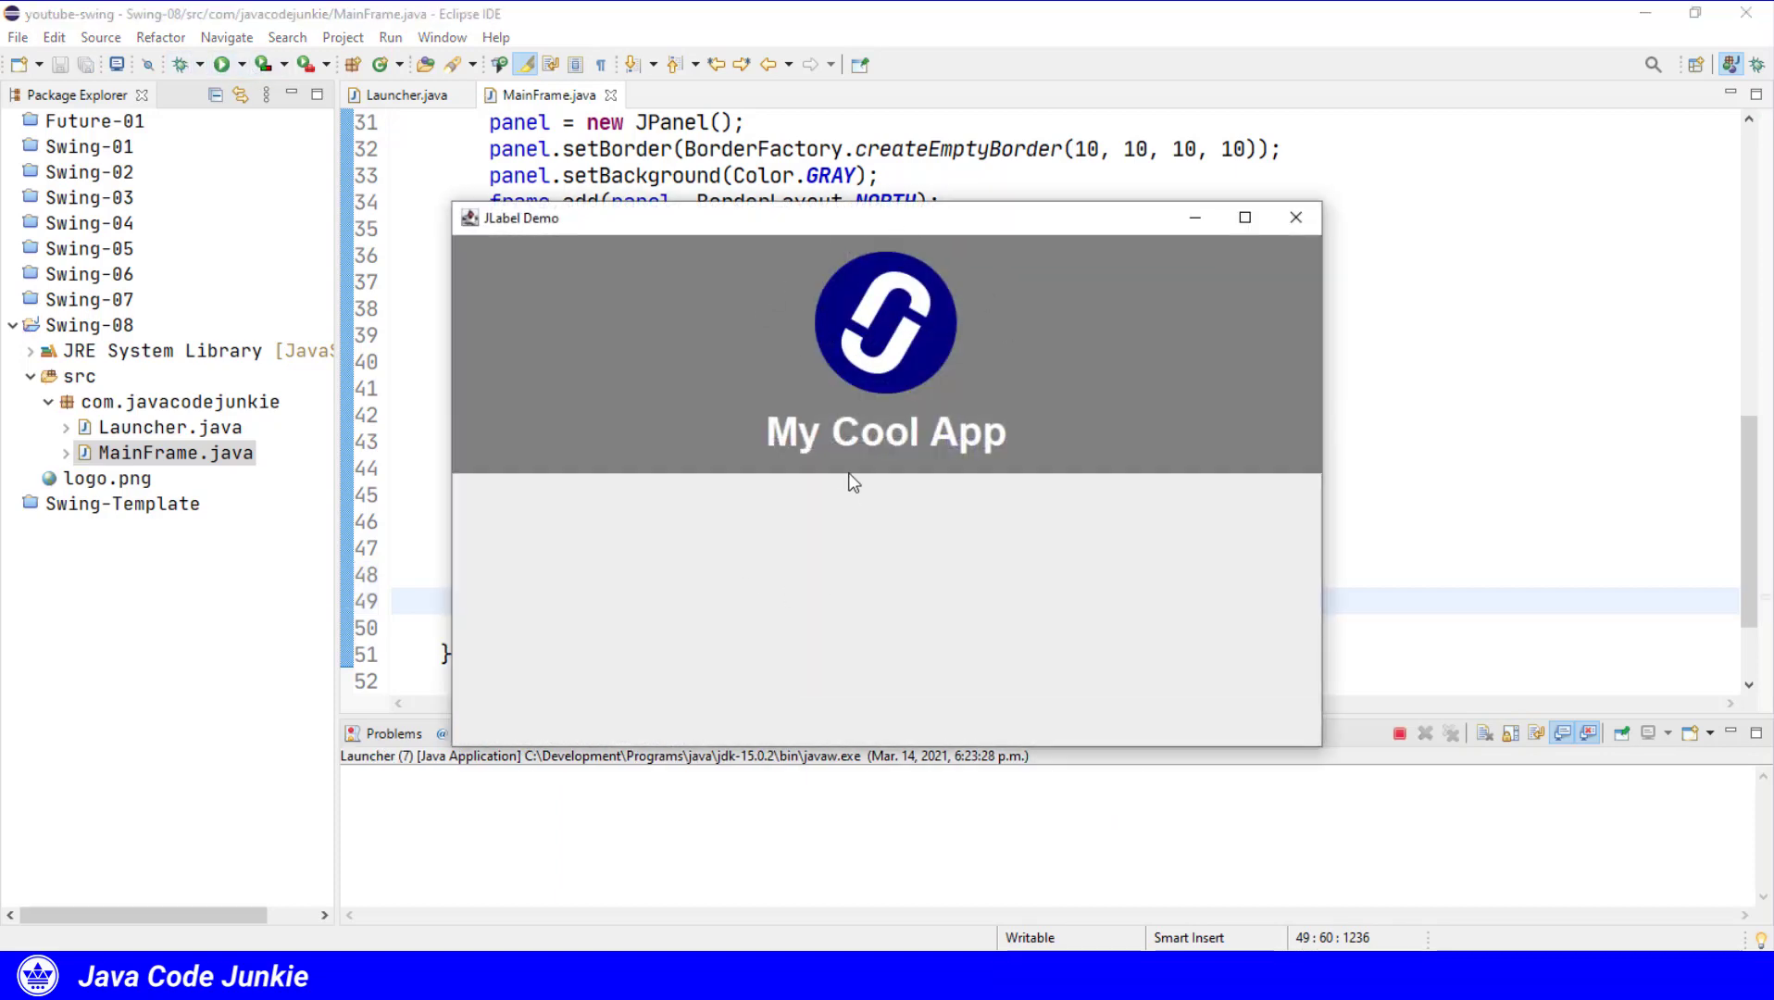
mouse_move(904, 347)
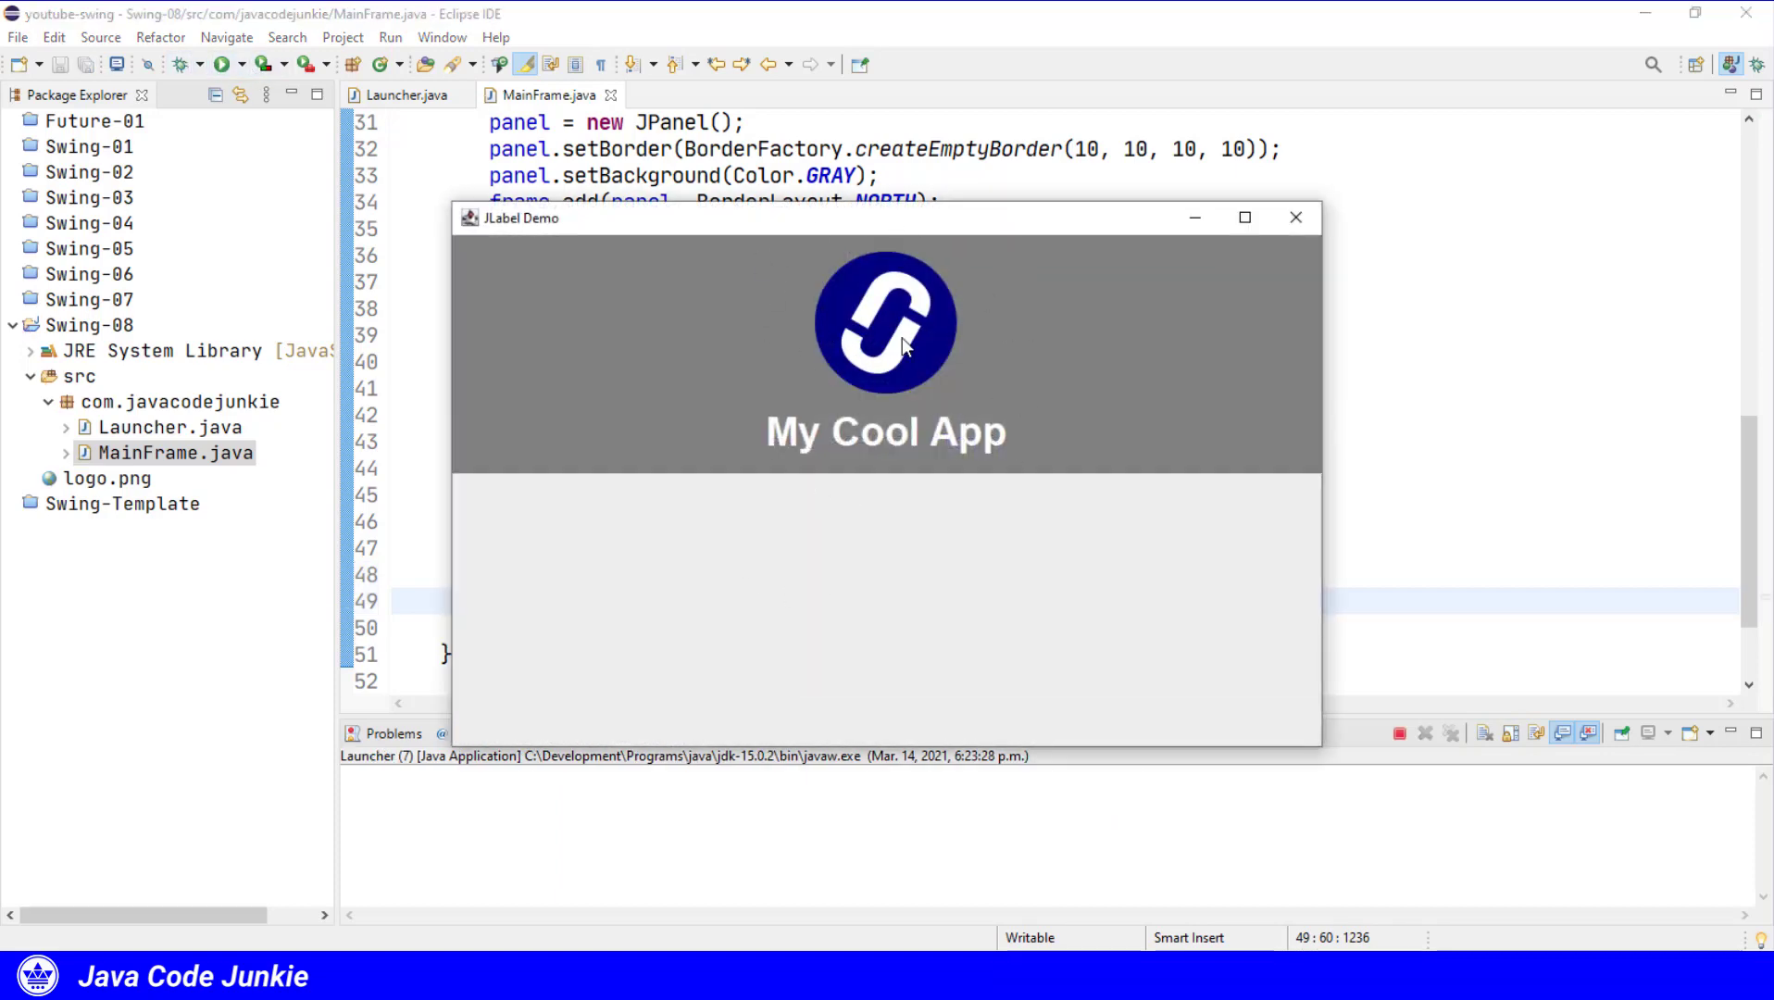
mouse_move(920, 452)
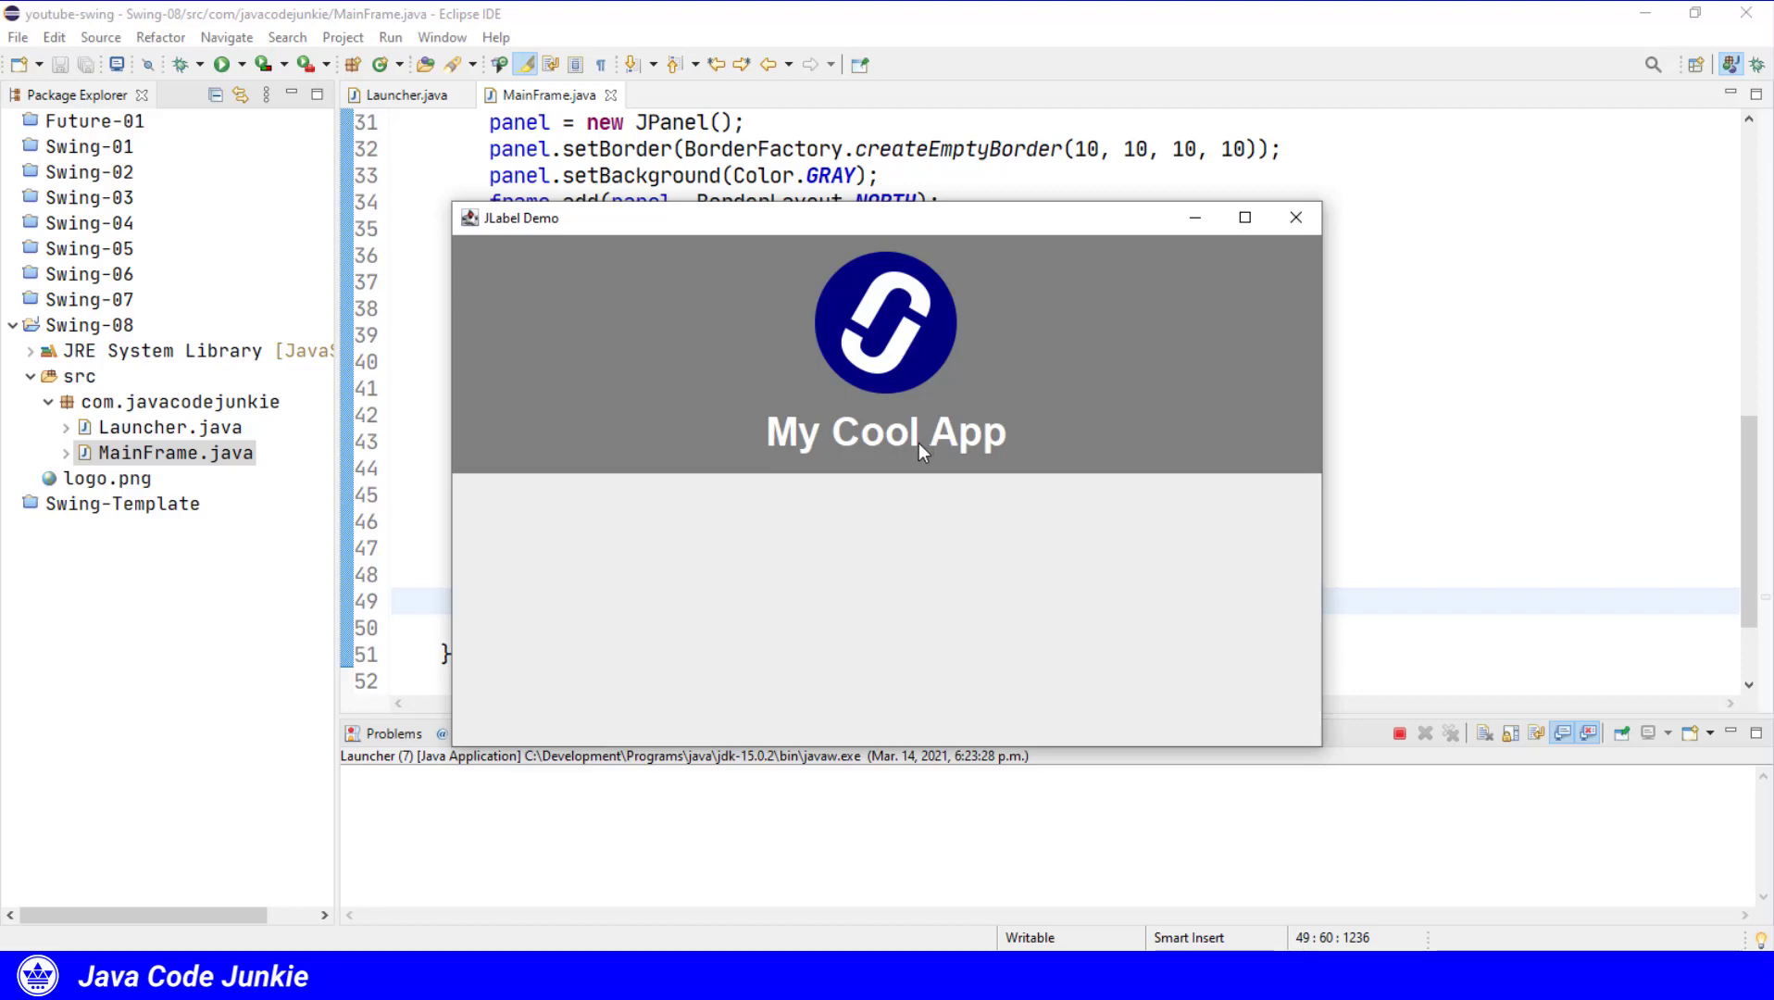
left_click(1296, 217)
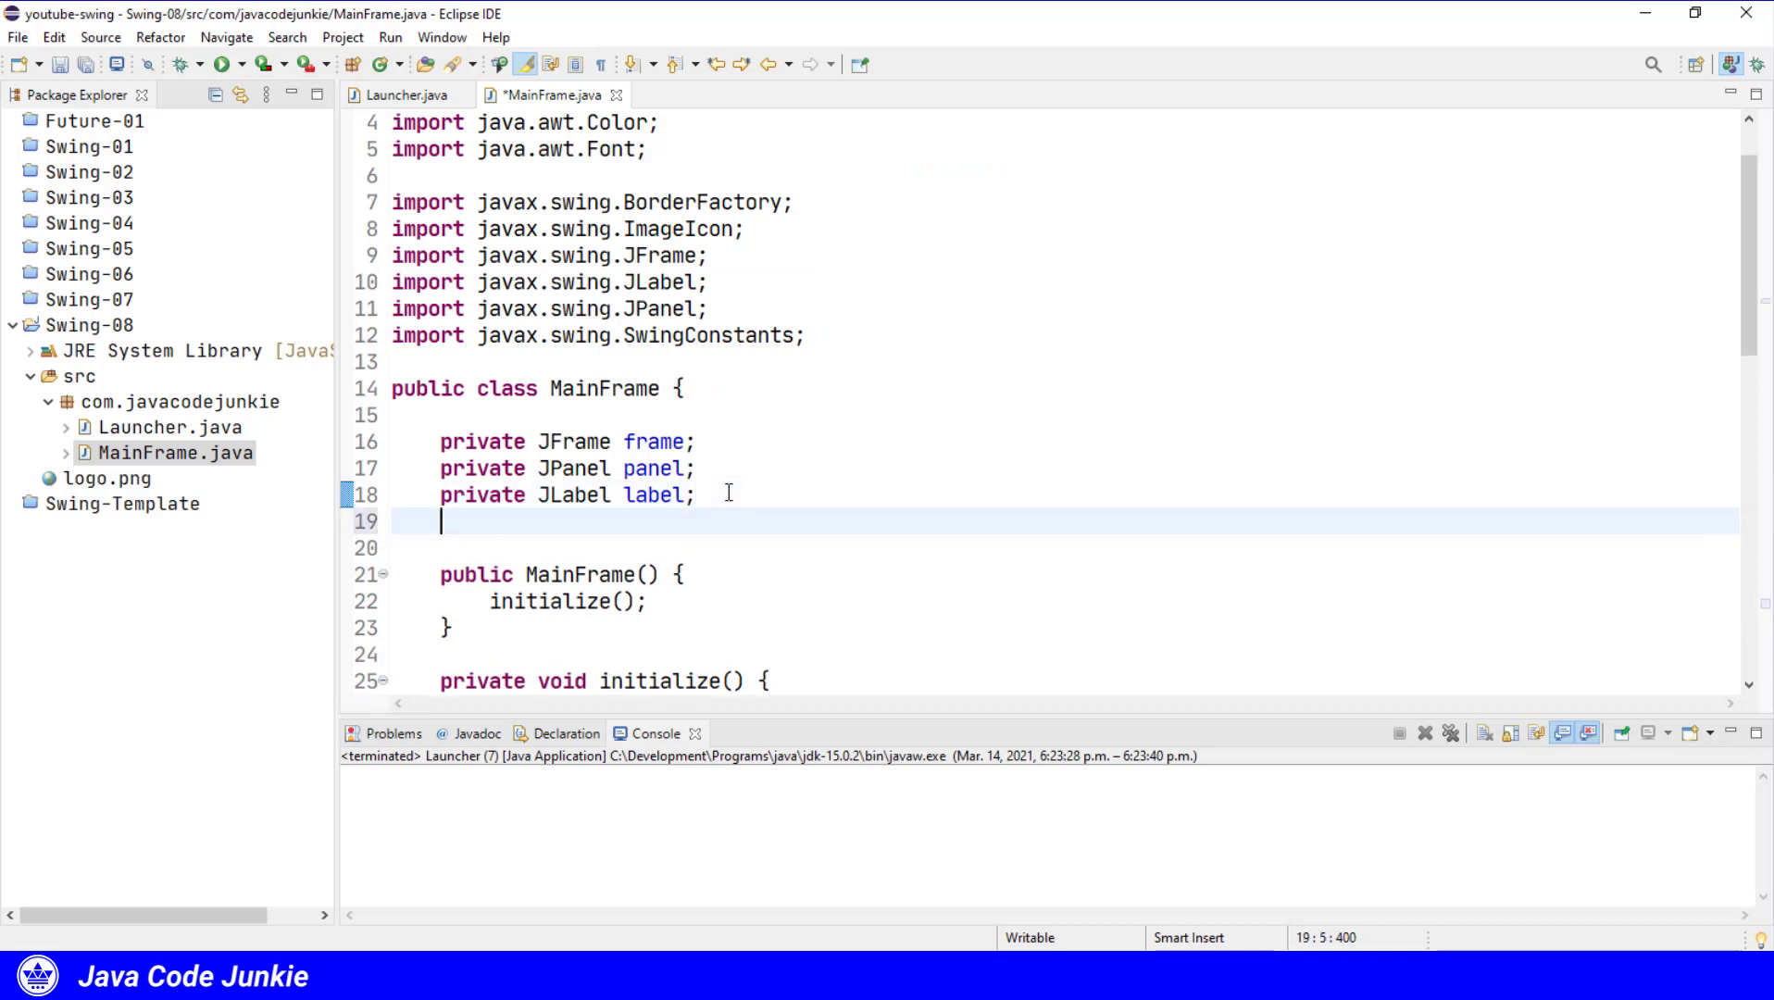
Declare 'private JButton button;' below the label field in MainFrame.
type("private")
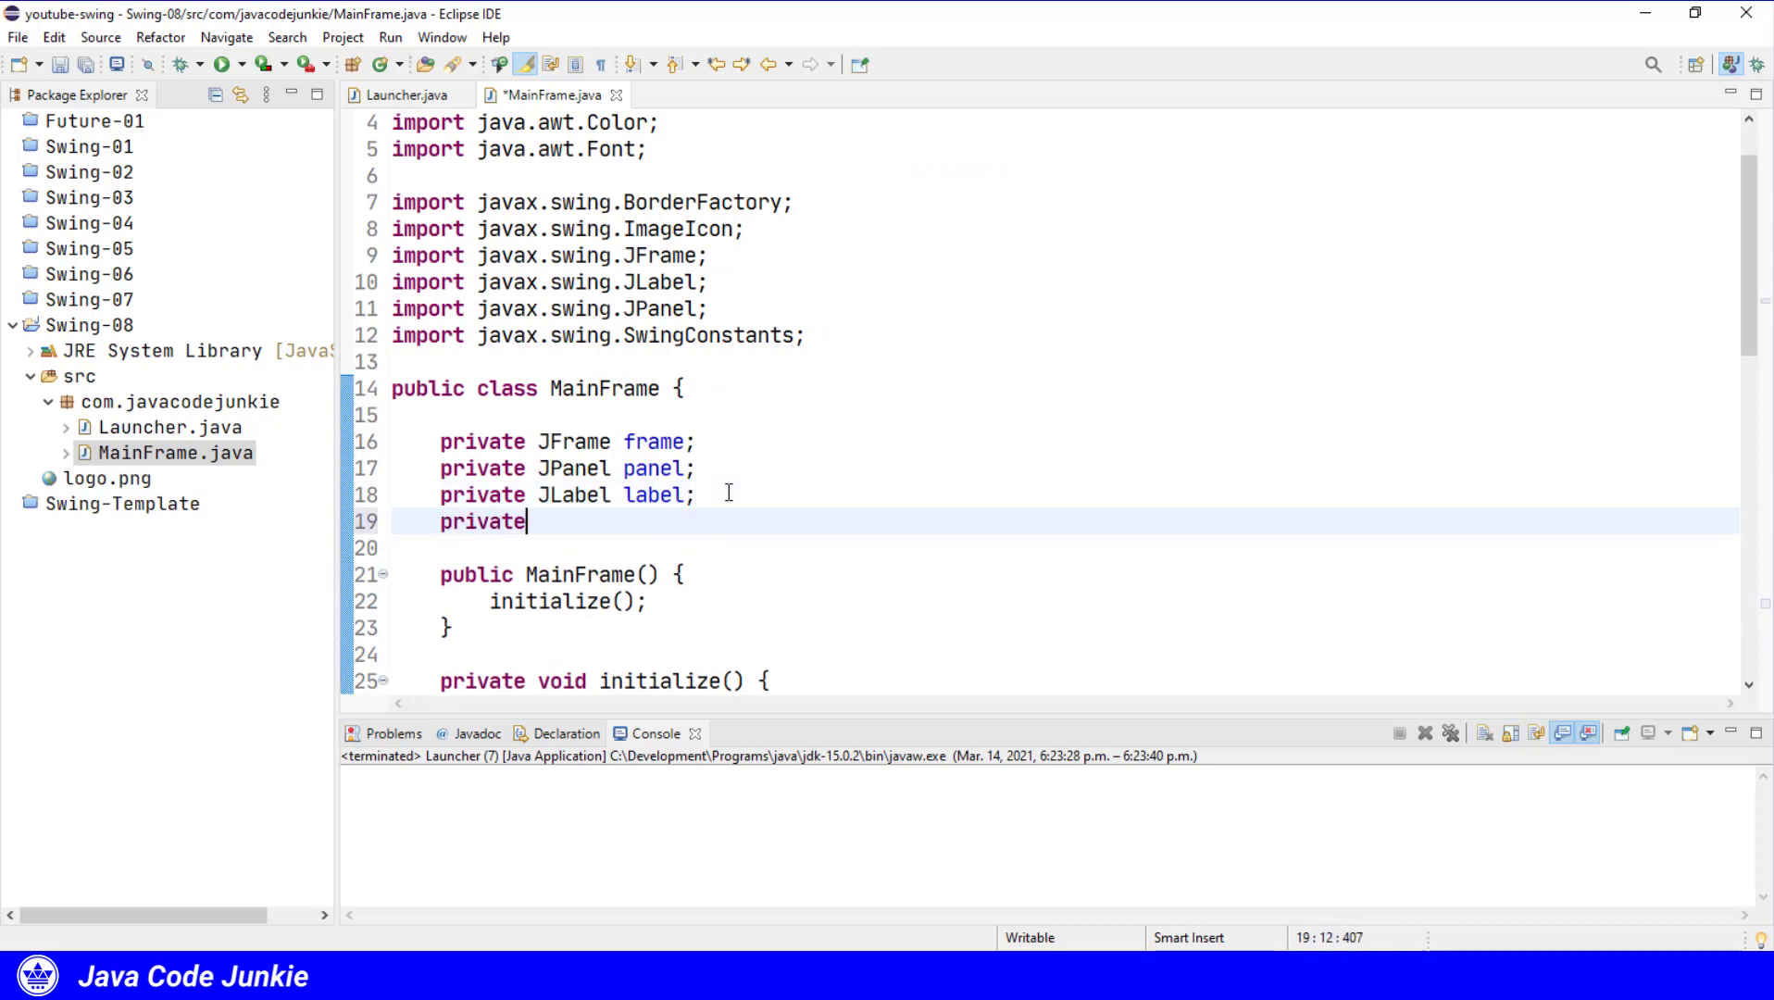
type("JB")
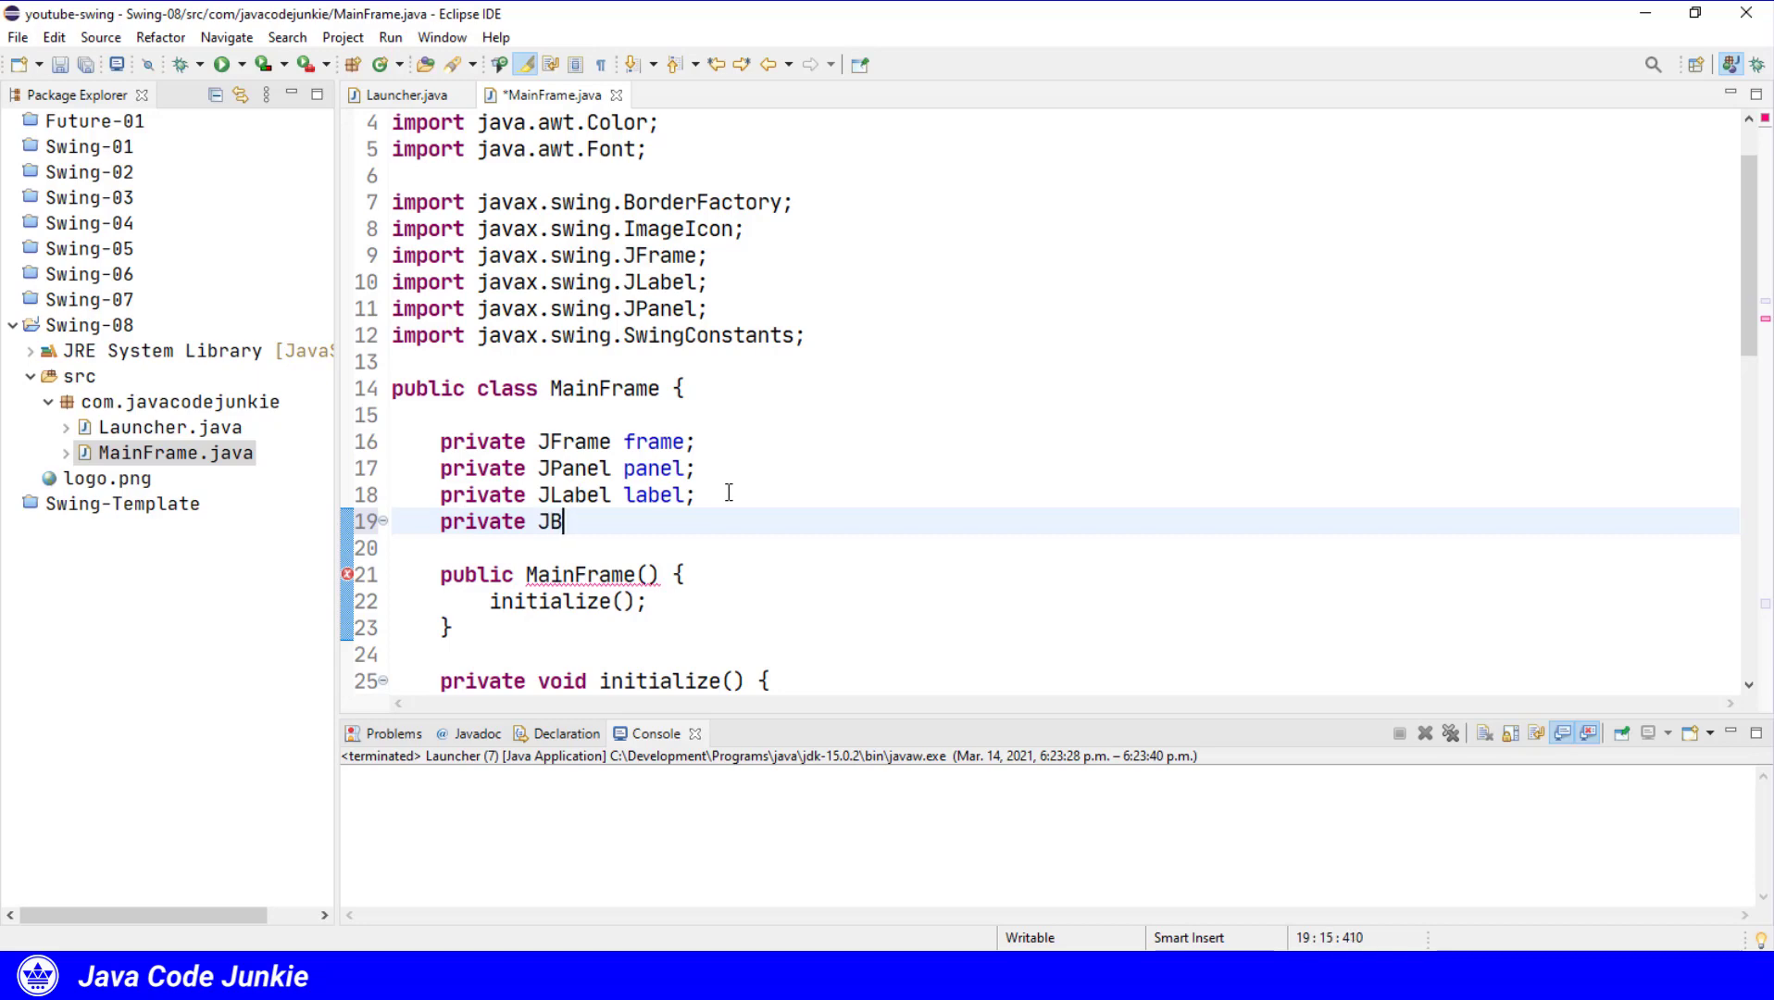
type("uttom")
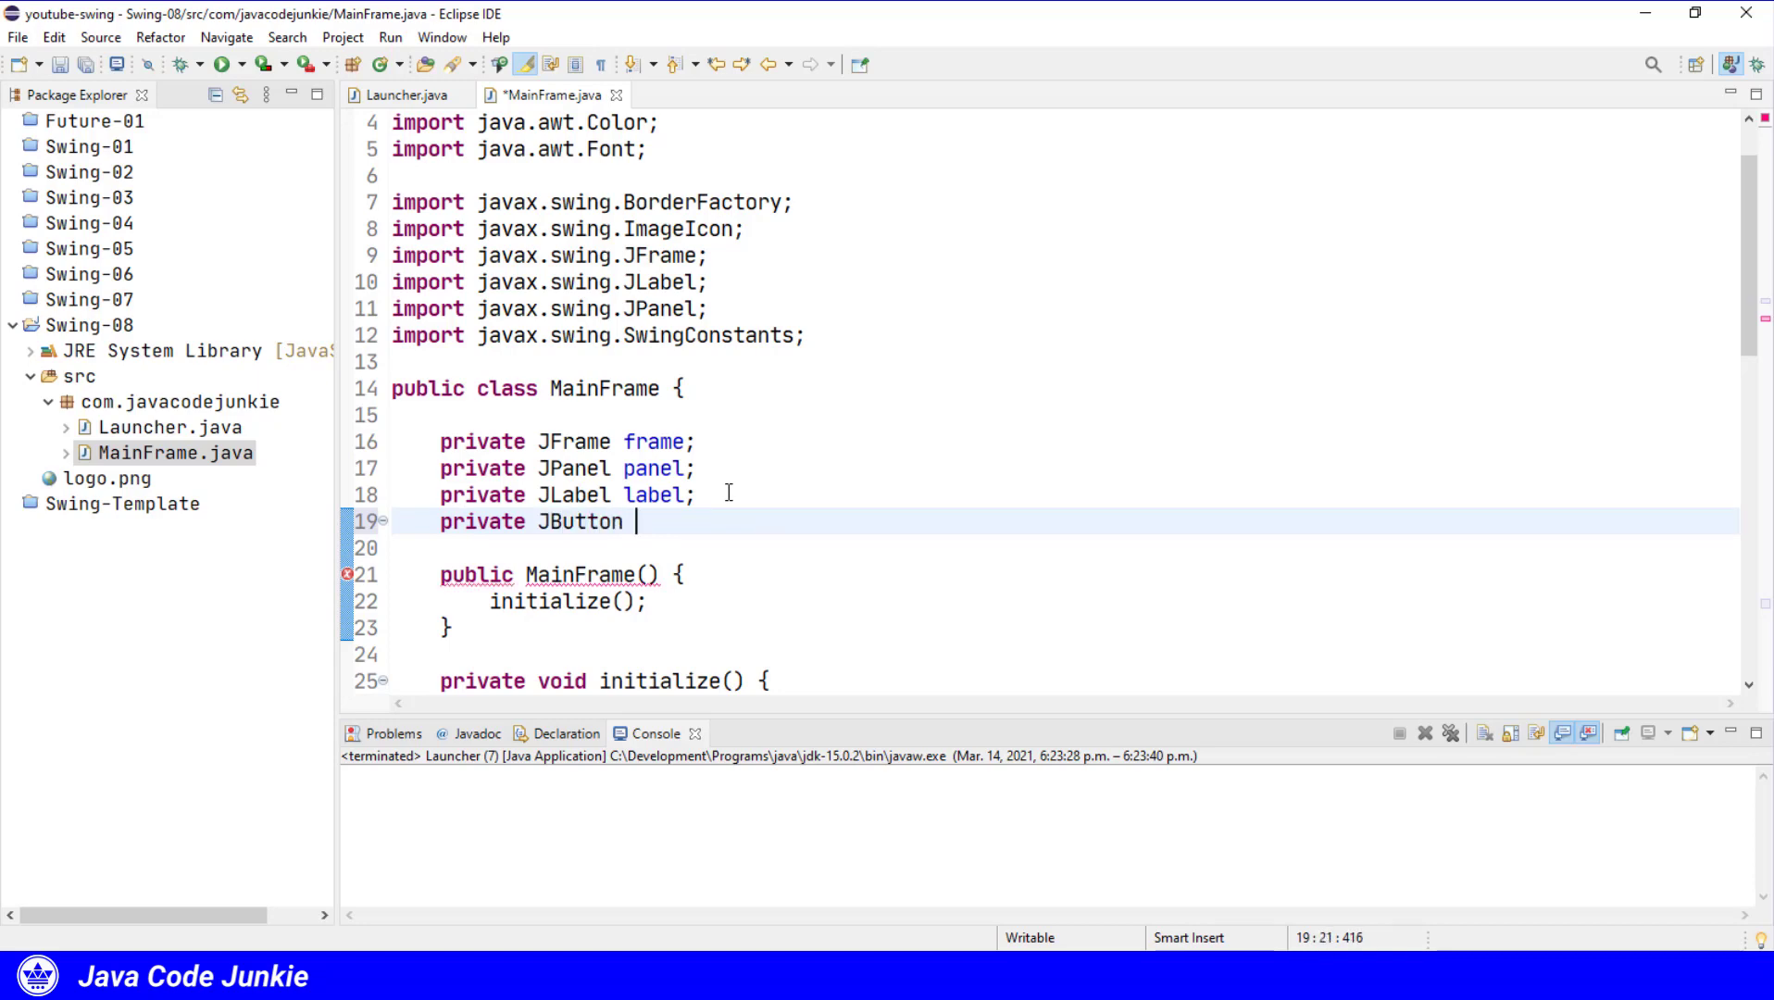
type("button;")
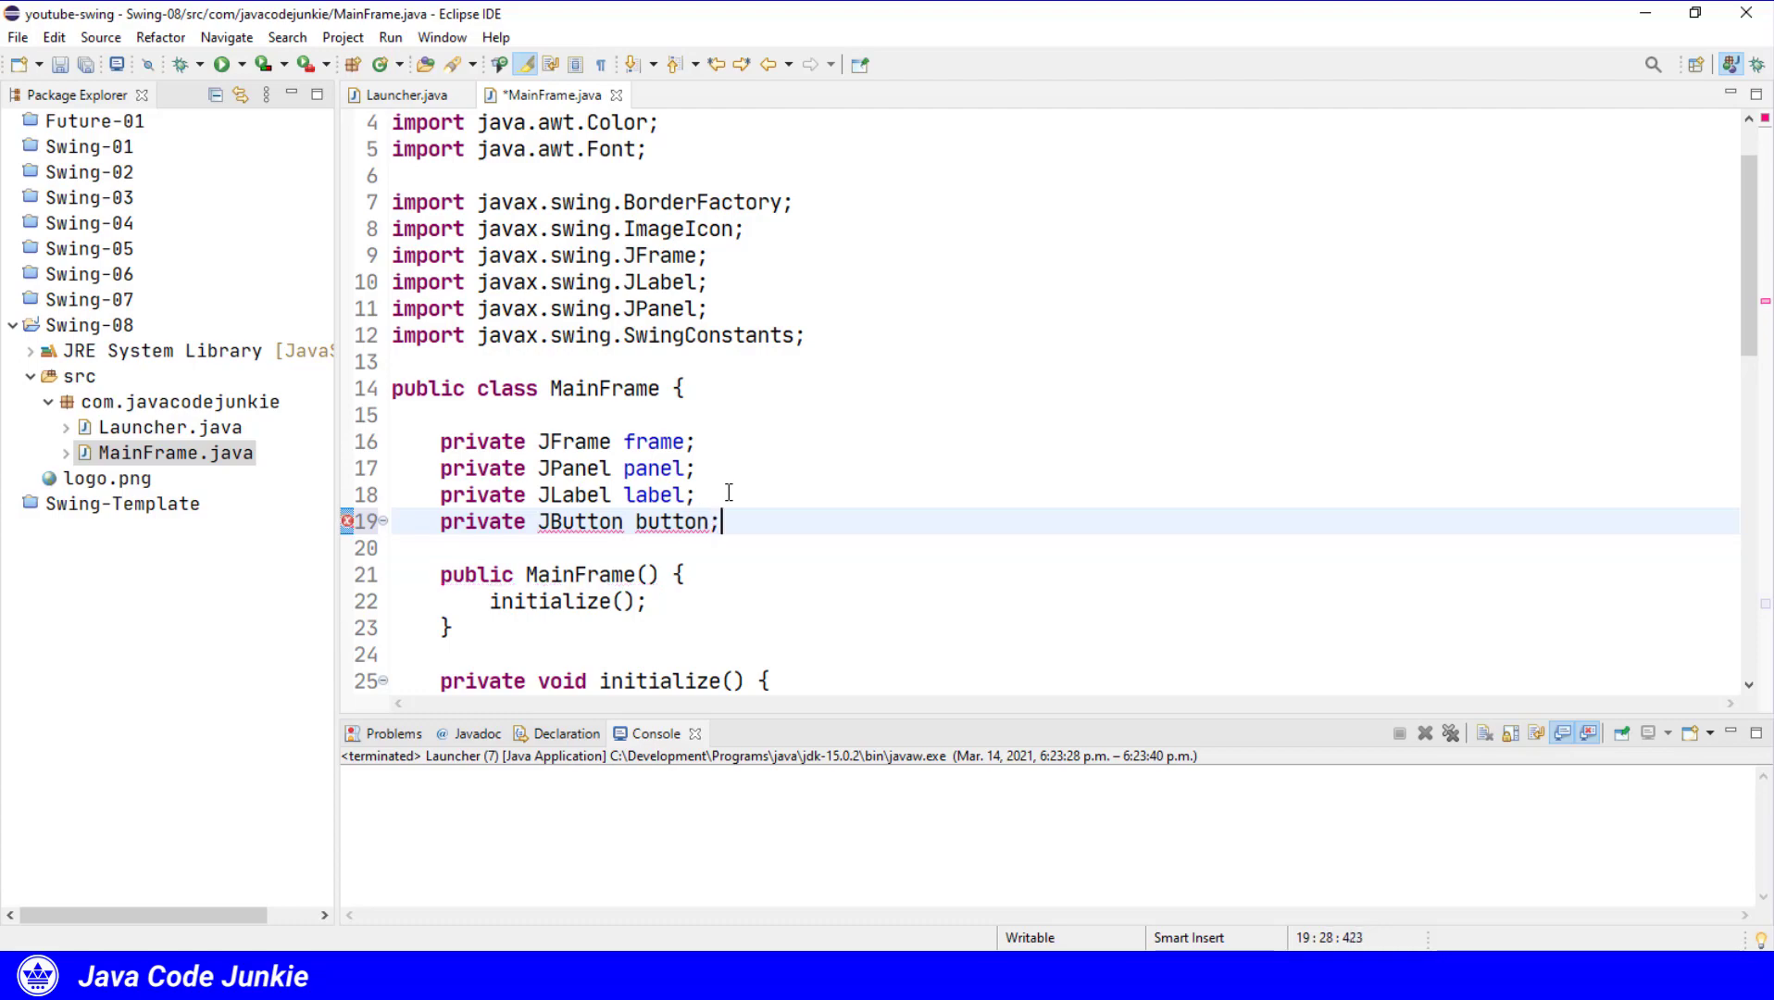
Instantiate the button as new JButton("Update Label Text") after the label setup code.
scroll("down", 3)
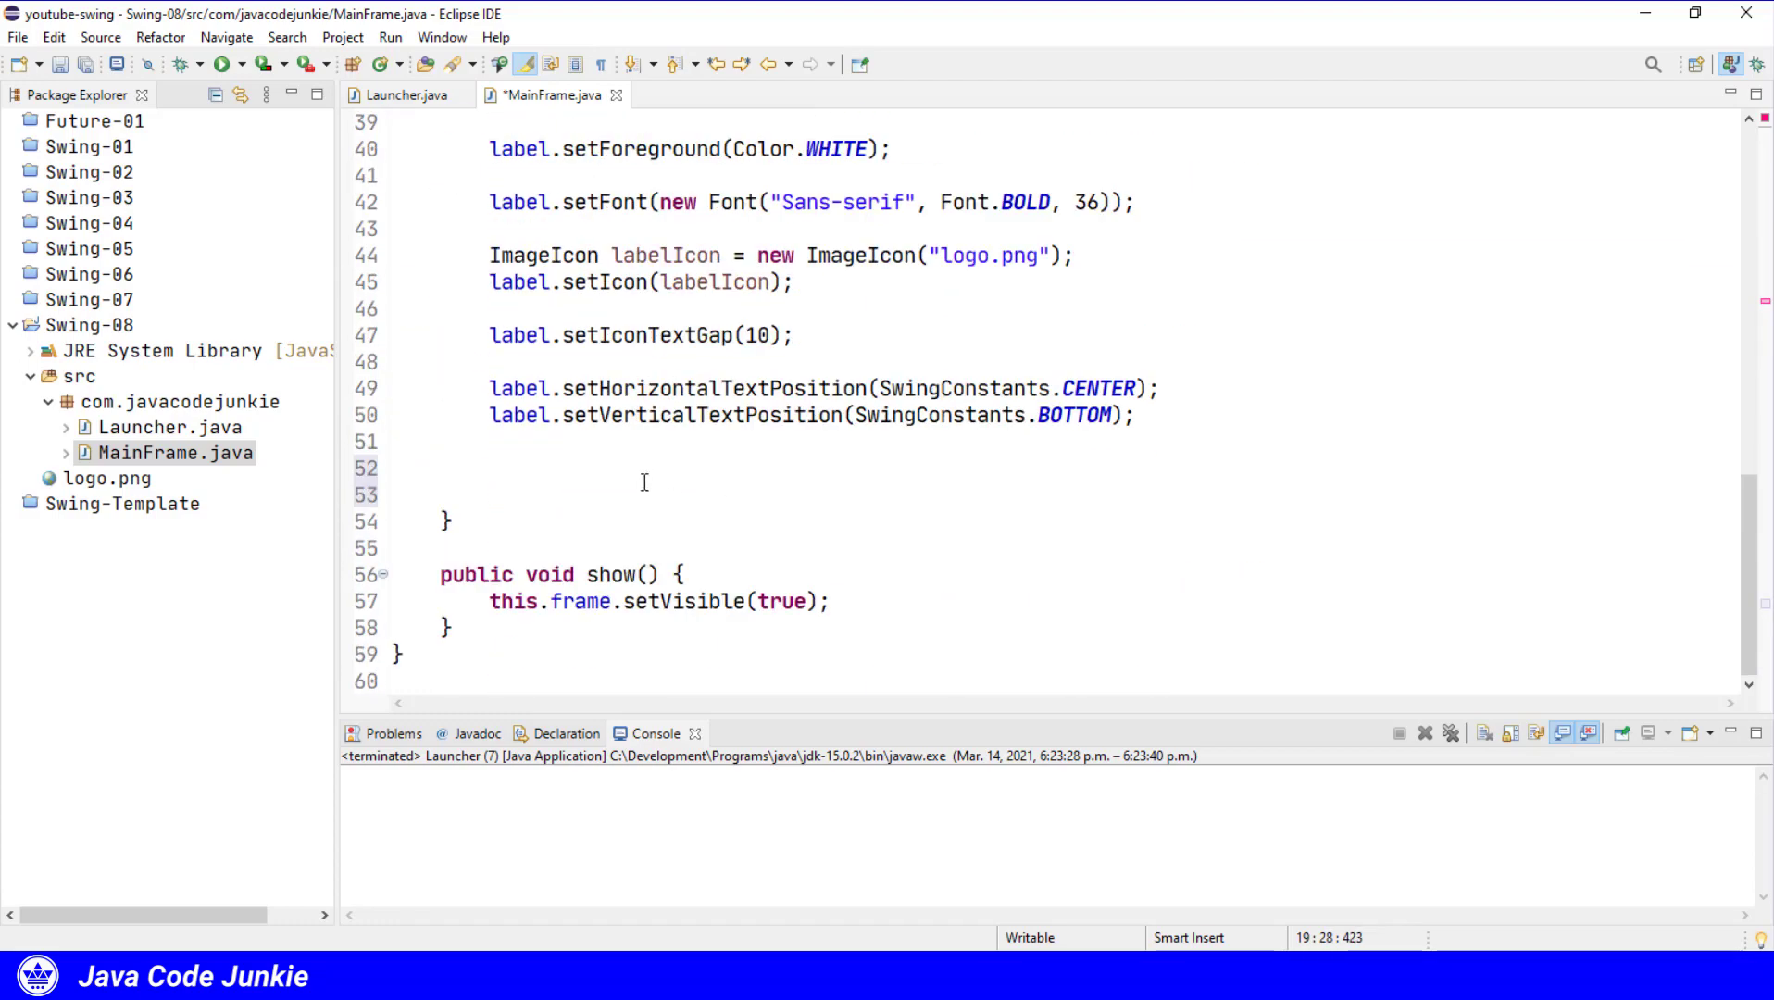
left_click(645, 468)
type("button")
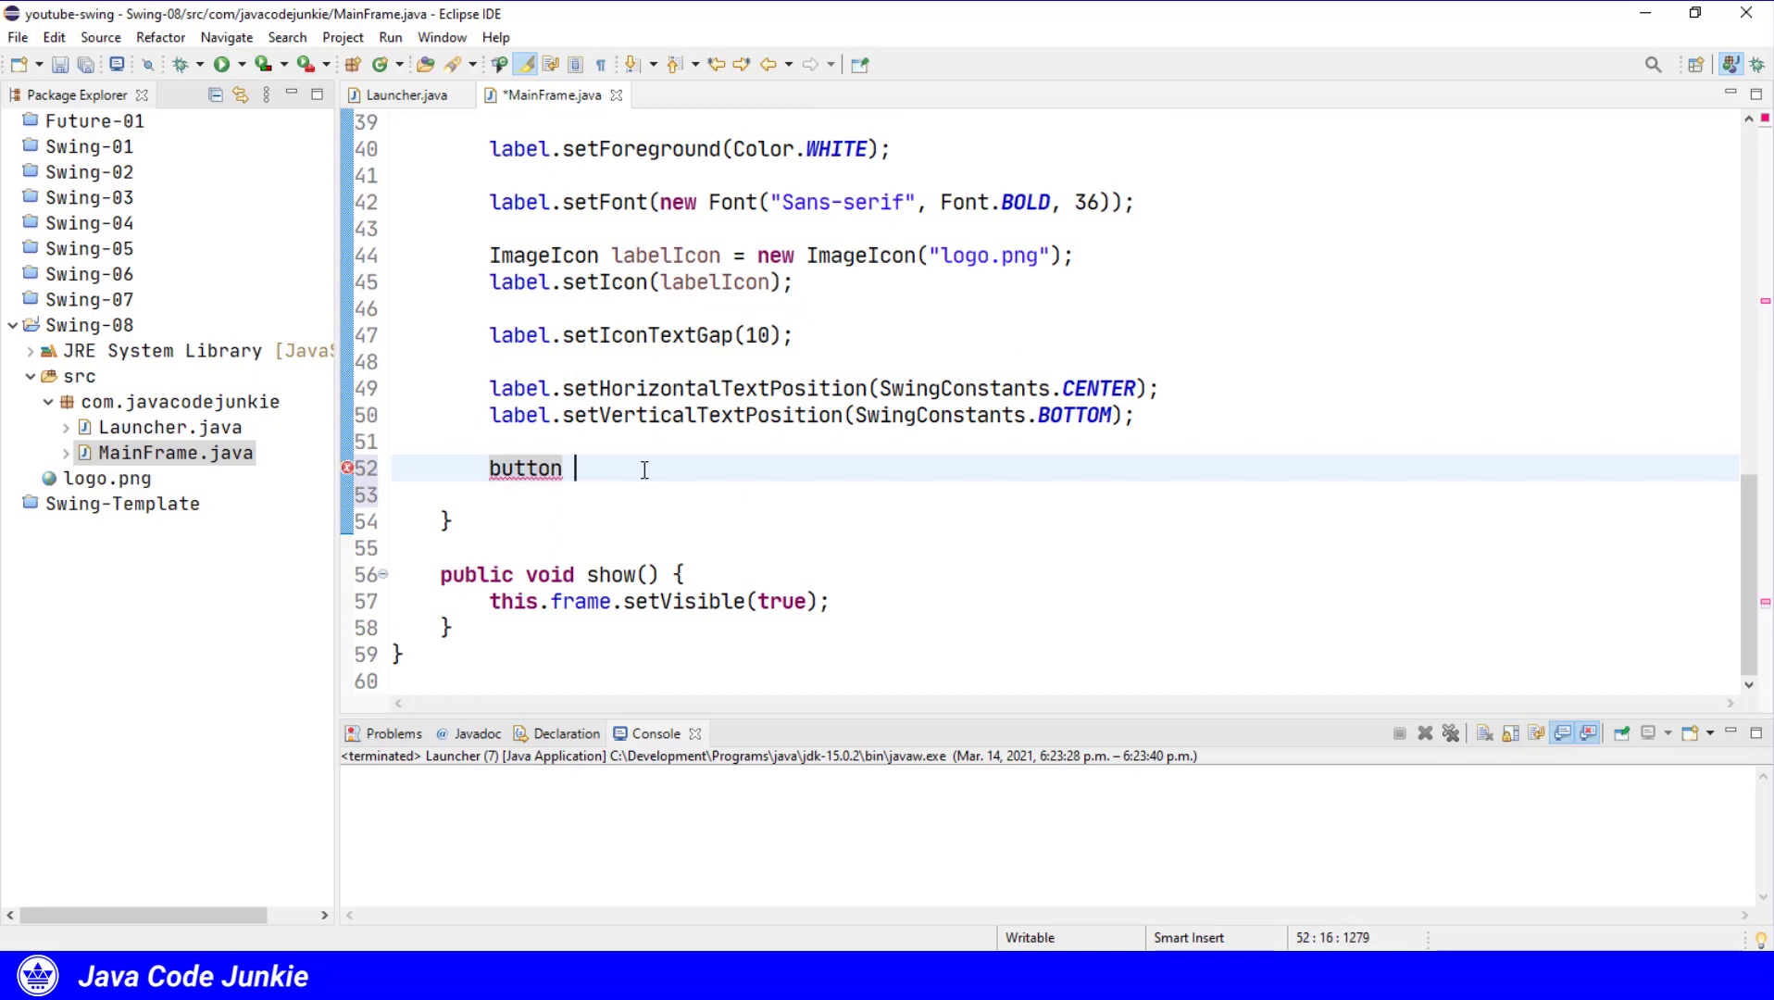
type("= new")
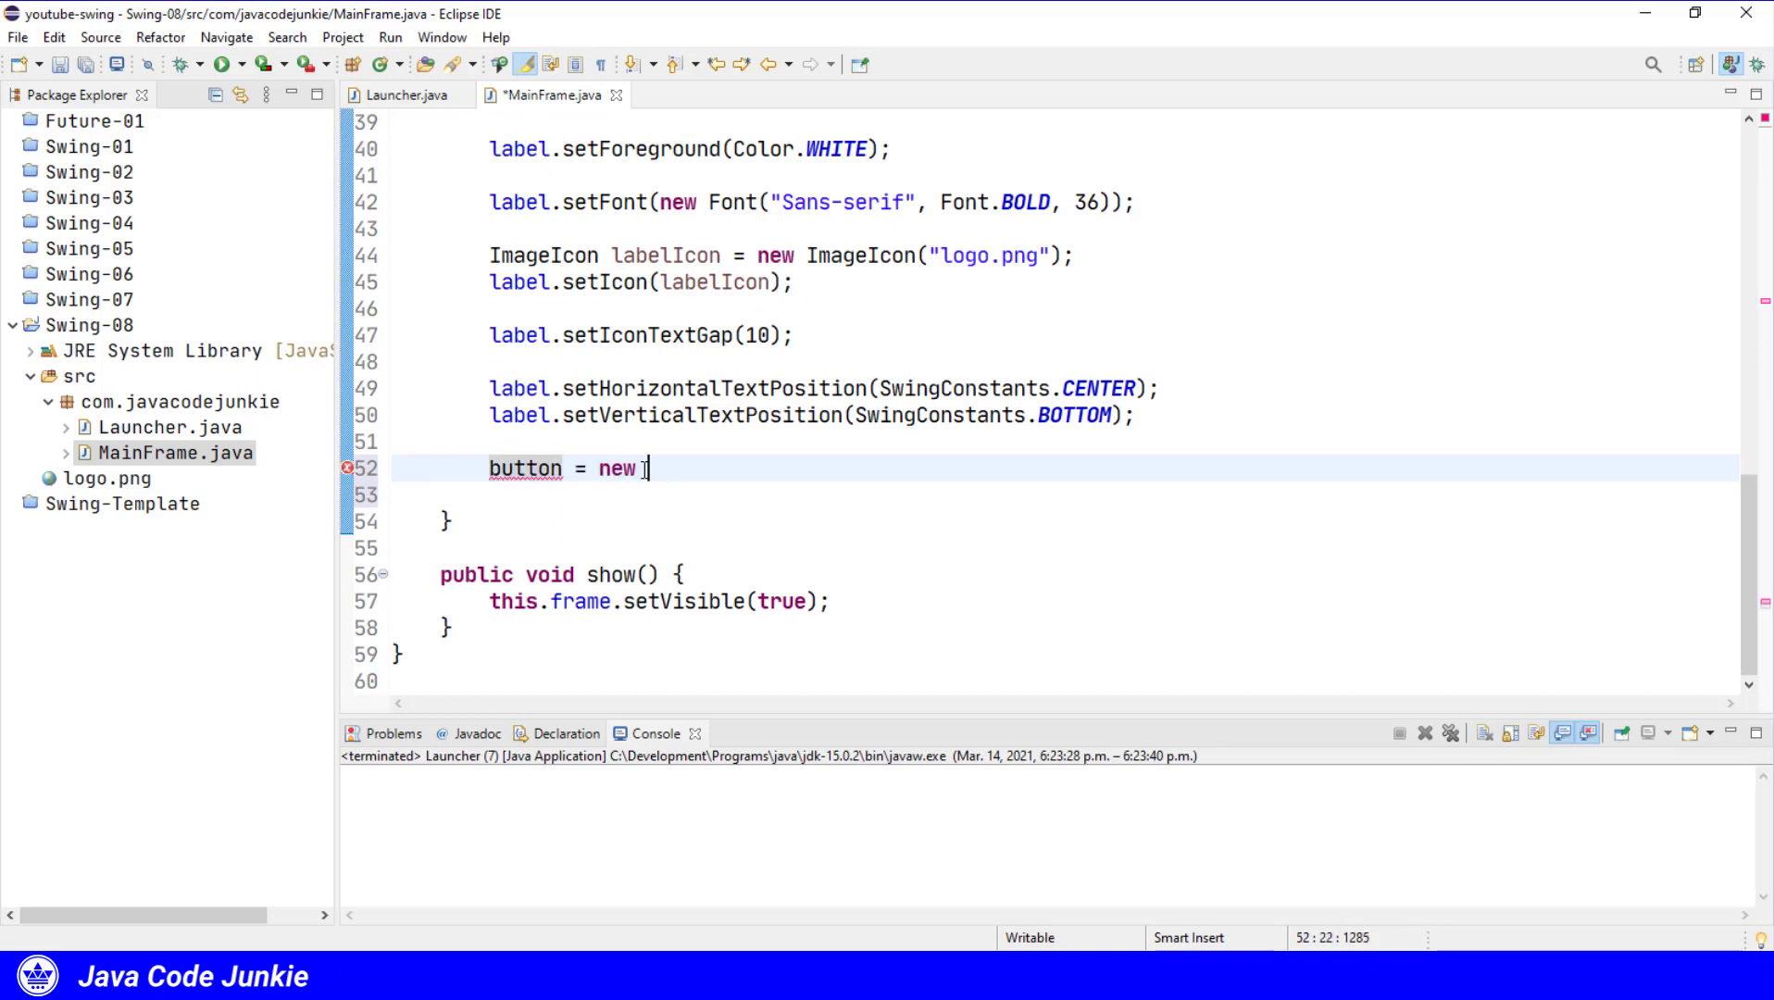
type("JButto")
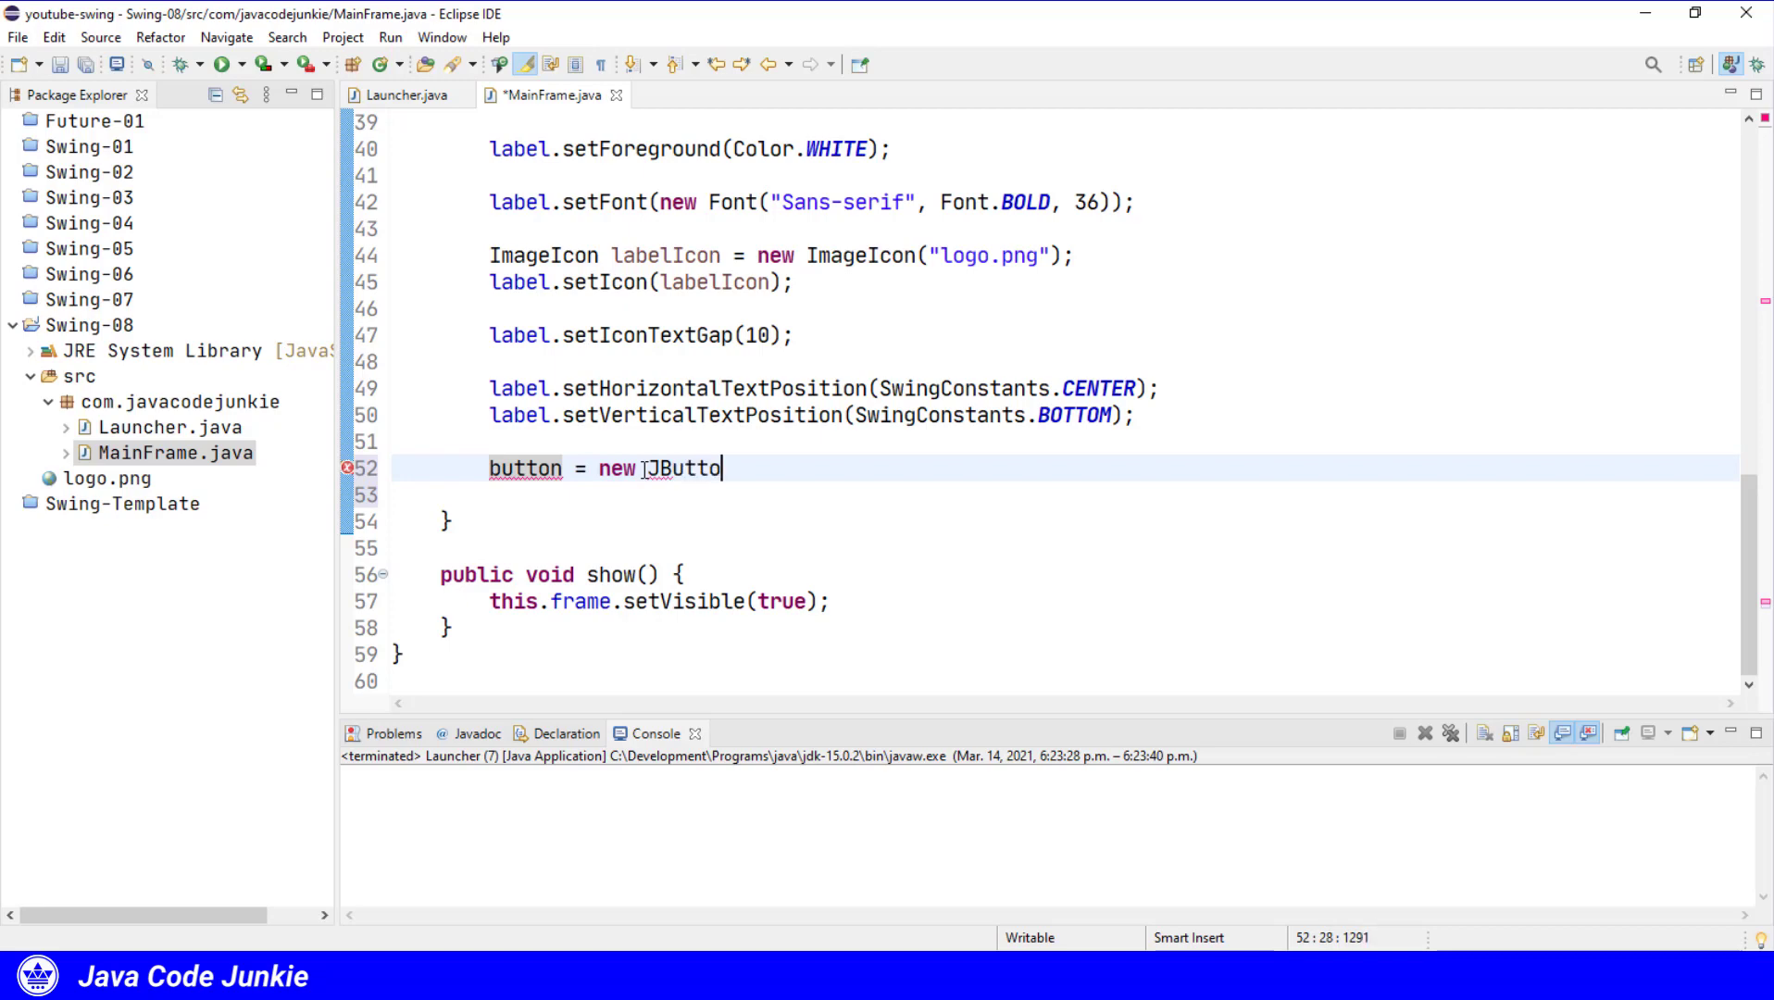
type("n(\"\")")
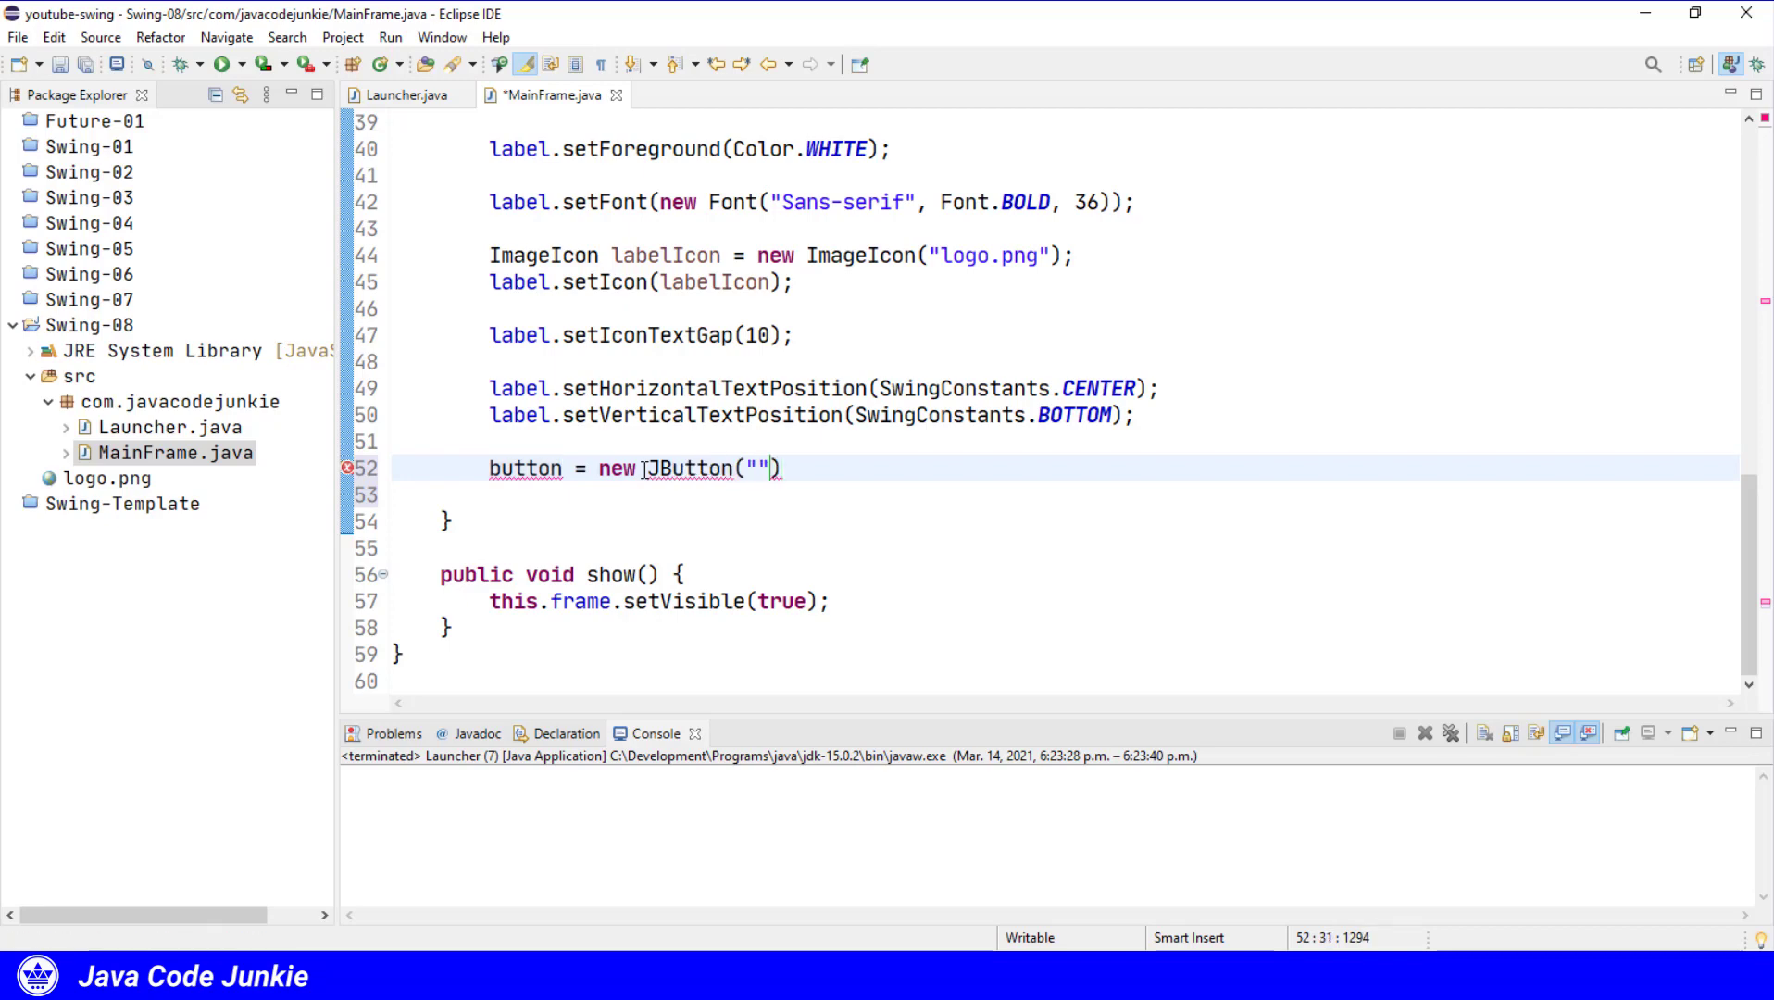
type("Update Label T")
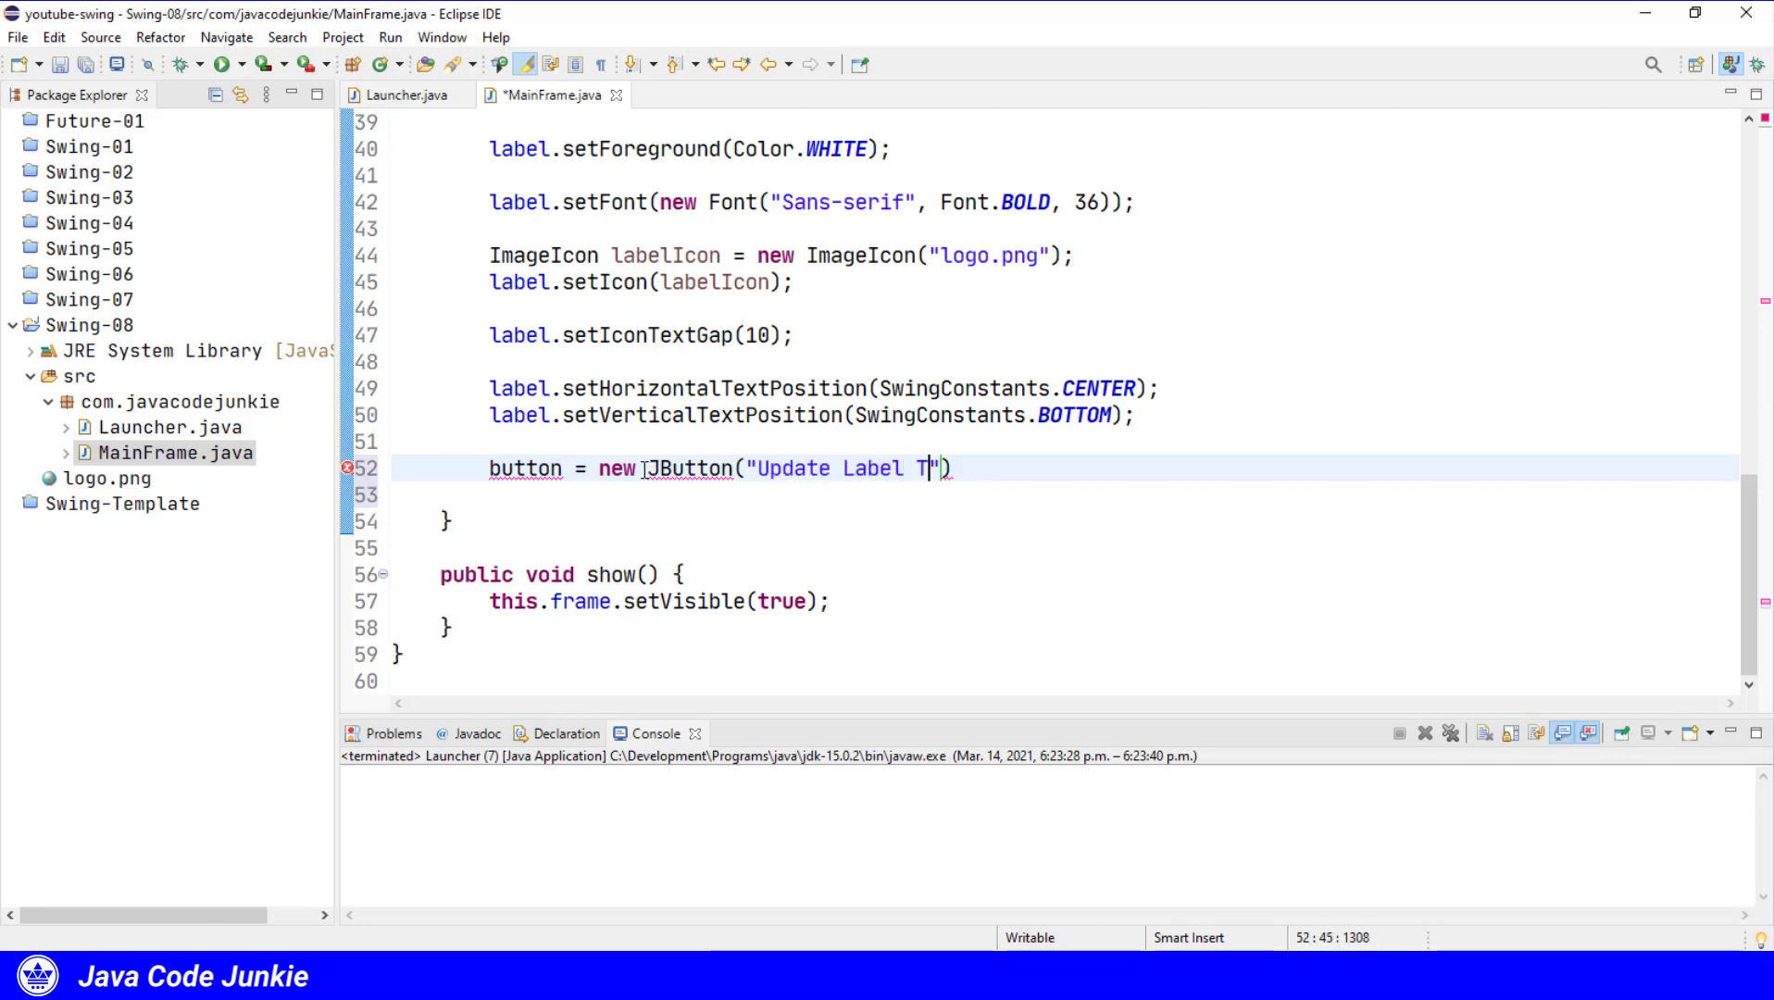
type("ext")
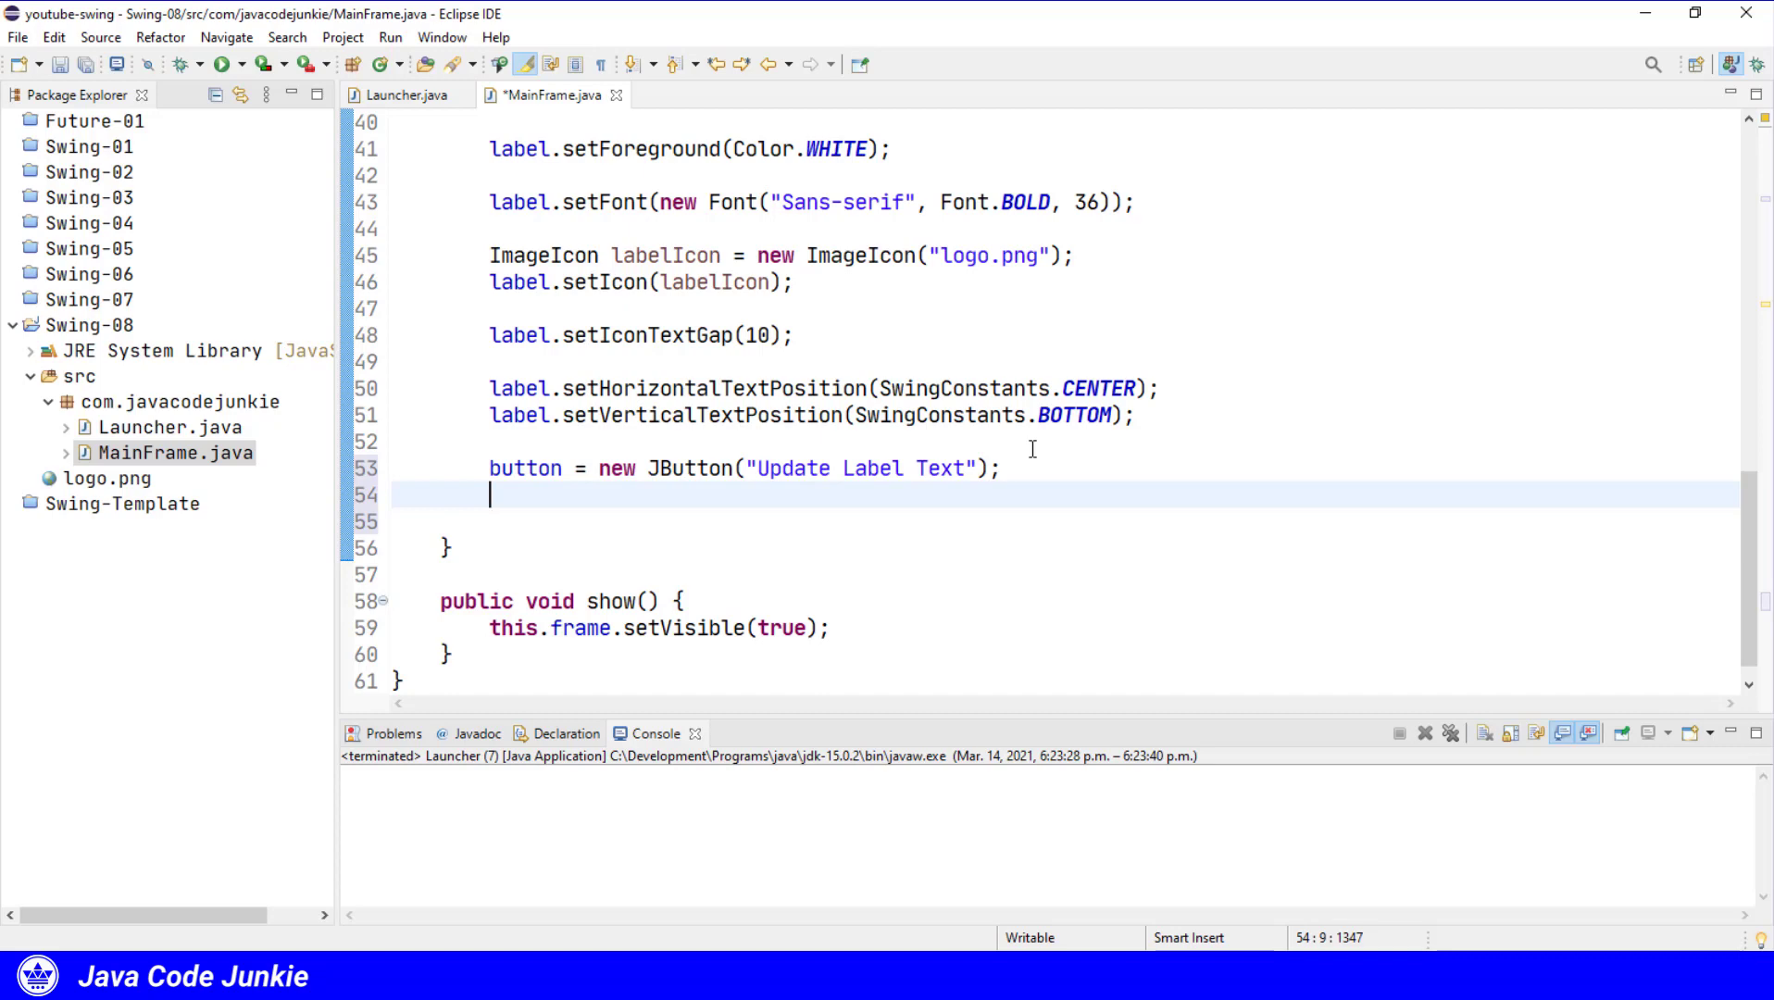
Add an anonymous ActionListener to the button whose actionPerformed begins a label.setText call.
type("button")
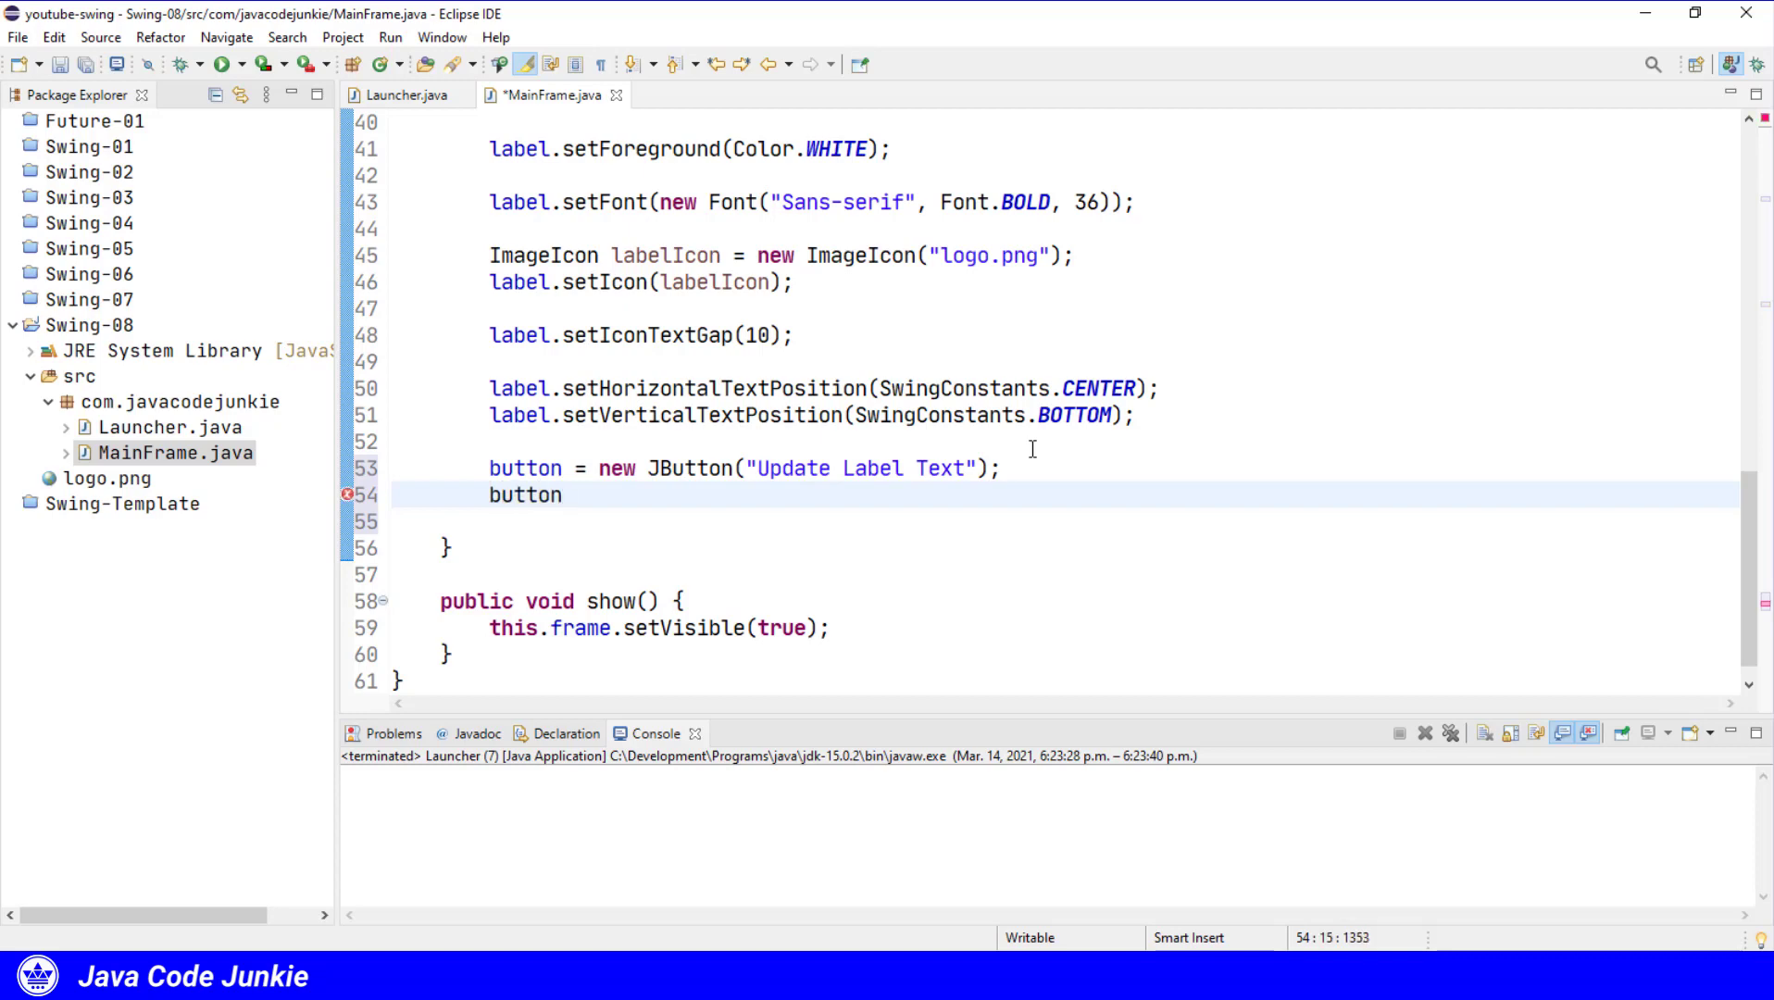
type(".adda")
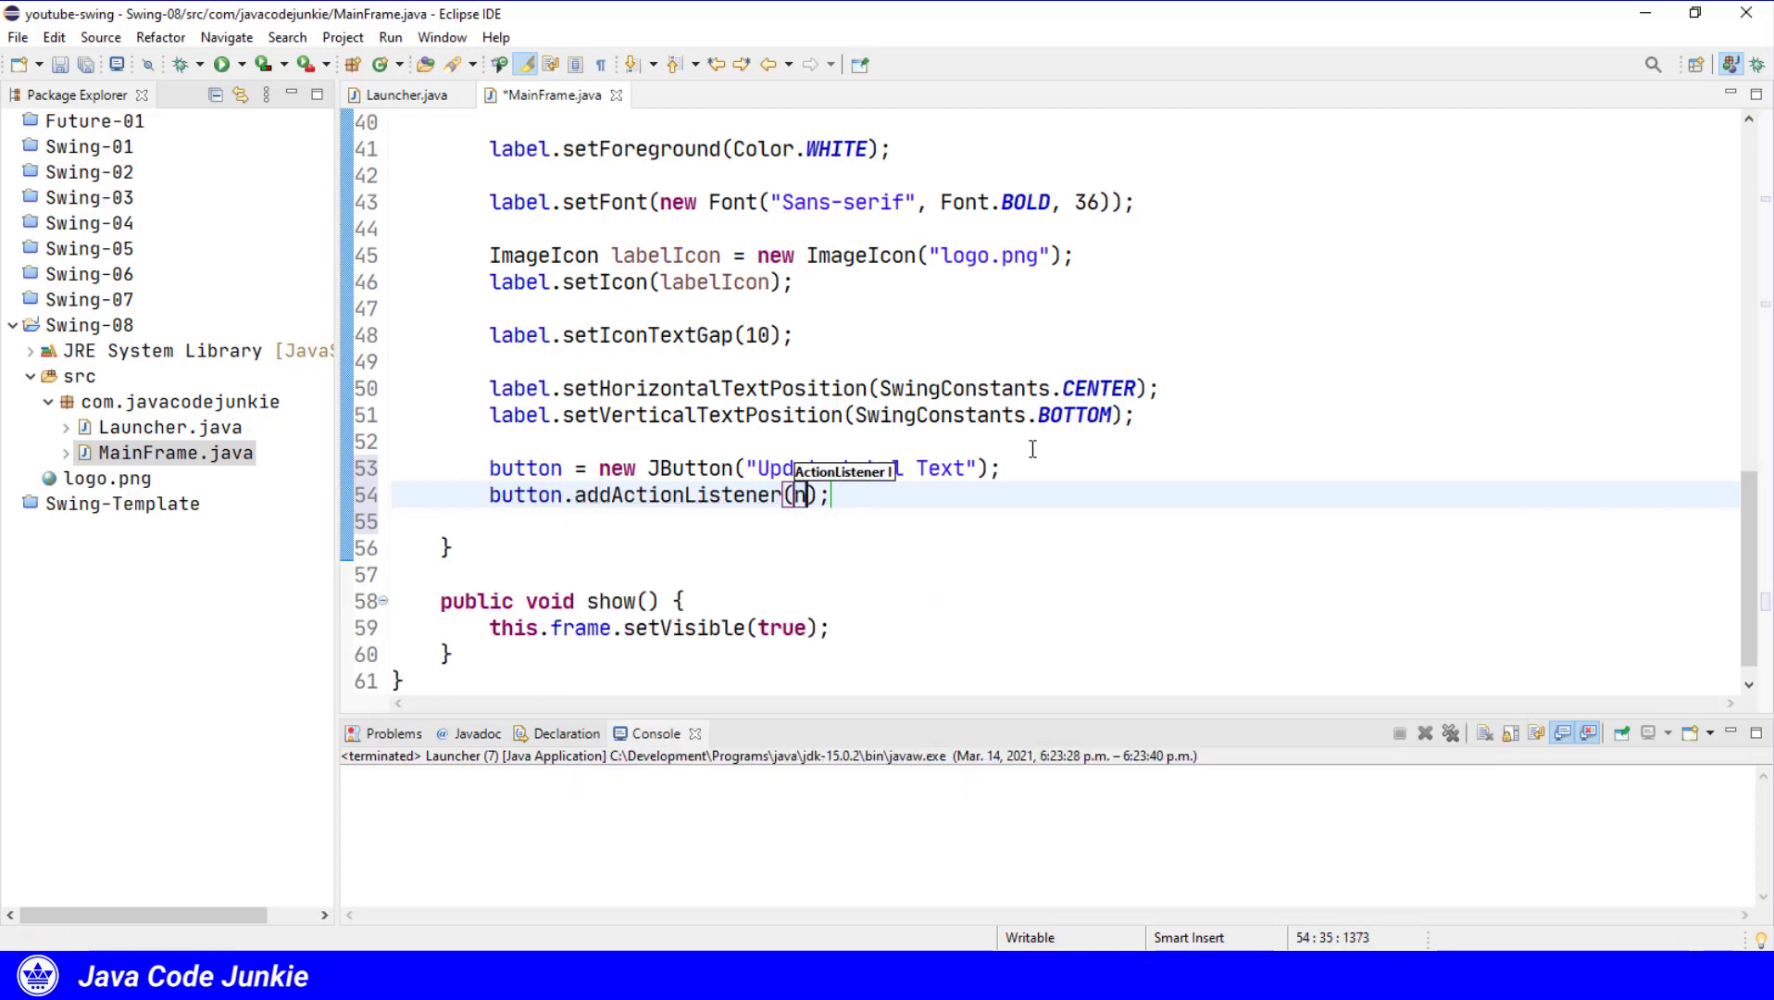
type("ew ActionListener(")
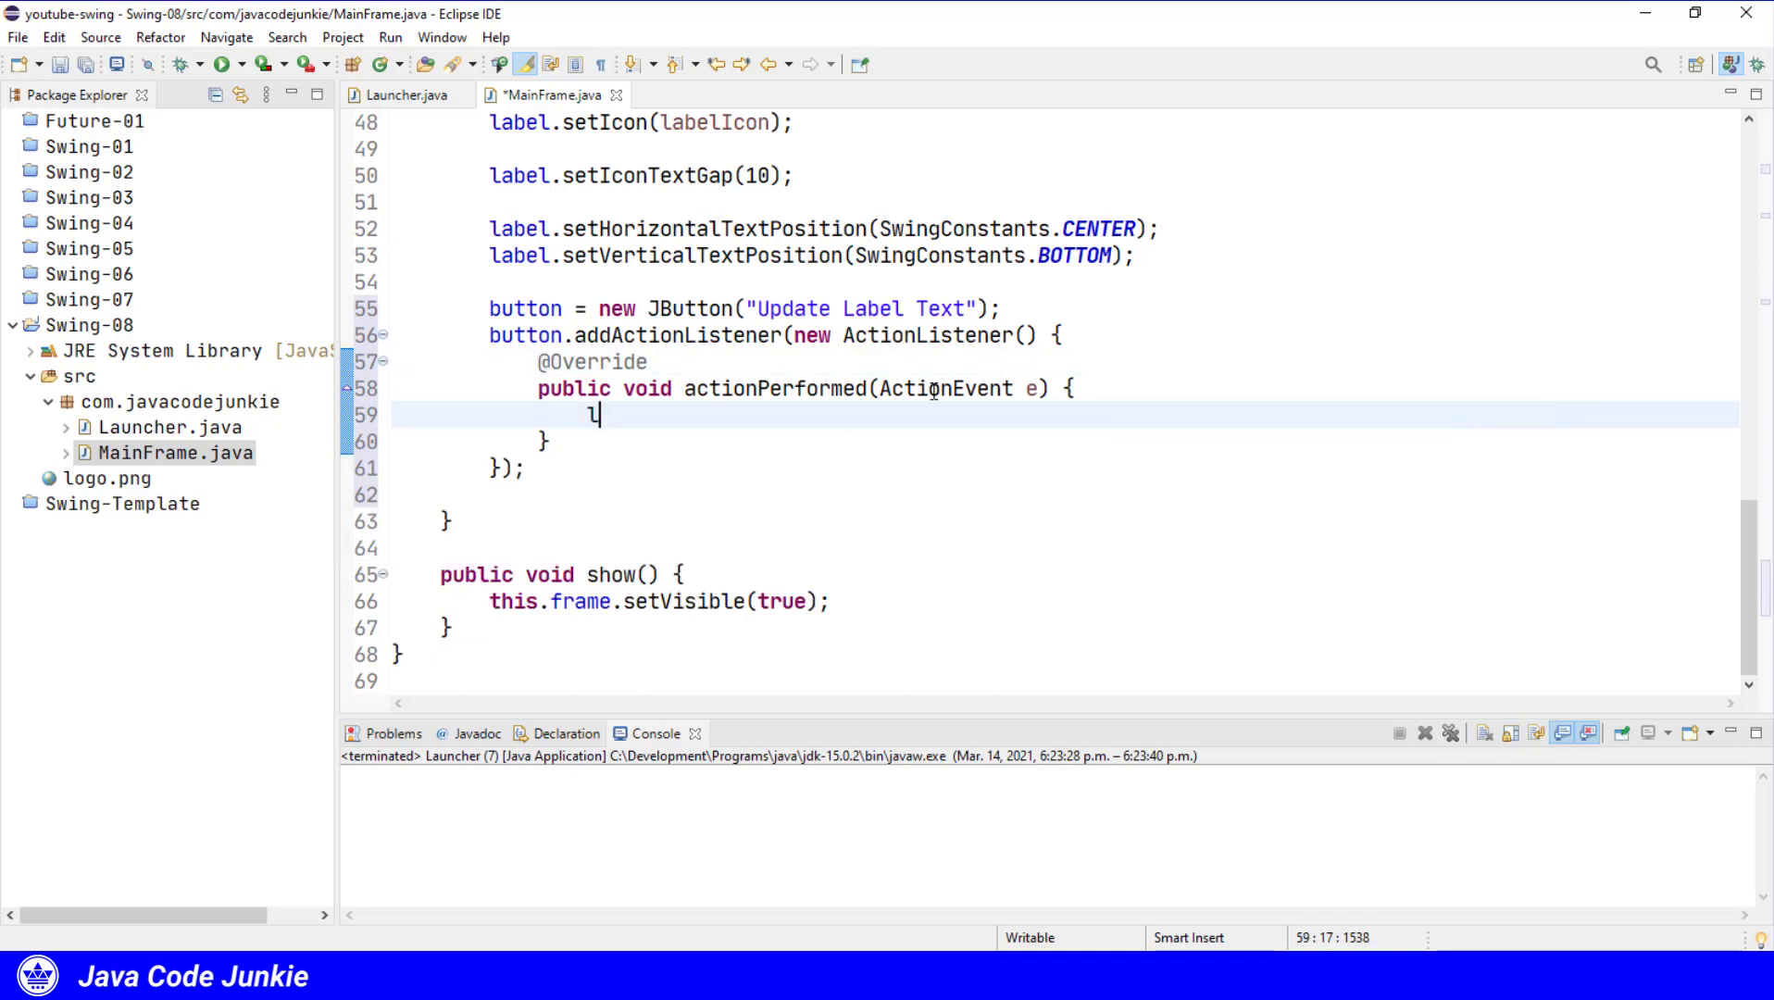
type("abel.setText(null);")
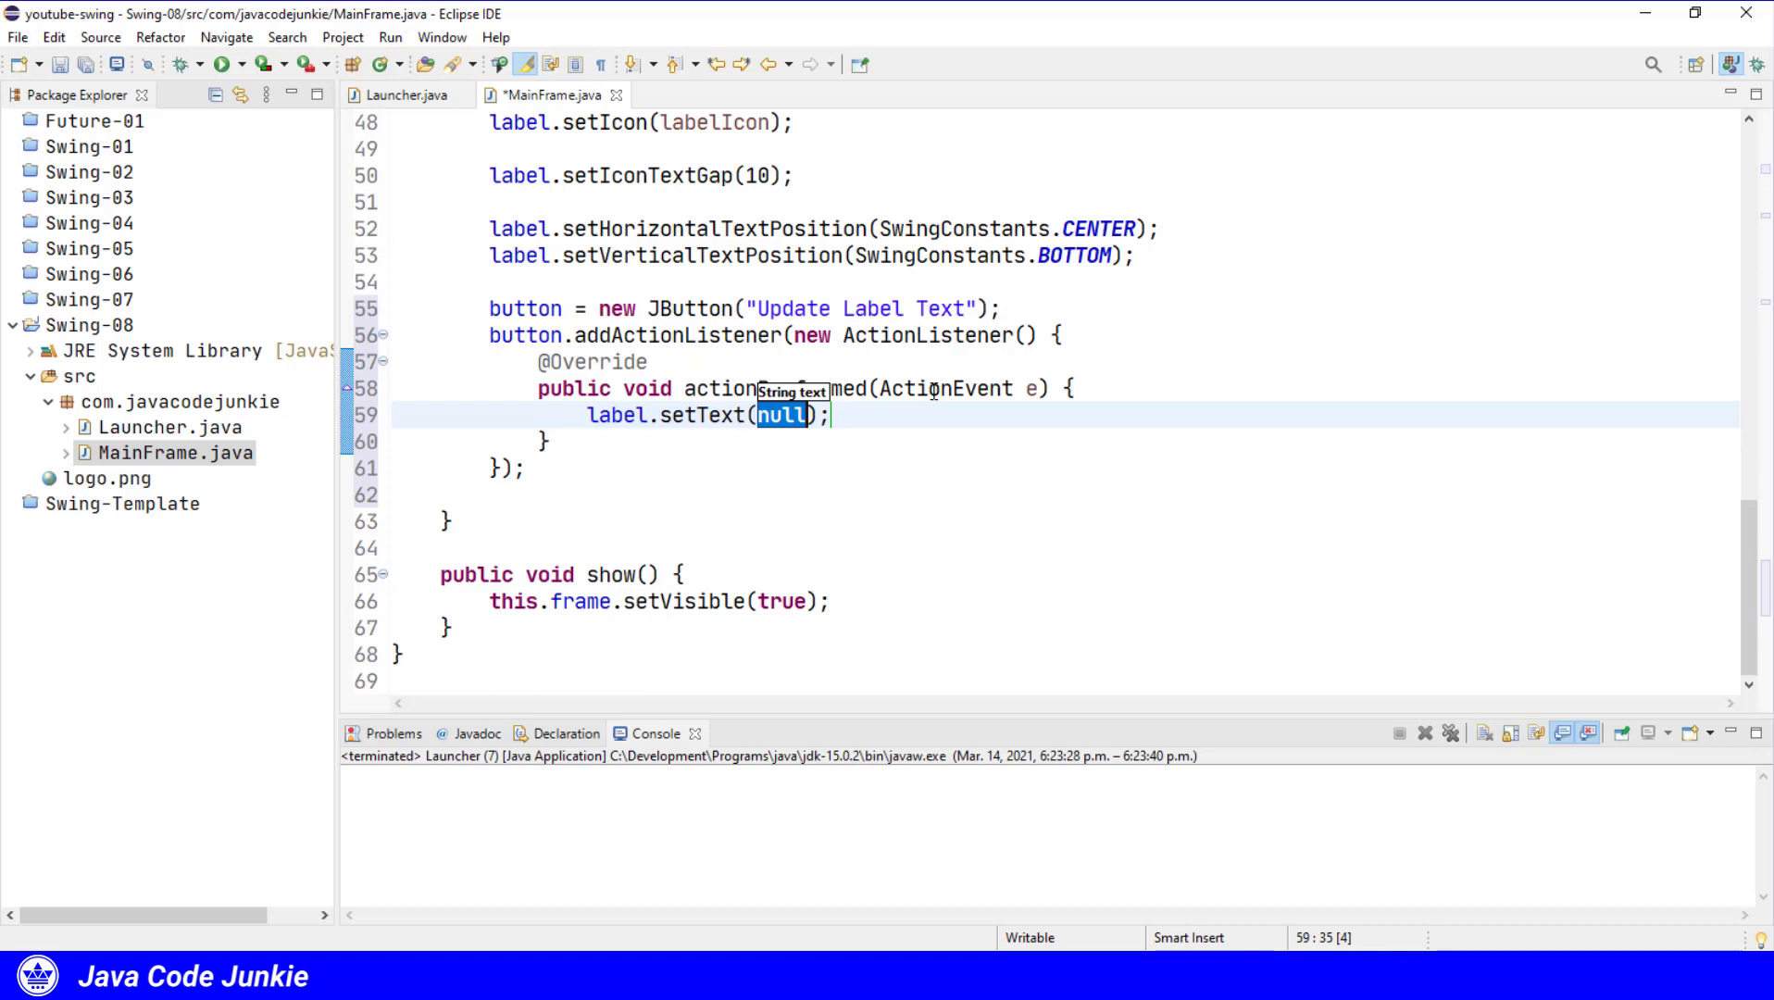
Set the label text to "<html>My Cool App <br> Buy it now</html>" inside actionPerformed.
type("<ht")
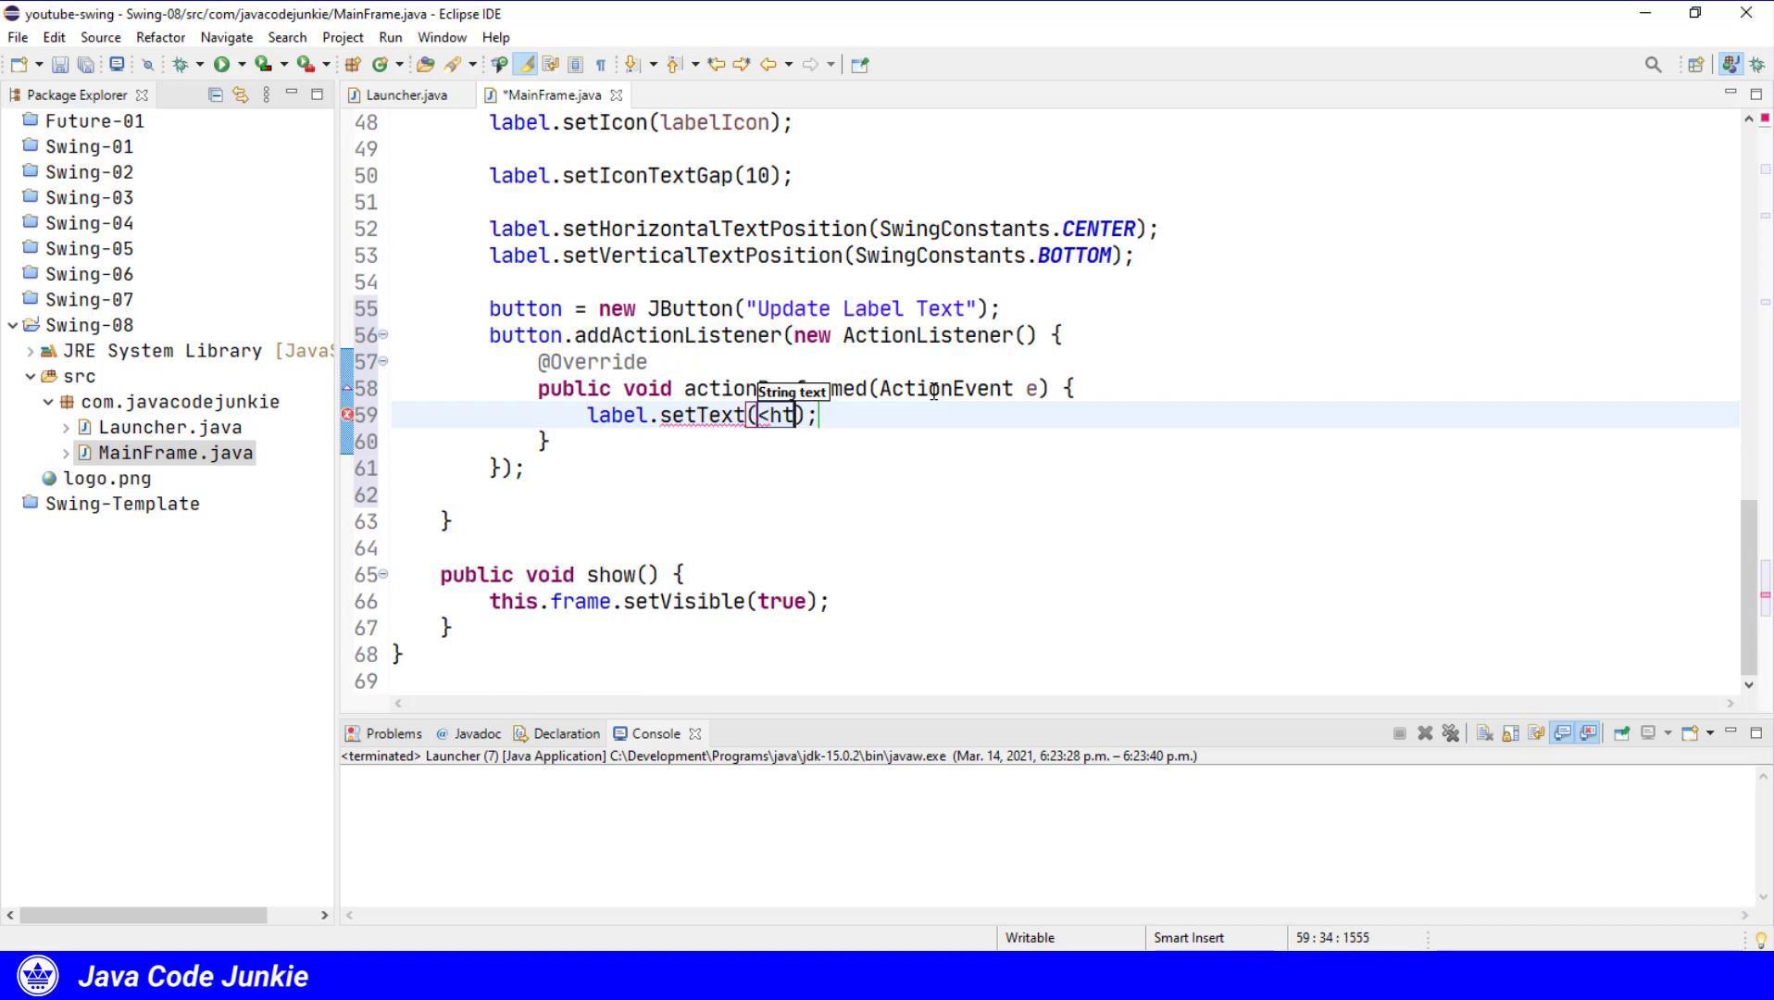
type("ml>")
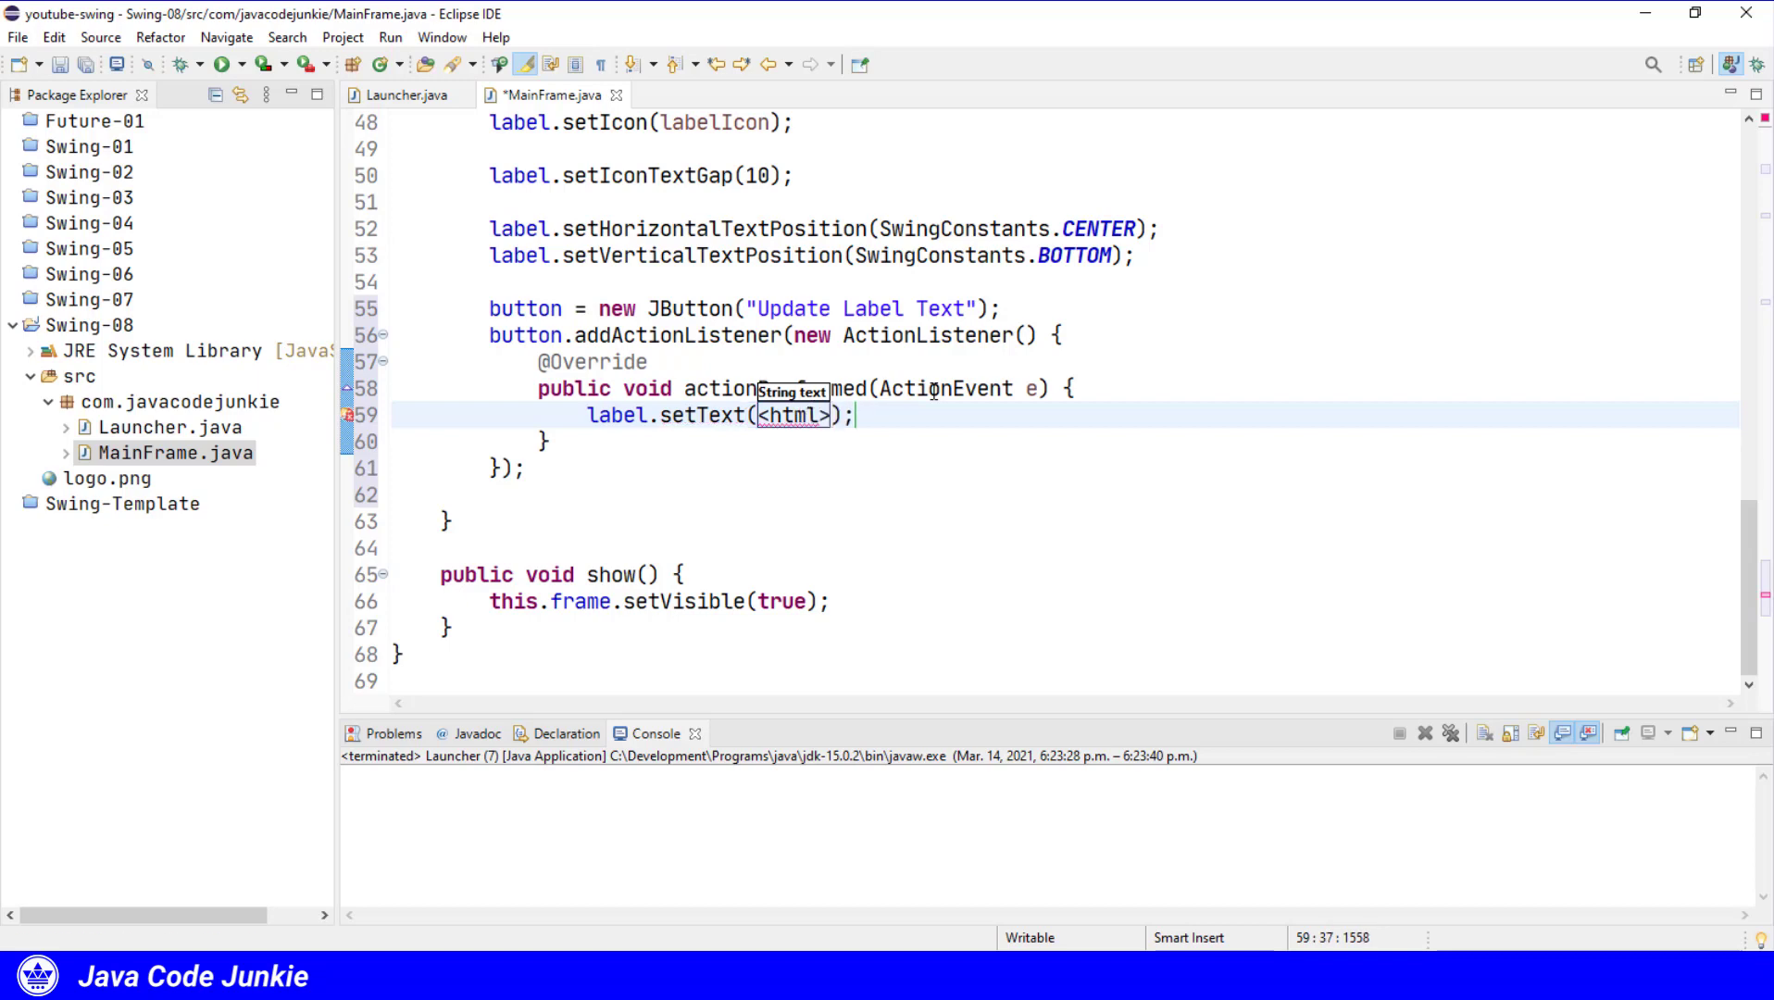
type("</html>")
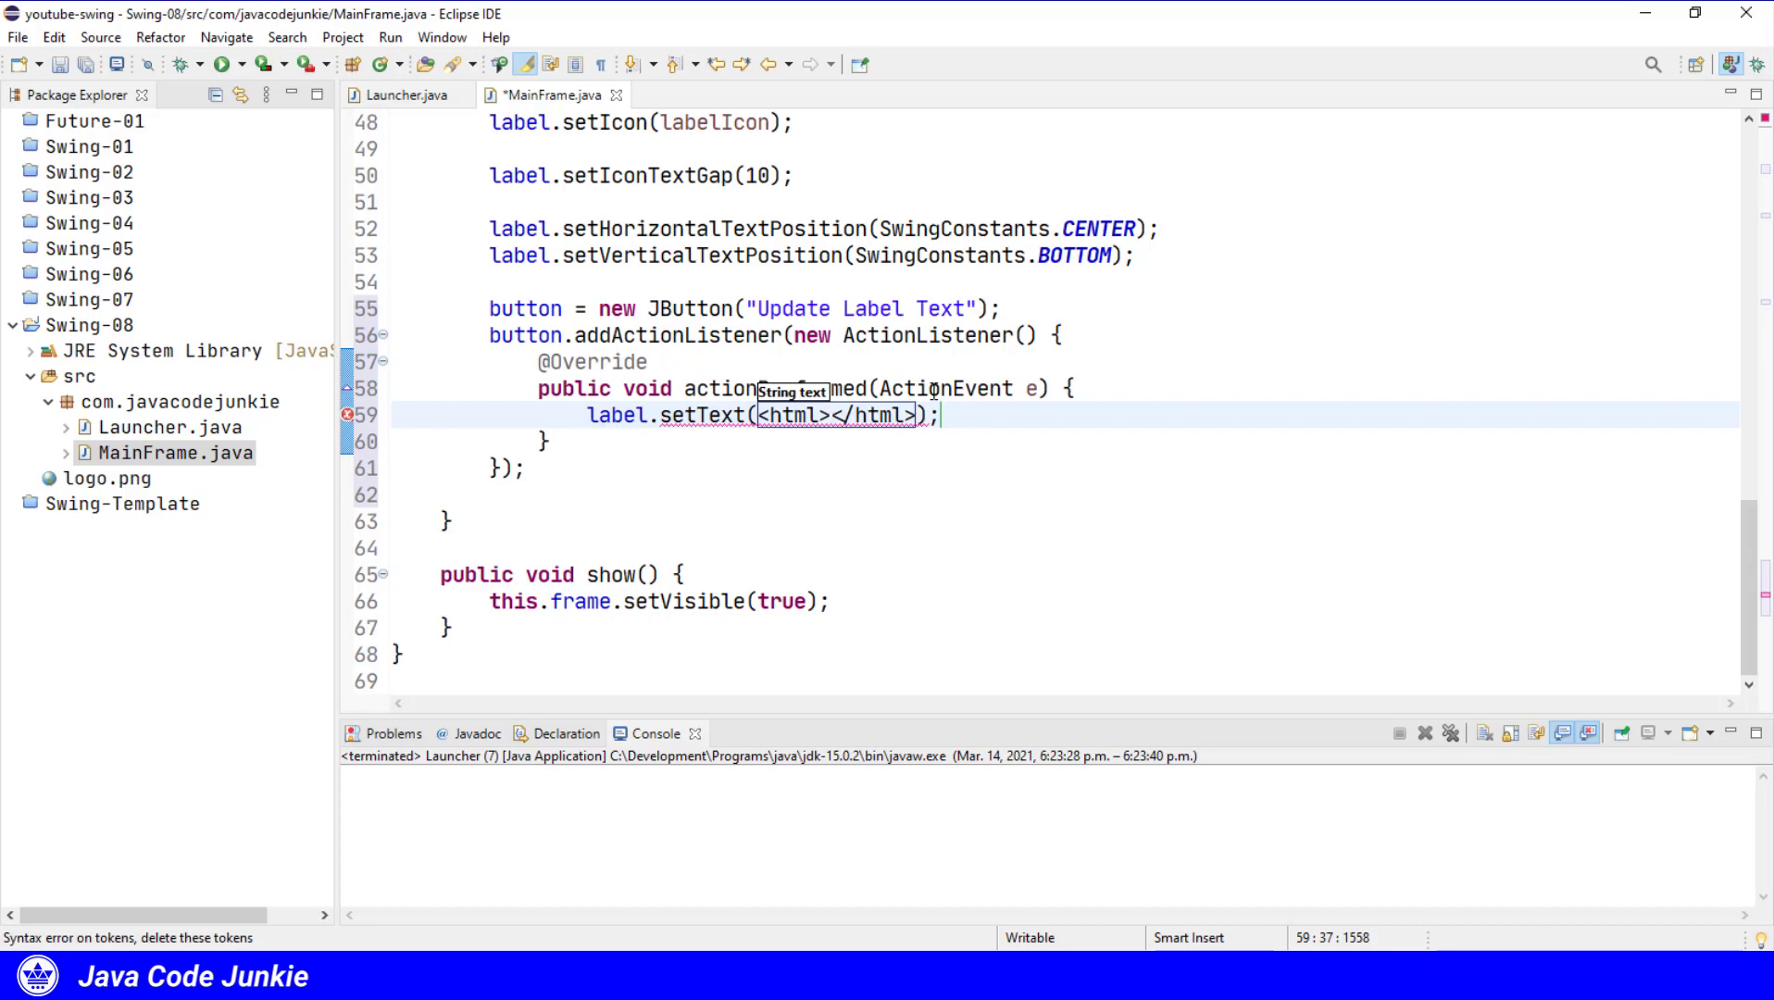
type("My Cool A")
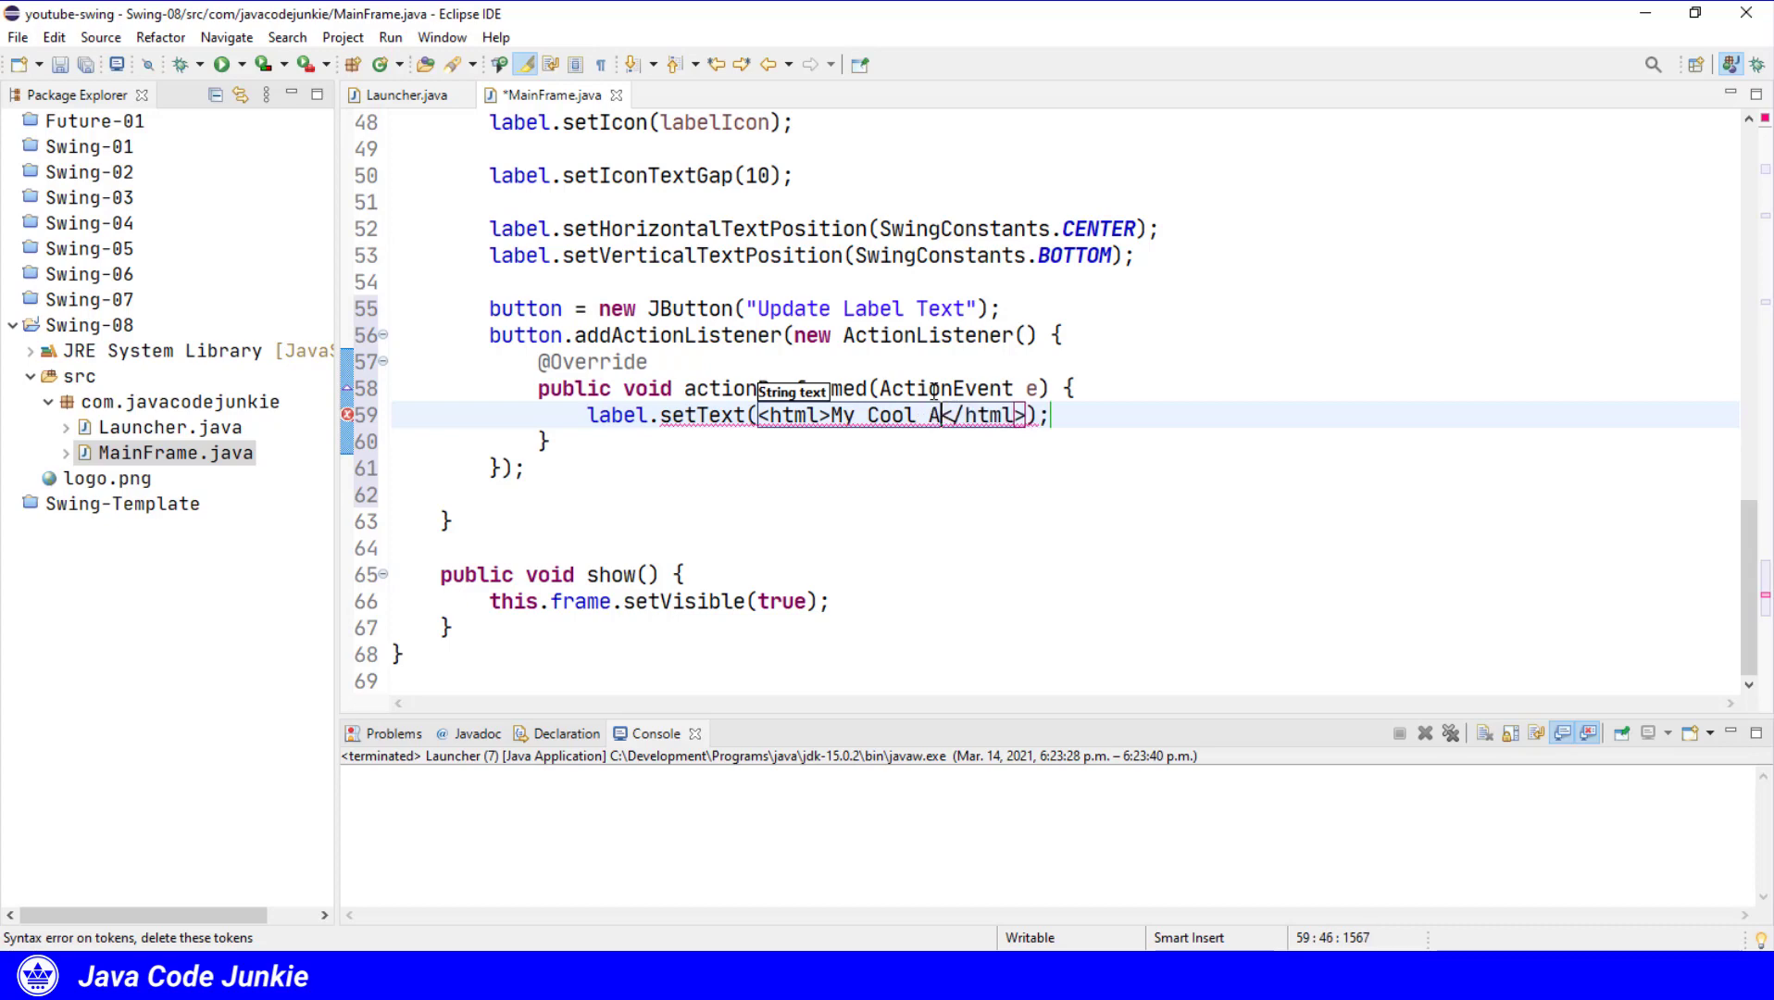
type("pp <")
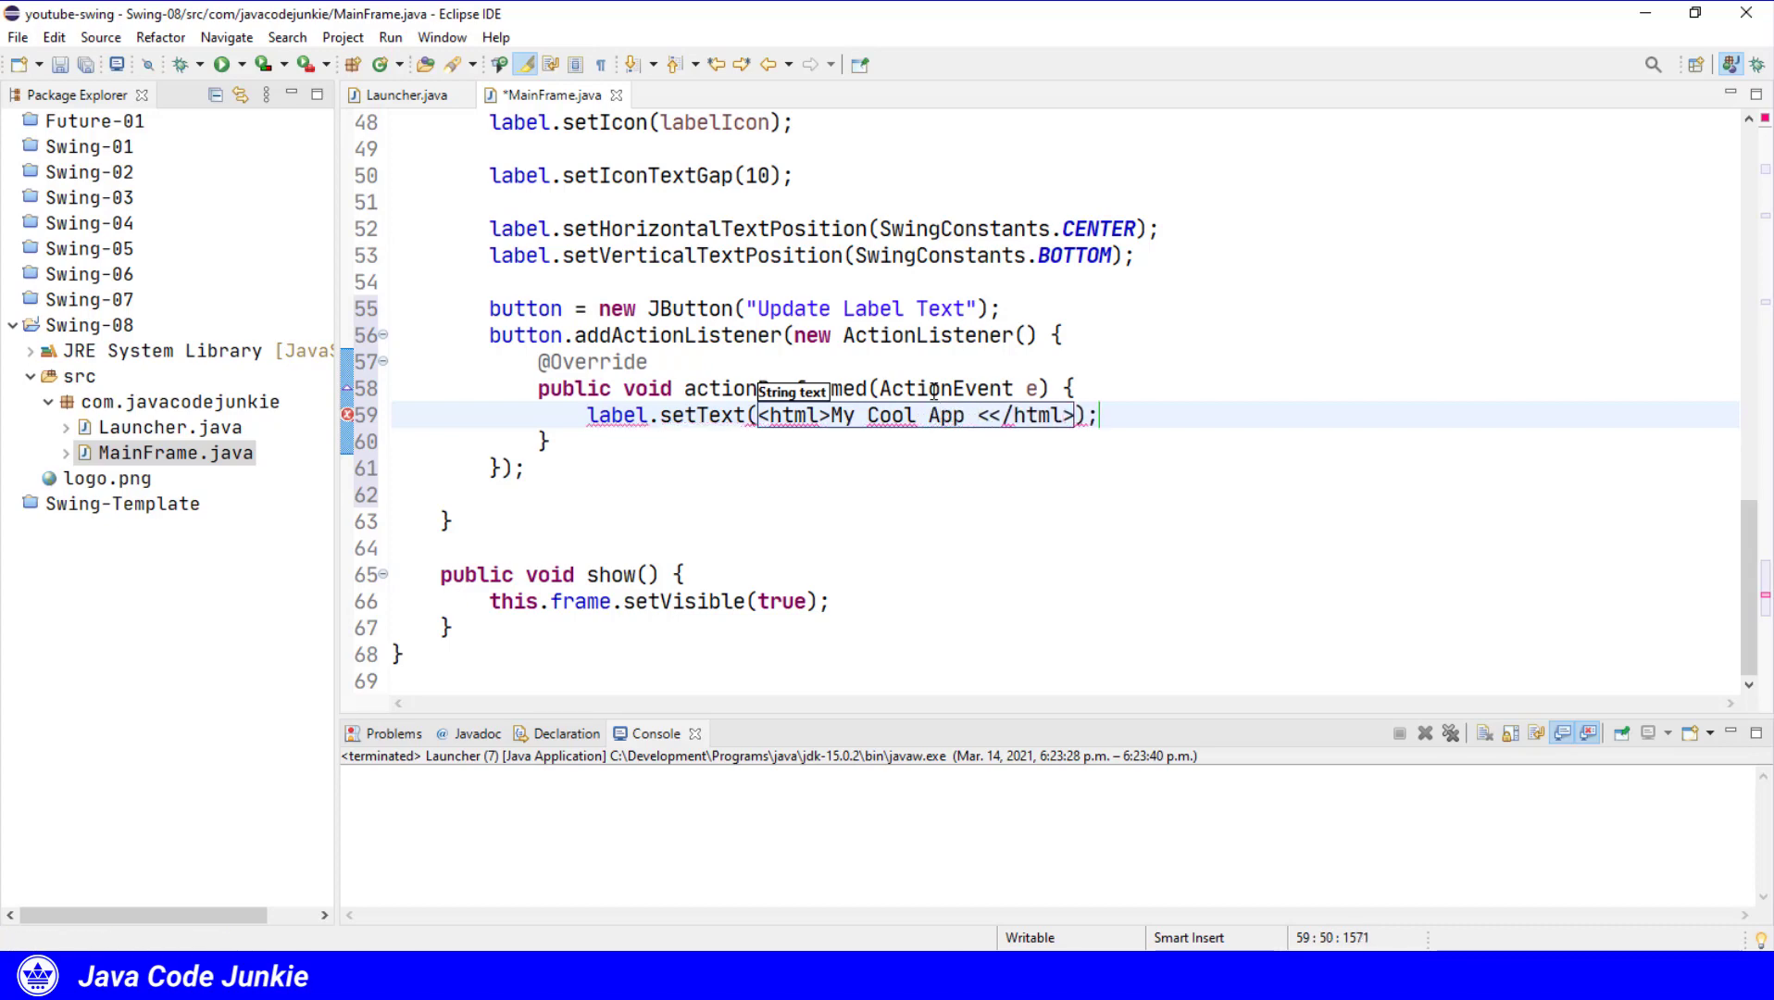
type("br>")
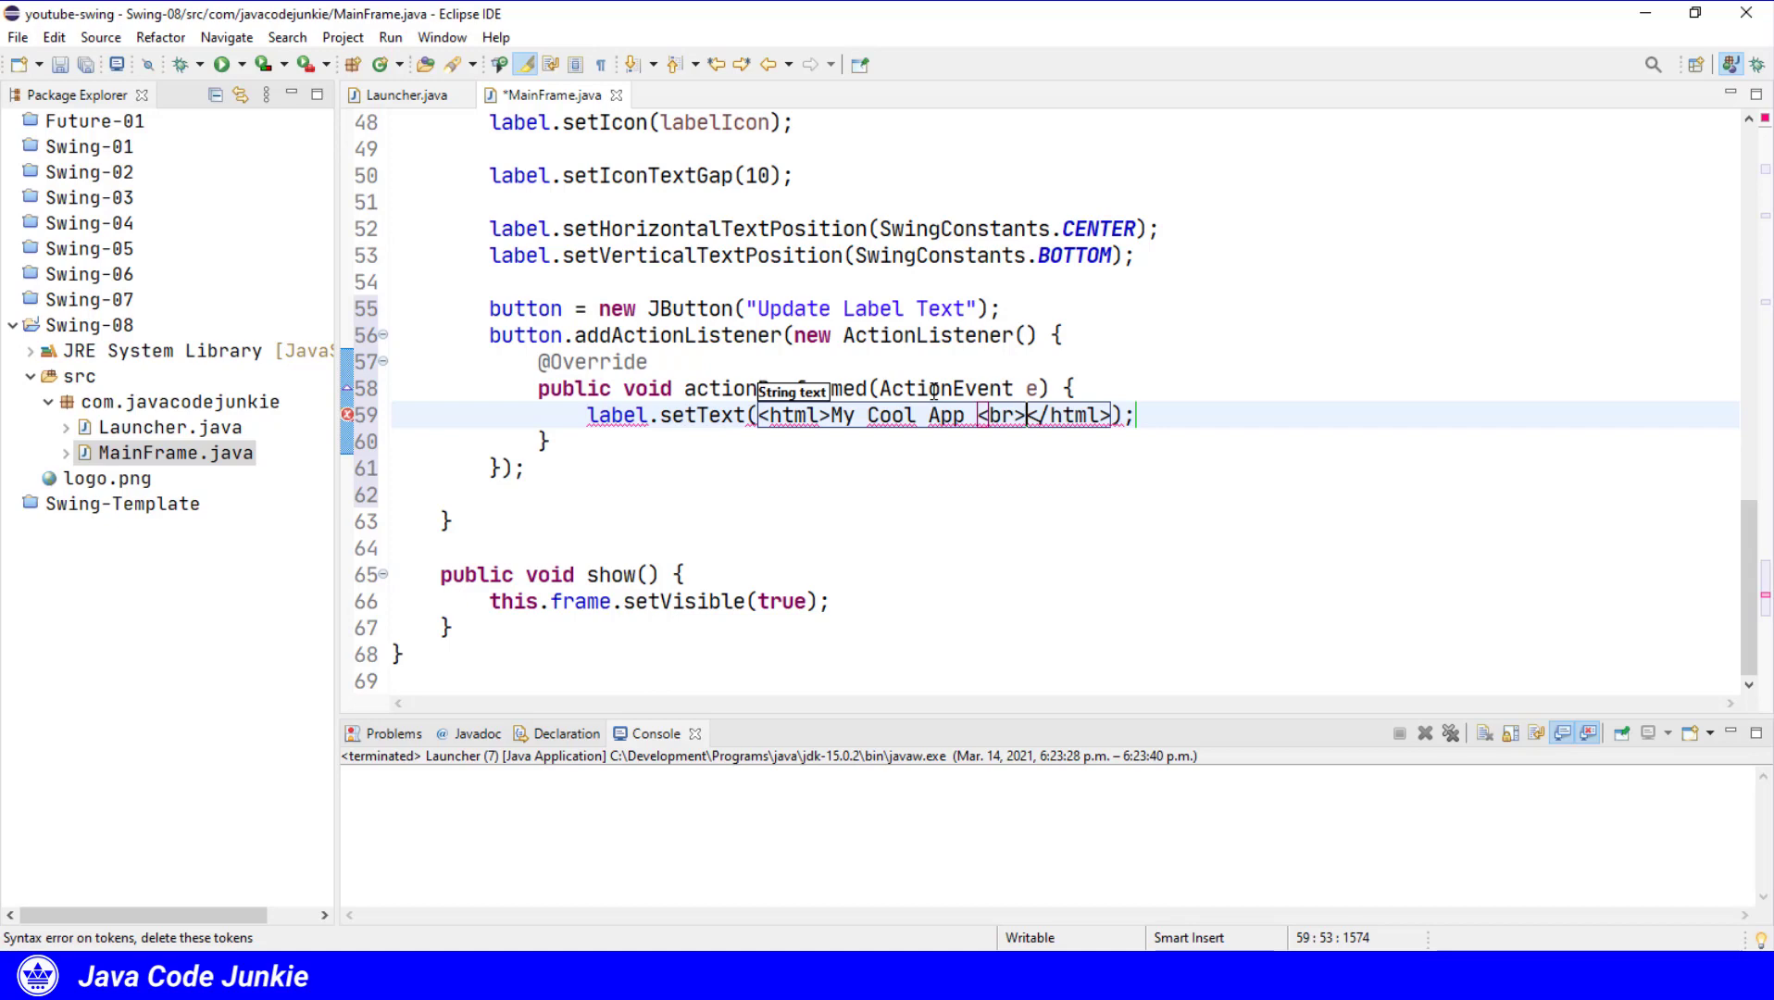
type("\" \"")
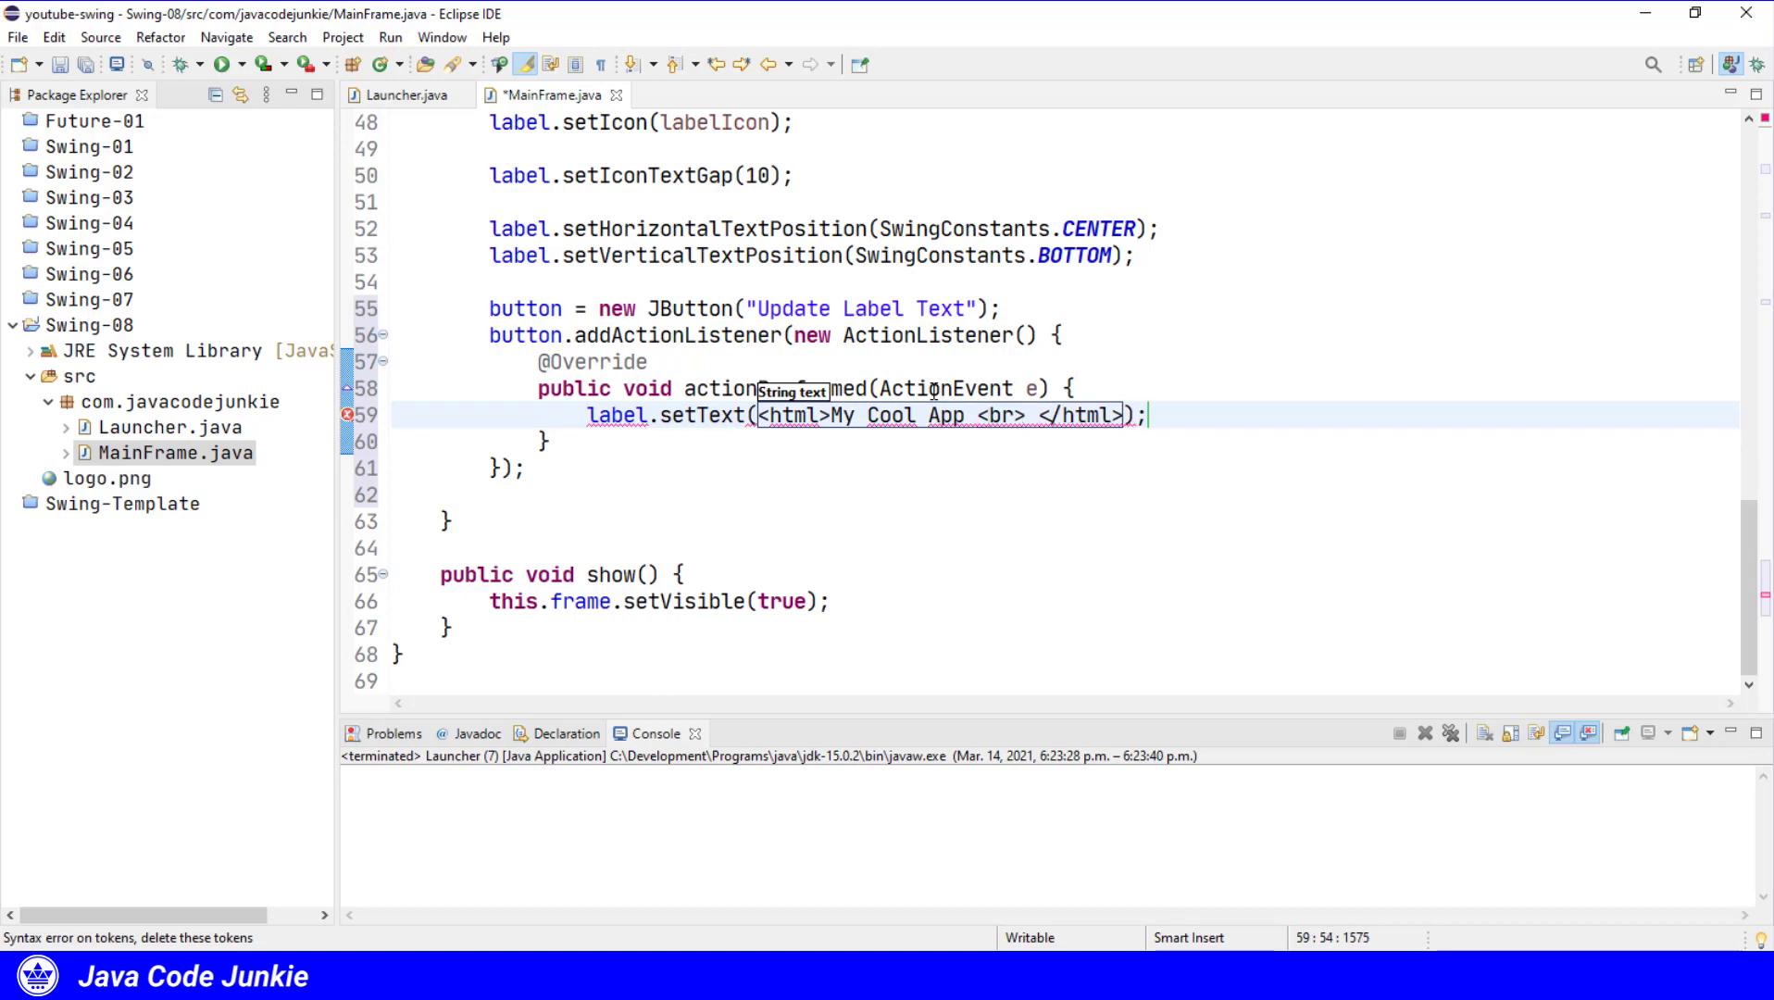
type("Buy it now")
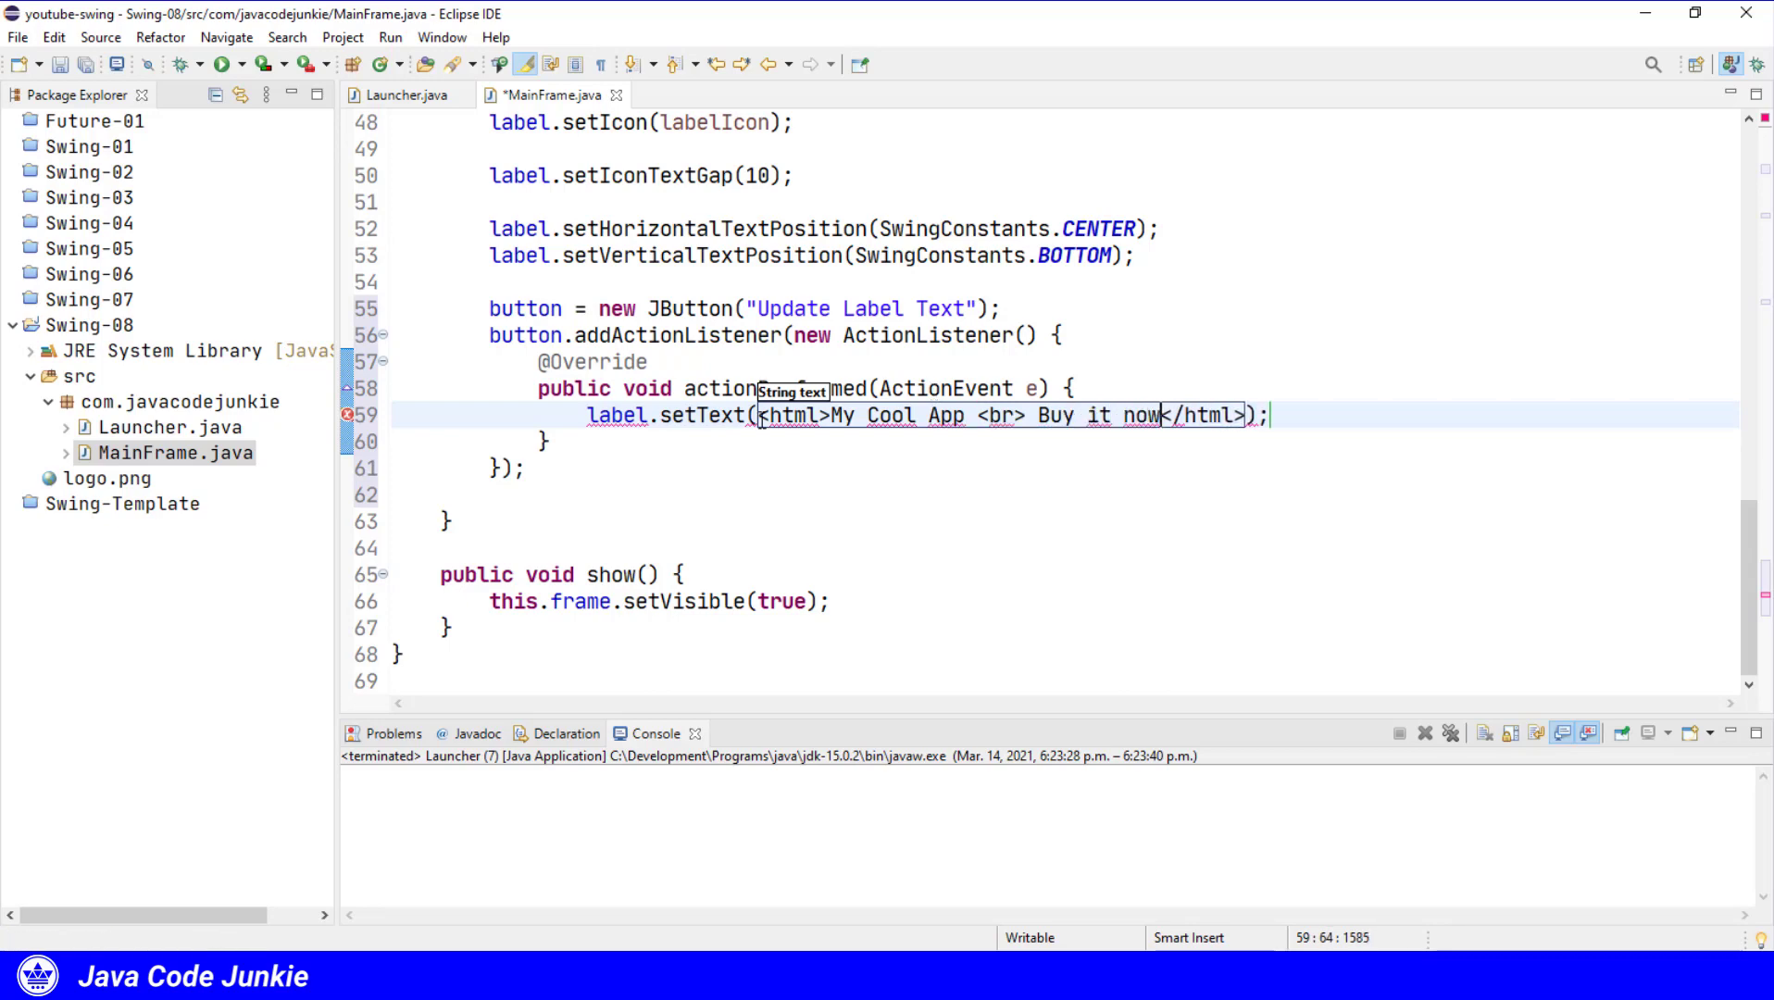
type("\"\"")
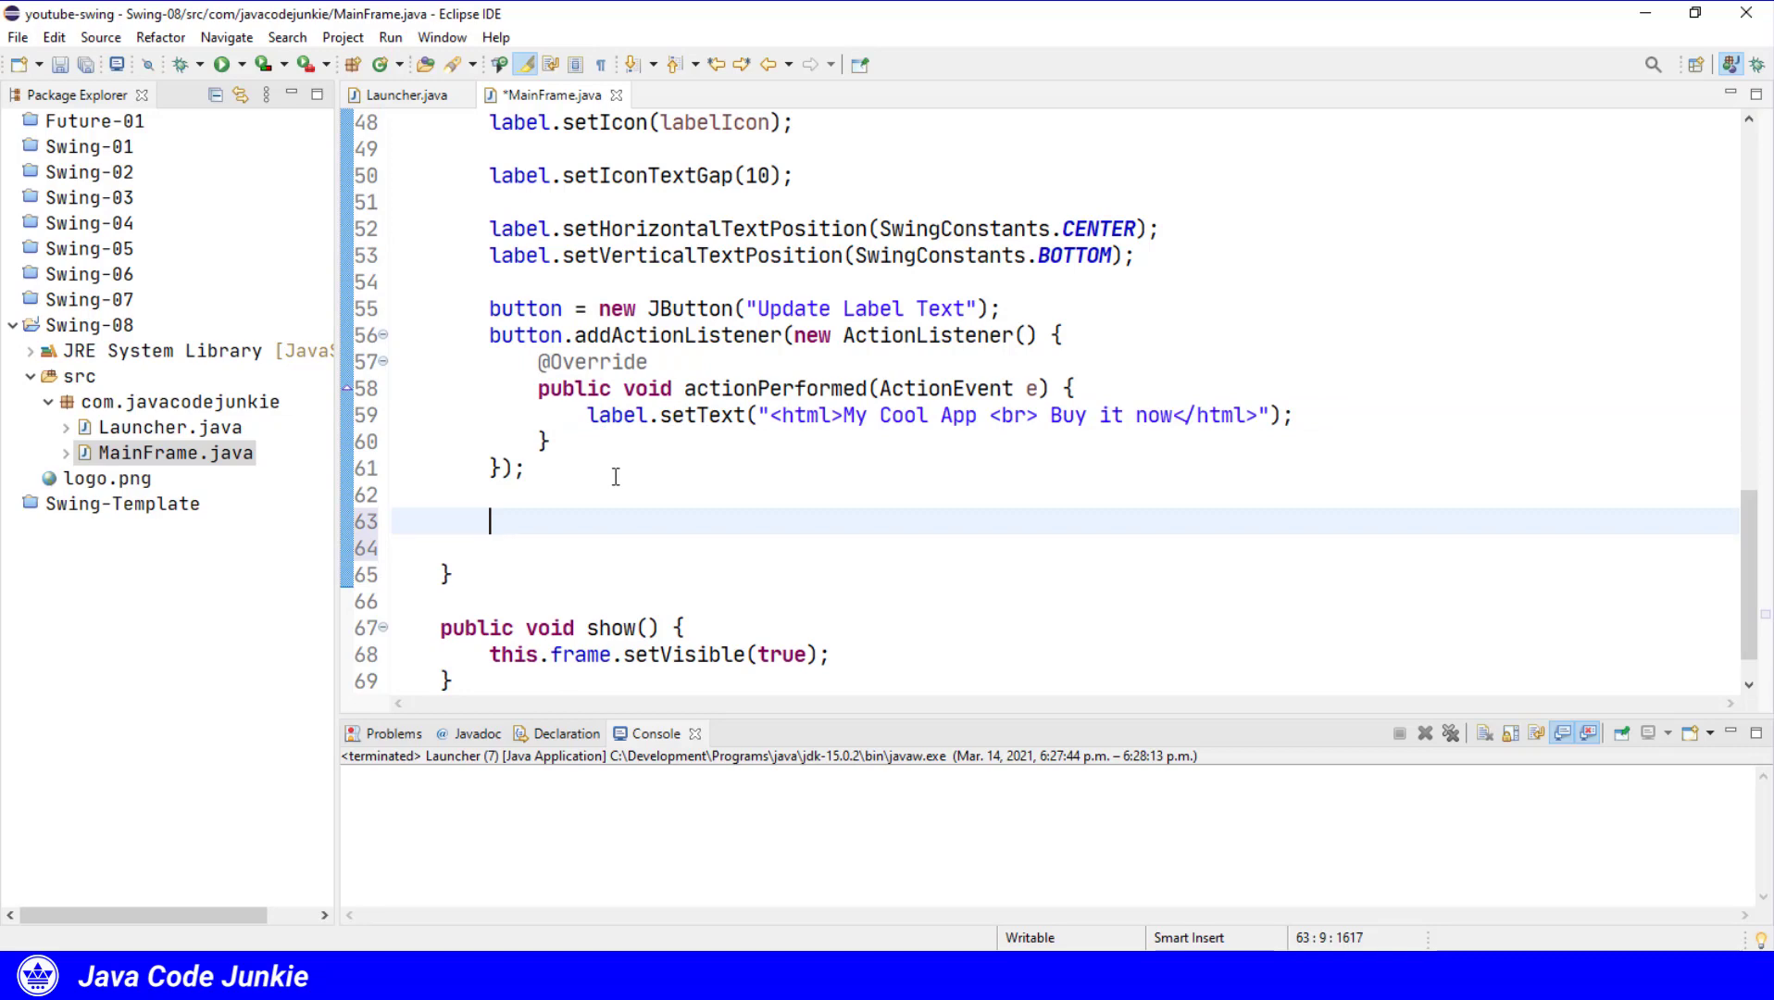
Add the button to the frame at BorderLayout.SOUTH.
type("frame.add(button")
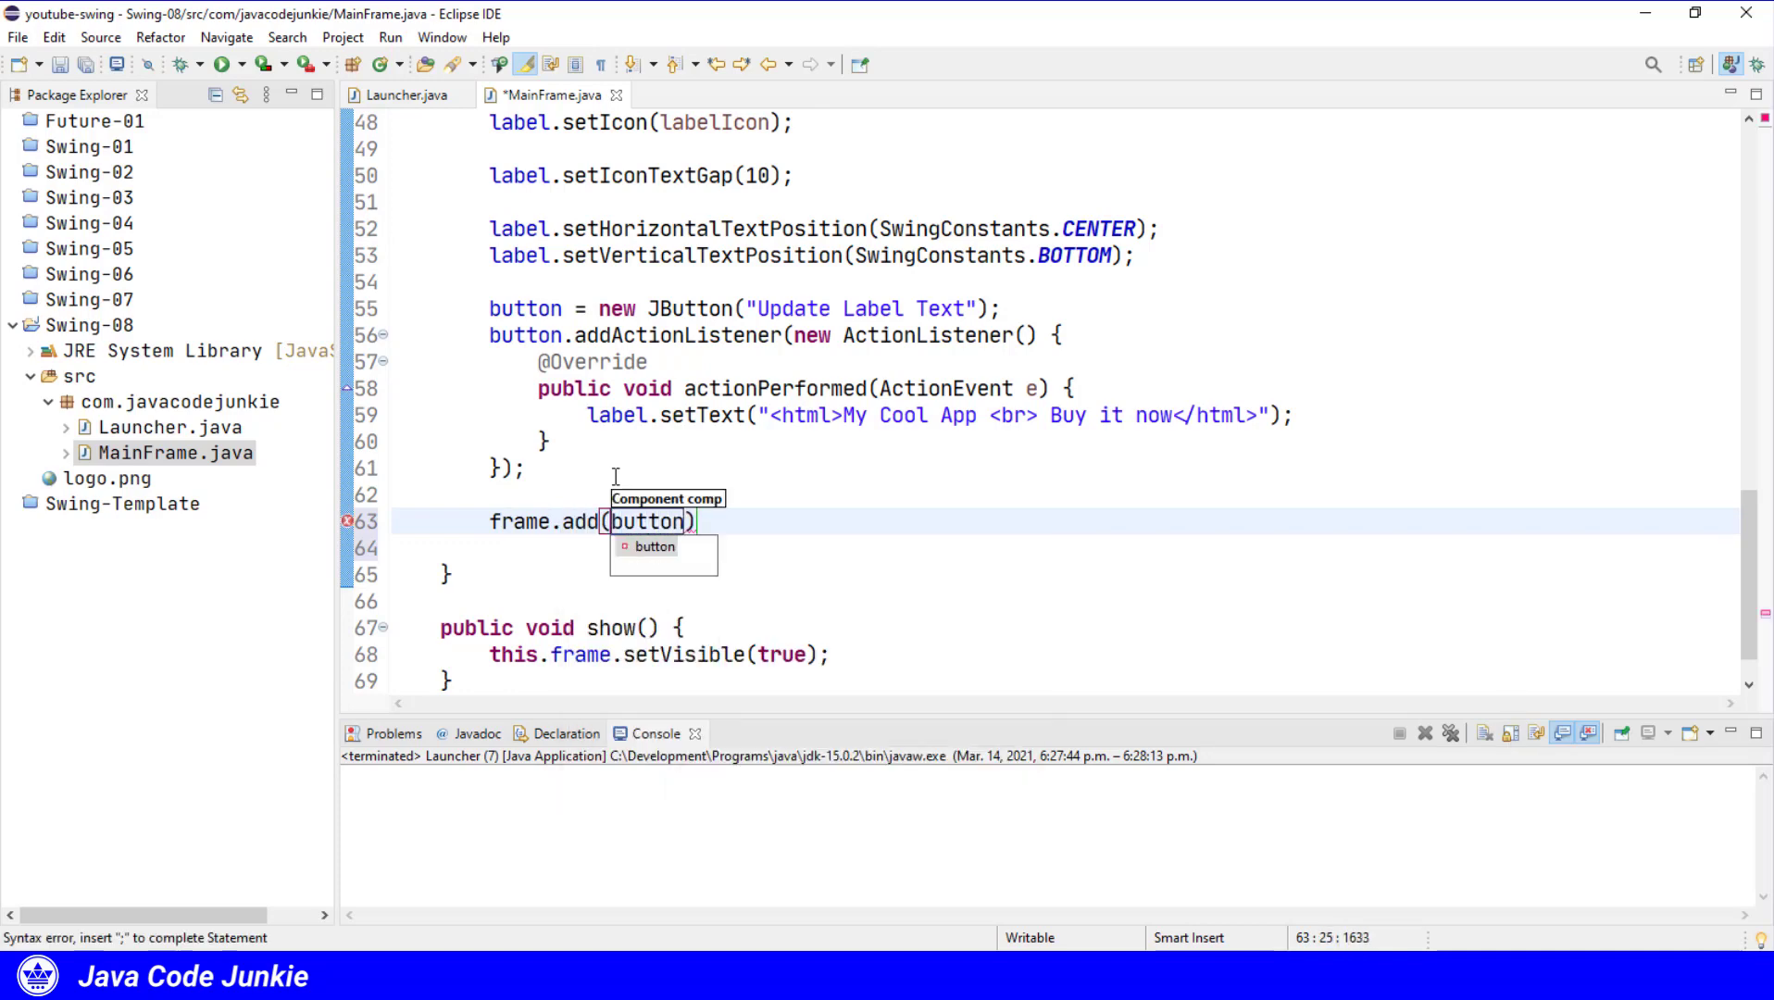
type(", Bor")
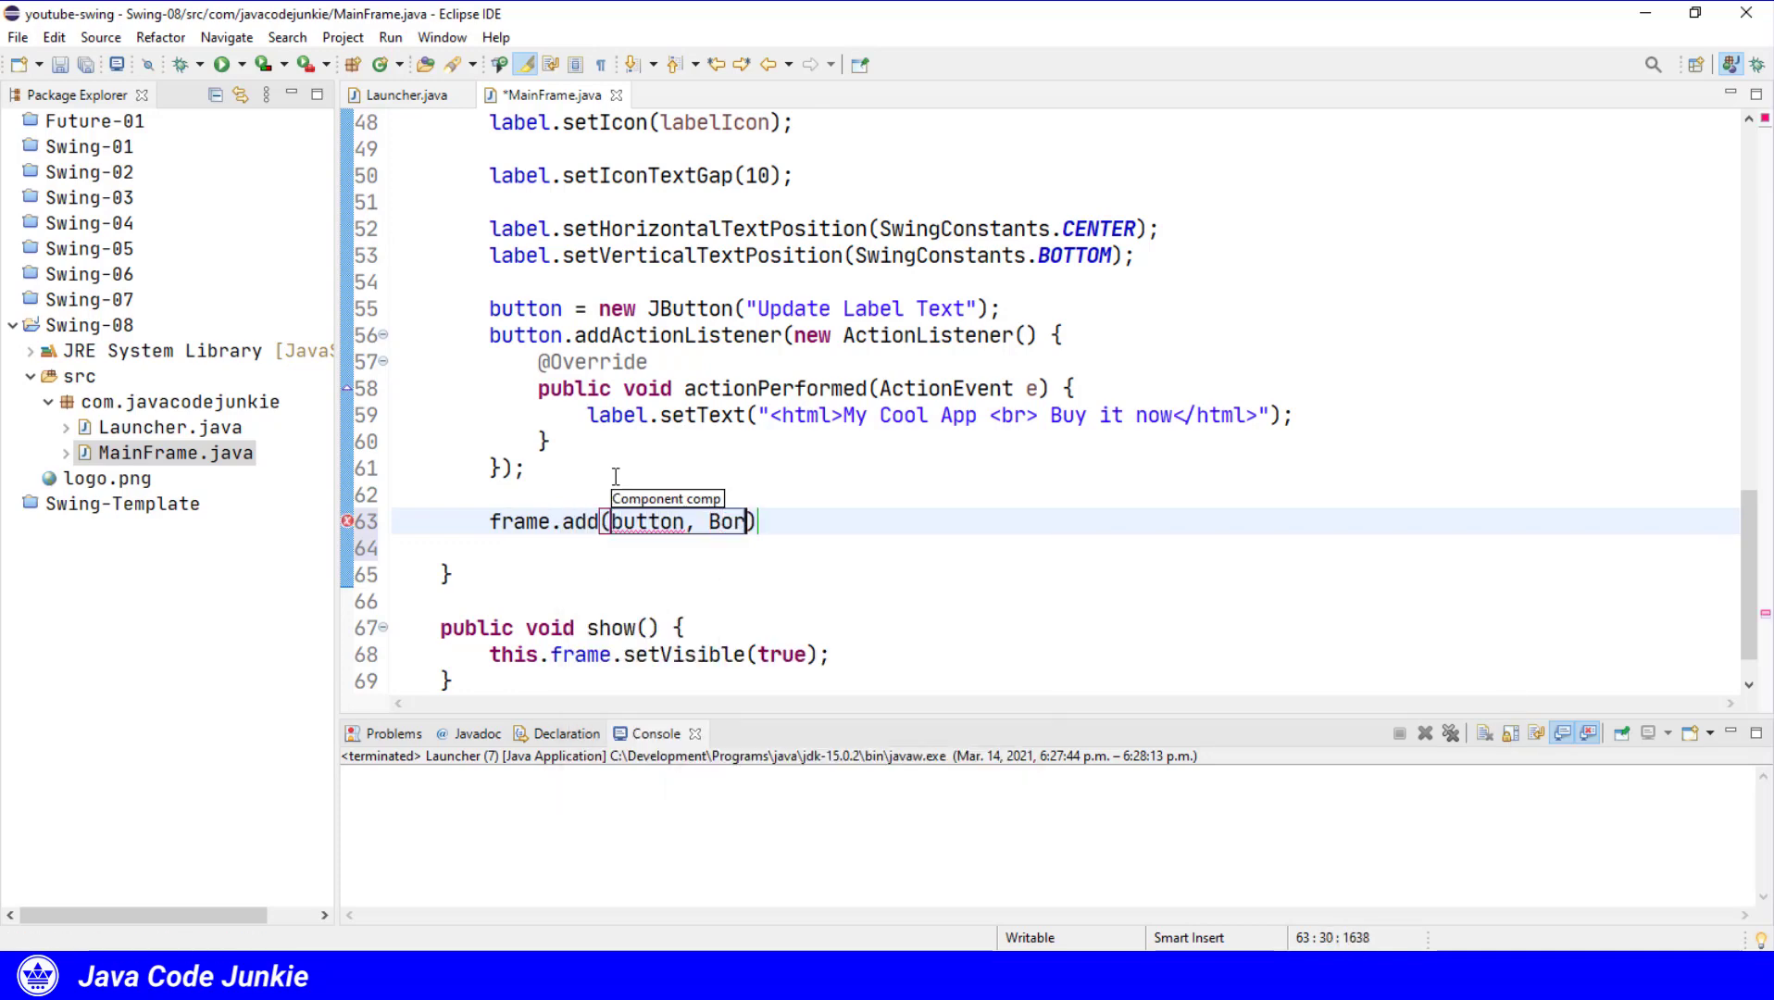
type("erLayout")
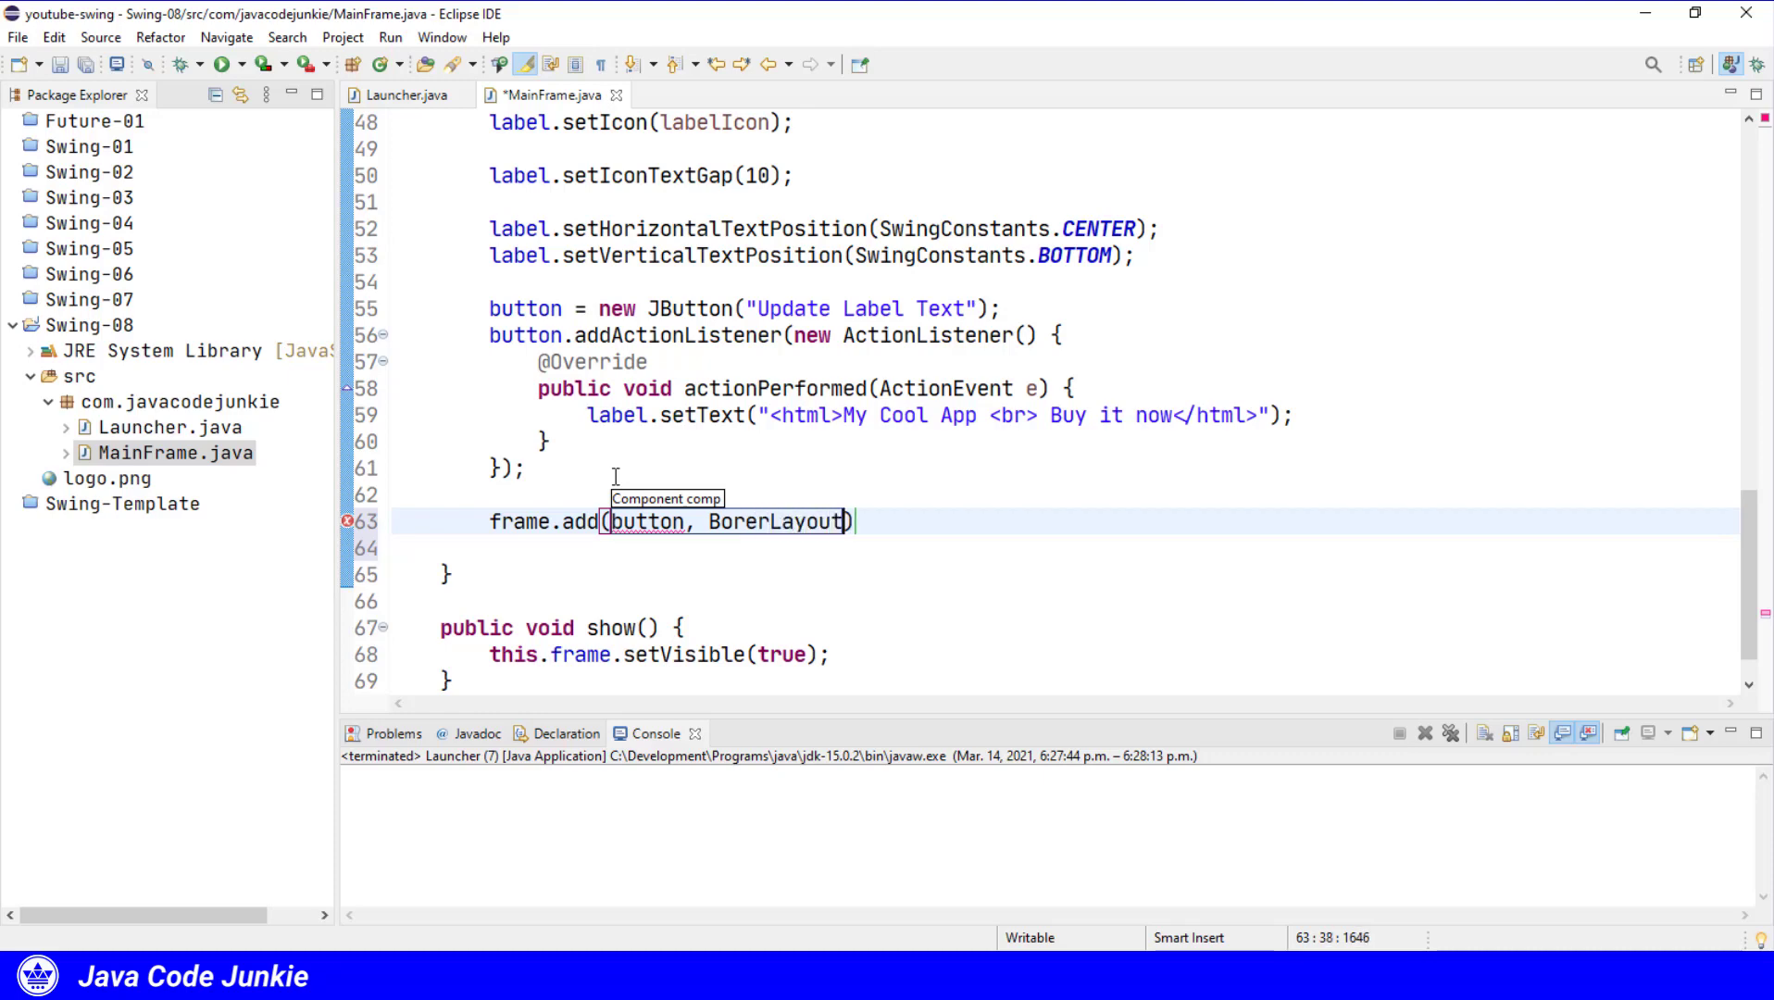
type(".SOUTH")
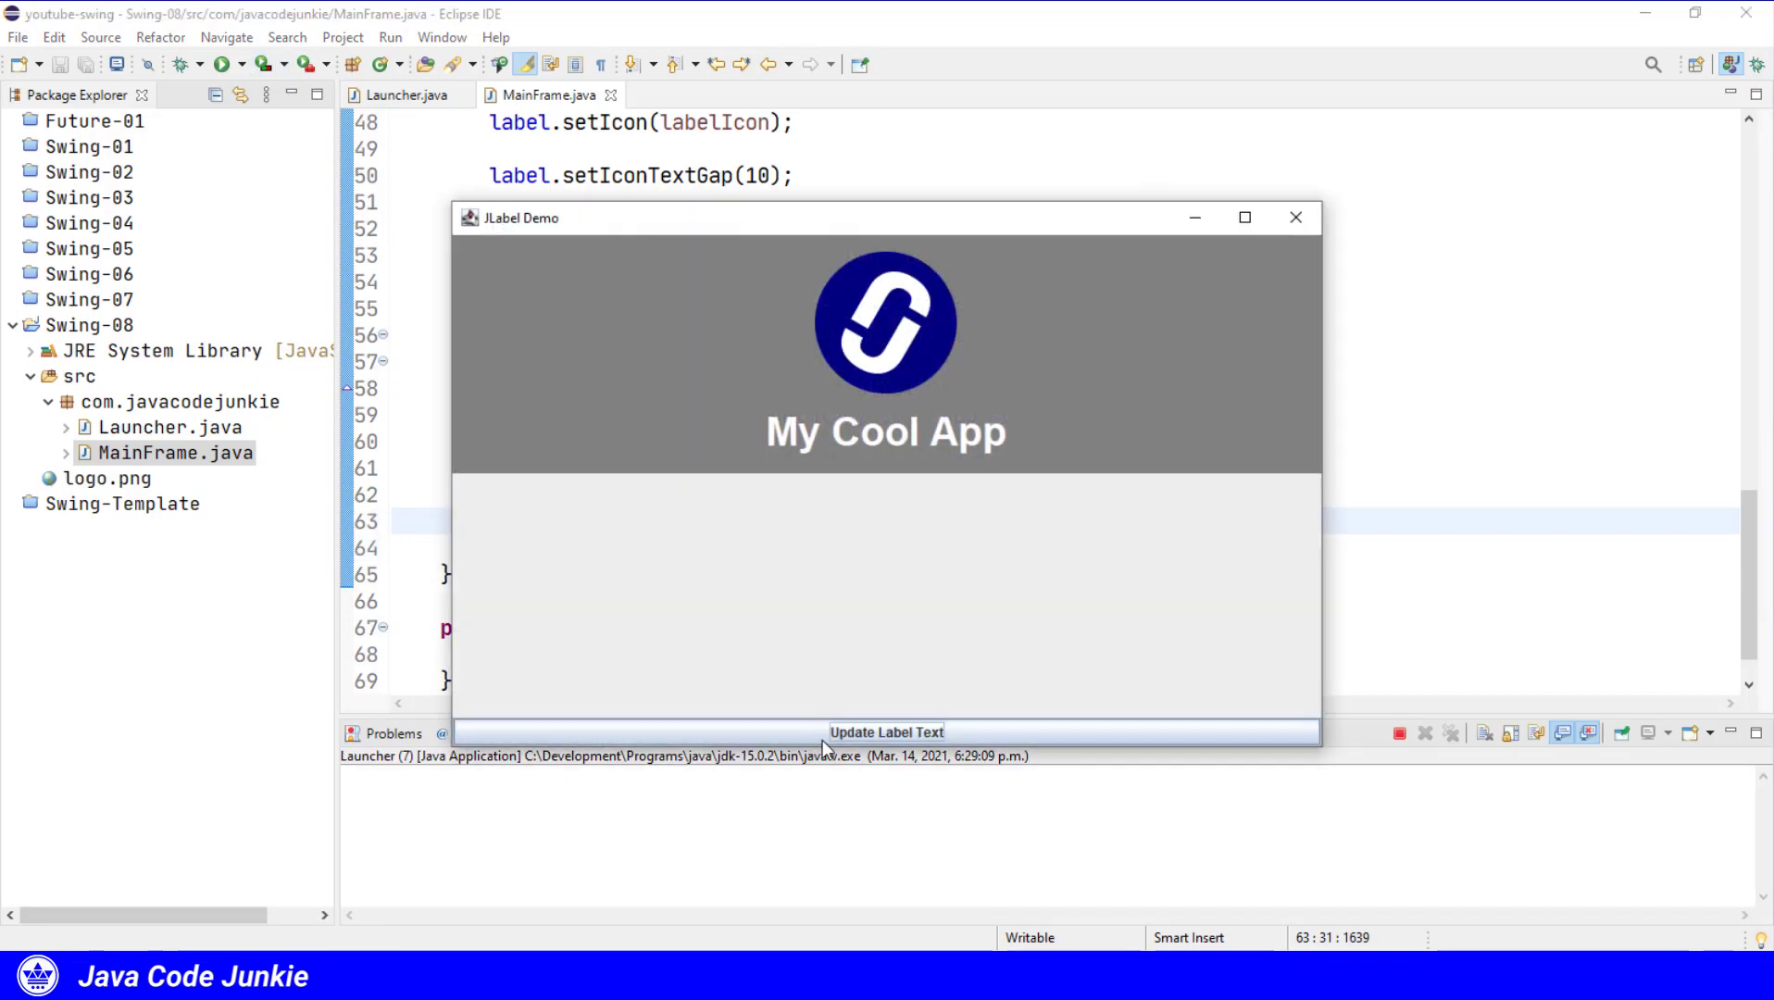
mouse_move(848, 741)
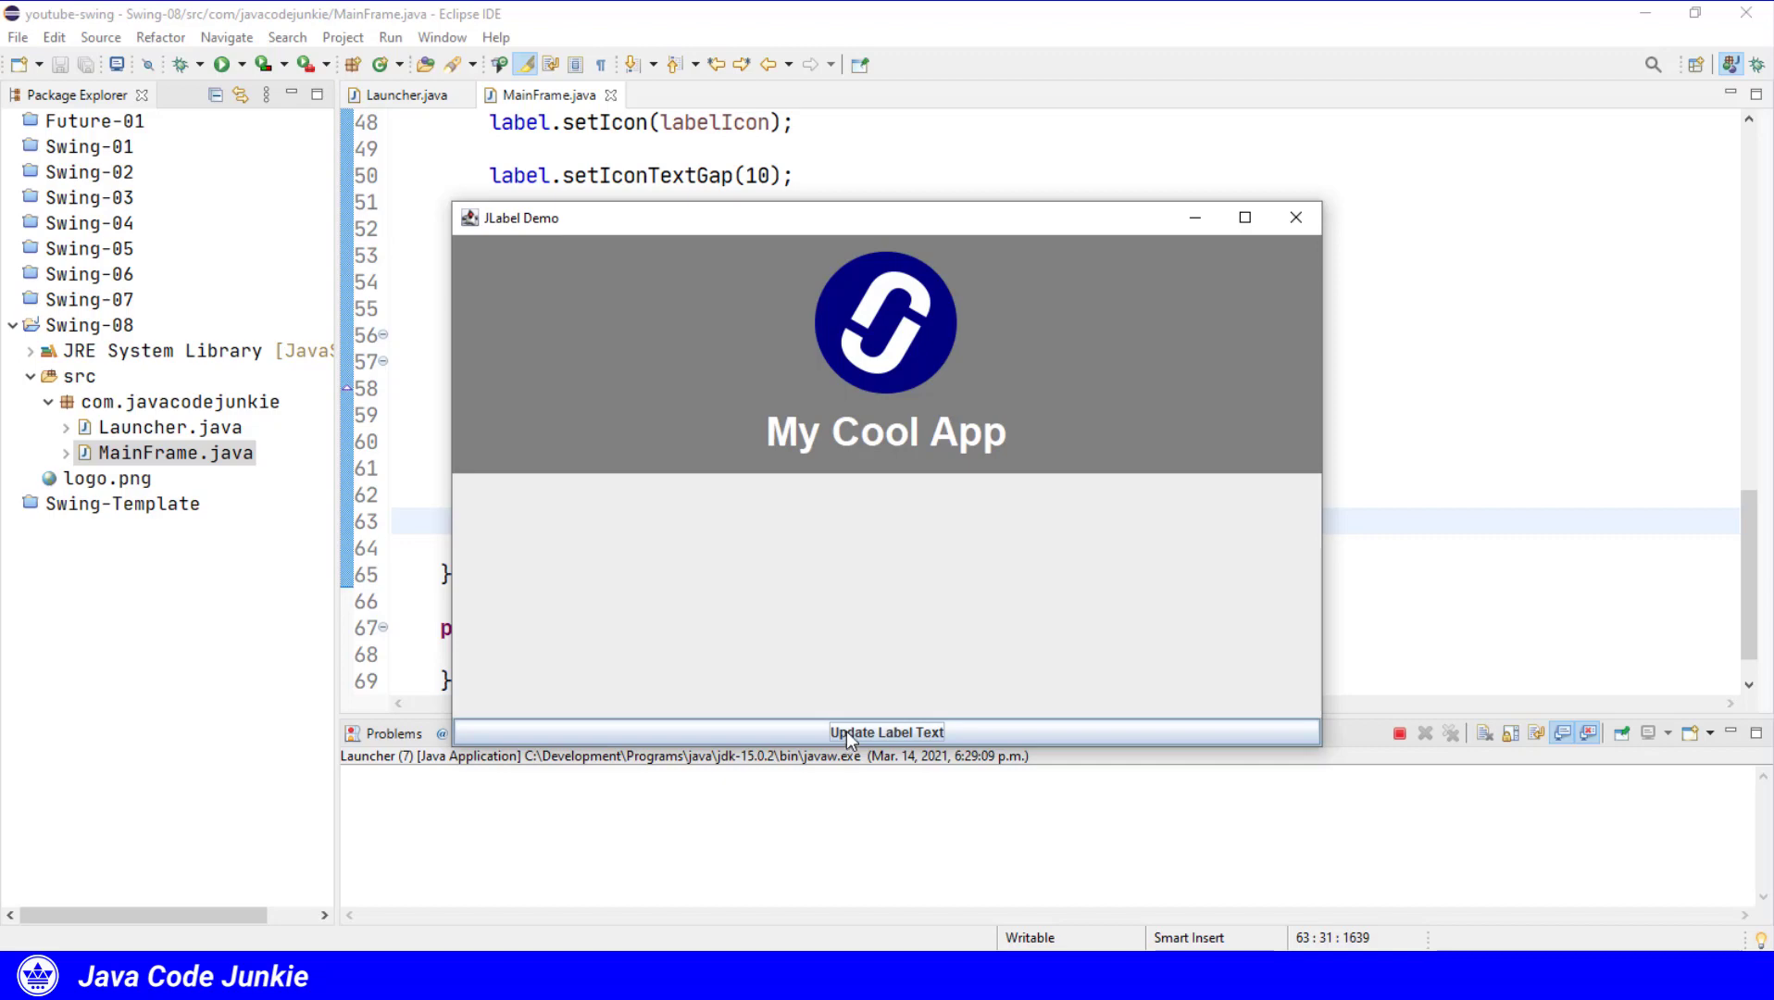
Use the Update Label Text button to switch the demo label to 'My Cool App' over 'Buy it now'.
left_click(885, 732)
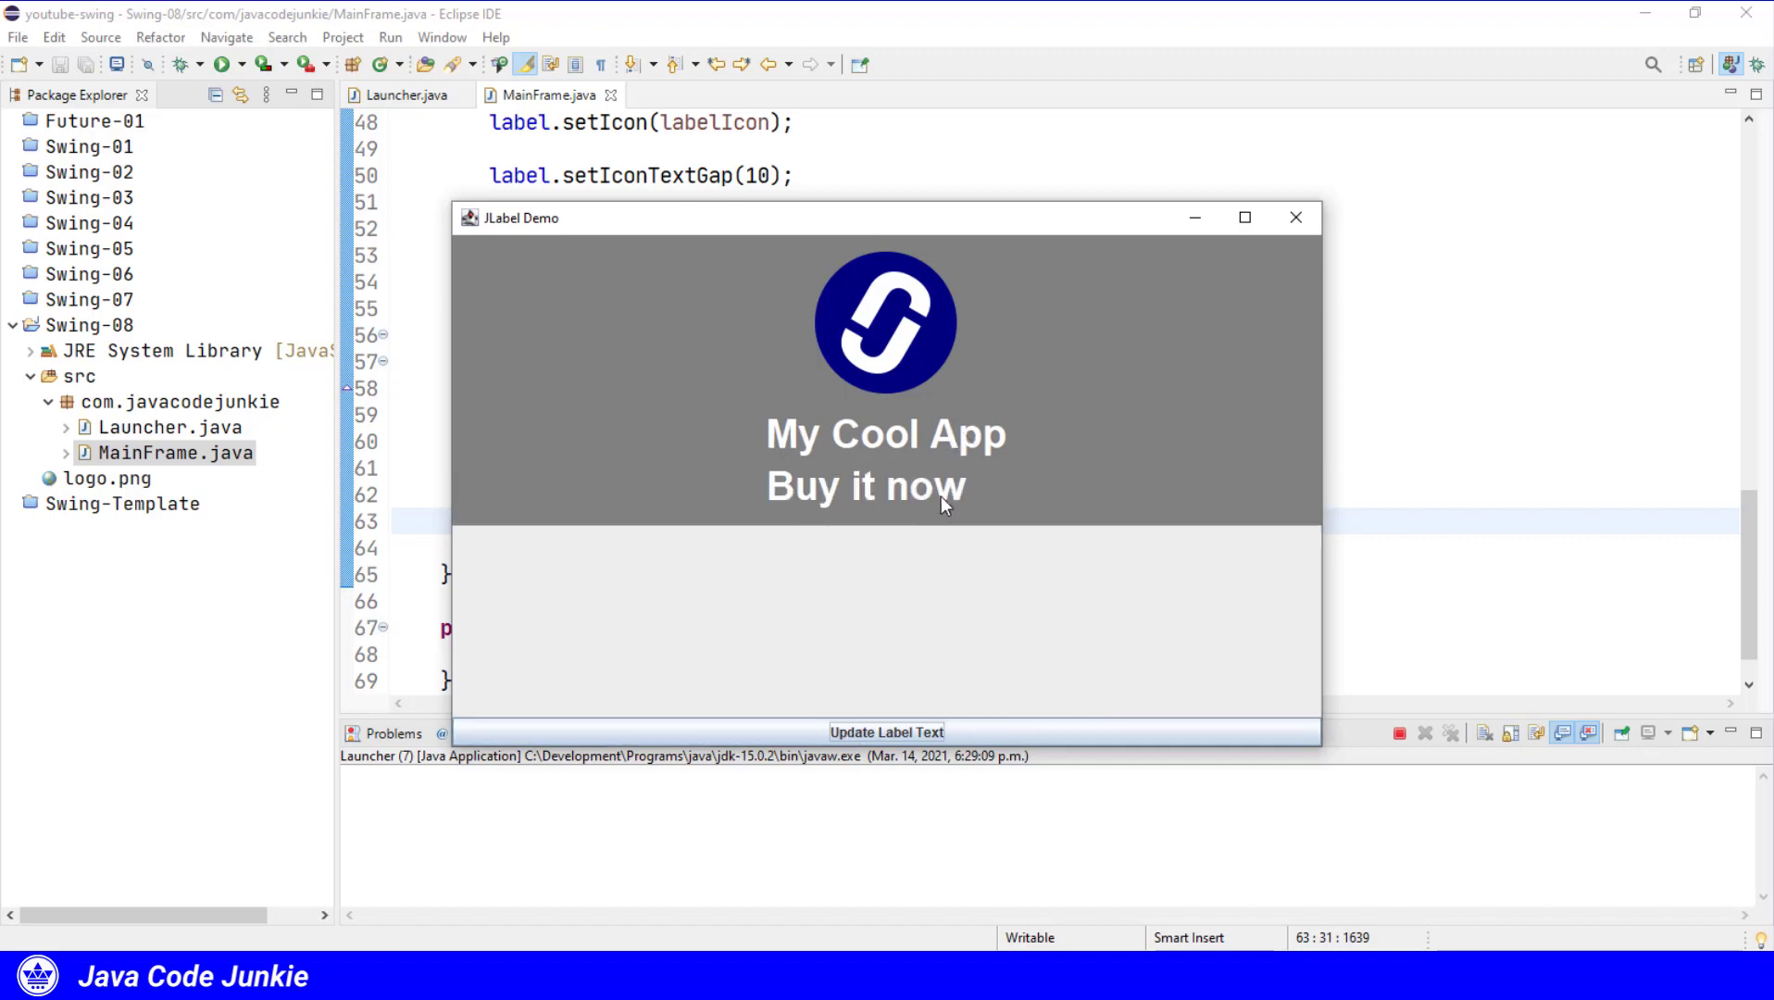
mouse_move(839, 315)
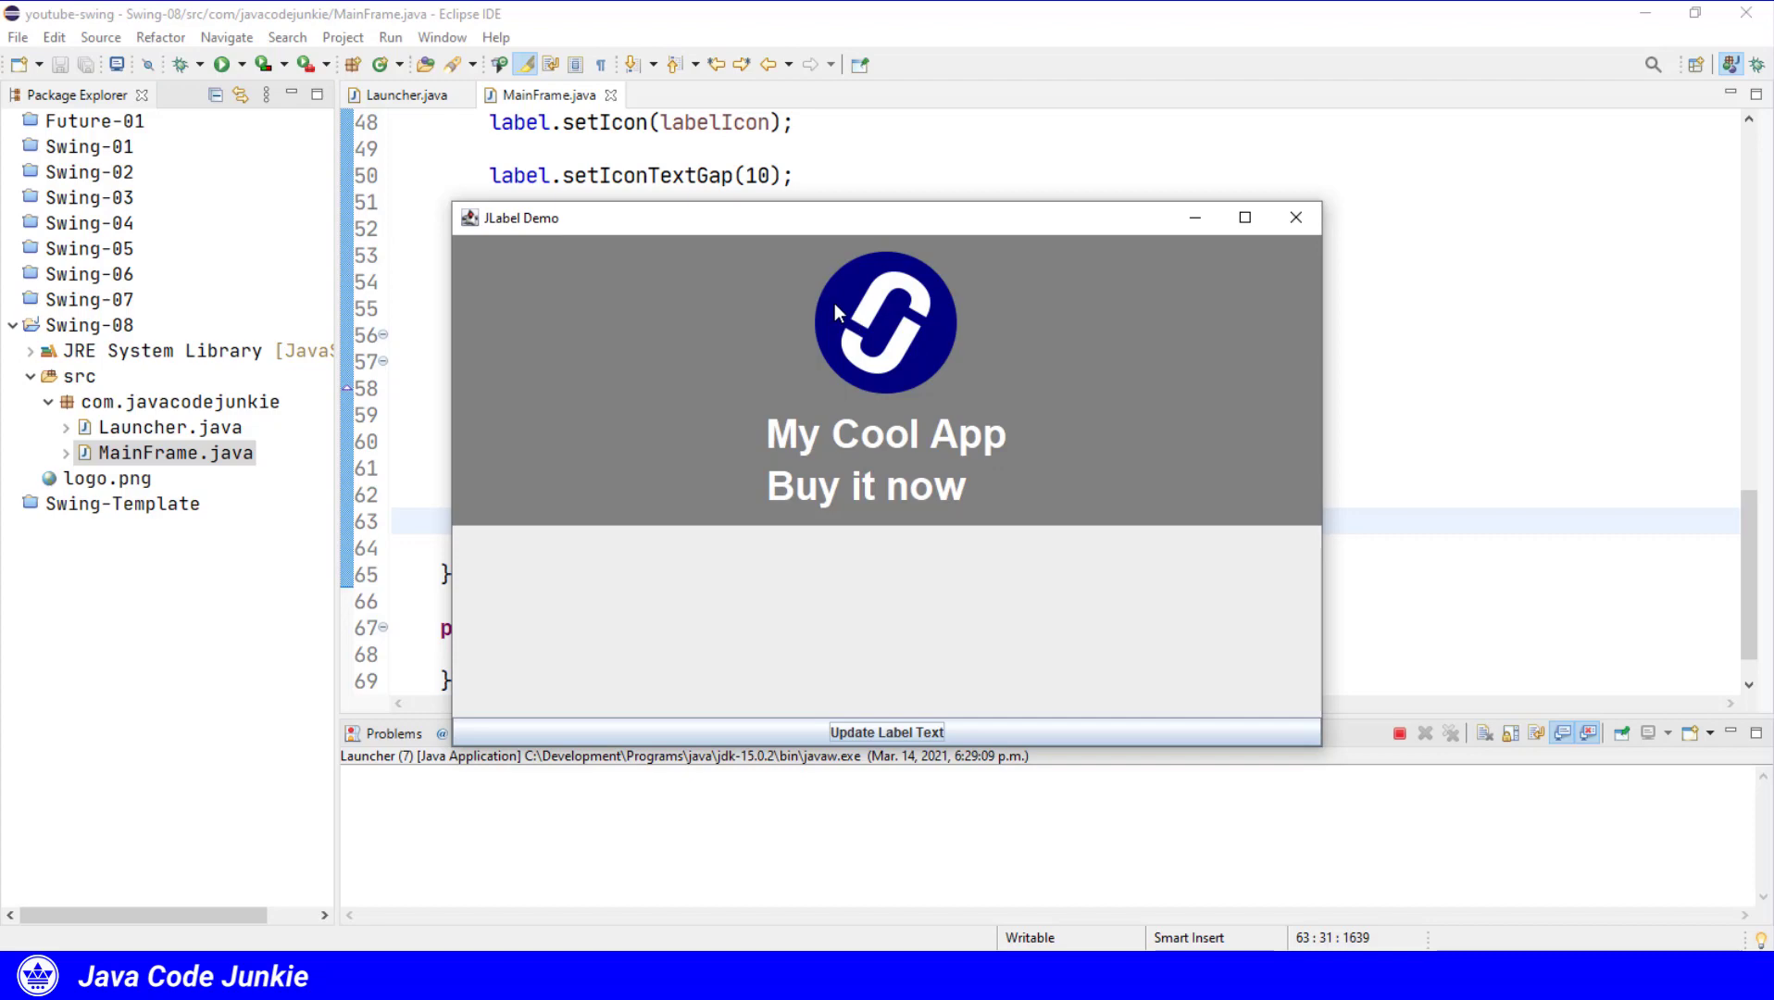
mouse_move(1296, 217)
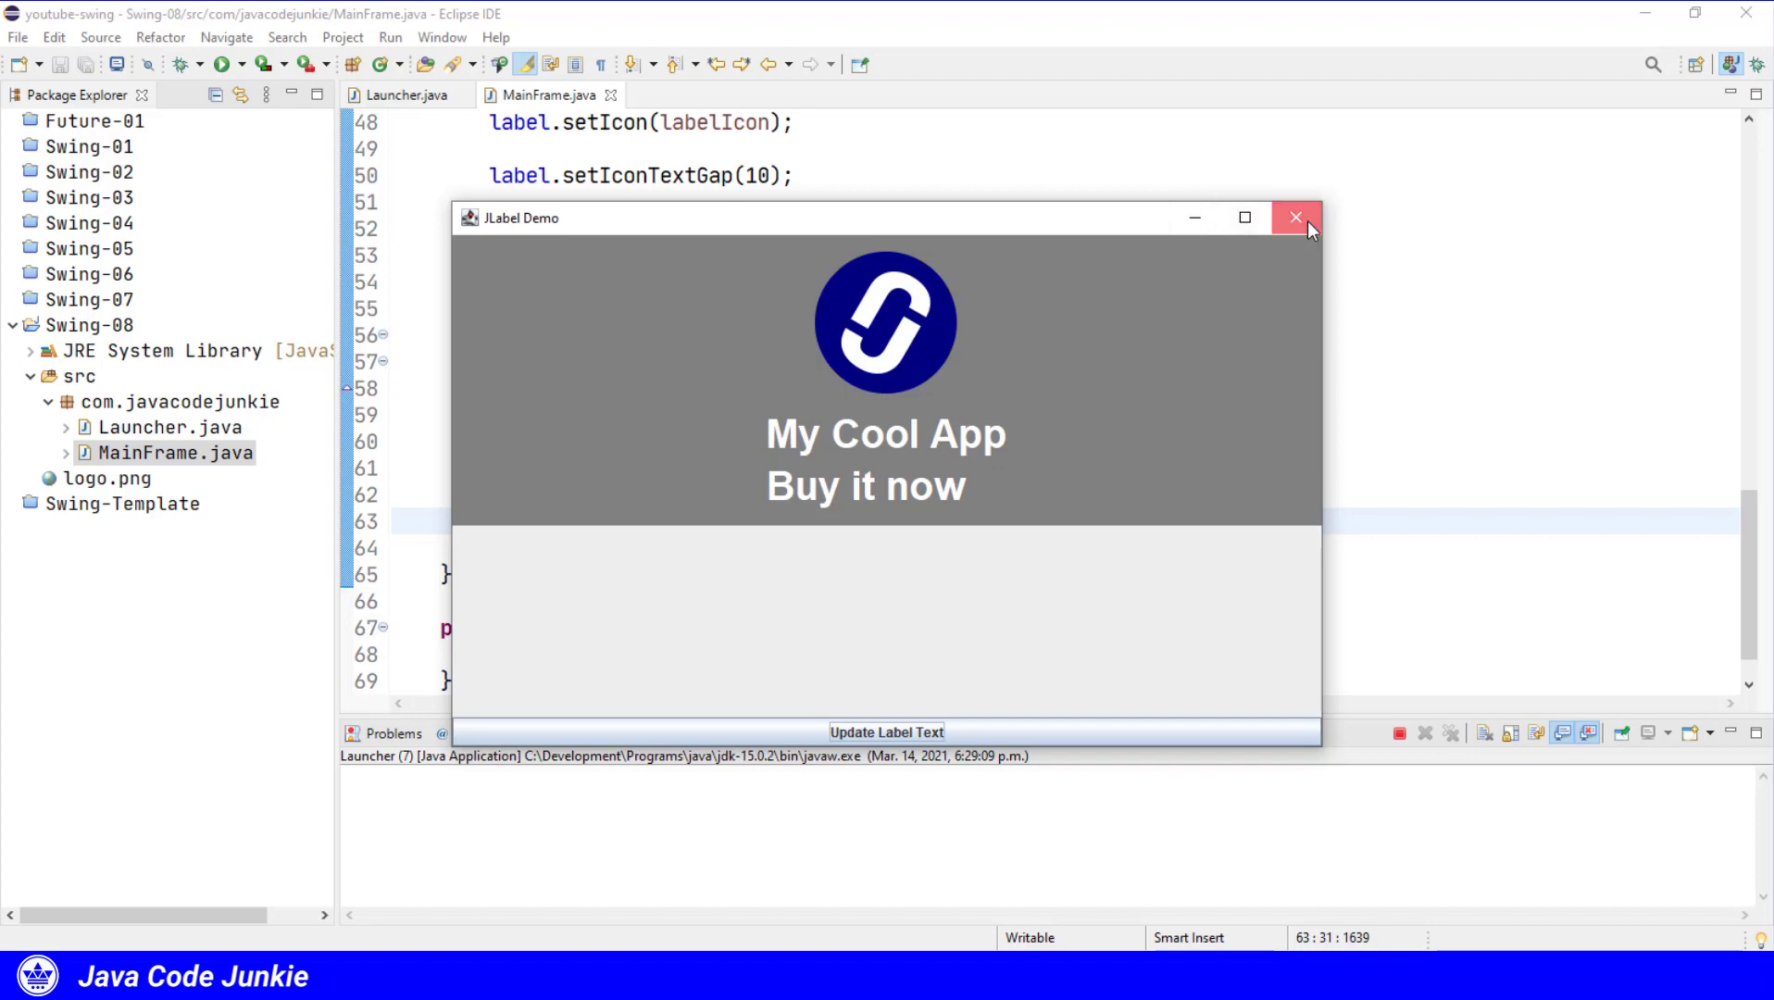
Close the demo, comment out the two text-position lines, and relaunch with the text beside the logo.
left_click(1296, 217)
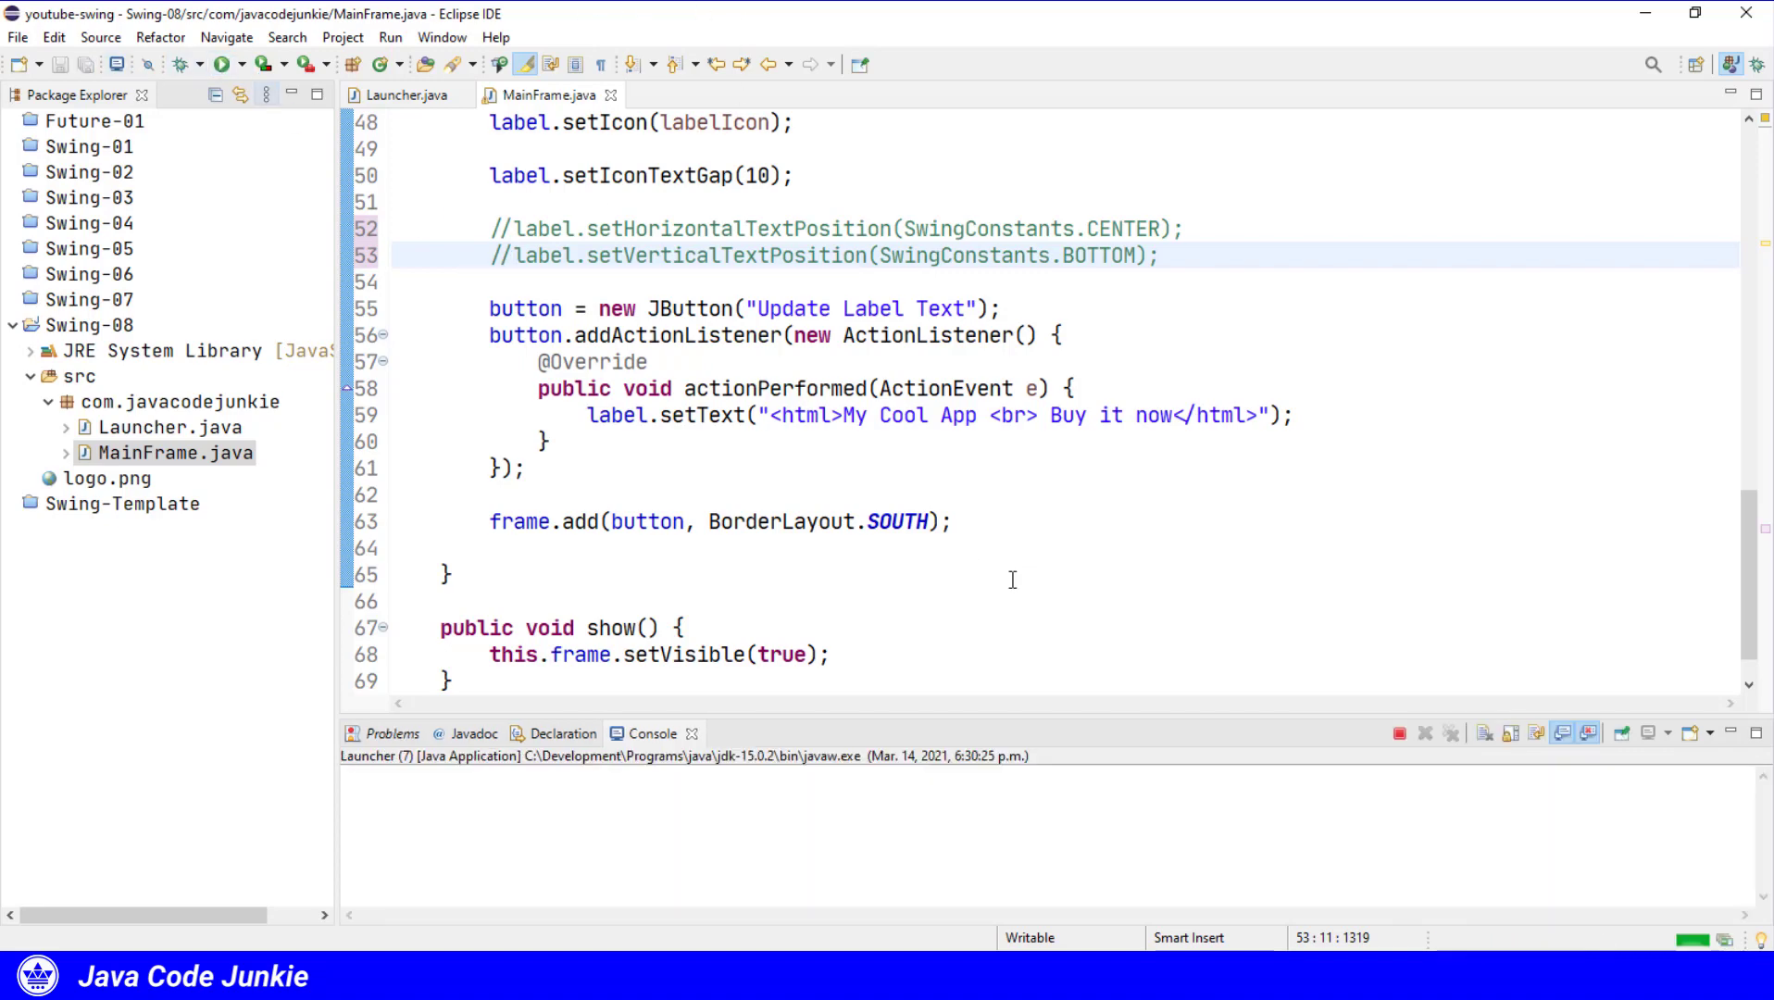
left_click(193, 65)
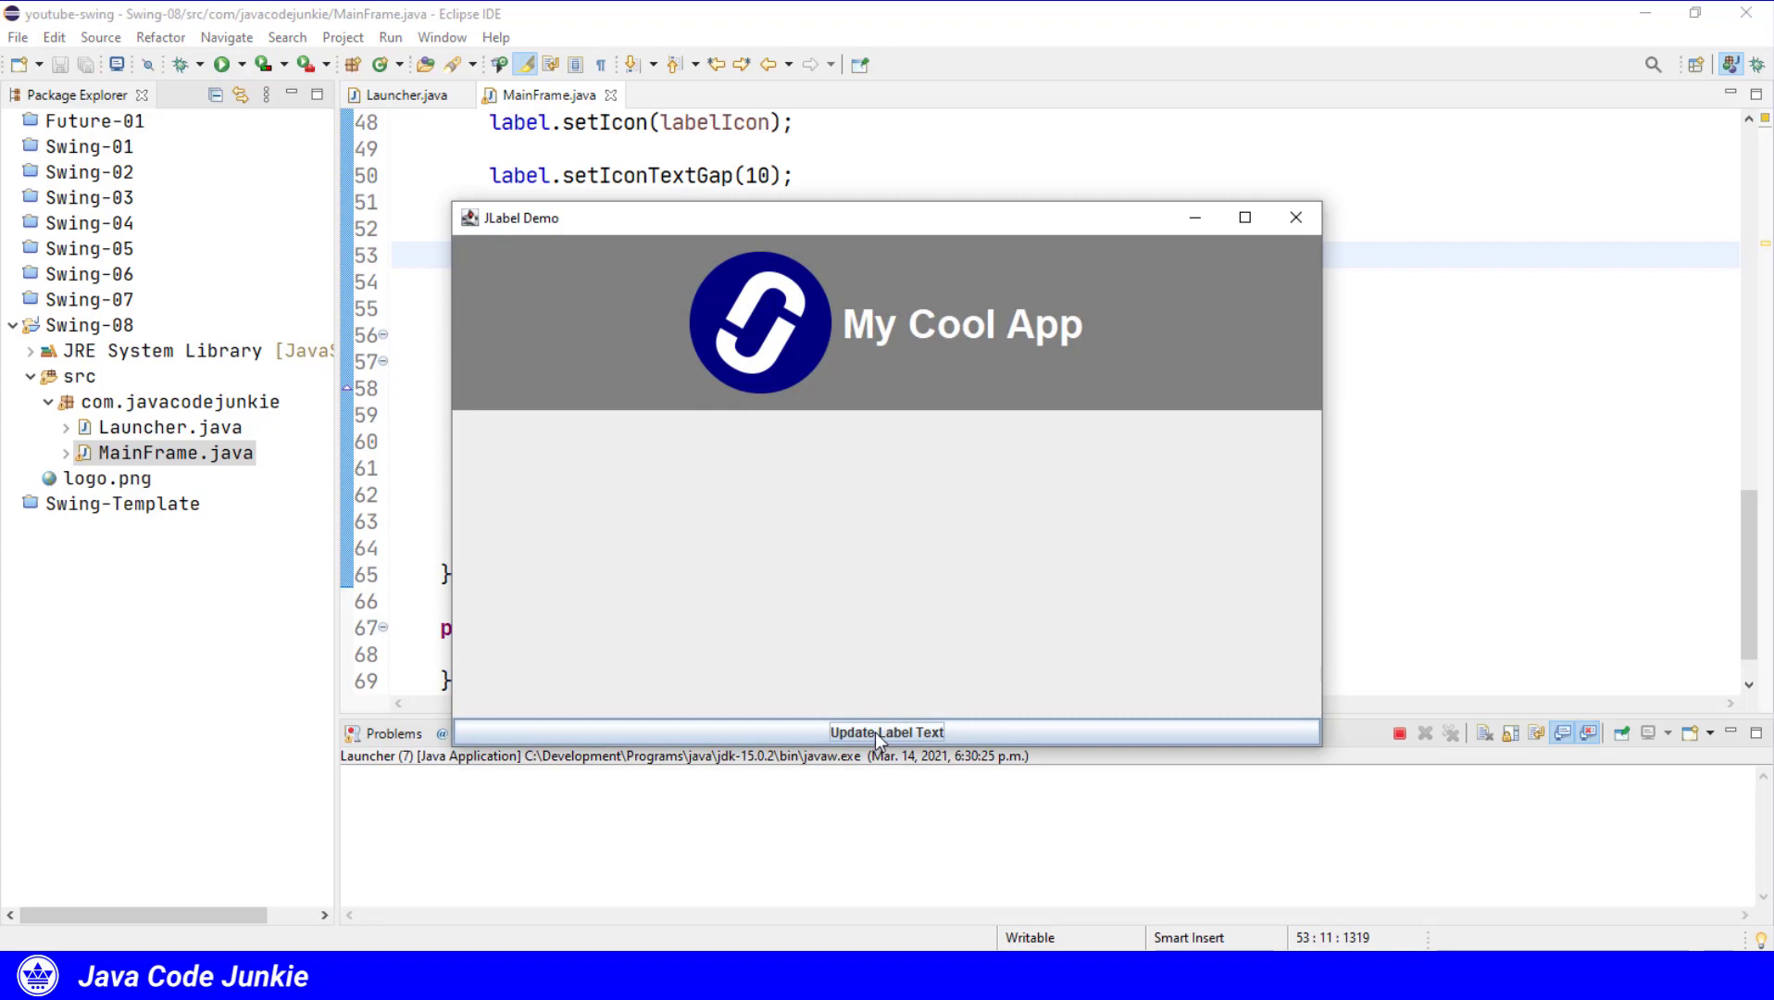
Use the Update Label Text button to show the two-line label beside the logo.
left_click(882, 732)
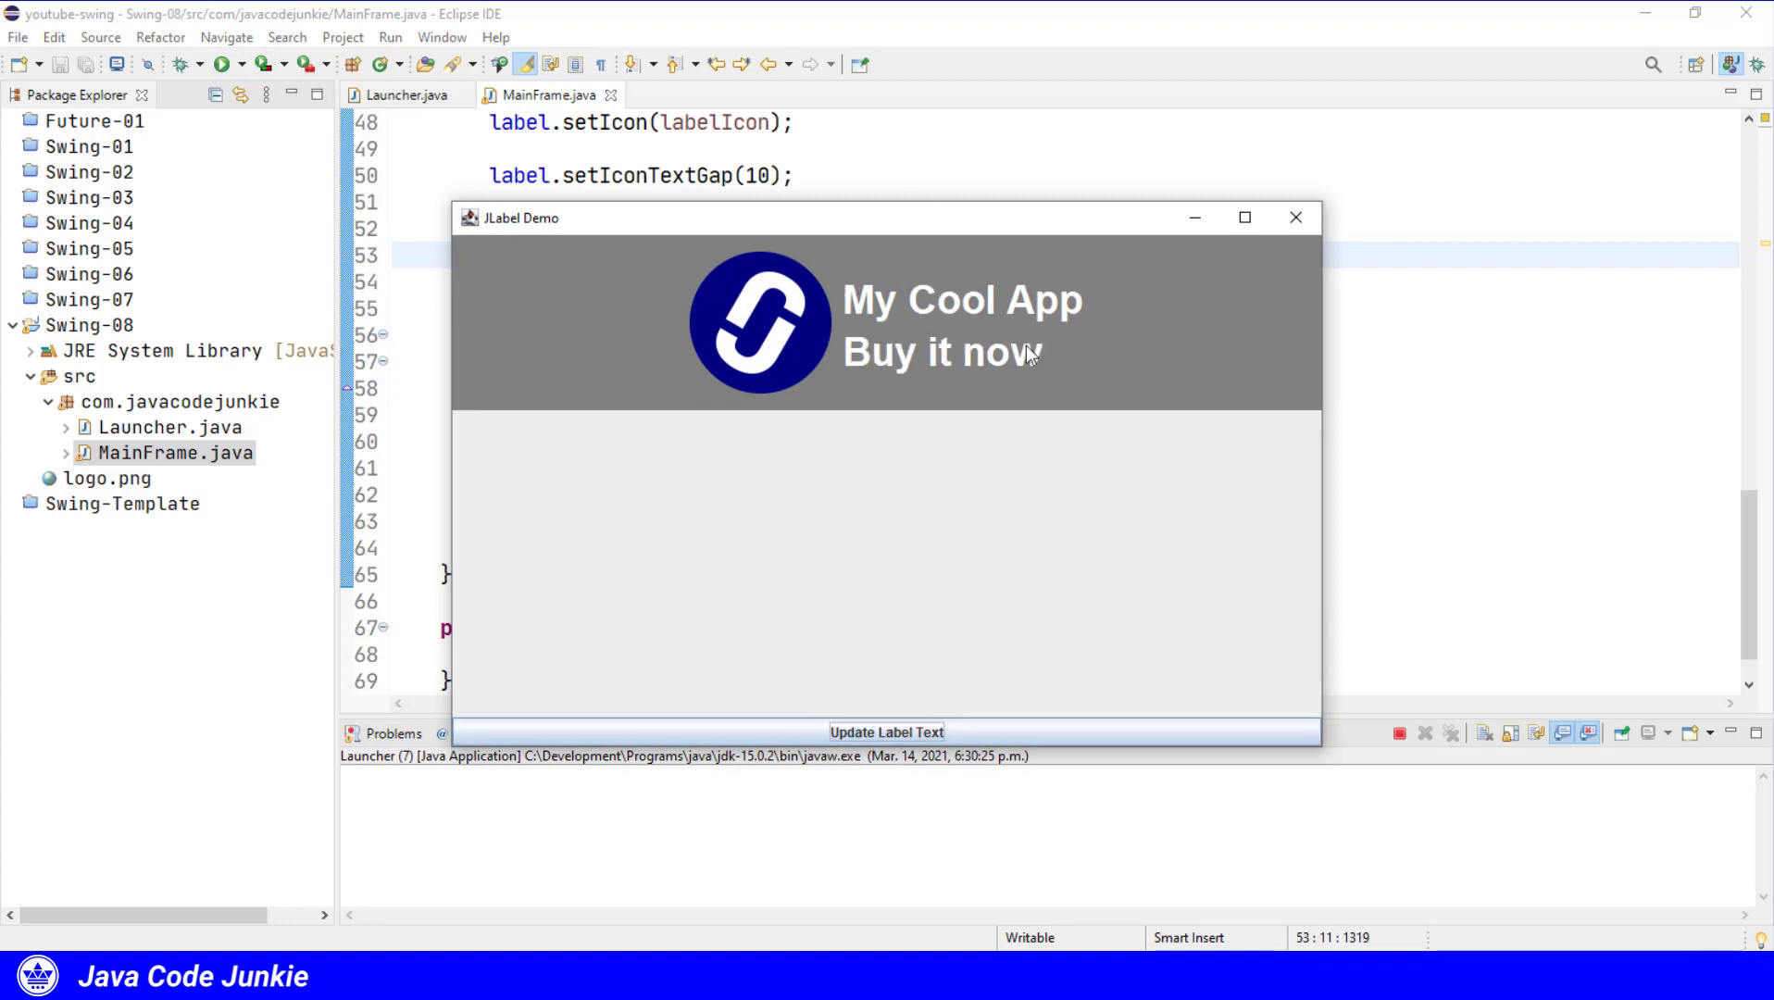
mouse_move(954, 378)
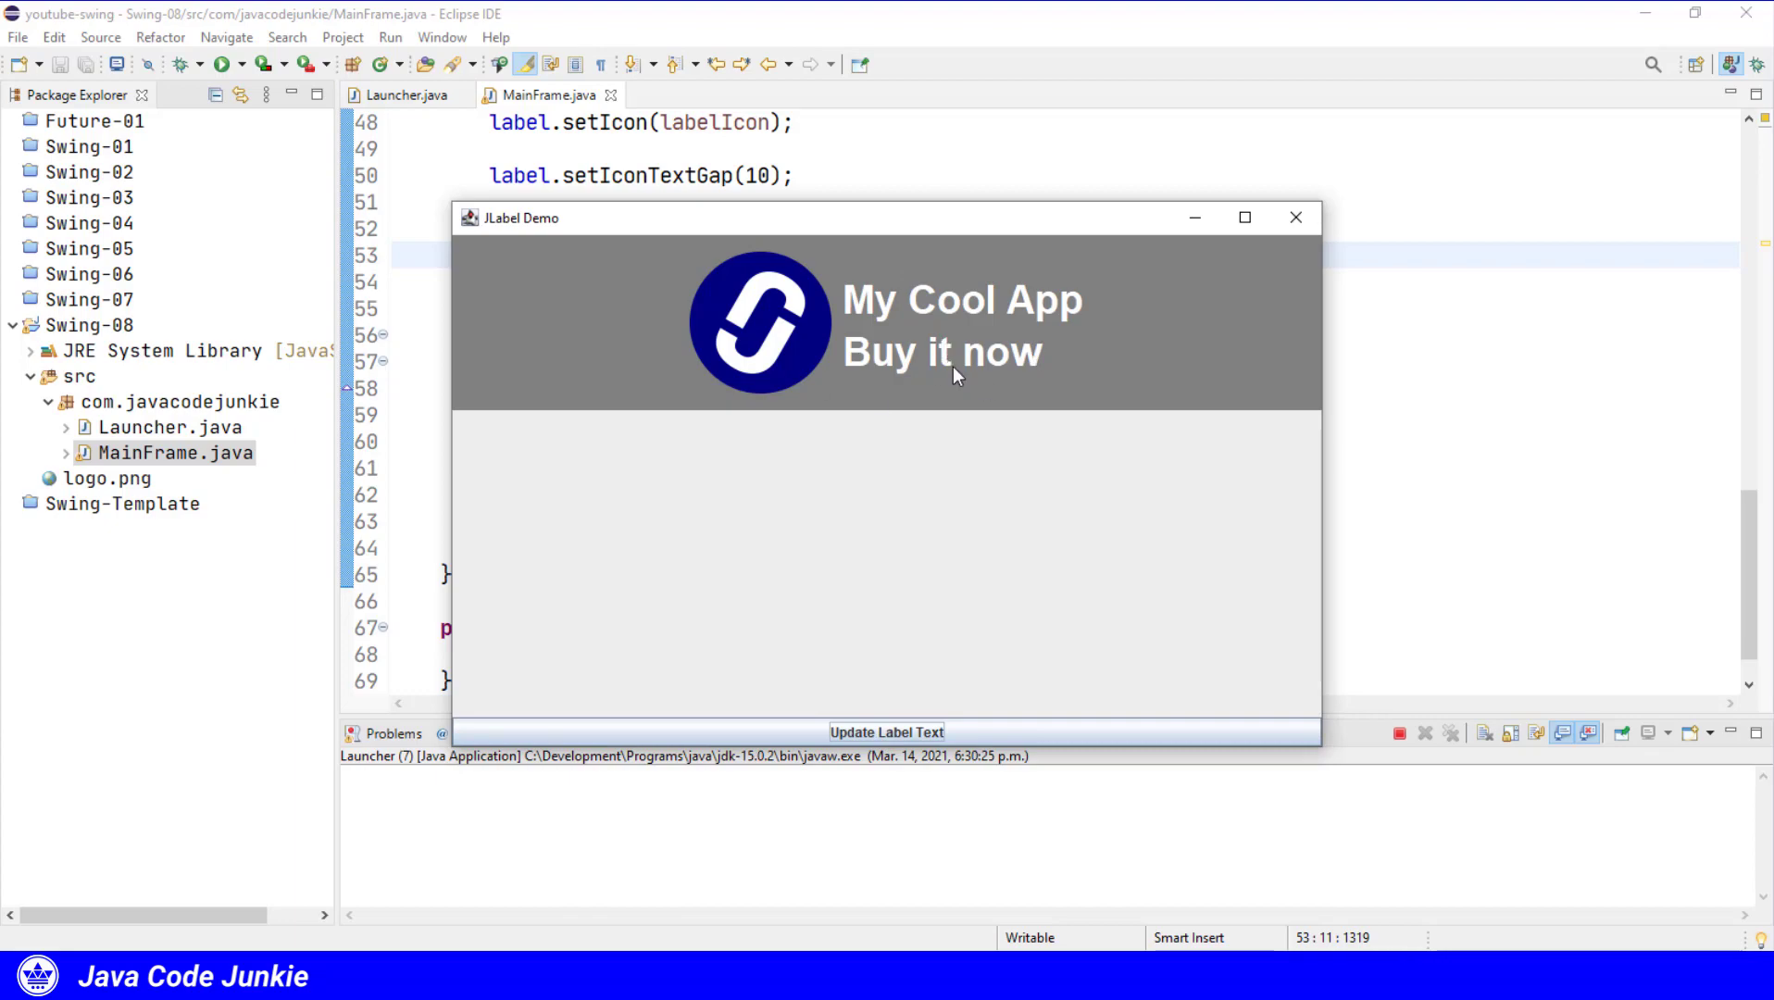